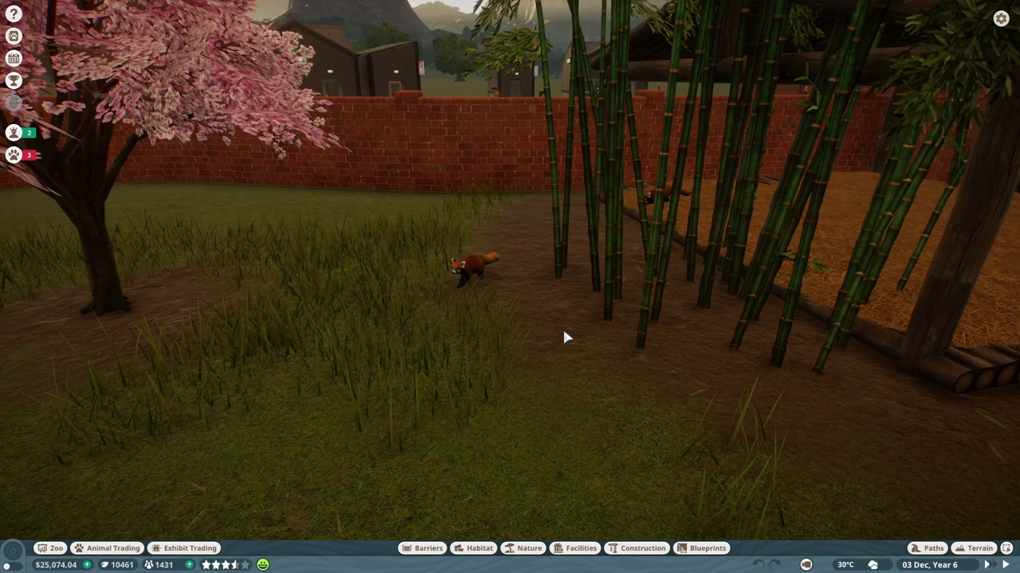
{"action": "mouse_move", "coordinate": [453, 312]}
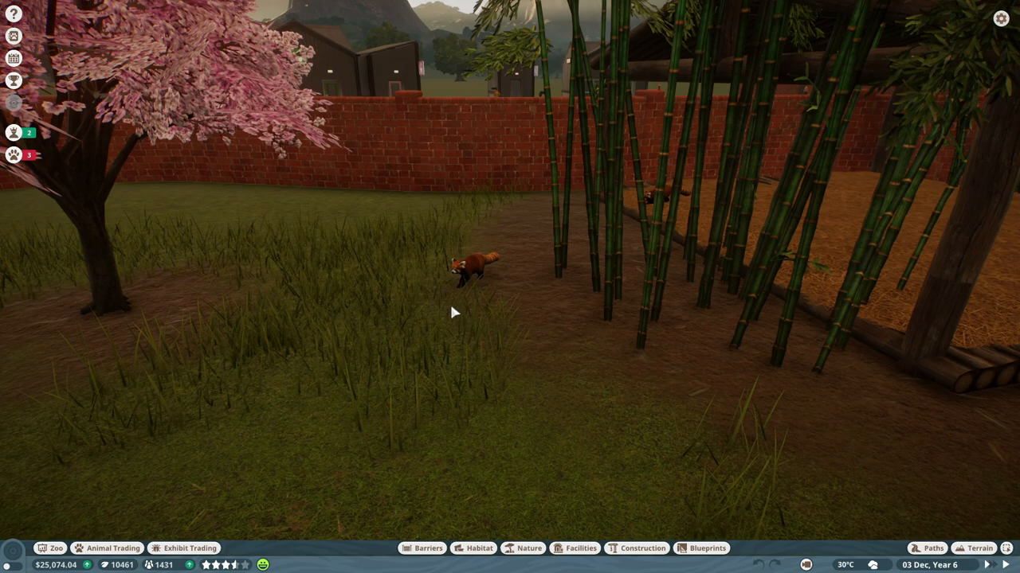
{"action": "mouse_move", "coordinate": [469, 284]}
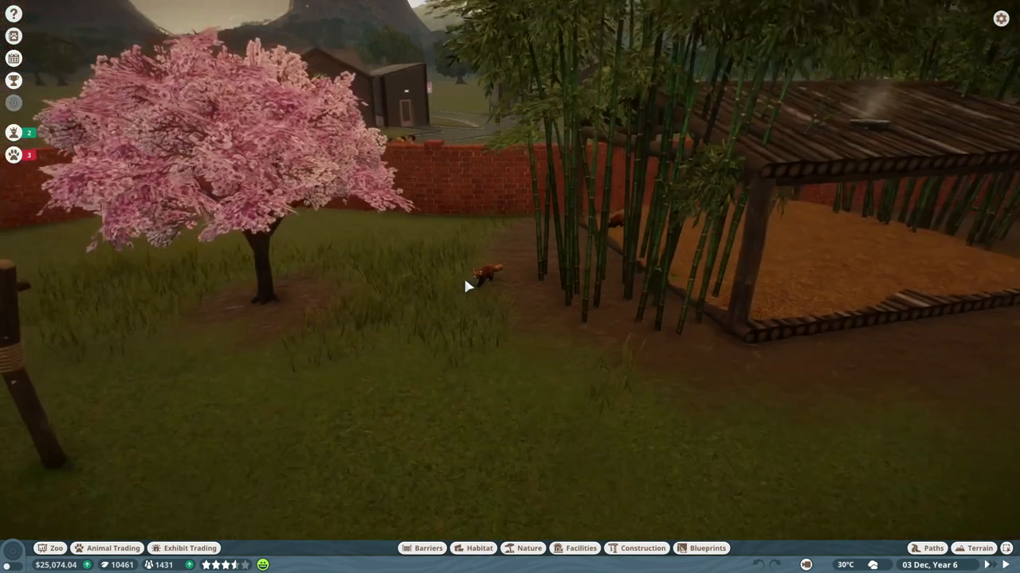
Step: Zoom the camera back out of the red panda enclosure close-up
{"action": "scroll", "scroll_direction": "down", "scroll_amount": 3}
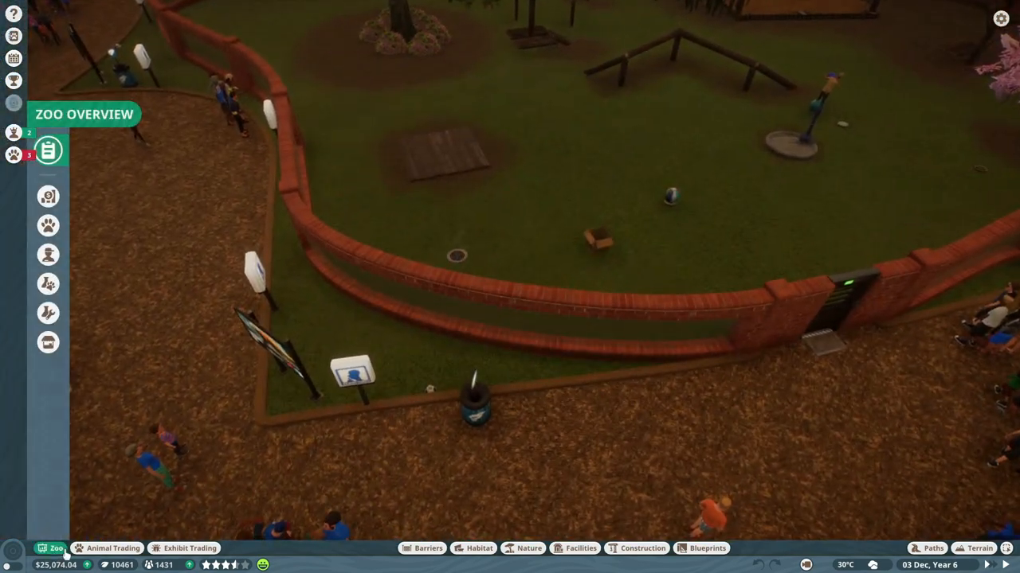
Step: Put a fourth mechanic on Barriers research and close the research overview
{"action": "left_click", "coordinate": [48, 312]}
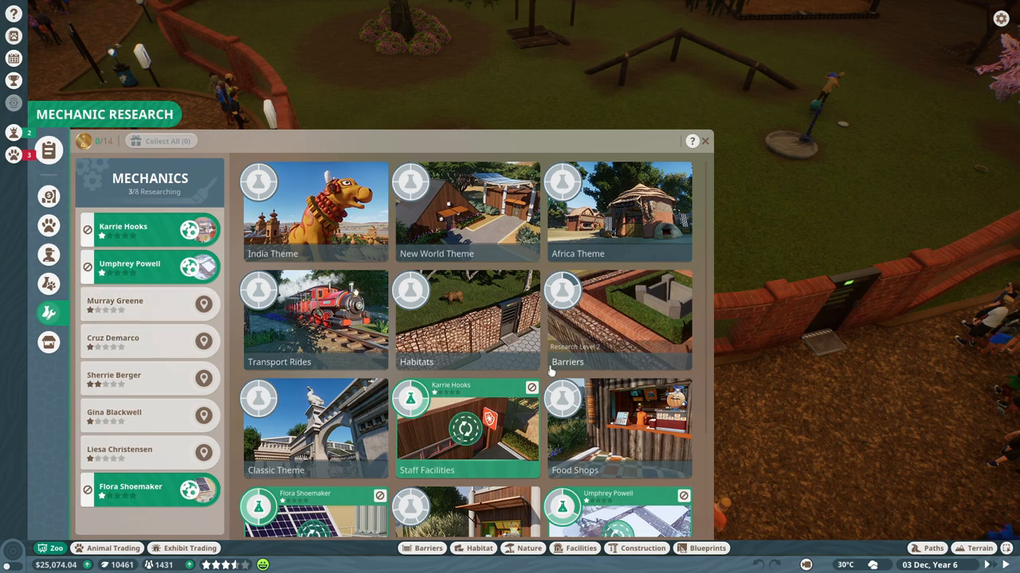
{"action": "scroll", "scroll_direction": "down", "scroll_amount": 3}
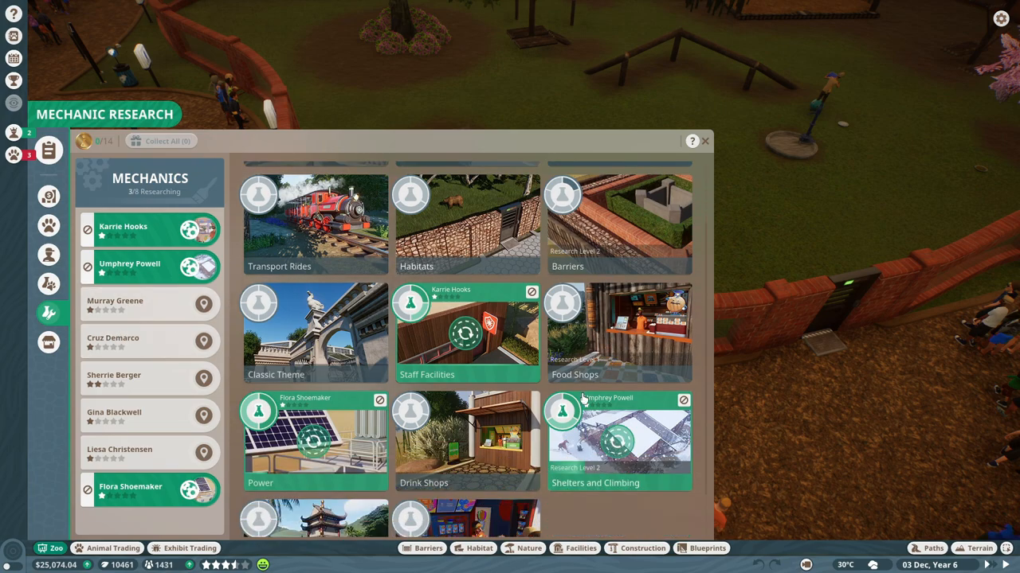
{"action": "scroll", "scroll_direction": "up", "scroll_amount": 3}
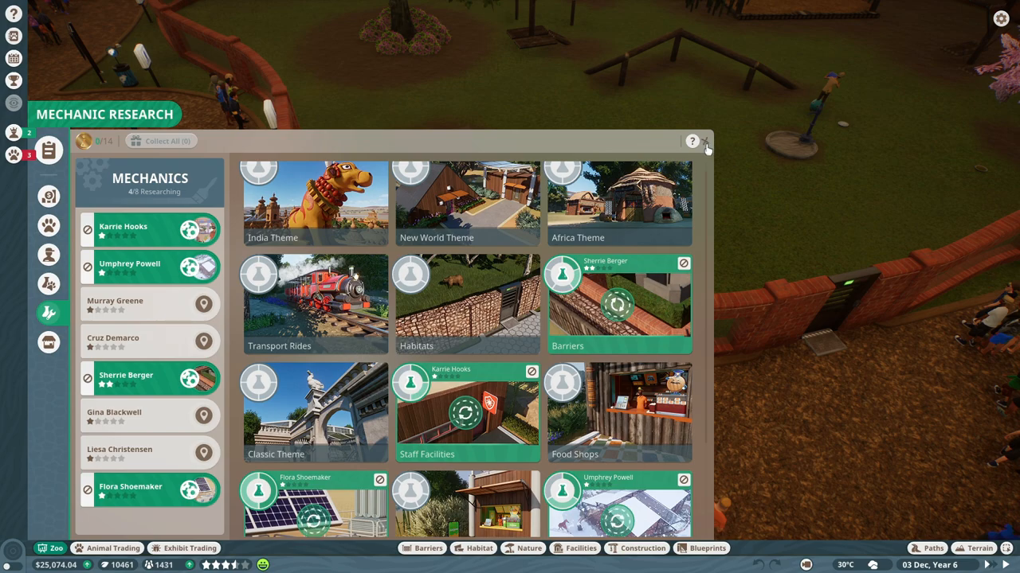
{"action": "left_click", "coordinate": [706, 142]}
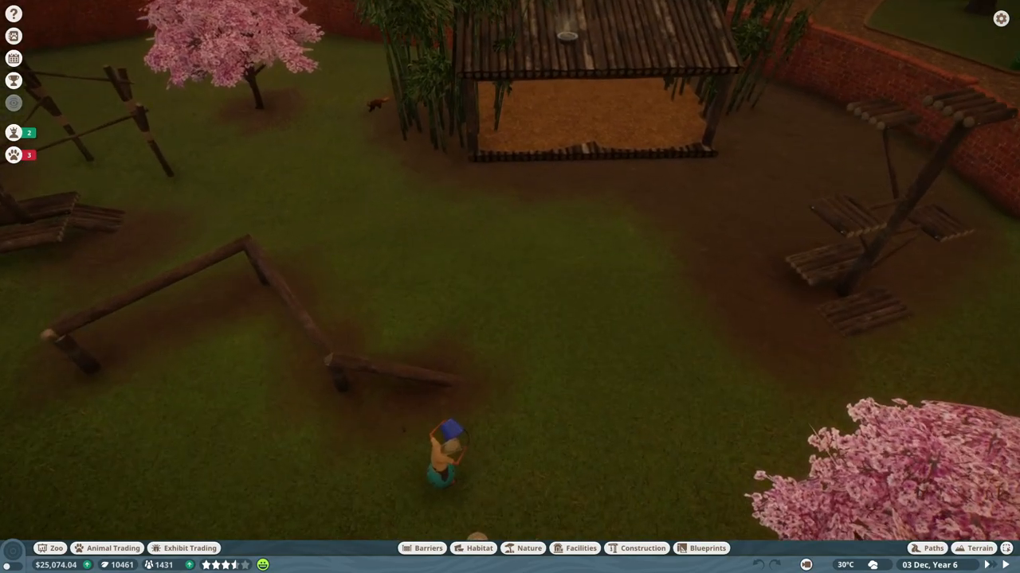
{"action": "left_click_drag", "start_coordinate": [509, 319], "coordinate": [510, 200]}
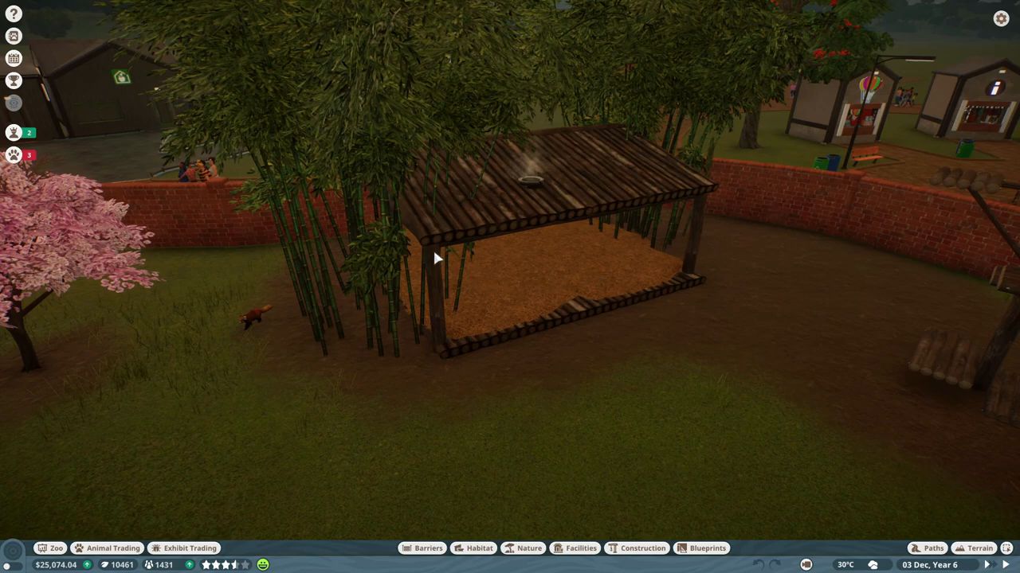
{"action": "mouse_move", "coordinate": [435, 368]}
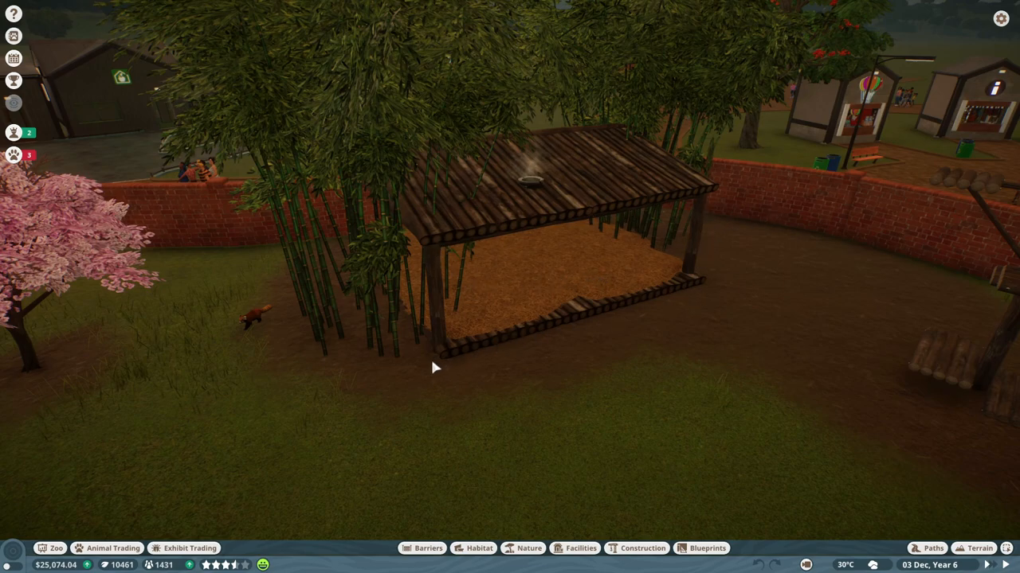
{"action": "mouse_move", "coordinate": [468, 350]}
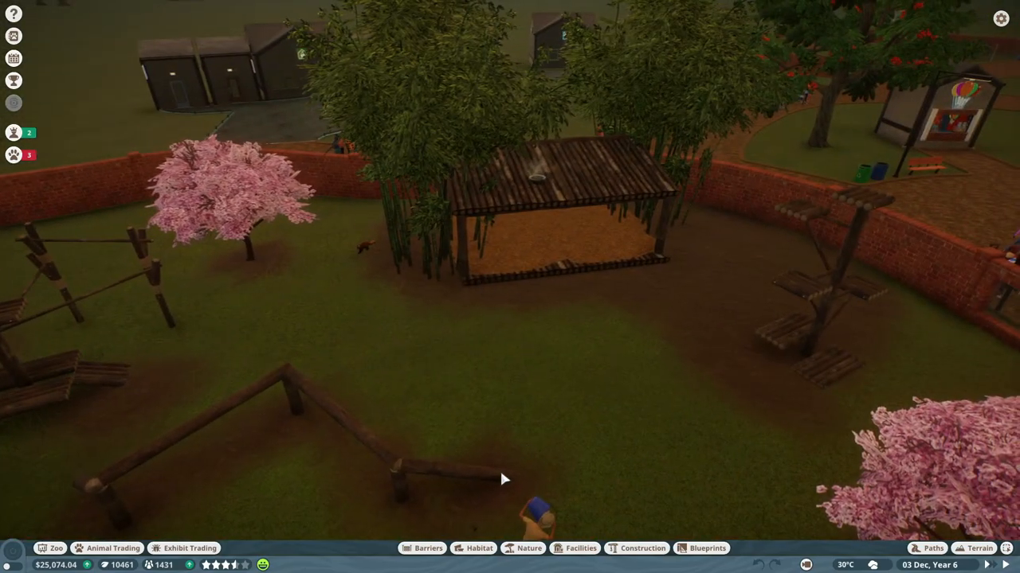
Step: Browse Construction barrier pieces, then select and delete the red panda's wooden shelter
{"action": "left_click", "coordinate": [428, 548]}
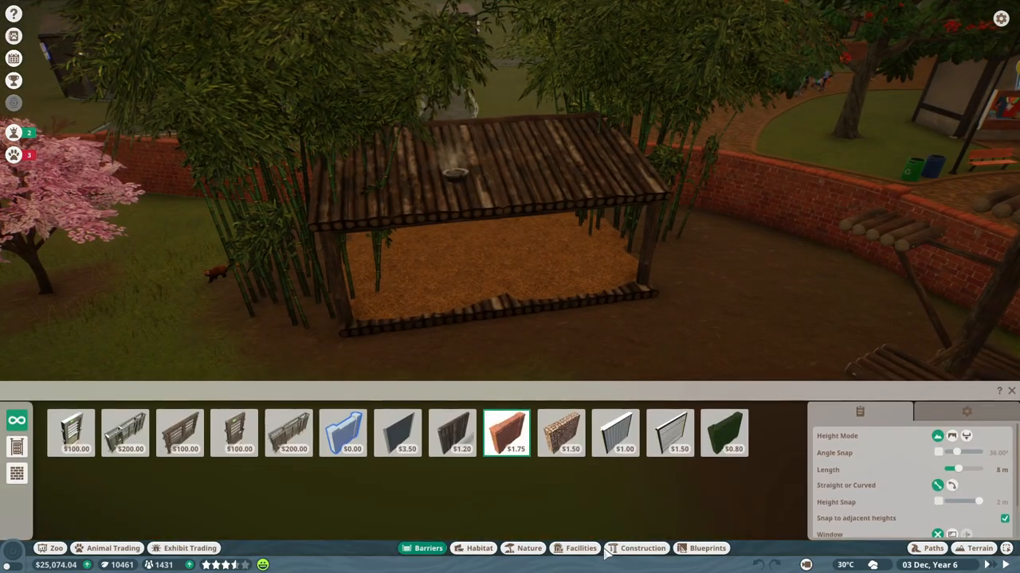
{"action": "left_click", "coordinate": [642, 548]}
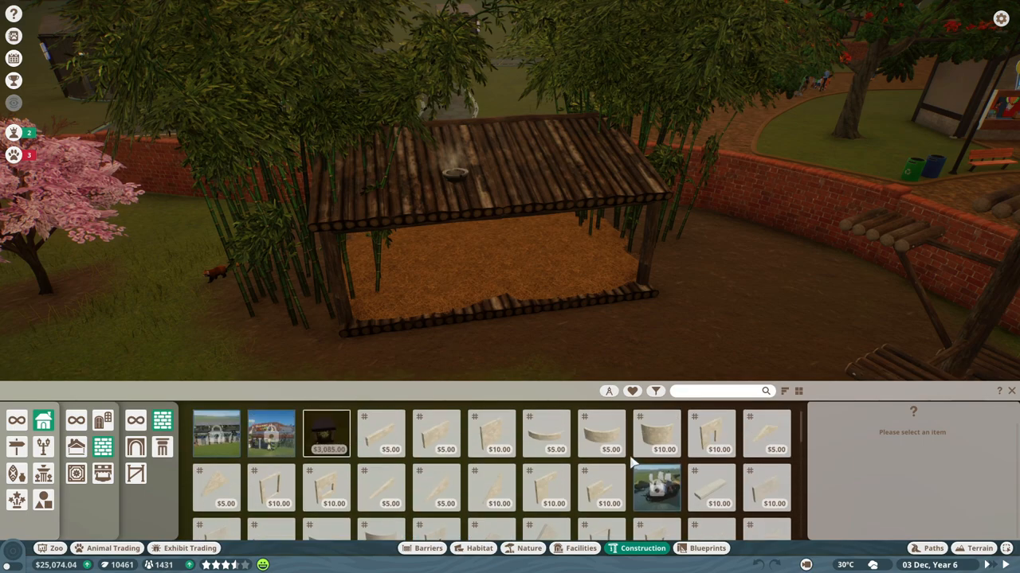
{"action": "mouse_move", "coordinate": [609, 163]}
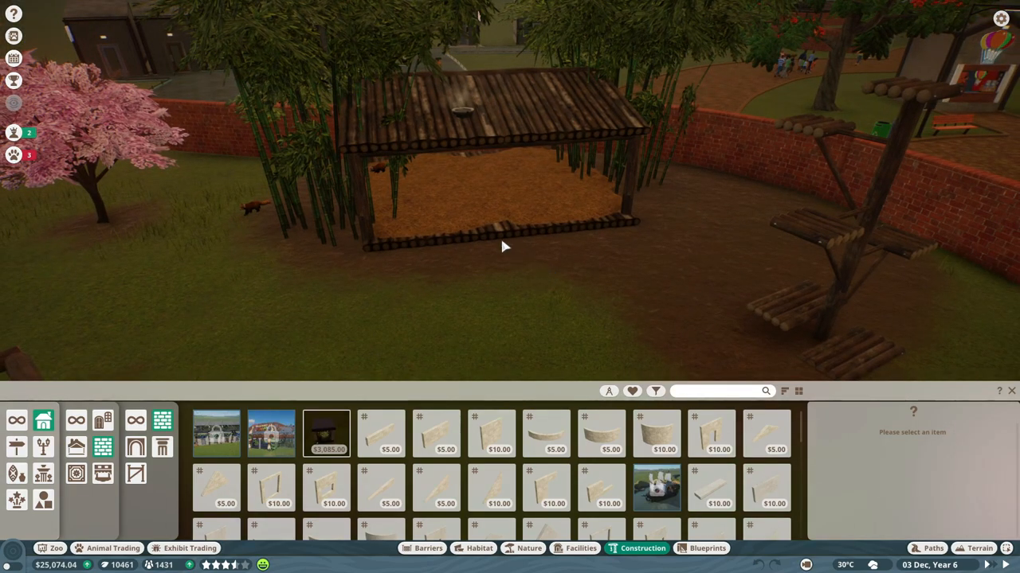
{"action": "left_click", "coordinate": [56, 548]}
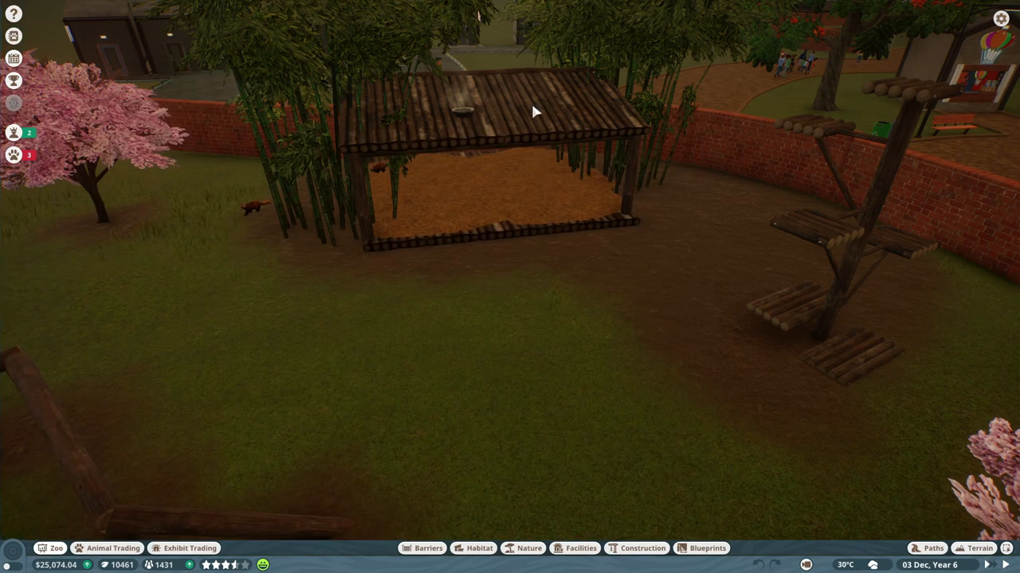
{"action": "left_click", "coordinate": [534, 111]}
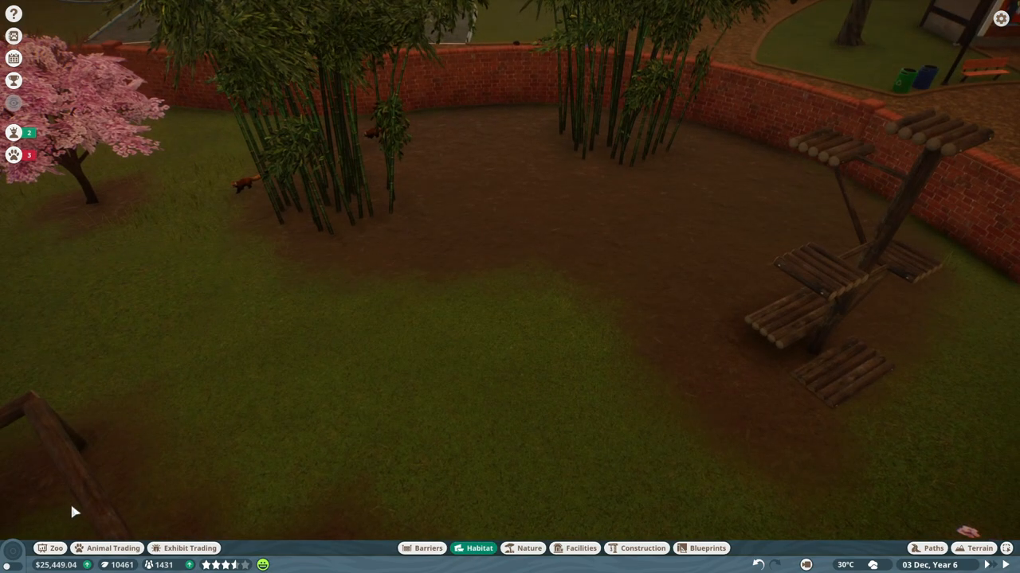
Step: Filter habitat items to Red Panda and list only the Shelters category
{"action": "left_click", "coordinate": [656, 391]}
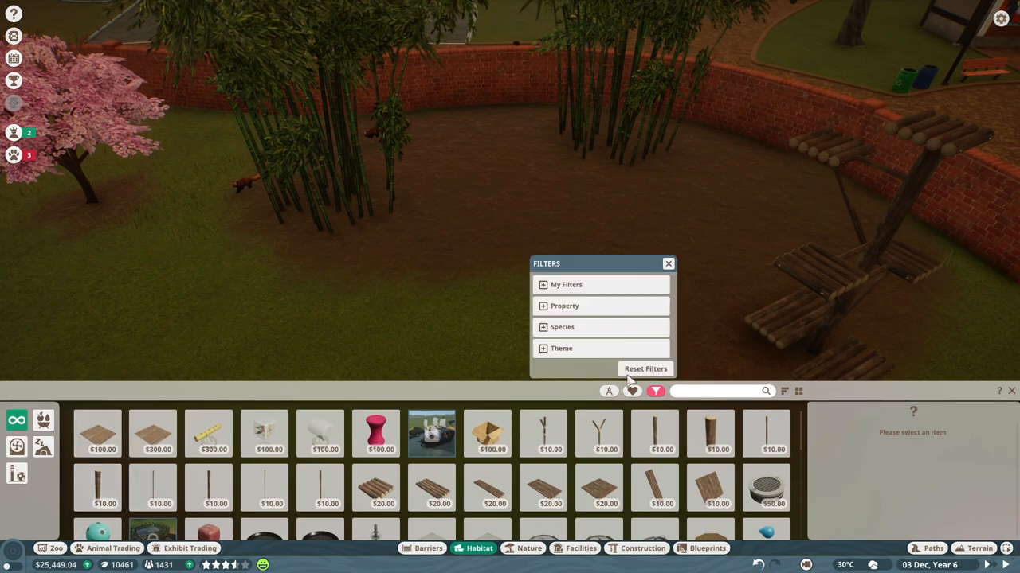
{"action": "mouse_move", "coordinate": [564, 333]}
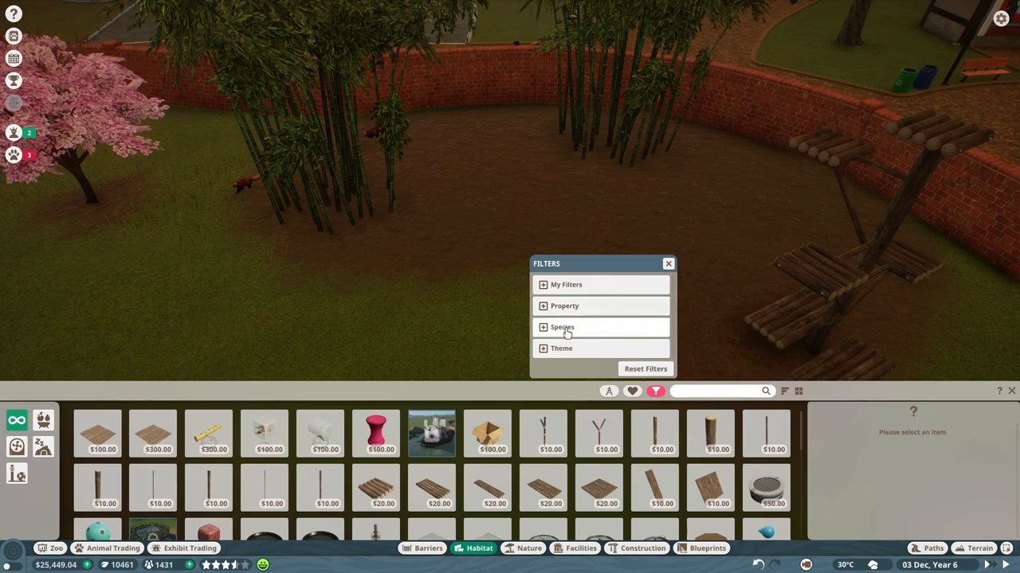
{"action": "left_click", "coordinate": [562, 327]}
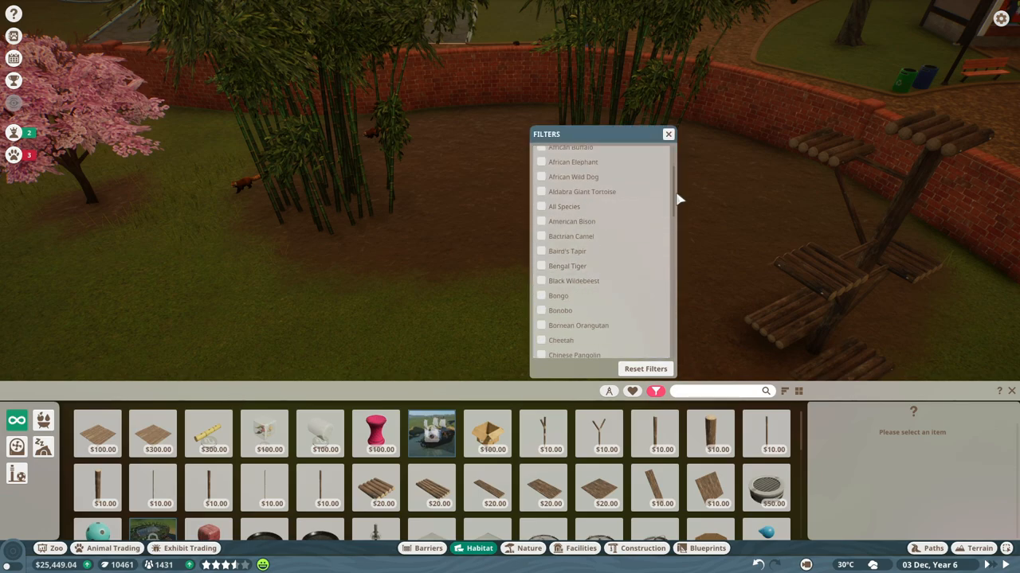
{"action": "scroll", "scroll_direction": "down", "scroll_amount": 3}
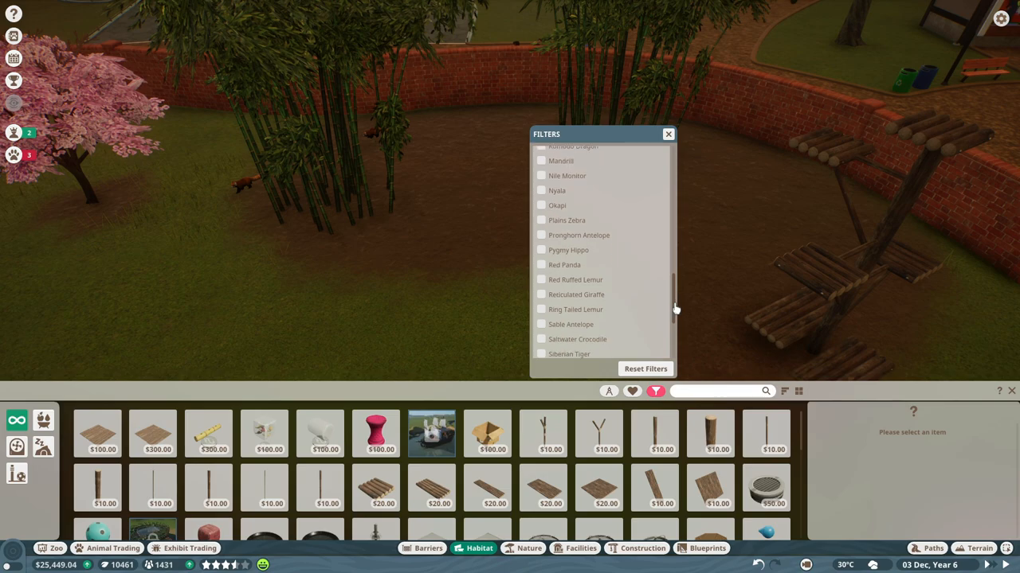
{"action": "left_click", "coordinate": [542, 264]}
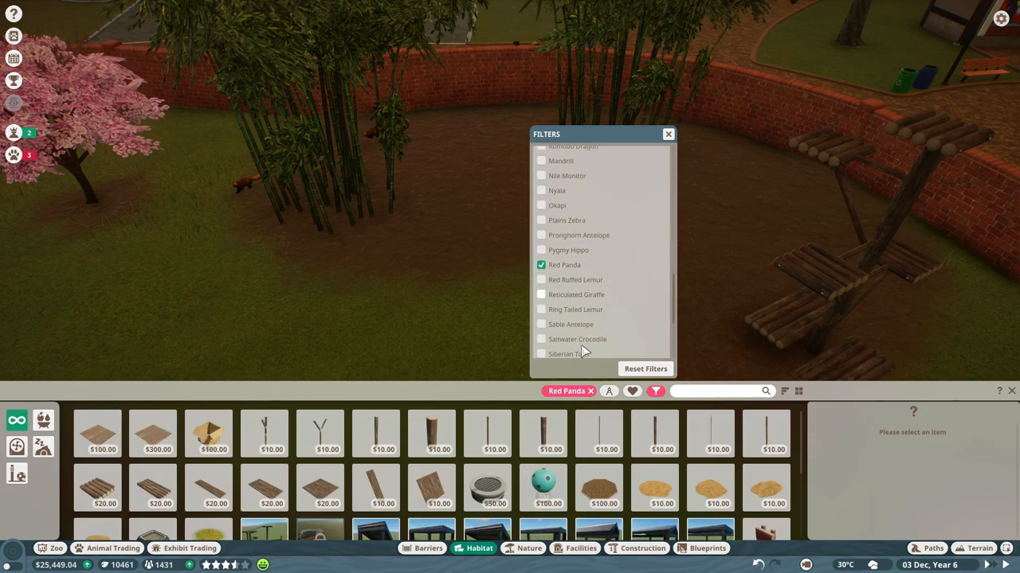
{"action": "left_click", "coordinate": [667, 134]}
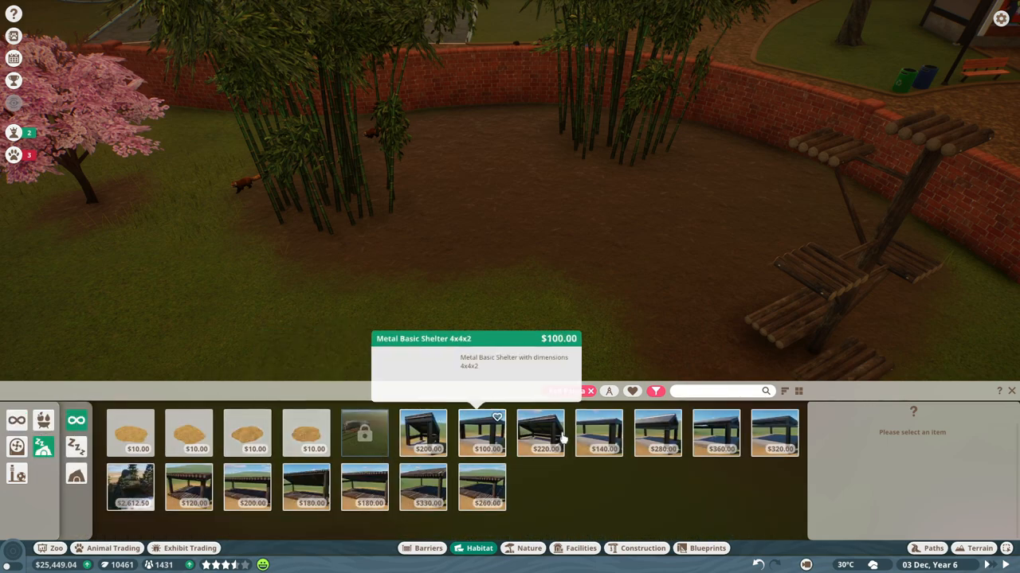
{"action": "mouse_move", "coordinate": [540, 435]}
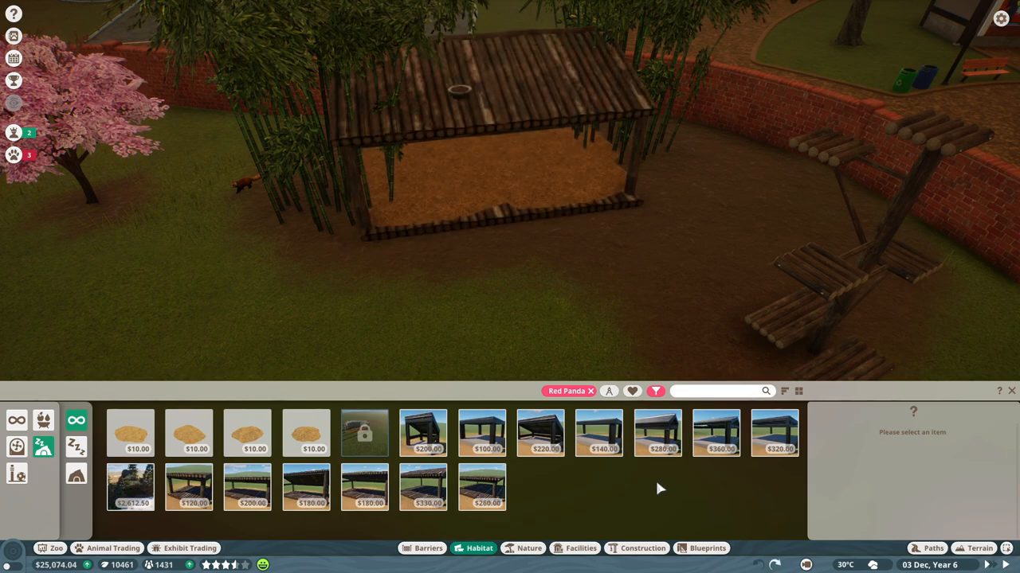
{"action": "mouse_move", "coordinate": [388, 182]}
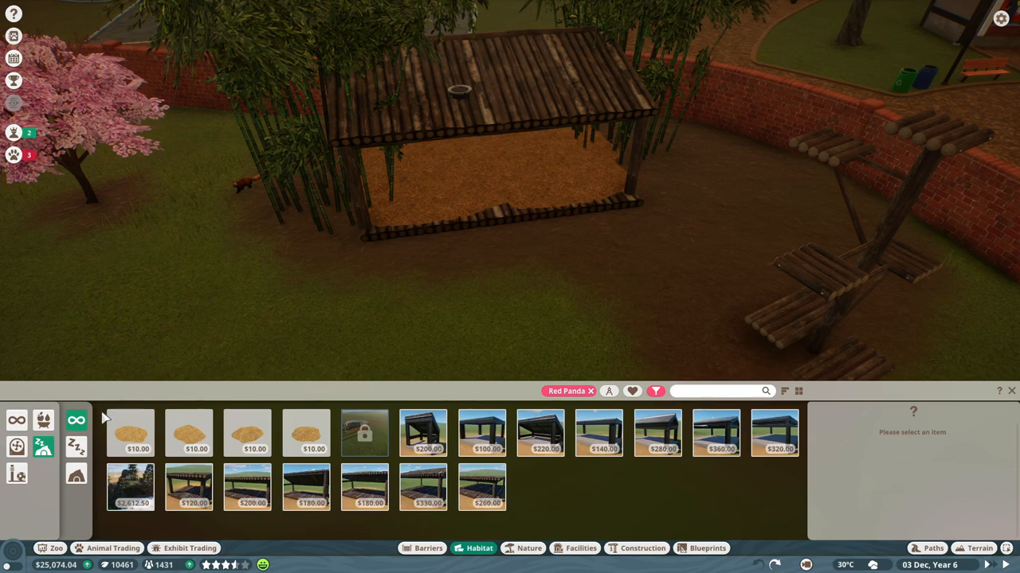
{"action": "mouse_move", "coordinate": [259, 189]}
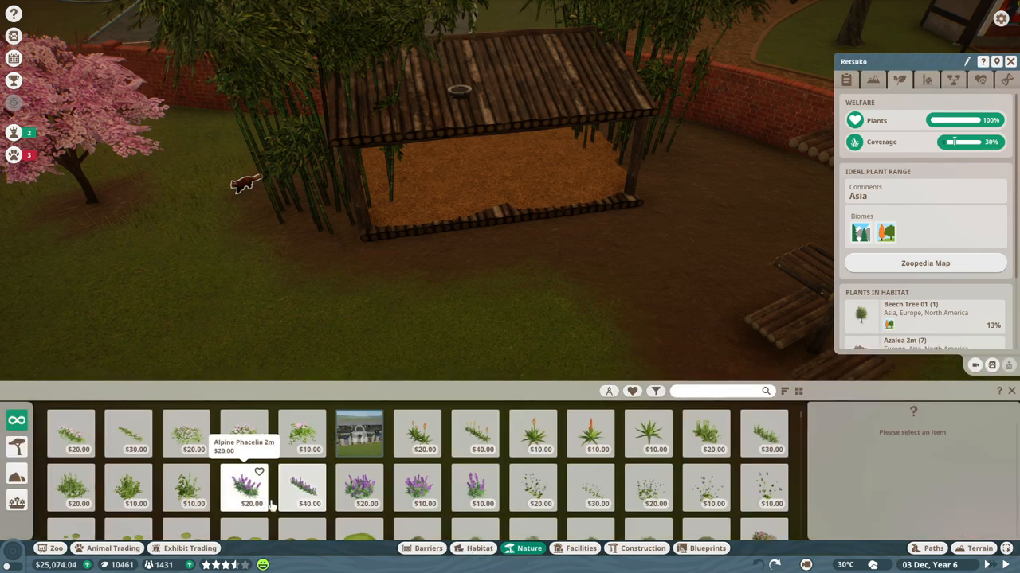
Step: Plant a $70 leafy bush beside the red panda shelter
{"action": "scroll", "scroll_direction": "down", "scroll_amount": 3}
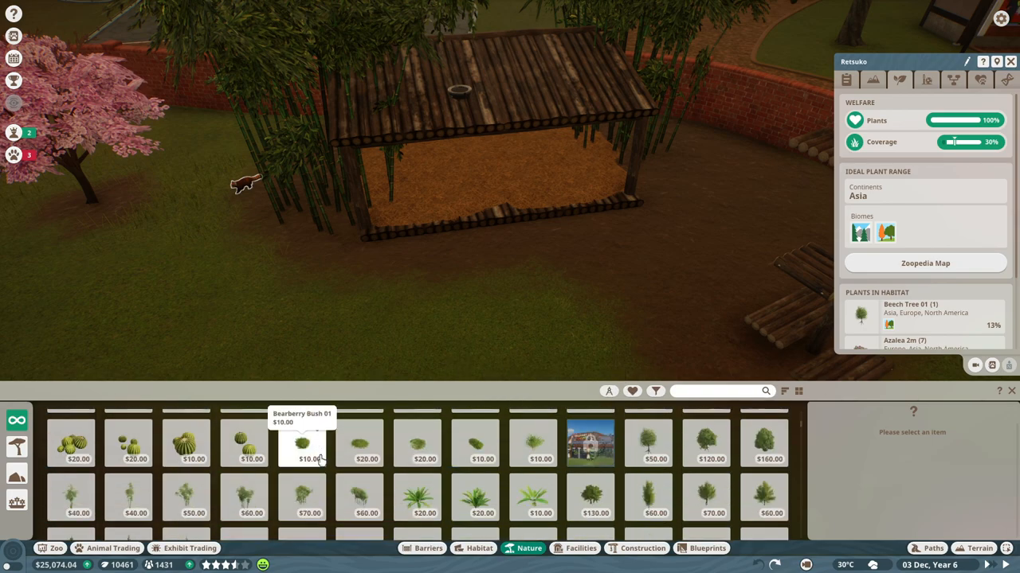
{"action": "mouse_move", "coordinate": [281, 138]}
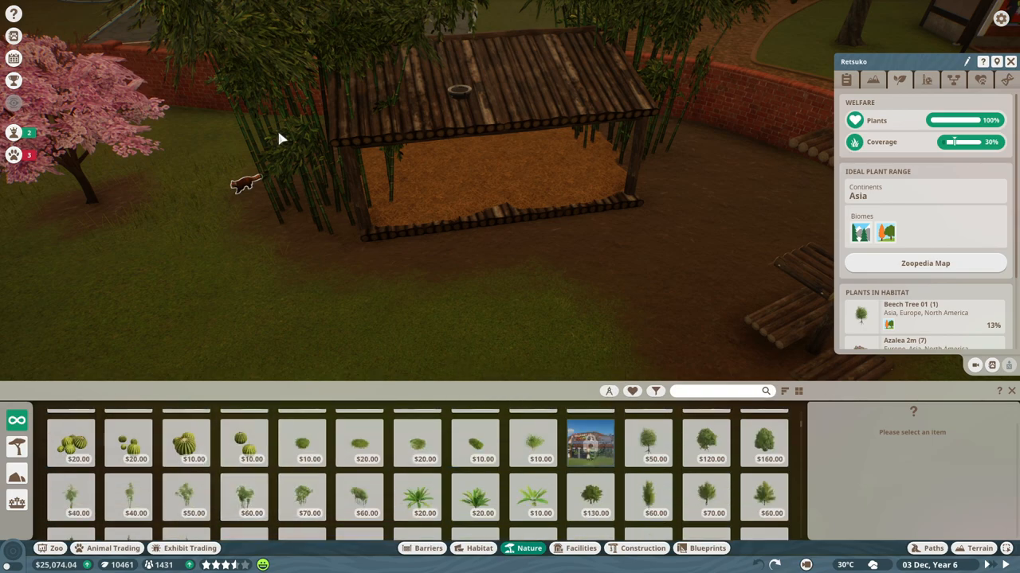
{"action": "left_click", "coordinate": [301, 498]}
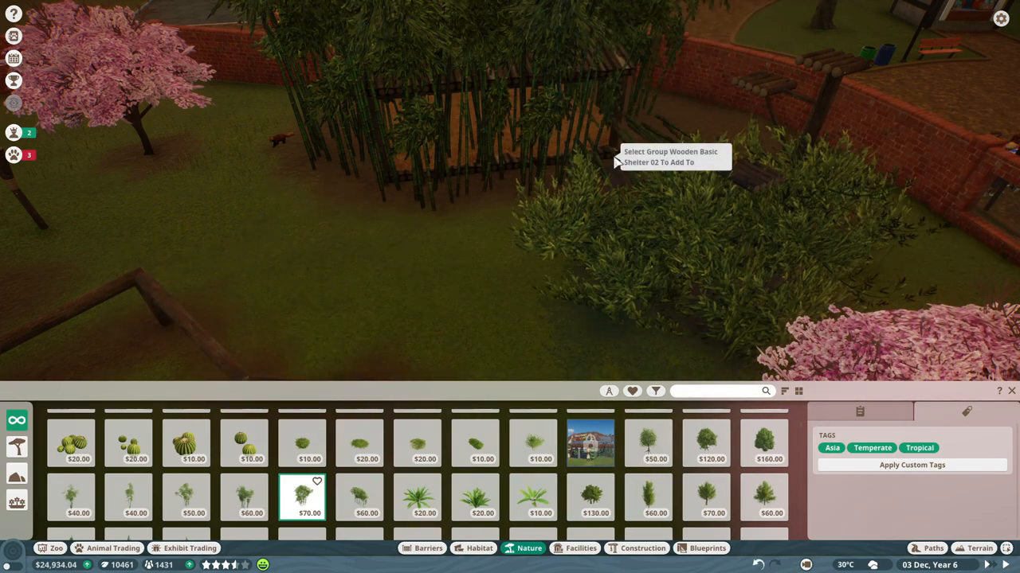
{"action": "left_click", "coordinate": [309, 498]}
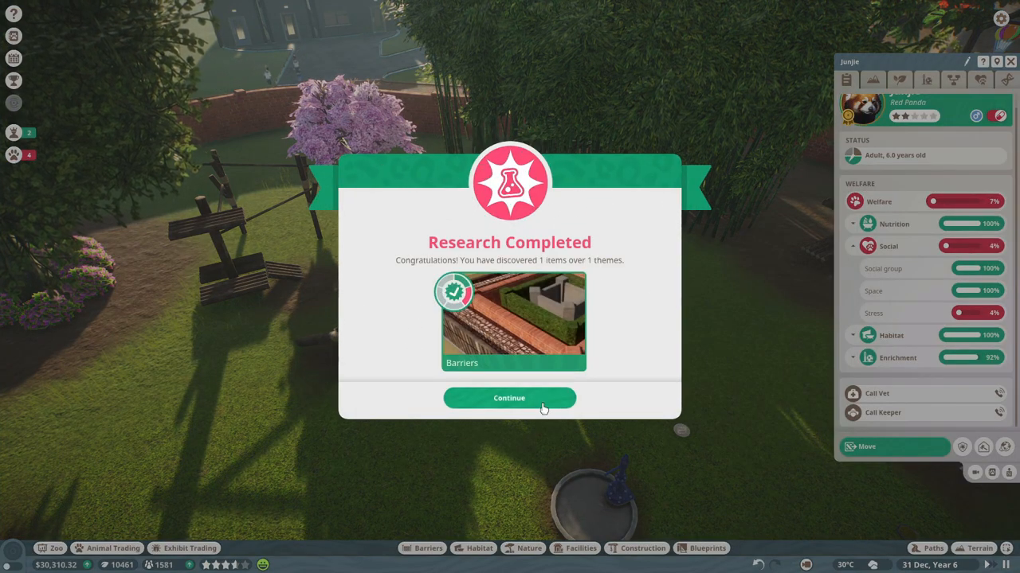
Step: Dismiss the research completed notice and close the research overview
{"action": "left_click", "coordinate": [509, 397]}
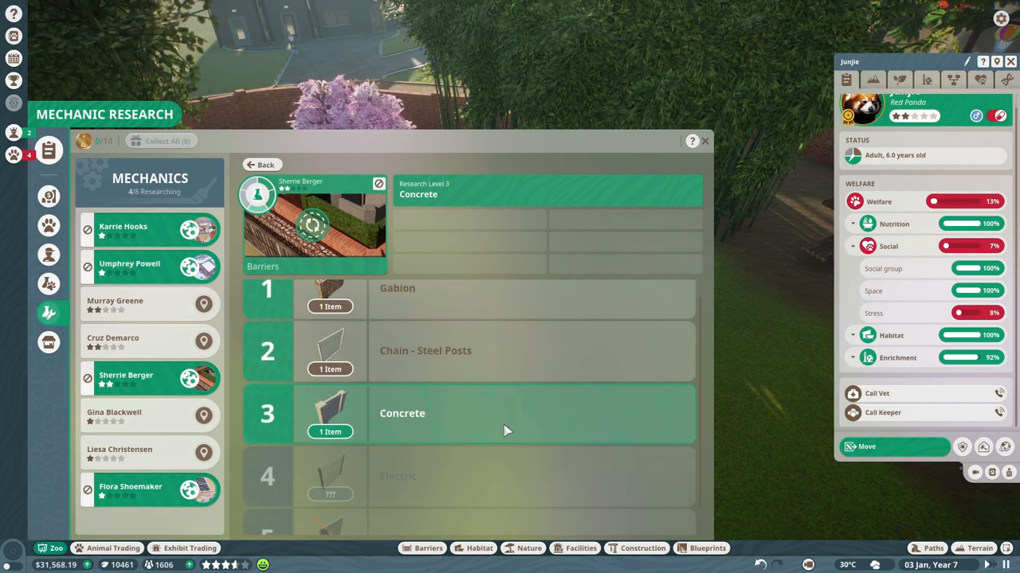
{"action": "scroll", "scroll_direction": "down", "scroll_amount": 3}
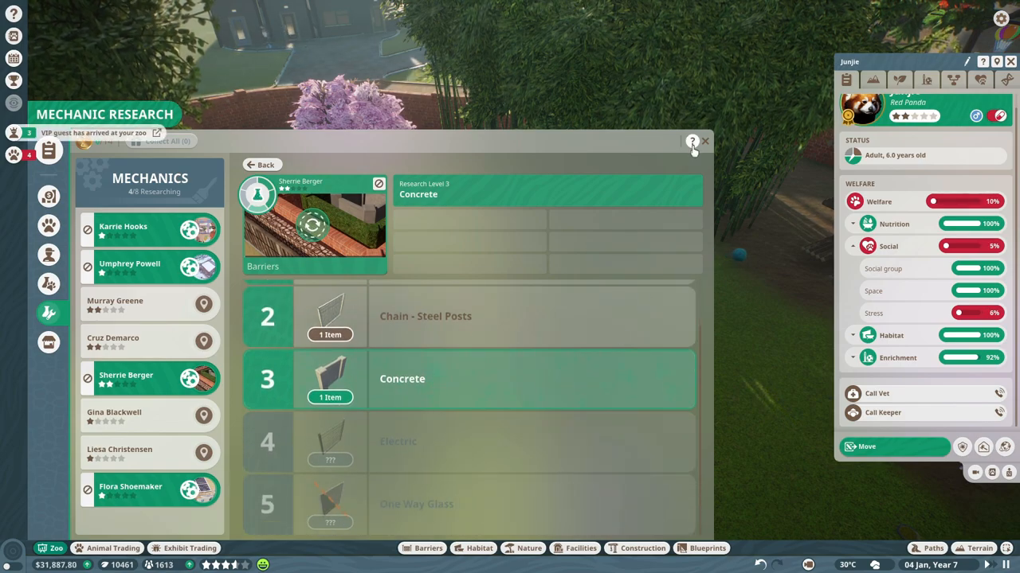
{"action": "left_click", "coordinate": [704, 141]}
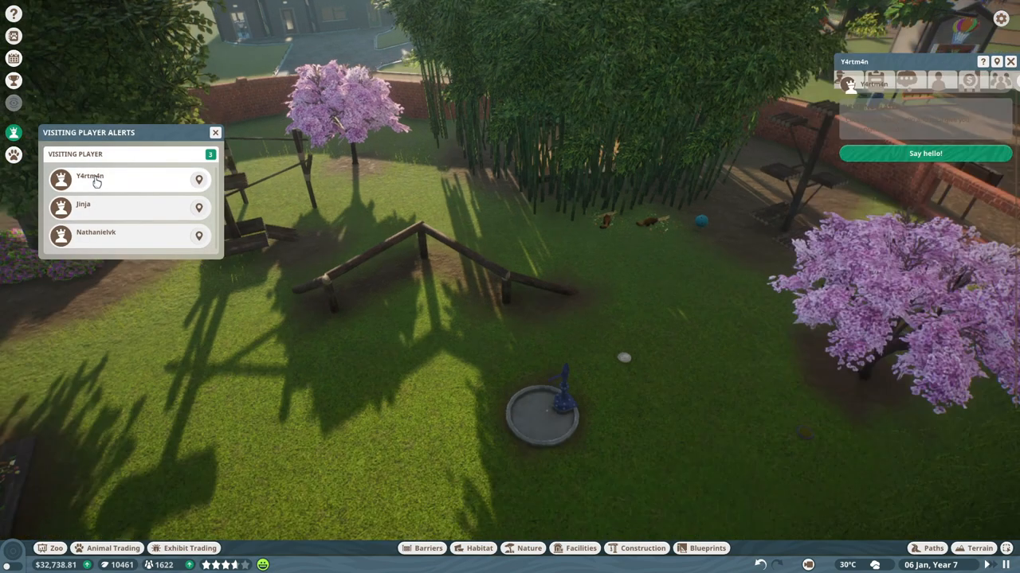
Step: Say hello to the visiting players for credits and close the alerts panel
{"action": "left_click", "coordinate": [924, 152]}
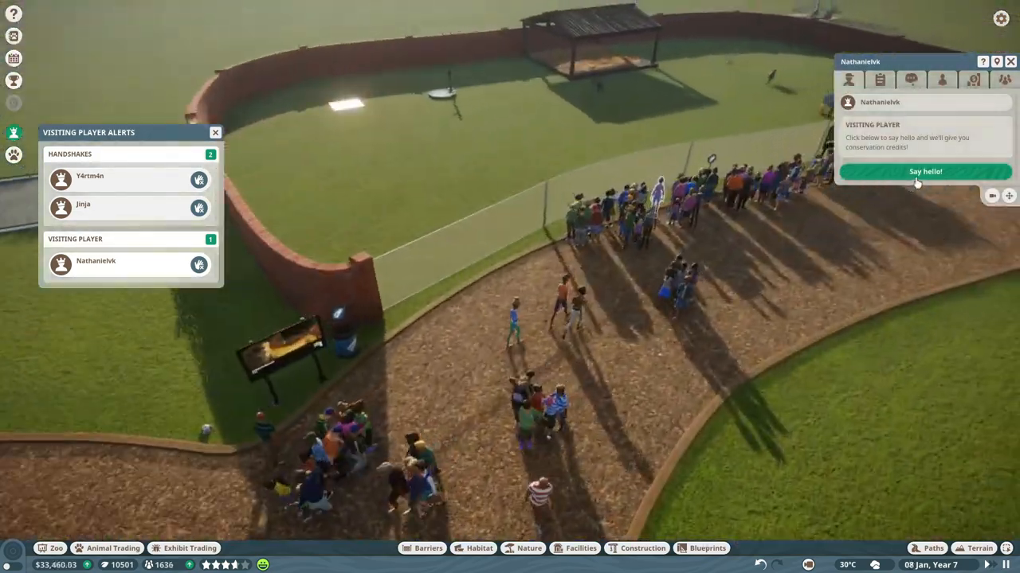
{"action": "left_click", "coordinate": [924, 172]}
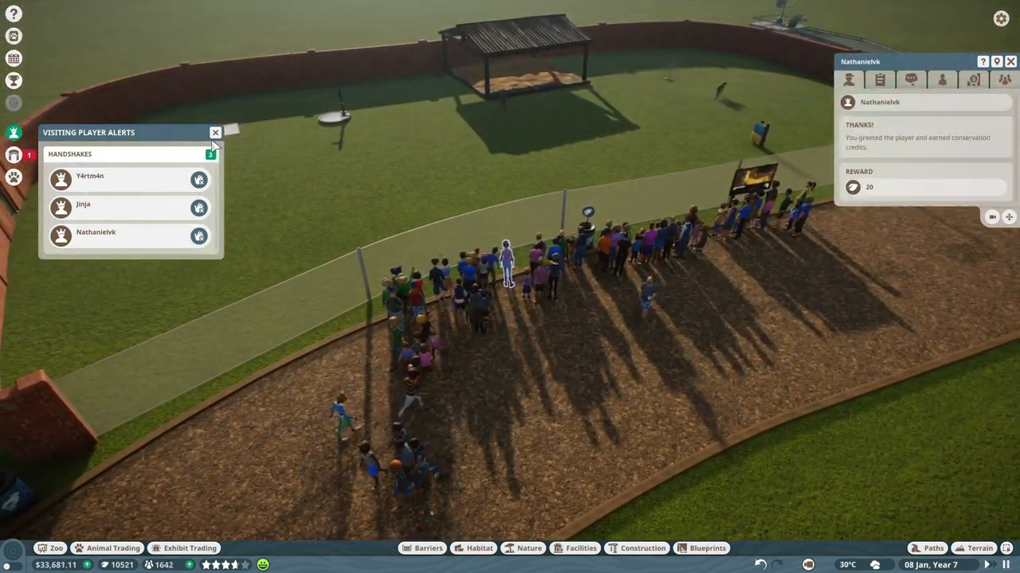
{"action": "left_click", "coordinate": [216, 132]}
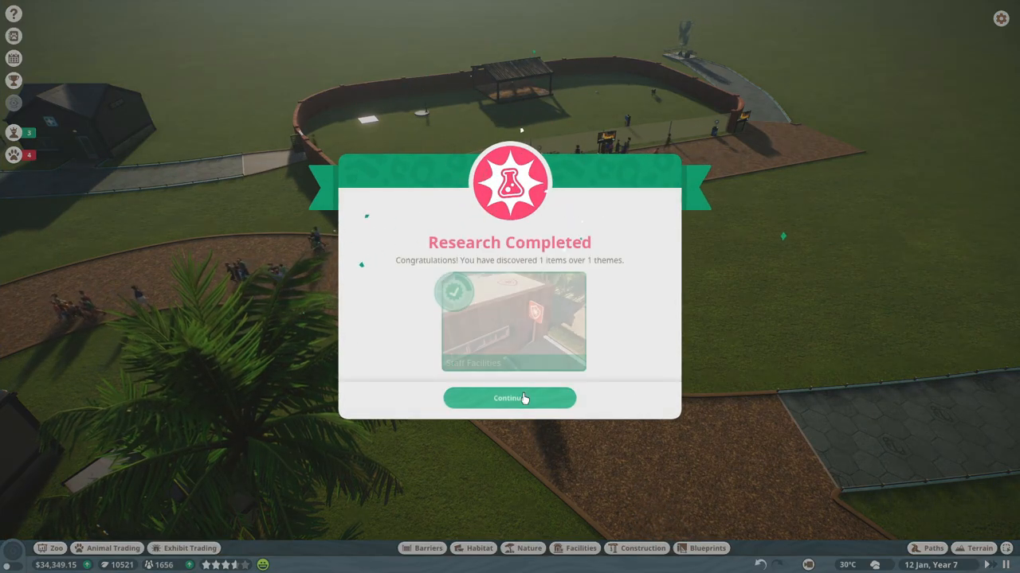
Step: Acknowledge the Staff Facilities research and review the zebra breeding challenge progress
{"action": "left_click", "coordinate": [509, 398]}
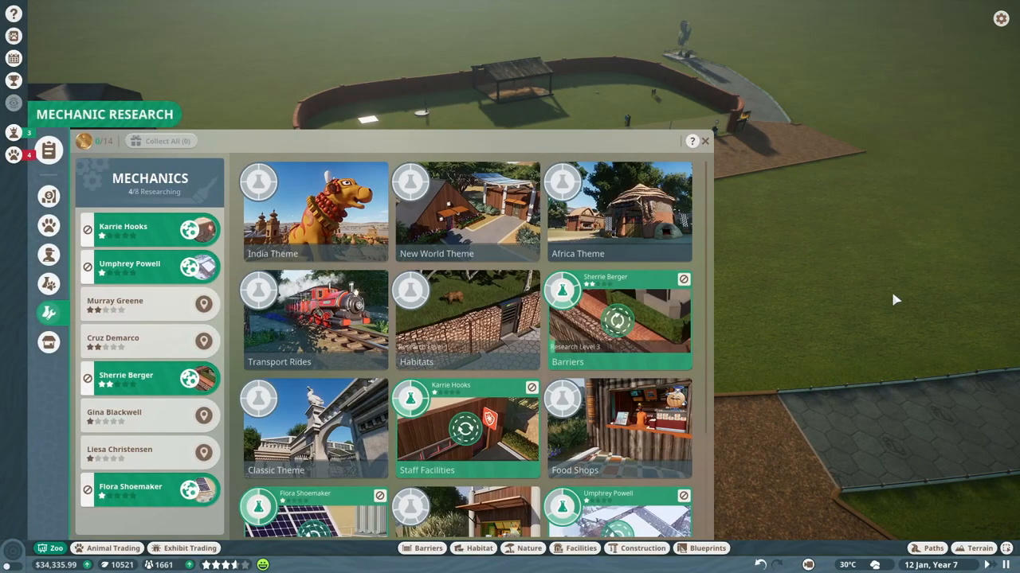
{"action": "left_click", "coordinate": [705, 141]}
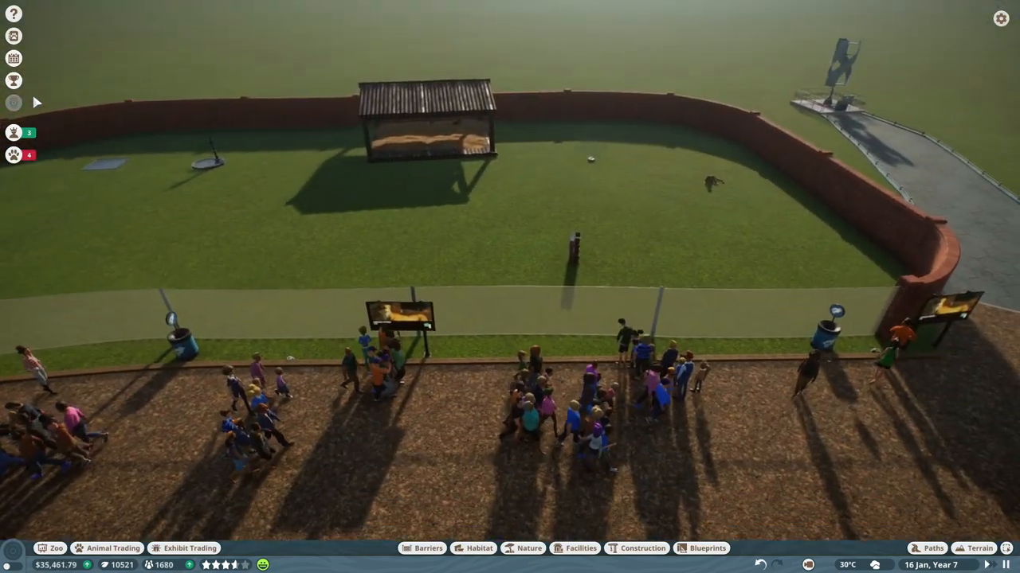
{"action": "left_click", "coordinate": [13, 81]}
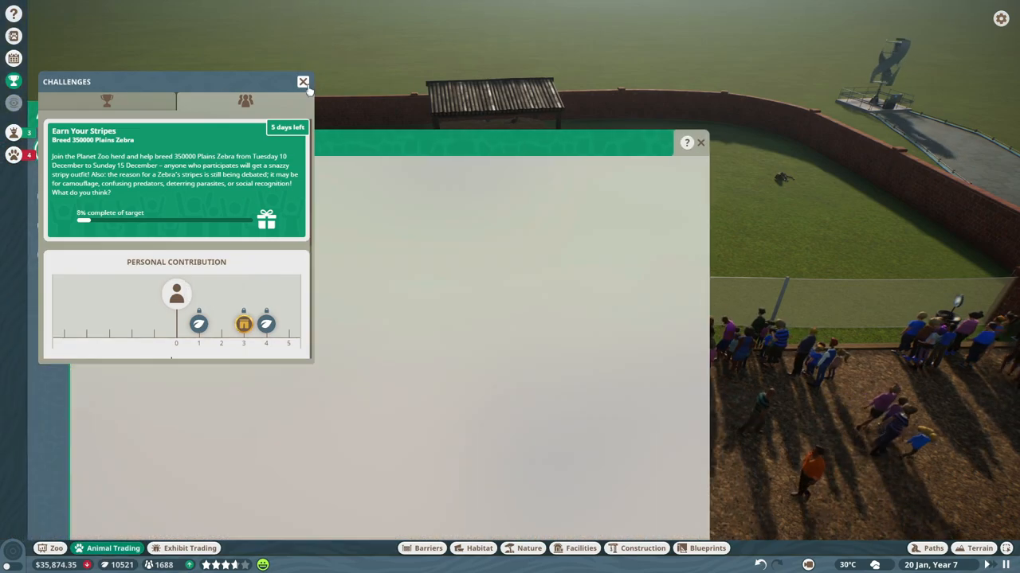
{"action": "left_click", "coordinate": [303, 81]}
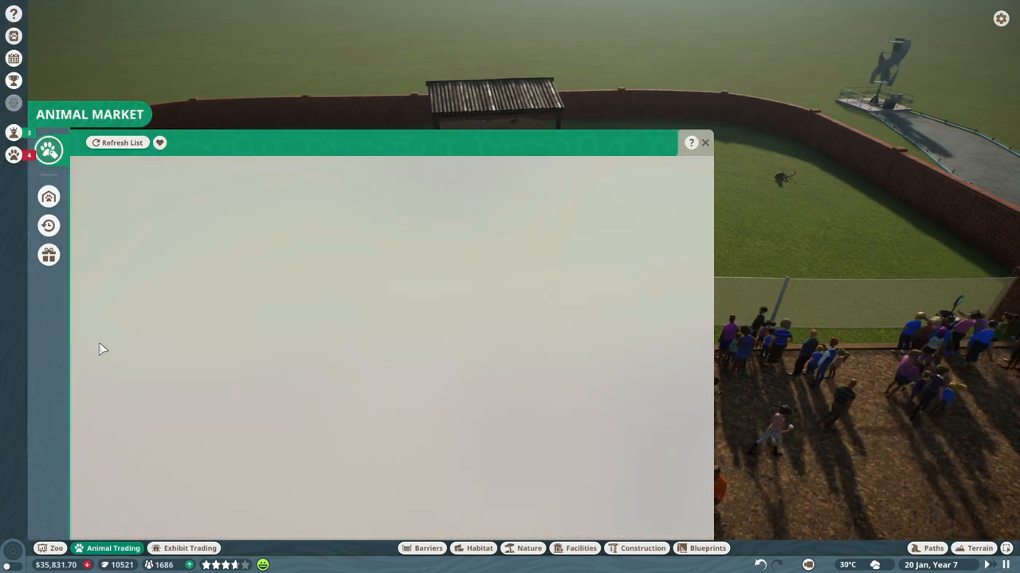
Step: View rewarded animals in Animal Trading, including a Western Chimpanzee, then close the market
{"action": "left_click", "coordinate": [117, 143]}
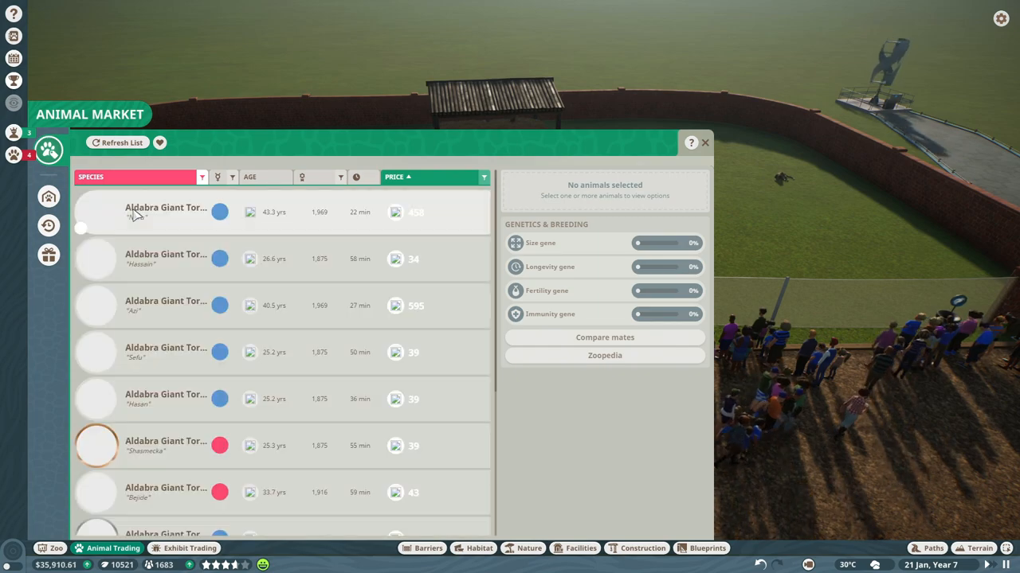
{"action": "left_click", "coordinate": [48, 254]}
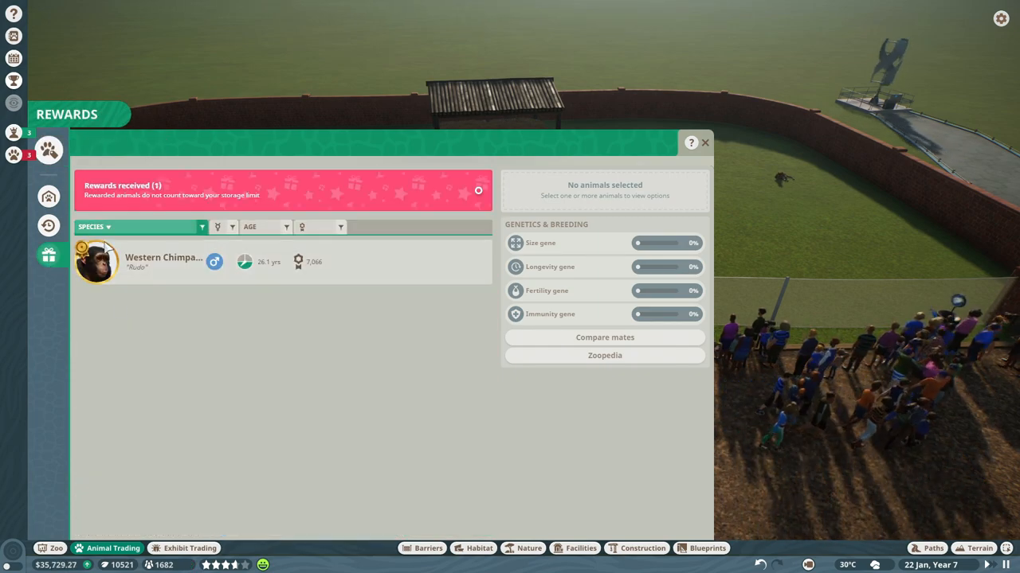
{"action": "mouse_move", "coordinate": [164, 257]}
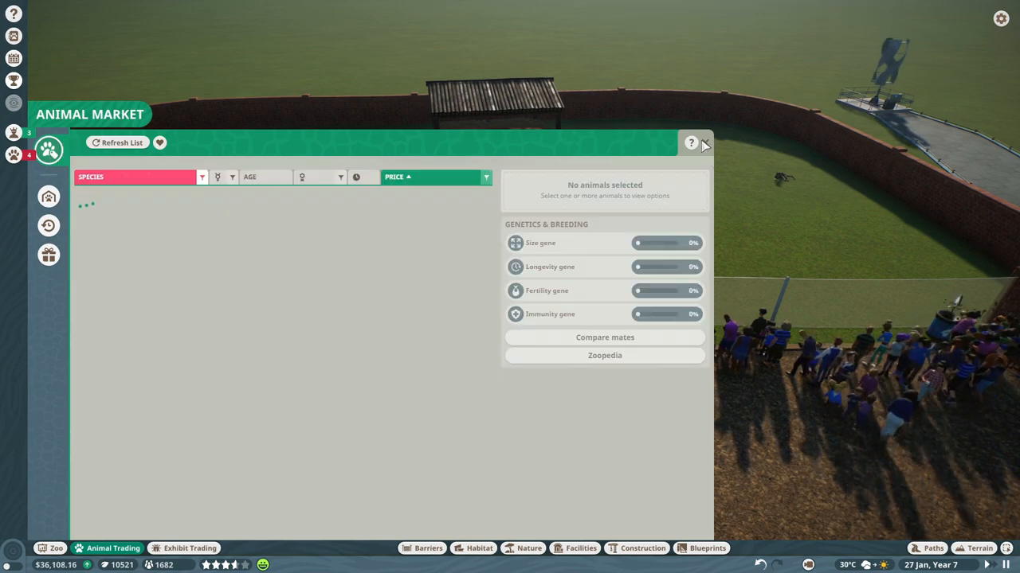
{"action": "left_click", "coordinate": [704, 144]}
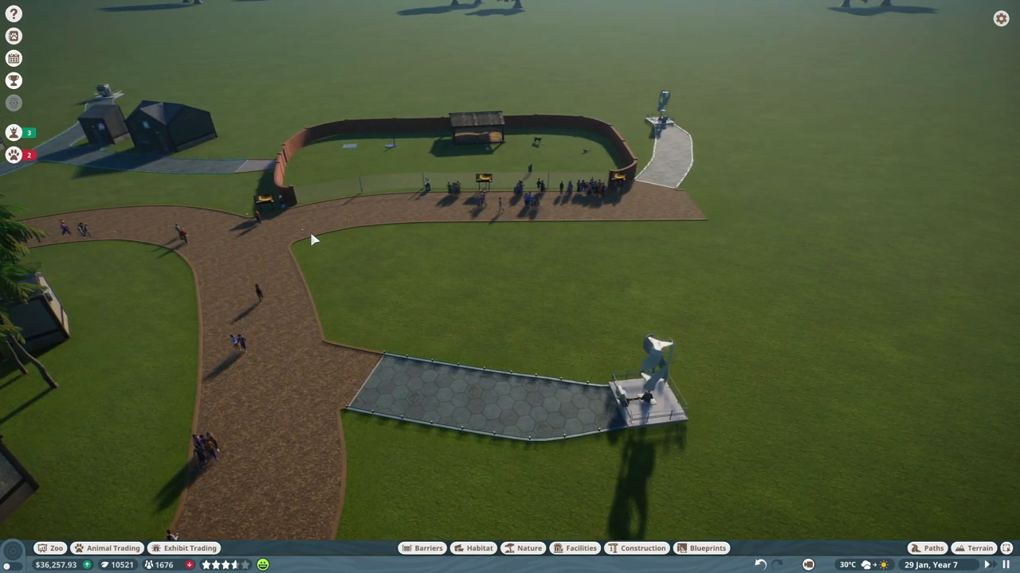
{"action": "mouse_move", "coordinate": [735, 225]}
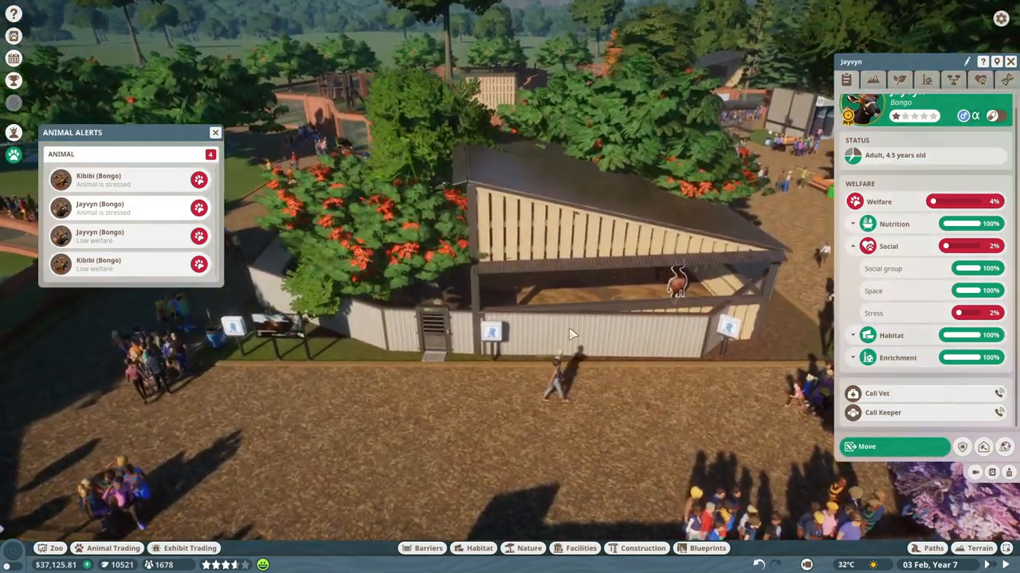
Step: Close the bongo's welfare details and open the Habitat item catalogue
{"action": "left_click", "coordinate": [558, 219]}
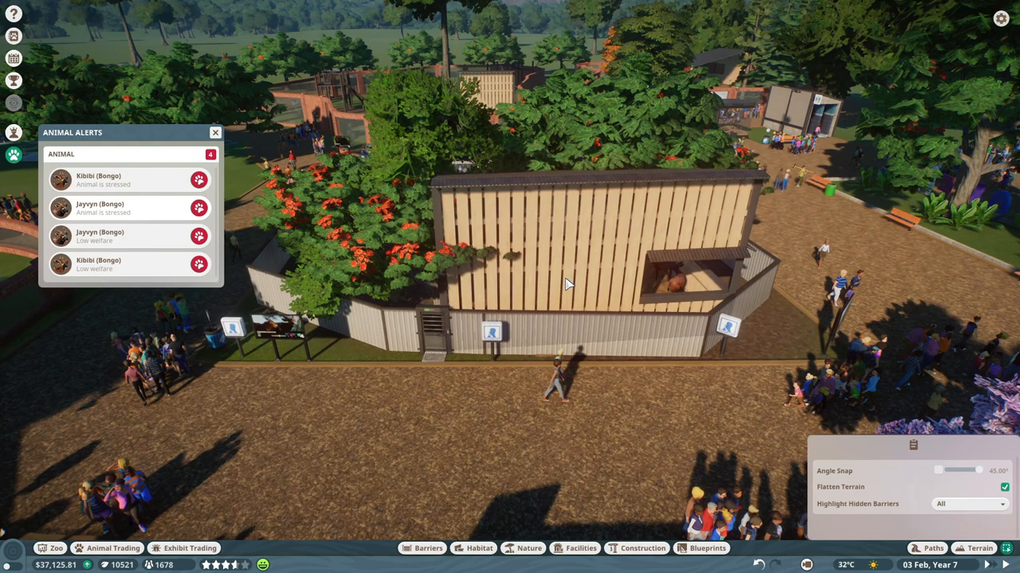
{"action": "mouse_move", "coordinate": [575, 287]}
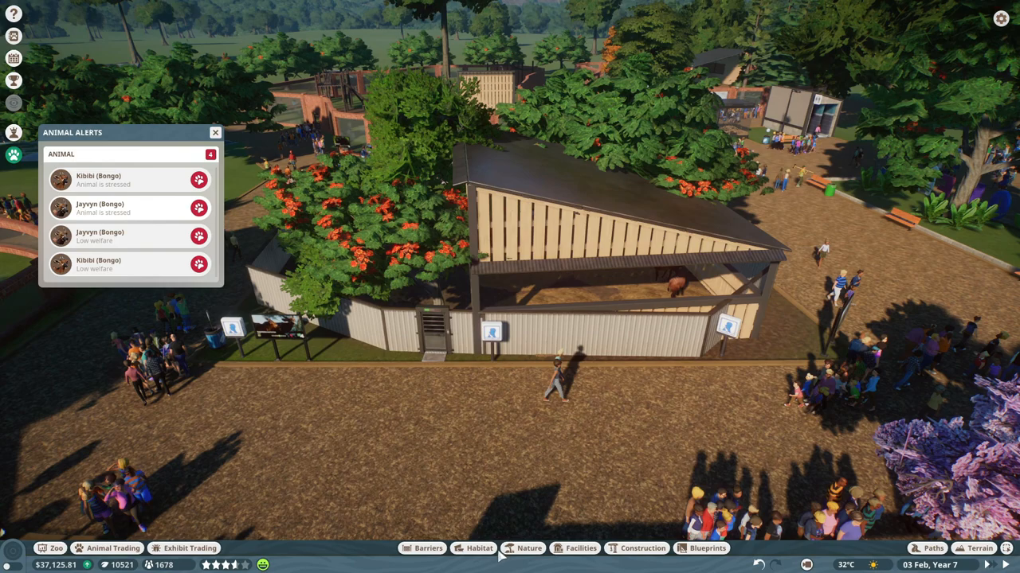
{"action": "left_click", "coordinate": [480, 548]}
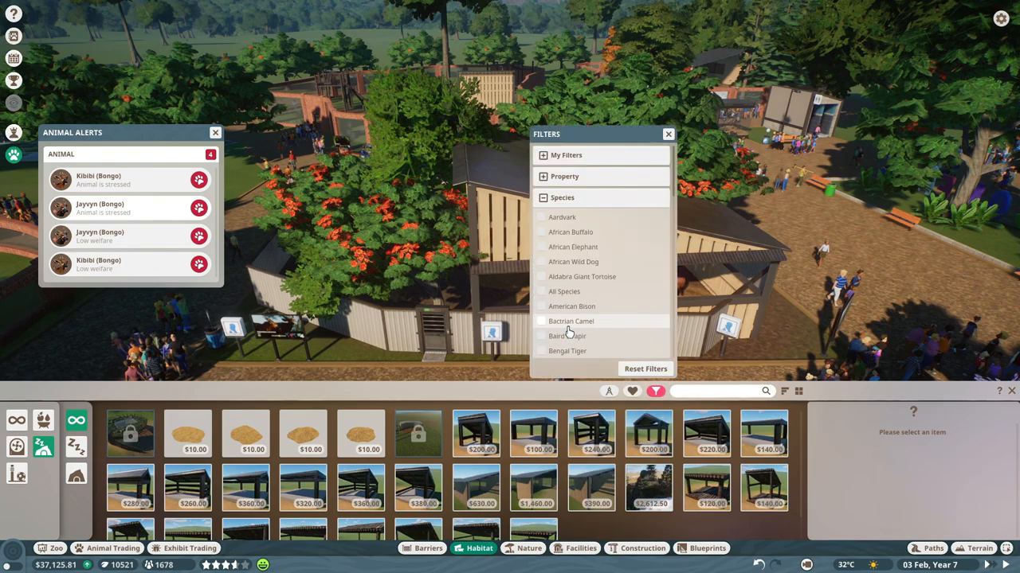
Step: Filter the shelter catalogue to Bongo and close the filter list
{"action": "left_click", "coordinate": [542, 338]}
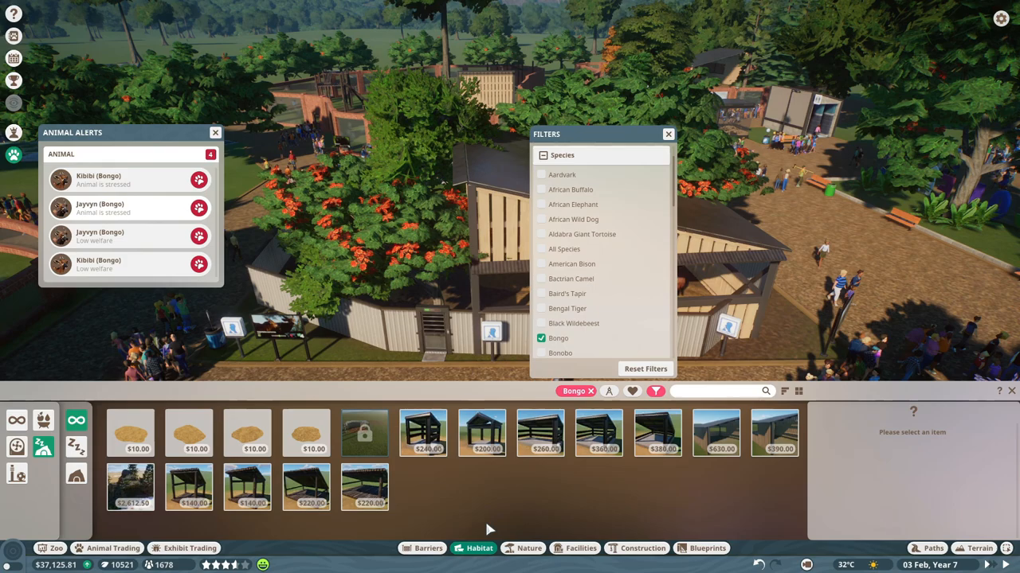
{"action": "mouse_move", "coordinate": [716, 433]}
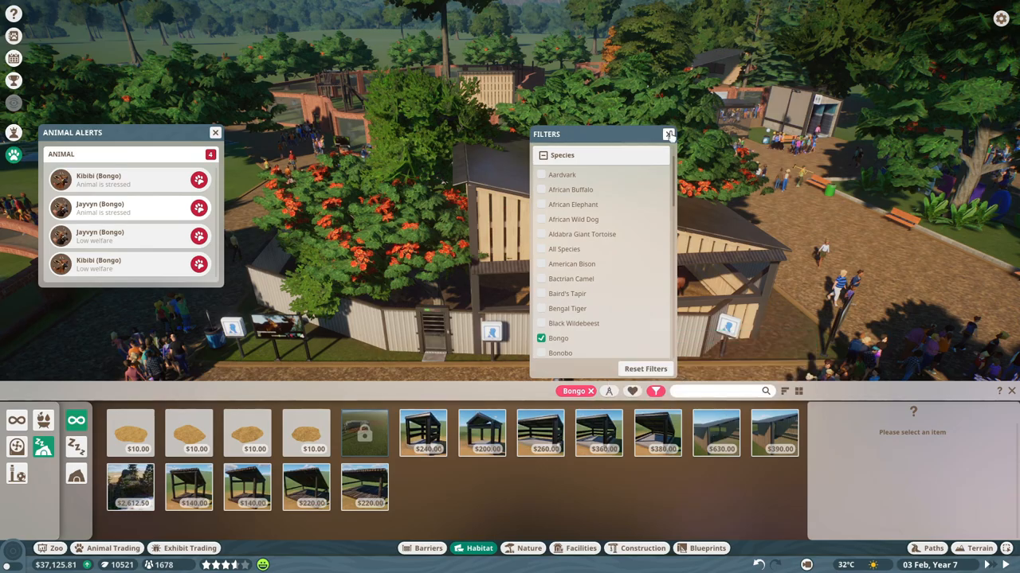
{"action": "left_click", "coordinate": [669, 134]}
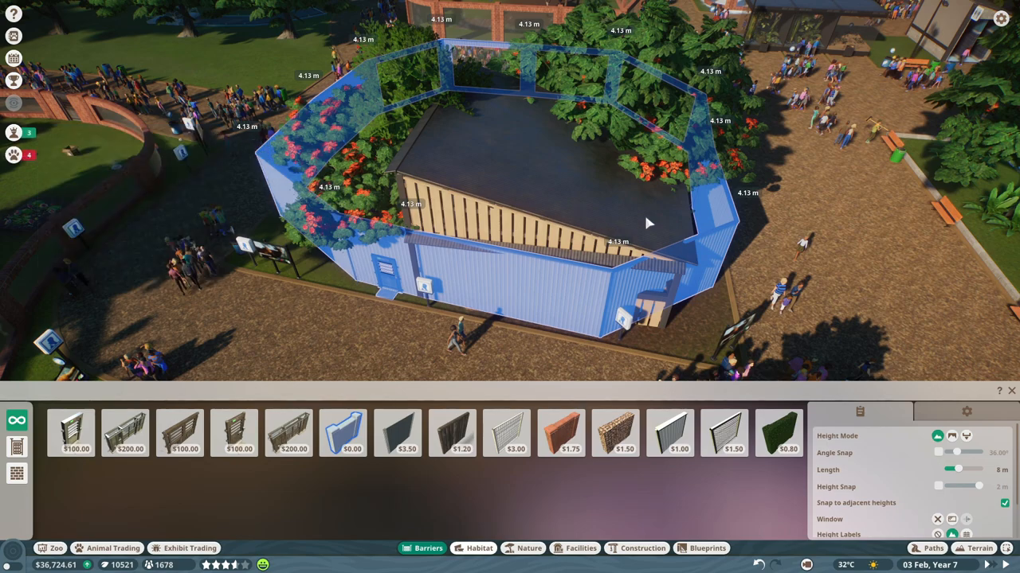
Step: Place the tall solid privacy wall around the bongo shelter
{"action": "left_click", "coordinate": [669, 430]}
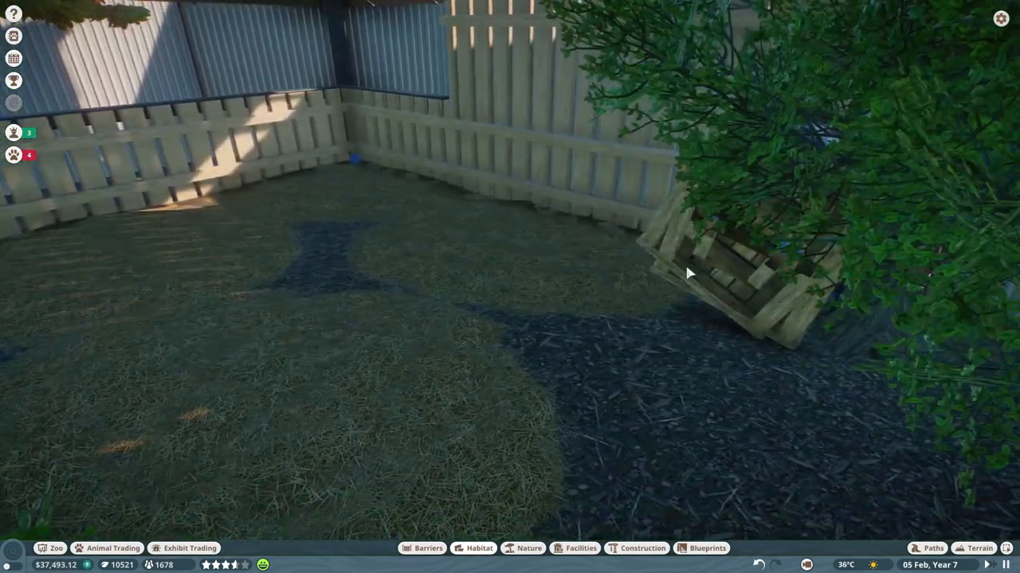
Step: Confirm bongo Bejide shows 100% welfare, then pull the view back over the habitat
{"action": "left_click", "coordinate": [717, 271]}
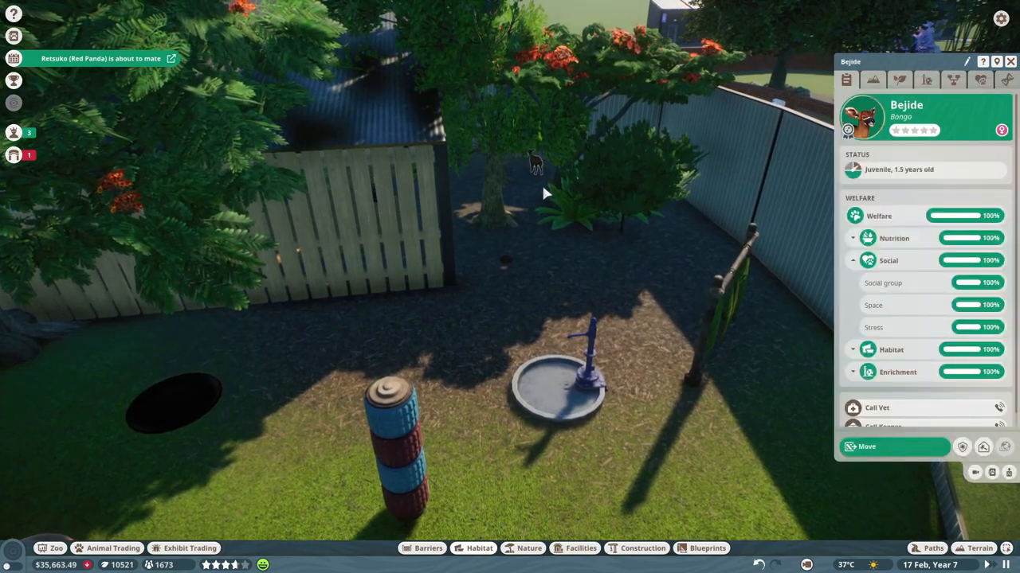
{"action": "left_click_drag", "start_coordinate": [546, 194], "coordinate": [378, 297]}
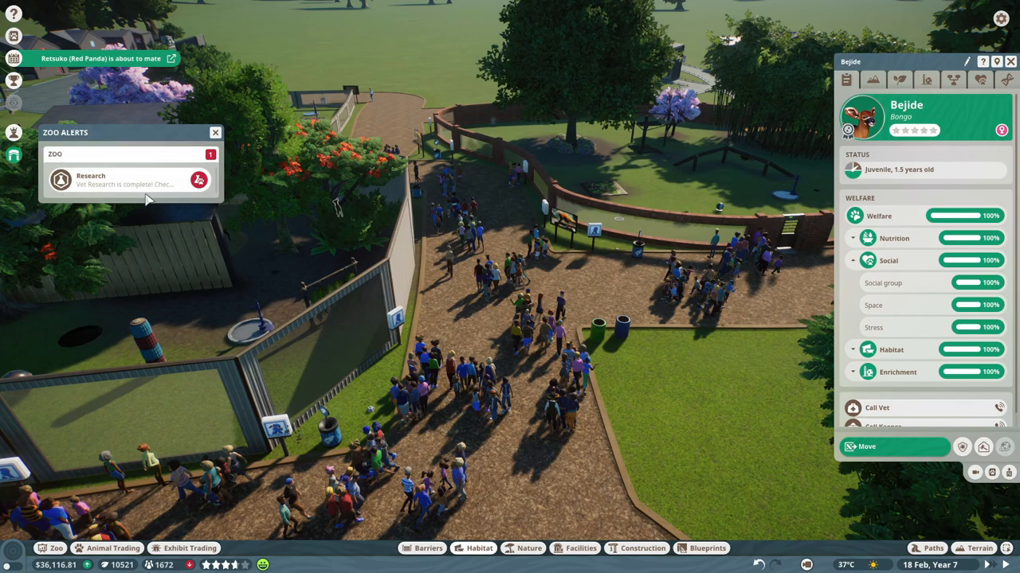
Step: Acknowledge the completed Boa Constrictor vet research and close the research overview
{"action": "left_click", "coordinate": [128, 179]}
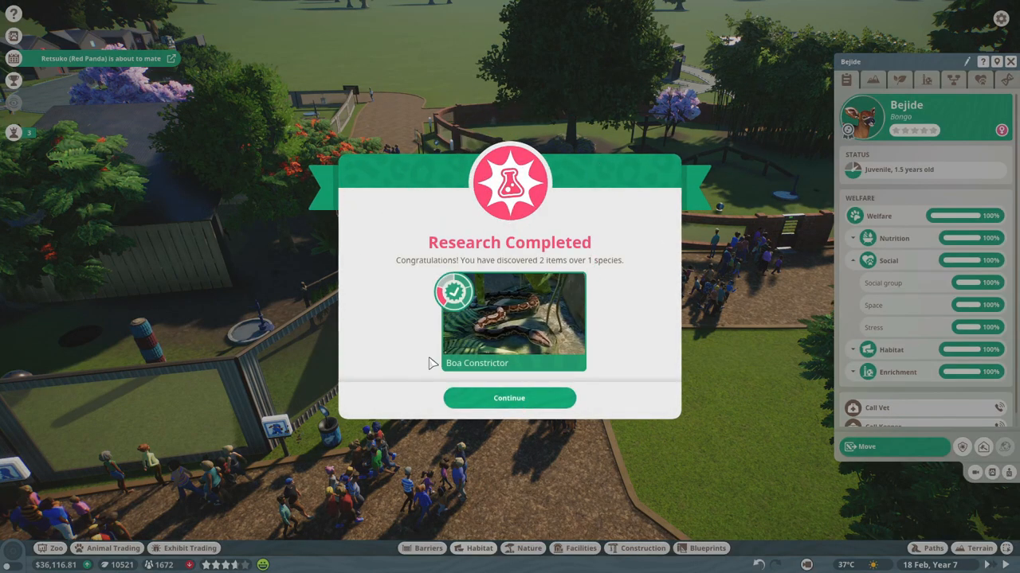
{"action": "left_click", "coordinate": [509, 399]}
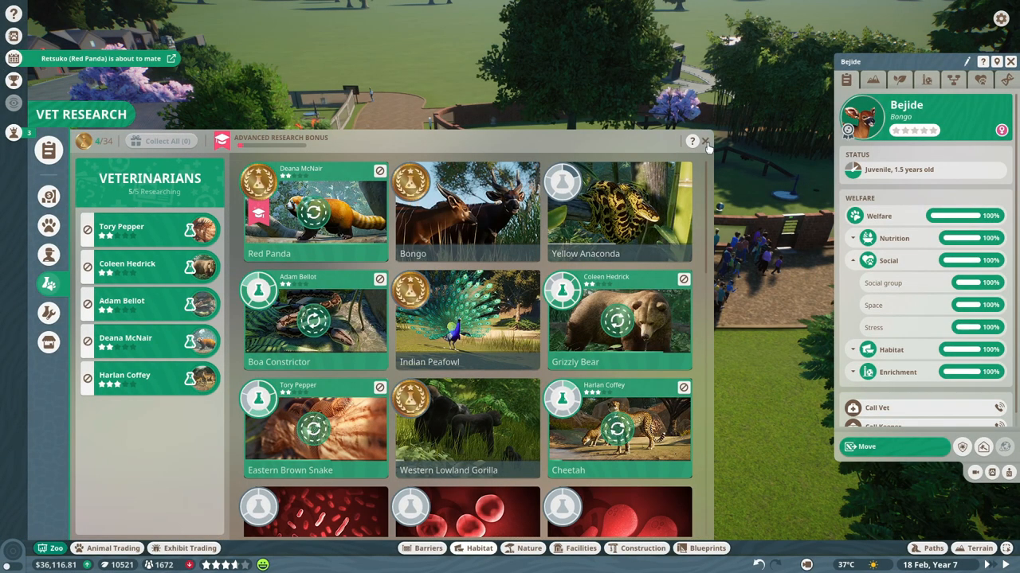
{"action": "left_click", "coordinate": [706, 141]}
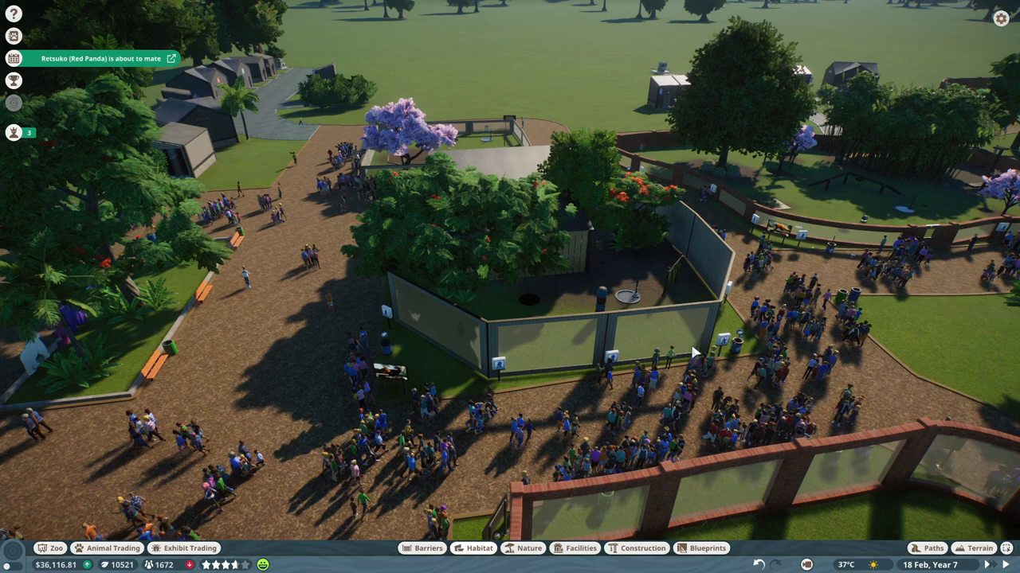
{"action": "mouse_move", "coordinate": [593, 341]}
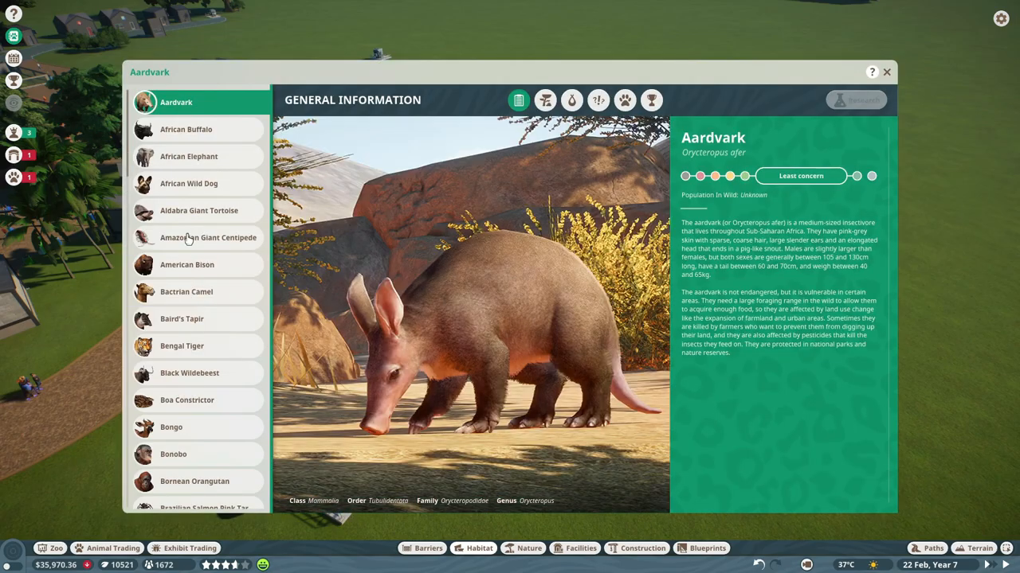
{"action": "scroll", "scroll_direction": "down", "scroll_amount": 3}
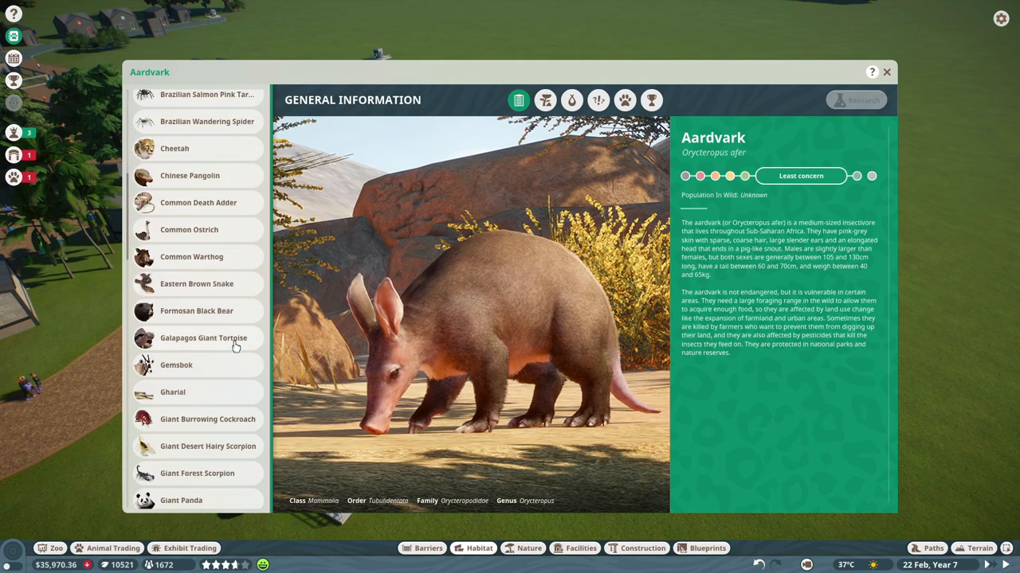
{"action": "scroll", "scroll_direction": "down", "scroll_amount": 3}
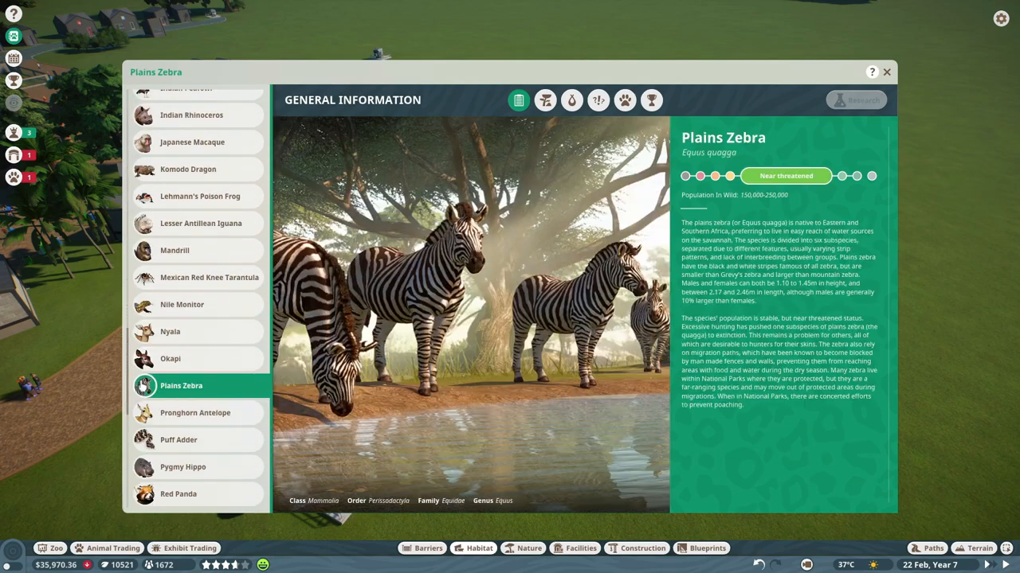
{"action": "left_click", "coordinate": [546, 99]}
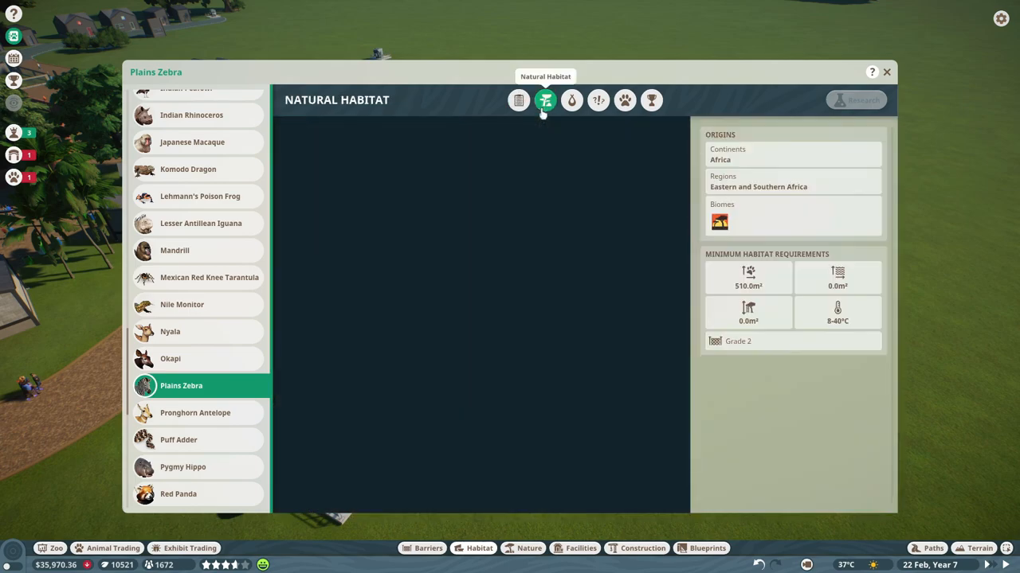
{"action": "left_click", "coordinate": [545, 100]}
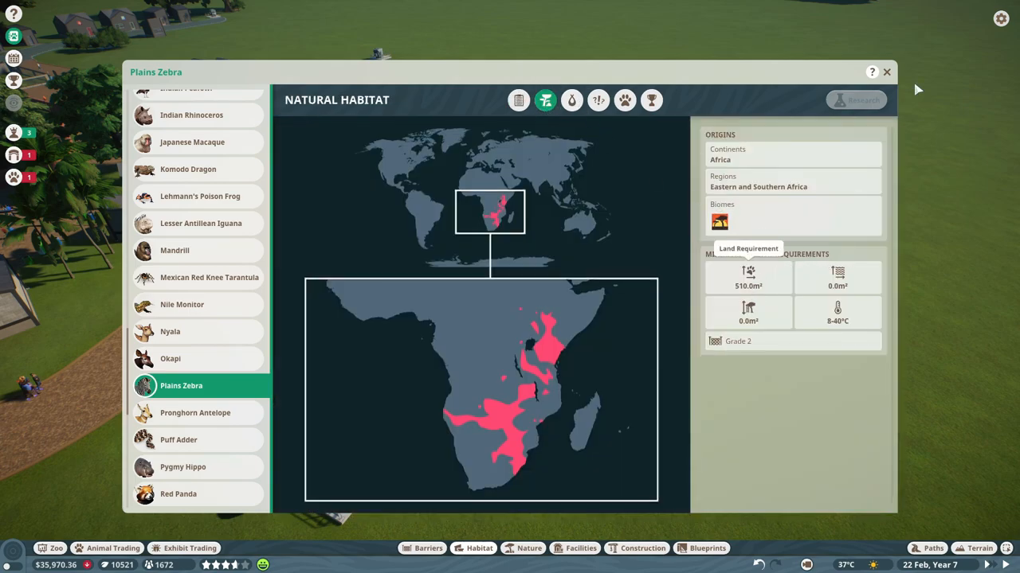
{"action": "left_click", "coordinate": [886, 72]}
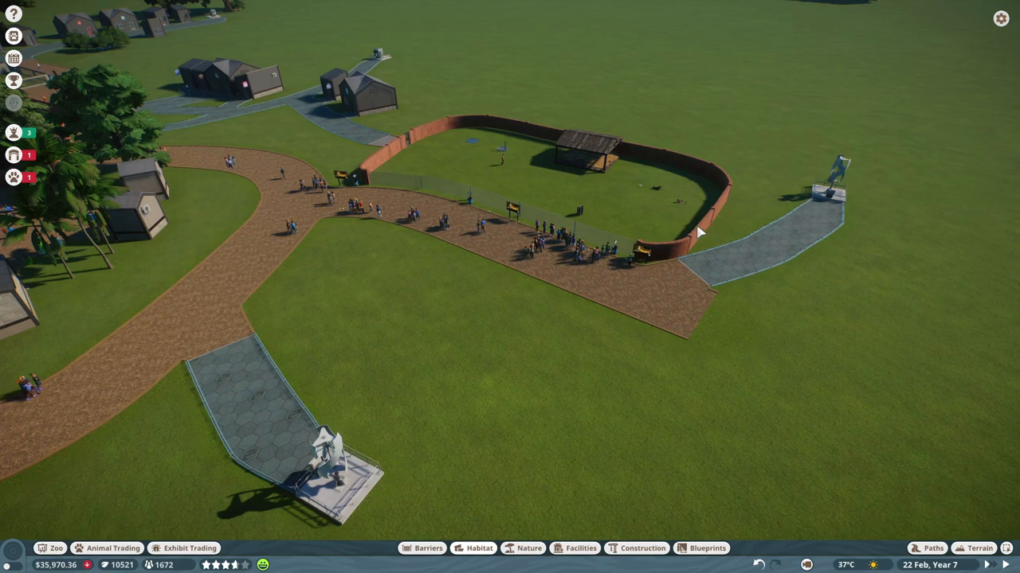
{"action": "left_click", "coordinate": [697, 232]}
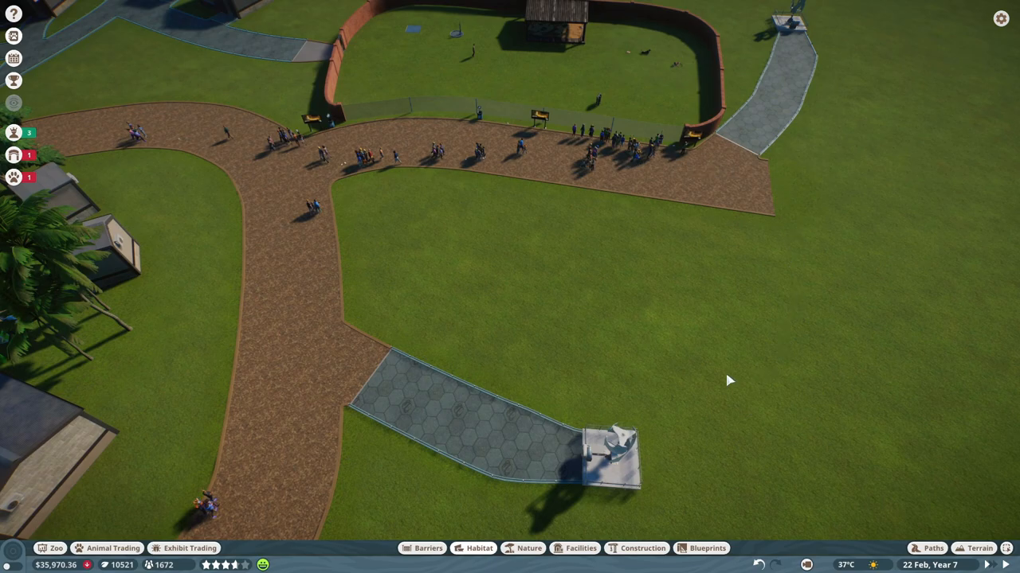
{"action": "mouse_move", "coordinate": [627, 141]}
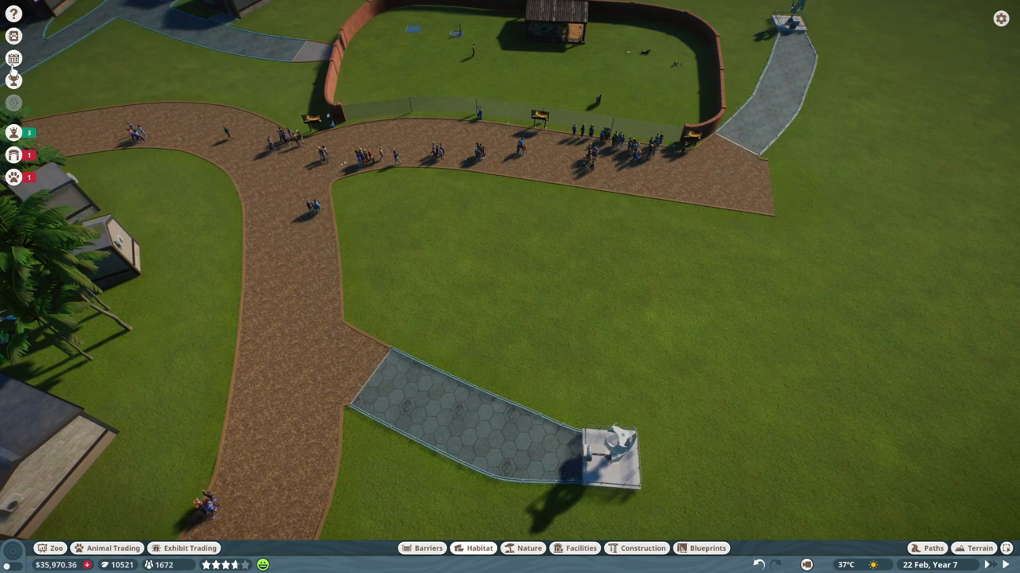
{"action": "left_click", "coordinate": [14, 79]}
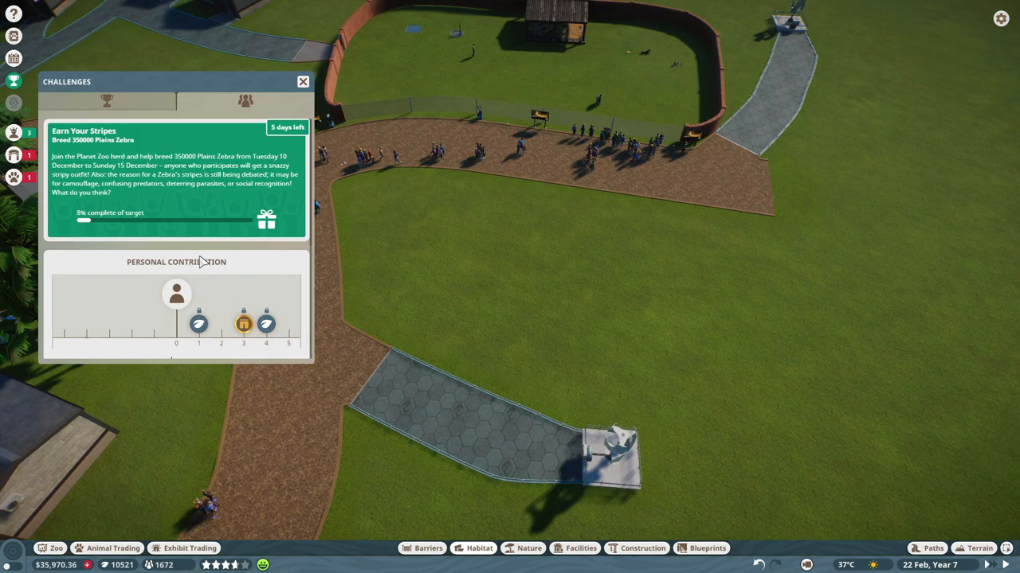
{"action": "mouse_move", "coordinate": [156, 346]}
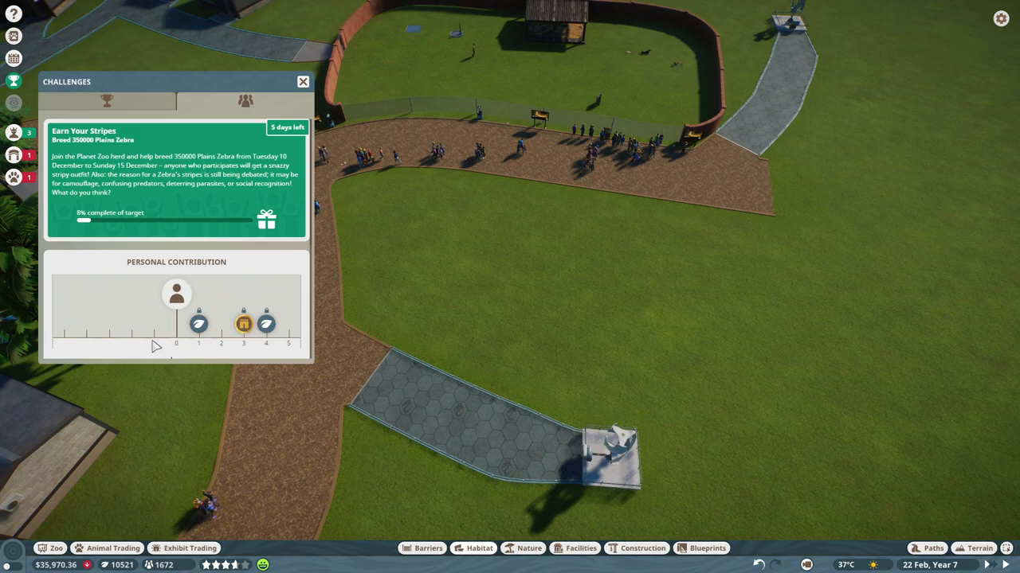
{"action": "mouse_move", "coordinate": [47, 327]}
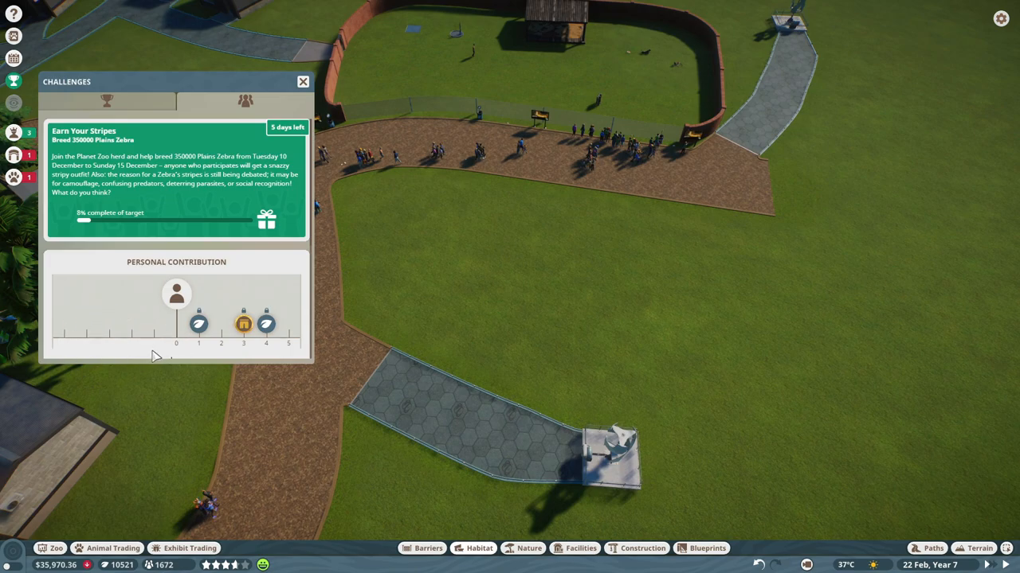
{"action": "mouse_move", "coordinate": [142, 355]}
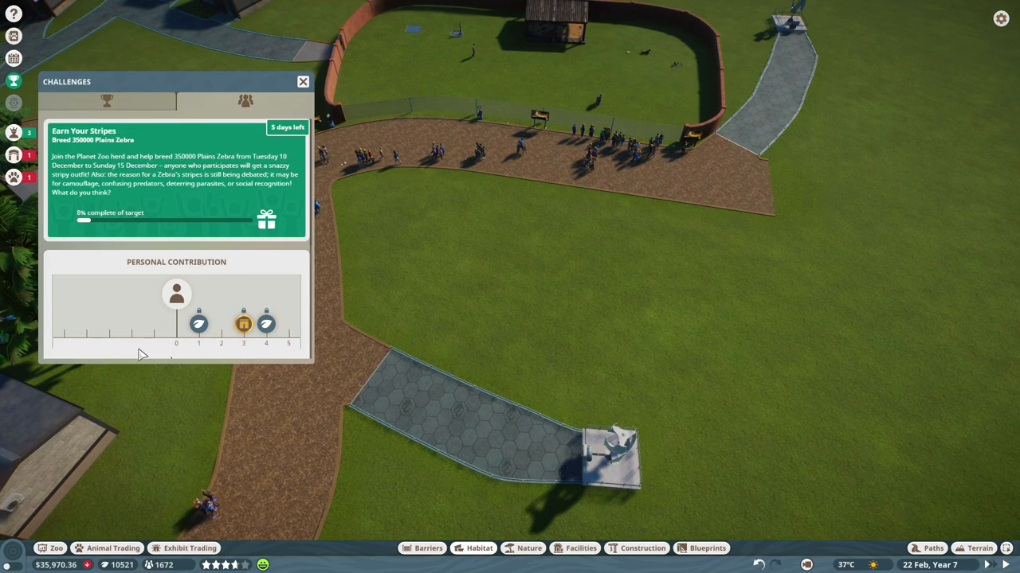
{"action": "mouse_move", "coordinate": [195, 285]}
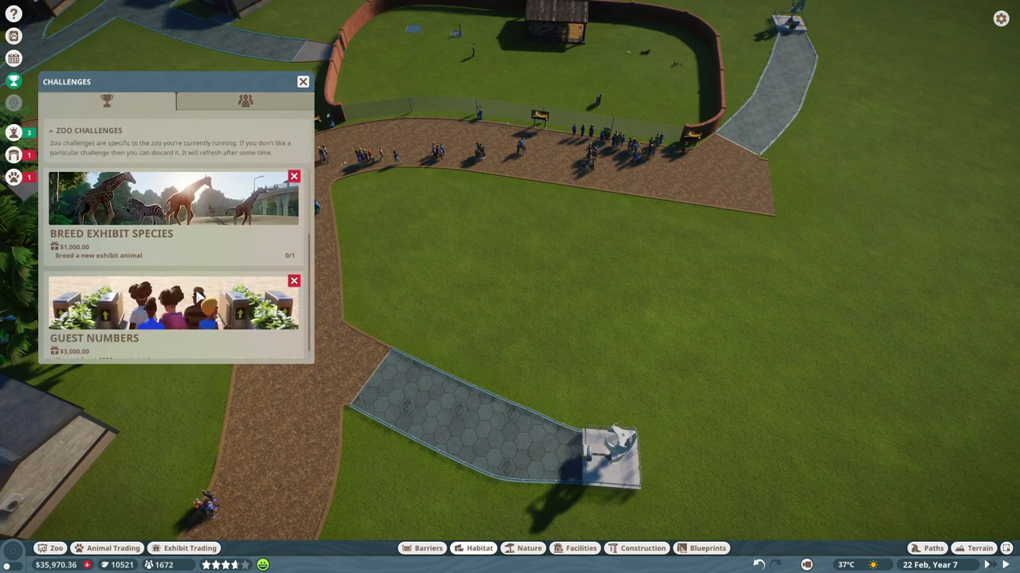
{"action": "left_click", "coordinate": [303, 81]}
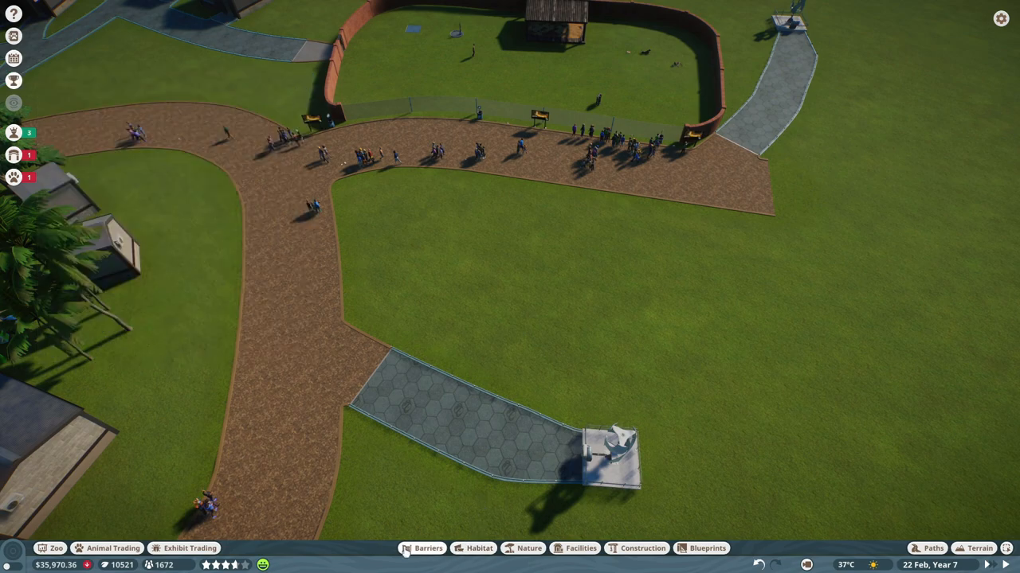
{"action": "mouse_move", "coordinate": [406, 551]}
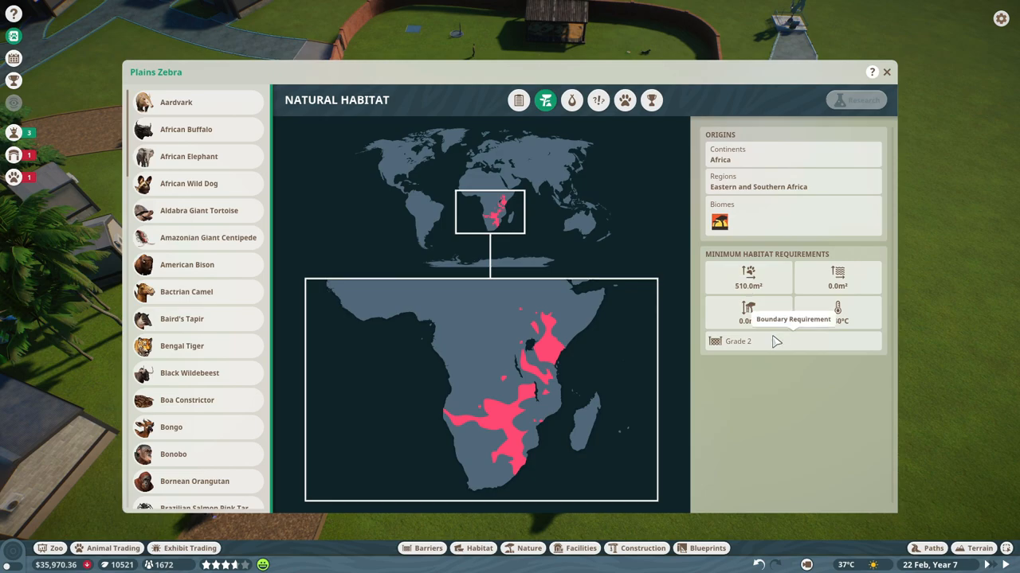
Step: Close the Plains Zebra info and draw an oval brick wall loop around the grass field
{"action": "left_click", "coordinate": [886, 72]}
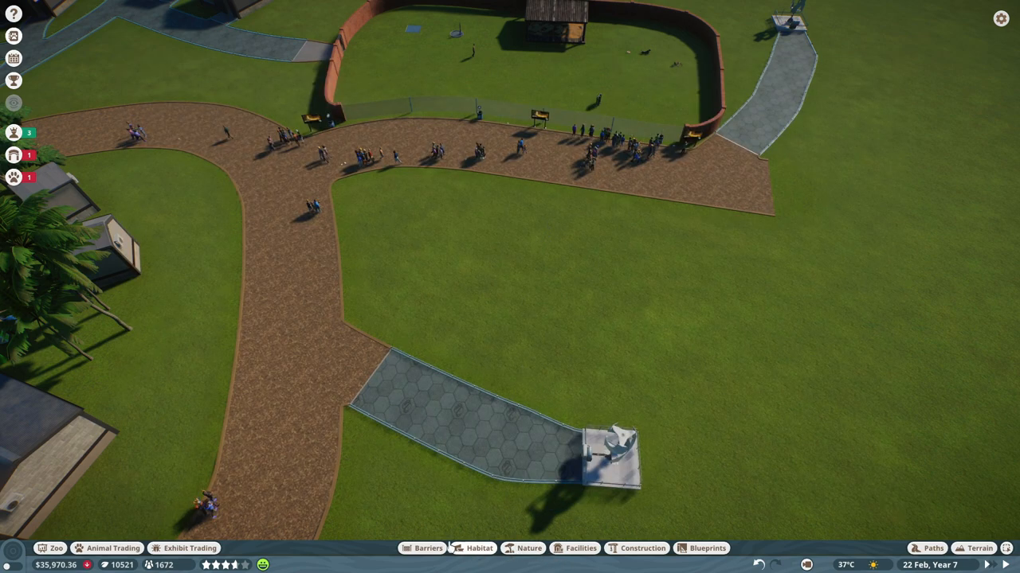
{"action": "left_click", "coordinate": [428, 548]}
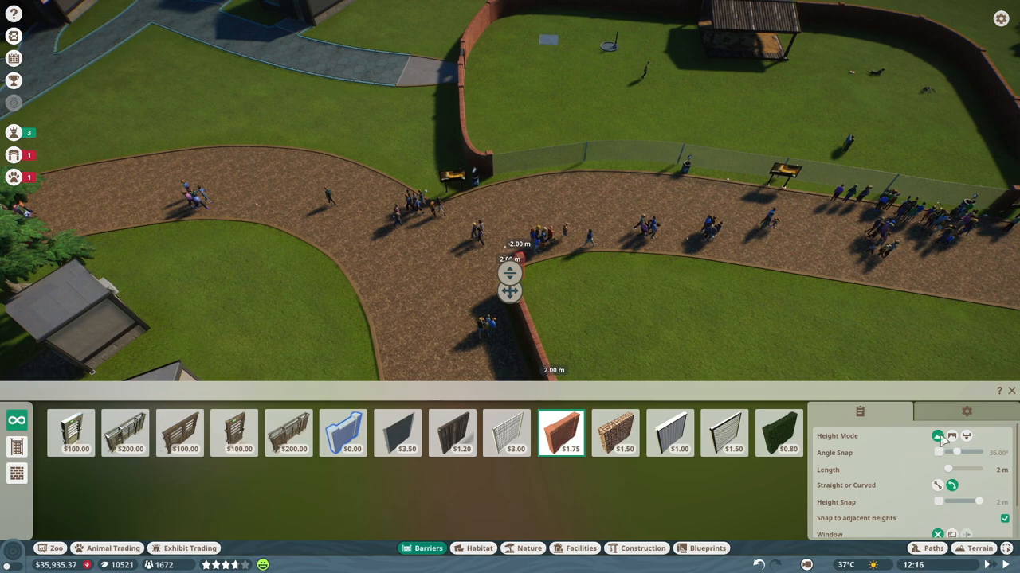
{"action": "left_click_drag", "start_coordinate": [948, 469], "coordinate": [966, 469]}
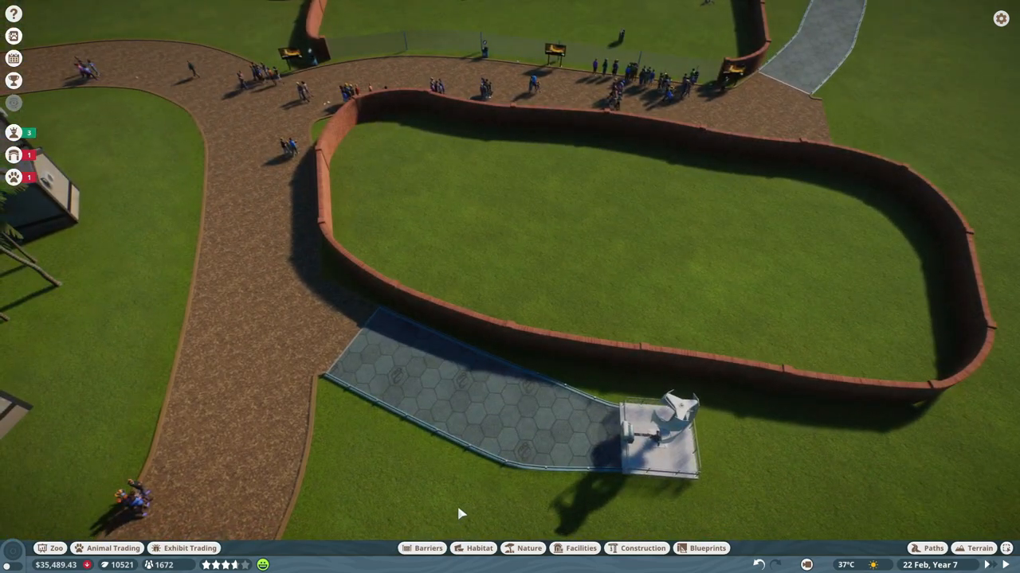
{"action": "left_click", "coordinate": [427, 548]}
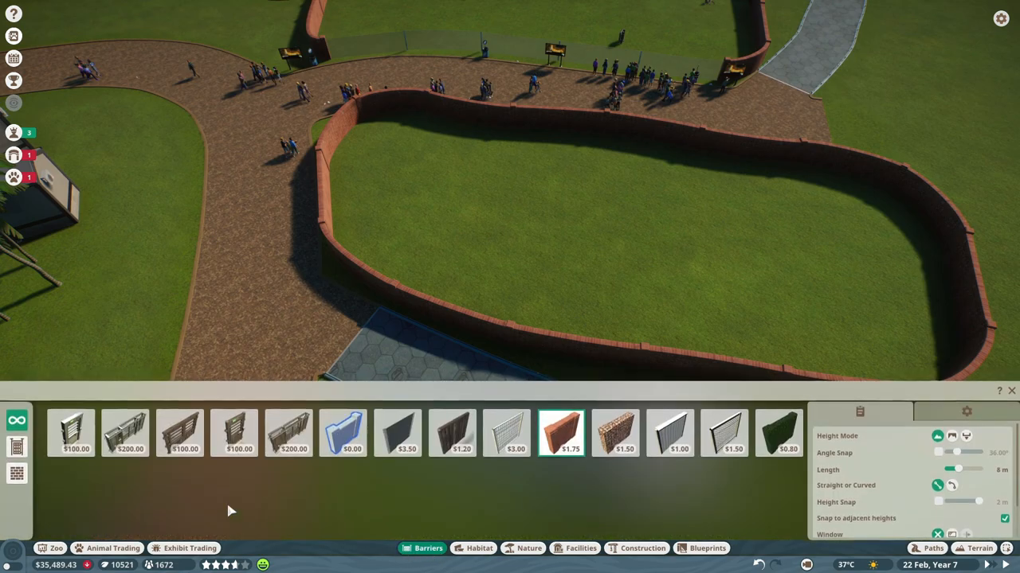
Step: Review the habitat's terrain and welfare heatmap, then demolish its brick wall for a refund
{"action": "left_click", "coordinate": [71, 432]}
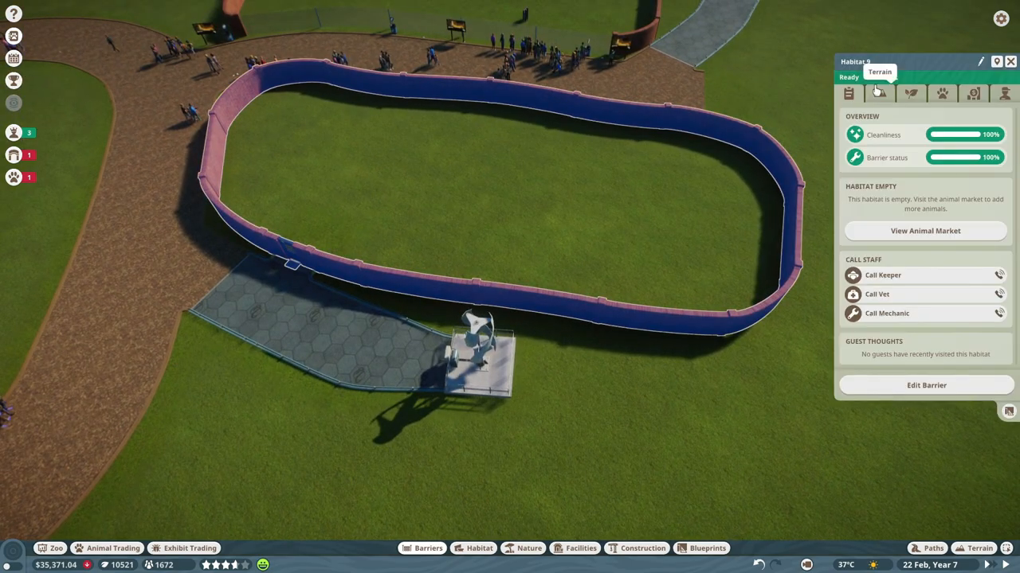
{"action": "left_click", "coordinate": [879, 94]}
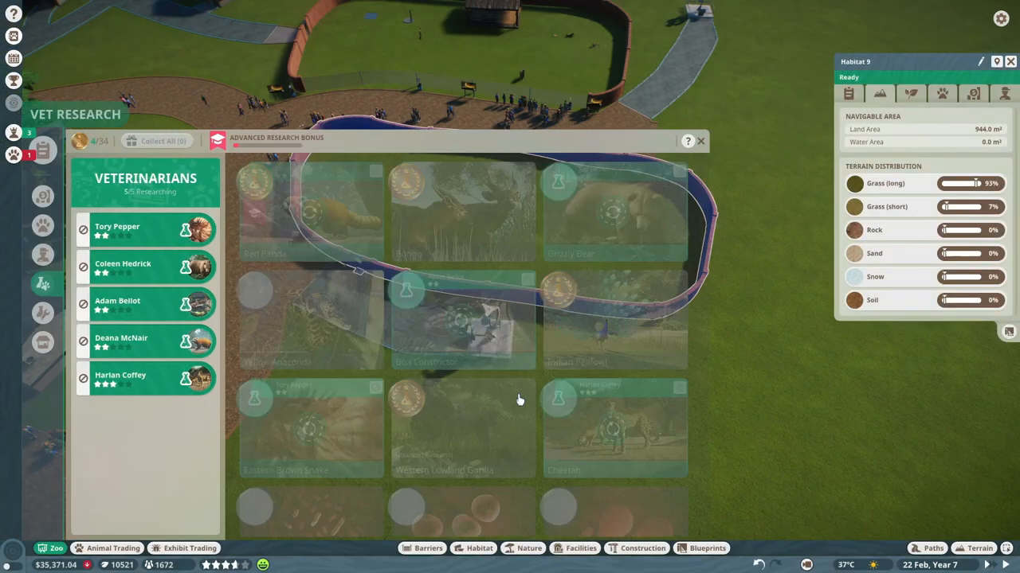
{"action": "left_click", "coordinate": [701, 141]}
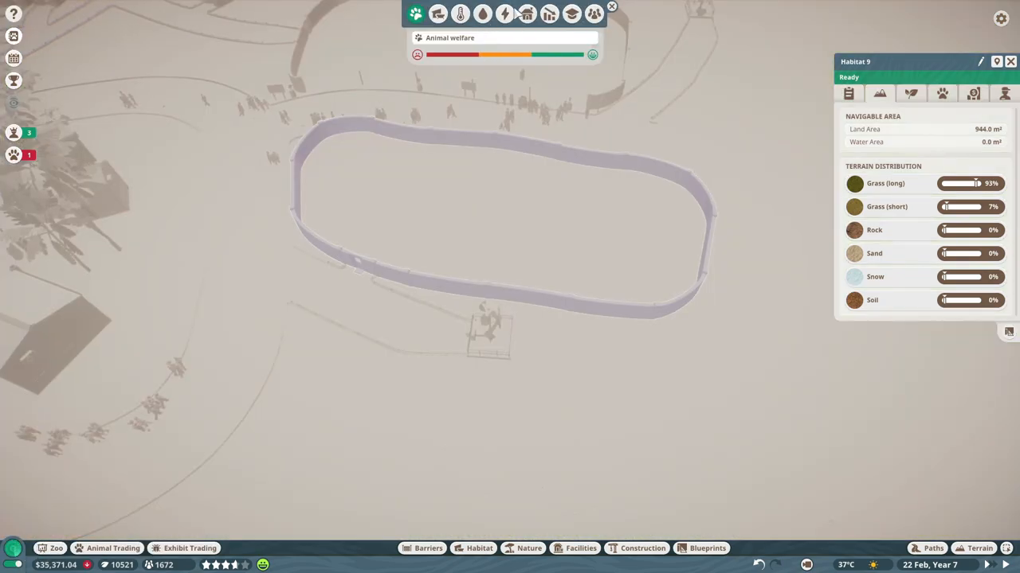
{"action": "mouse_move", "coordinate": [415, 14]}
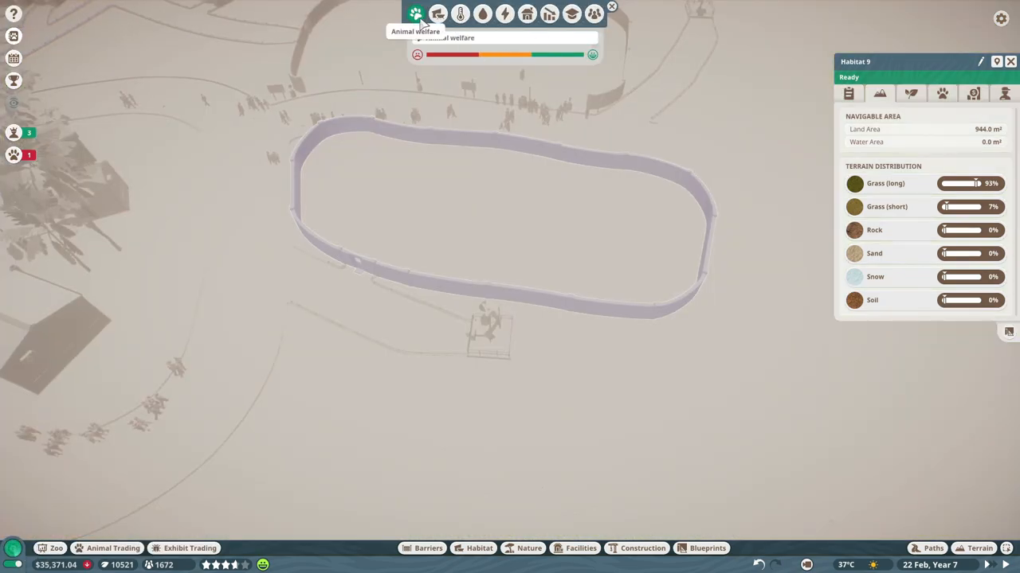
{"action": "mouse_move", "coordinate": [478, 219]}
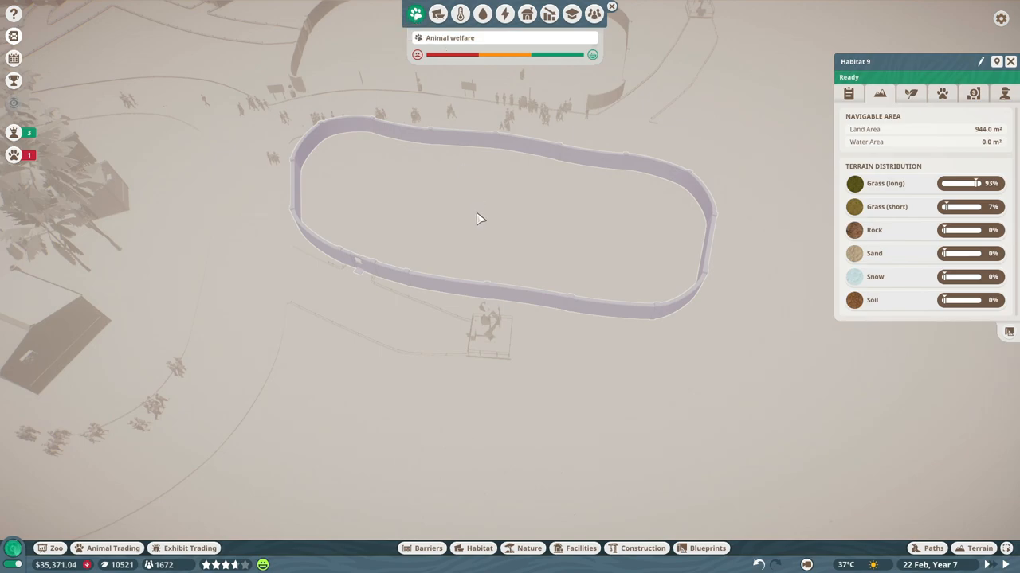
{"action": "left_click", "coordinate": [549, 14]}
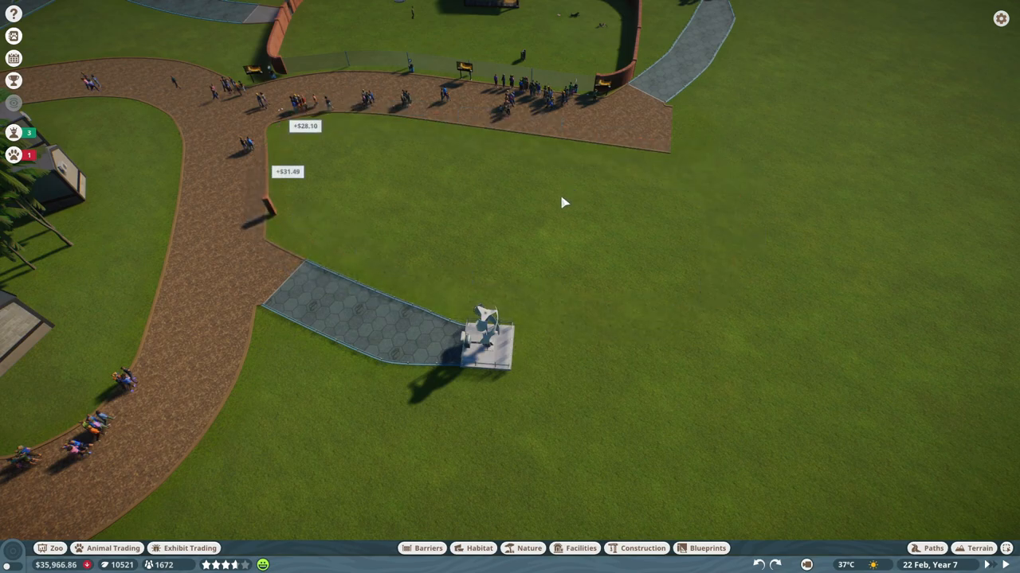
{"action": "scroll", "scroll_direction": "down", "scroll_amount": 3}
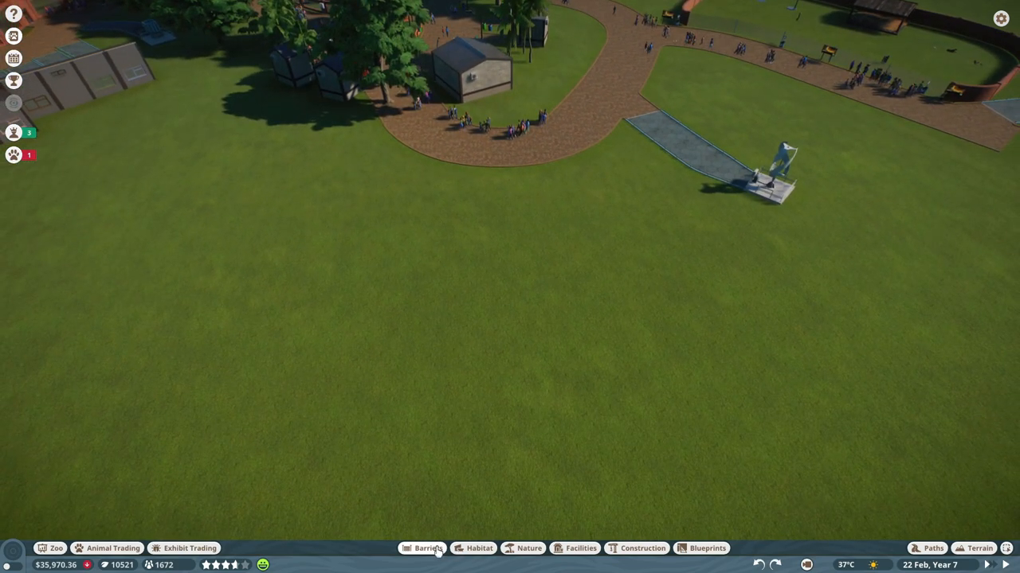
Step: Draw a rounded brick wall loop on the grass beside the curved path
{"action": "left_click", "coordinate": [932, 548]}
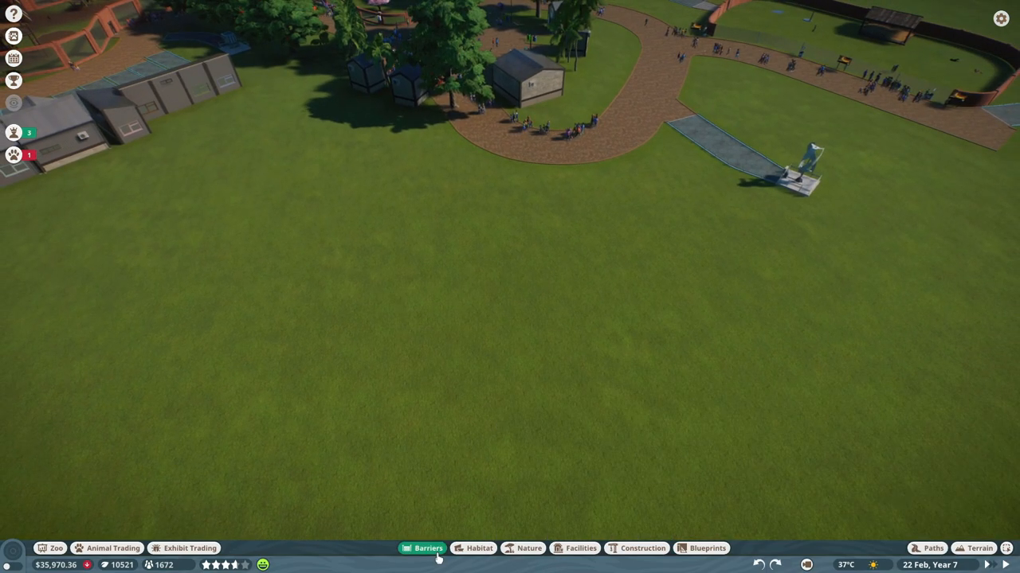
{"action": "left_click", "coordinate": [428, 548]}
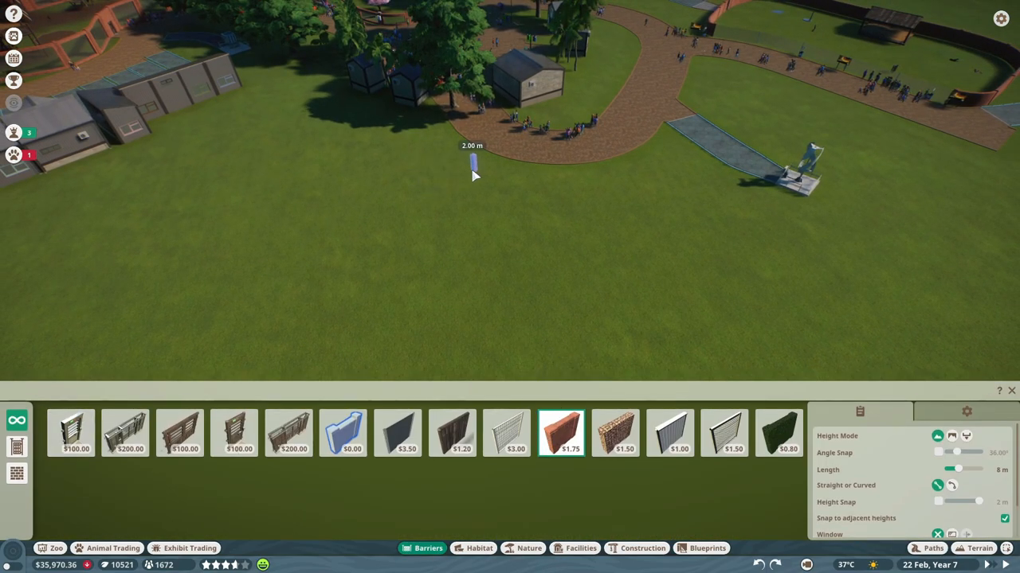
{"action": "mouse_move", "coordinate": [475, 163]}
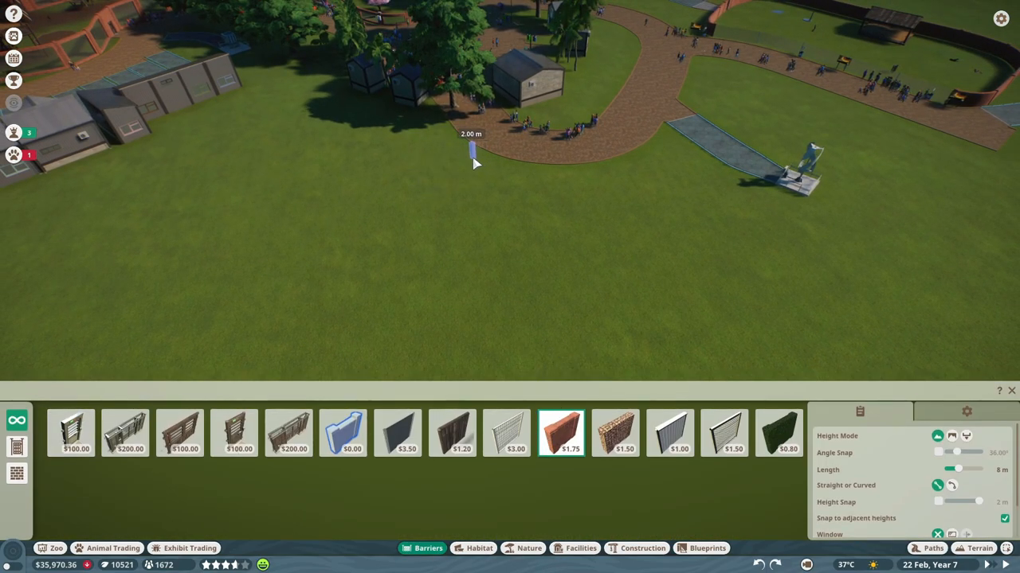
{"action": "mouse_move", "coordinate": [481, 156]}
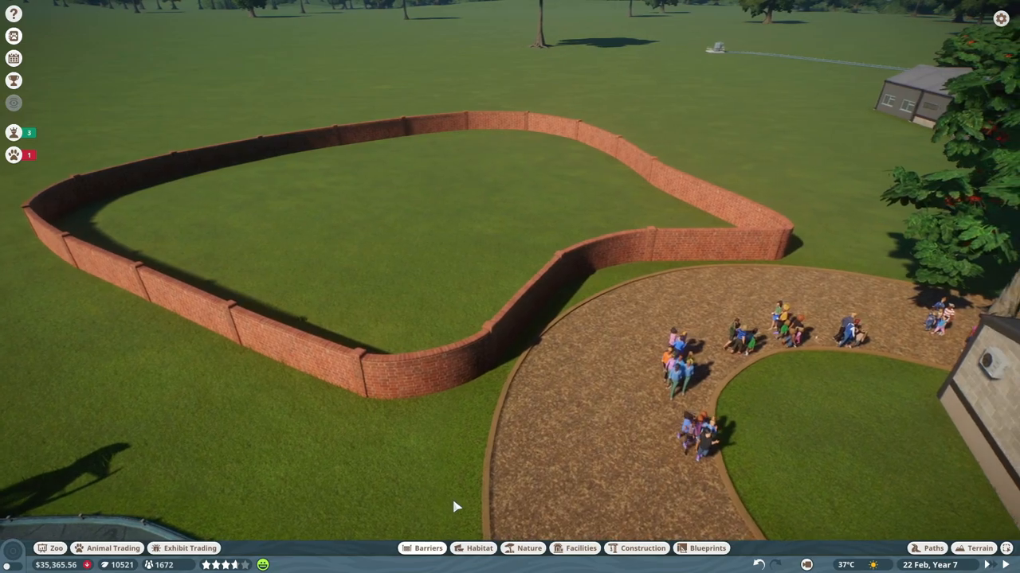
{"action": "left_click", "coordinate": [428, 548]}
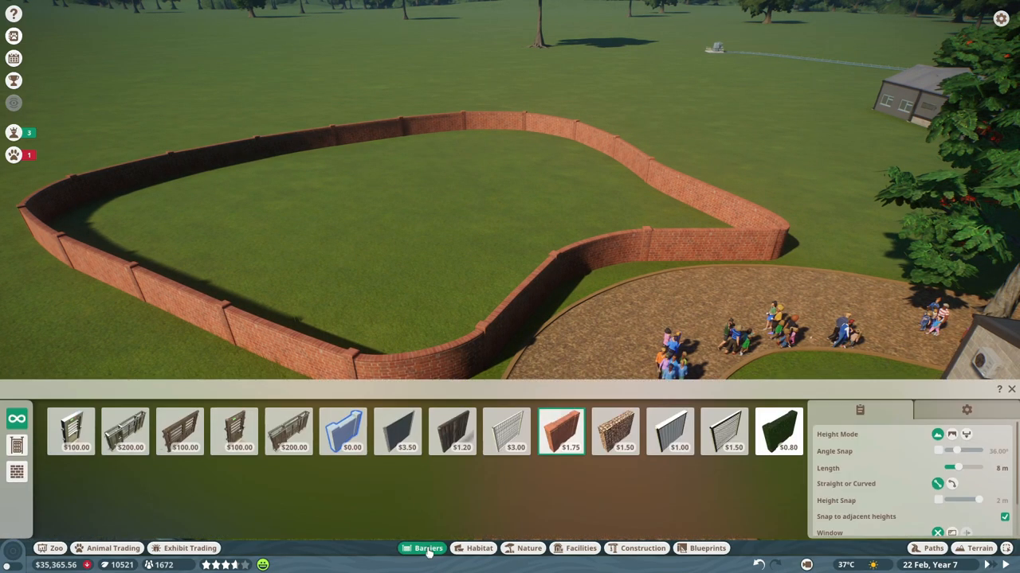
{"action": "mouse_move", "coordinate": [452, 433]}
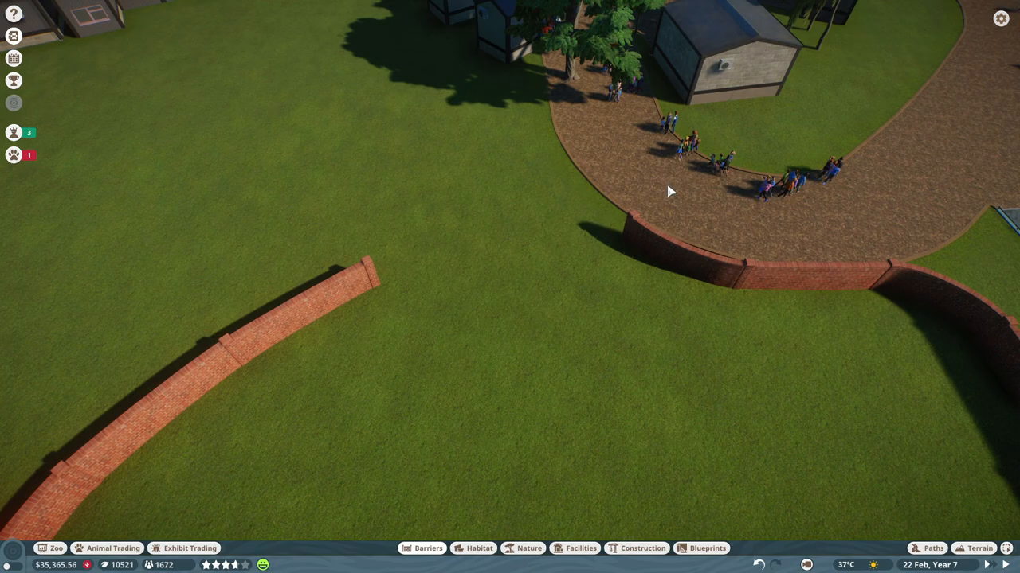
{"action": "mouse_move", "coordinate": [516, 548]}
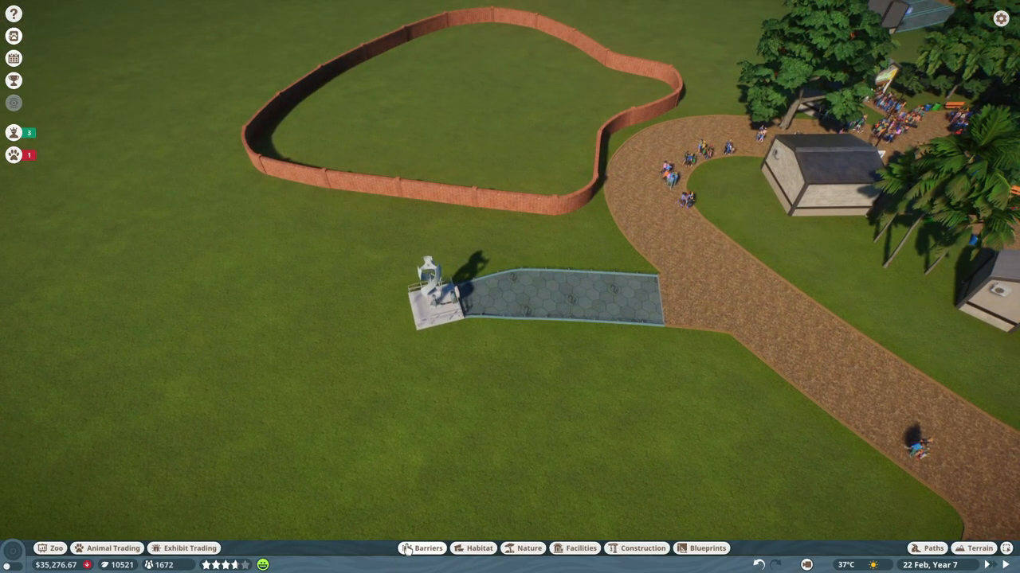
Step: Join both brick wall ends of Habitat 10 with a curved see-through barrier along the path
{"action": "left_click", "coordinate": [428, 548]}
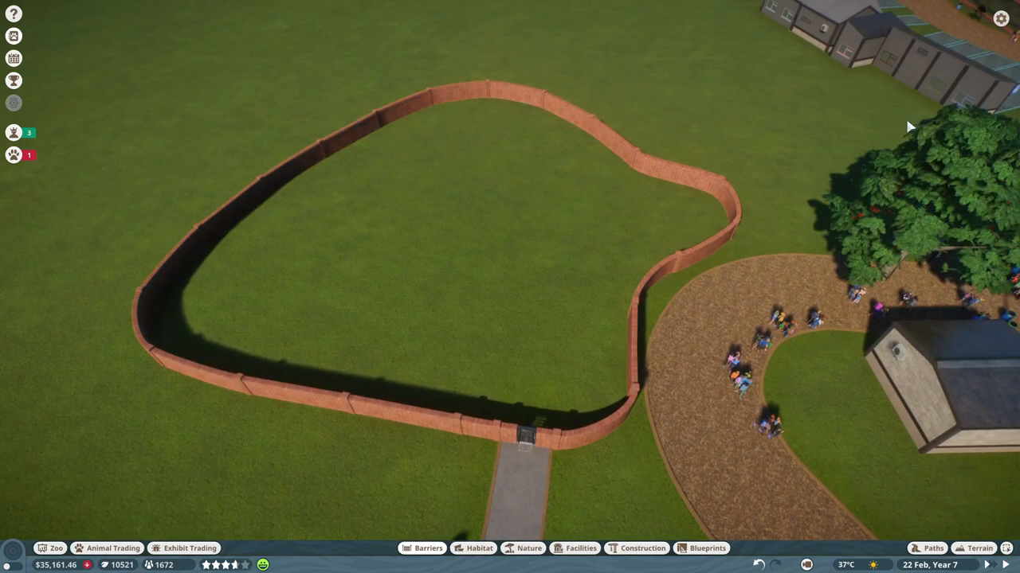
{"action": "mouse_move", "coordinate": [903, 243]}
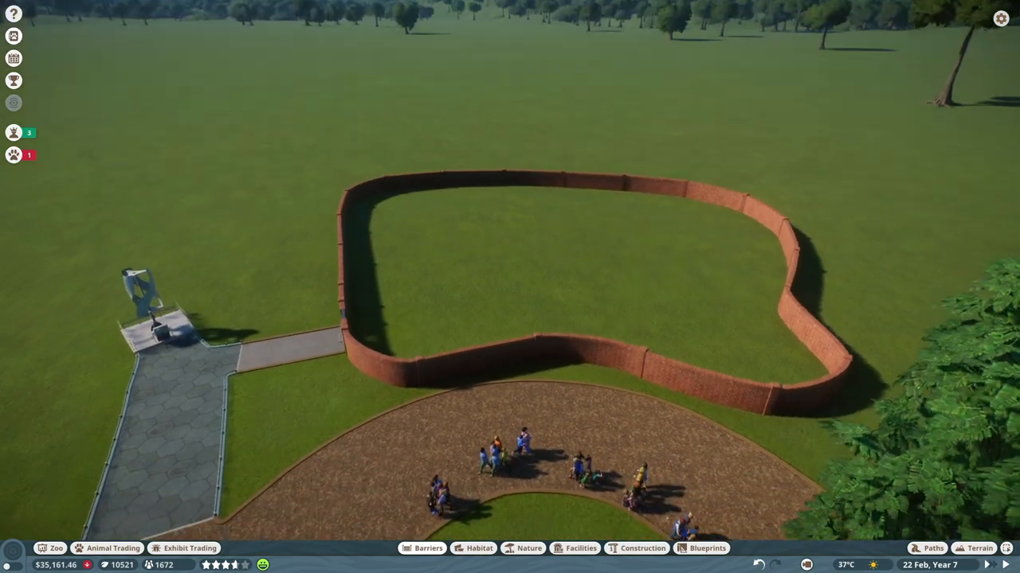
{"action": "left_click", "coordinate": [427, 548]}
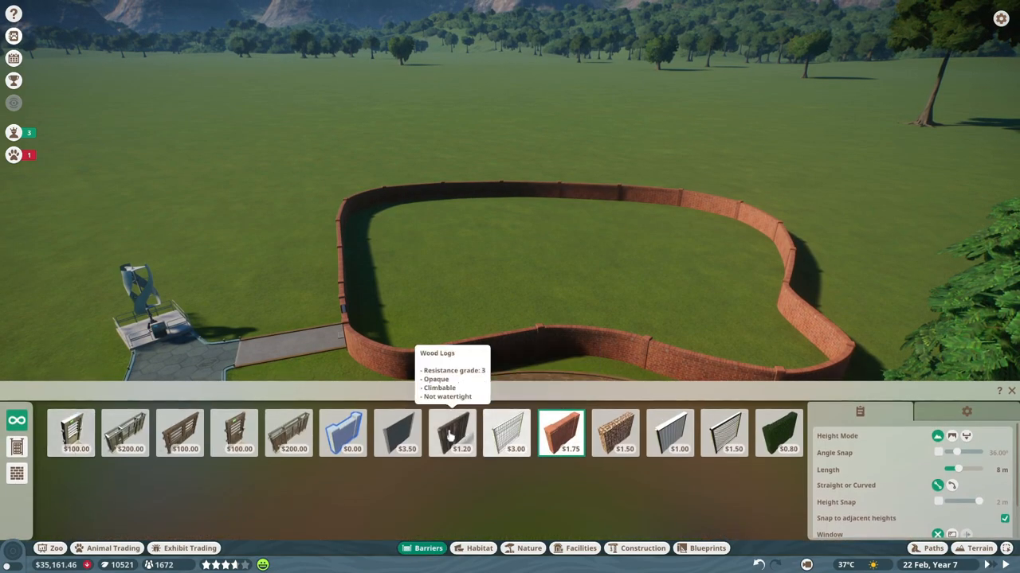
{"action": "left_click", "coordinate": [396, 433]}
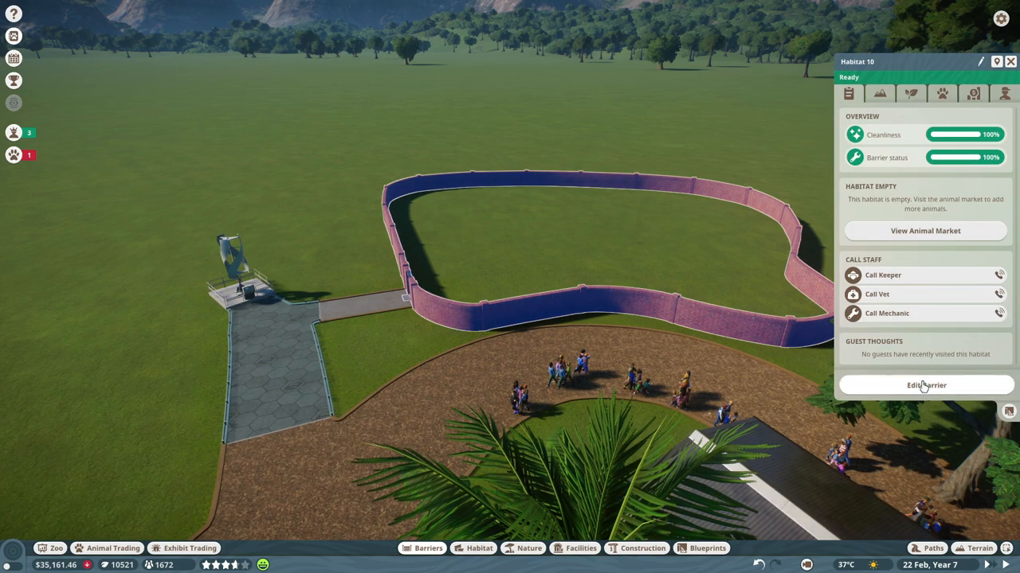
{"action": "left_click", "coordinate": [926, 386]}
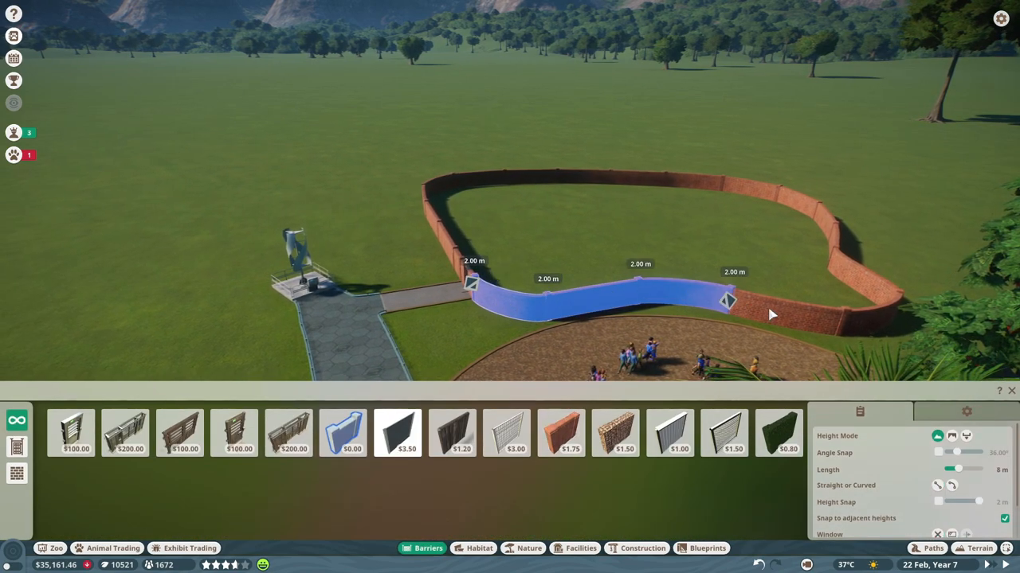
{"action": "mouse_move", "coordinate": [892, 323]}
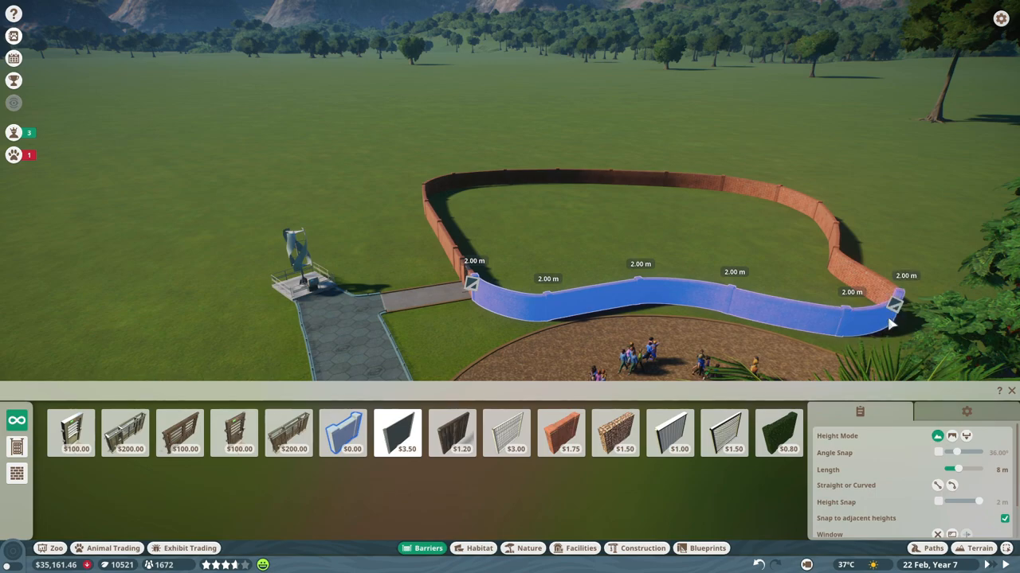
{"action": "mouse_move", "coordinate": [397, 433]}
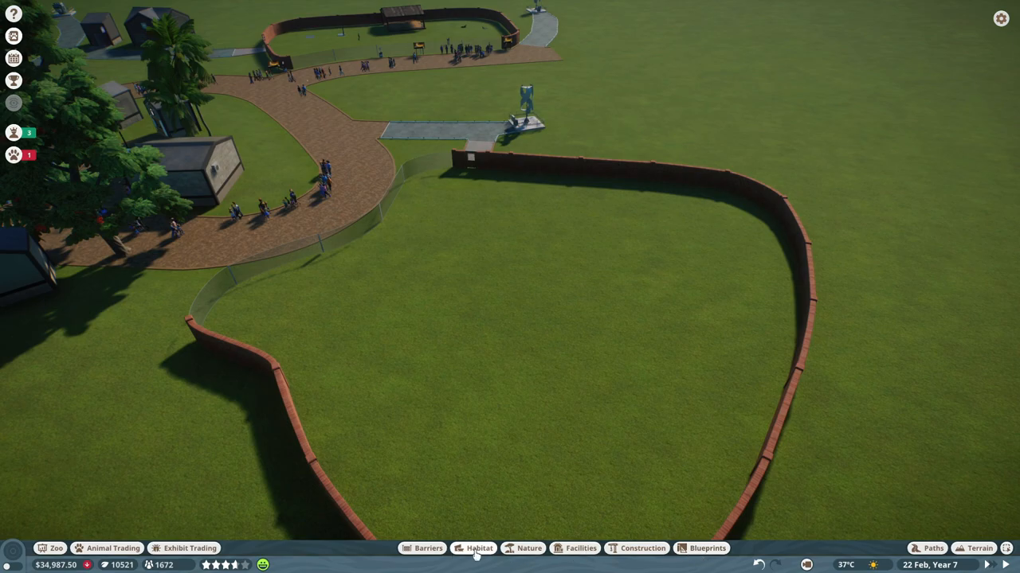
Step: Filter habitat items to Plains Zebra and place the 8x8x4 shelter by the back wall
{"action": "left_click", "coordinate": [478, 548]}
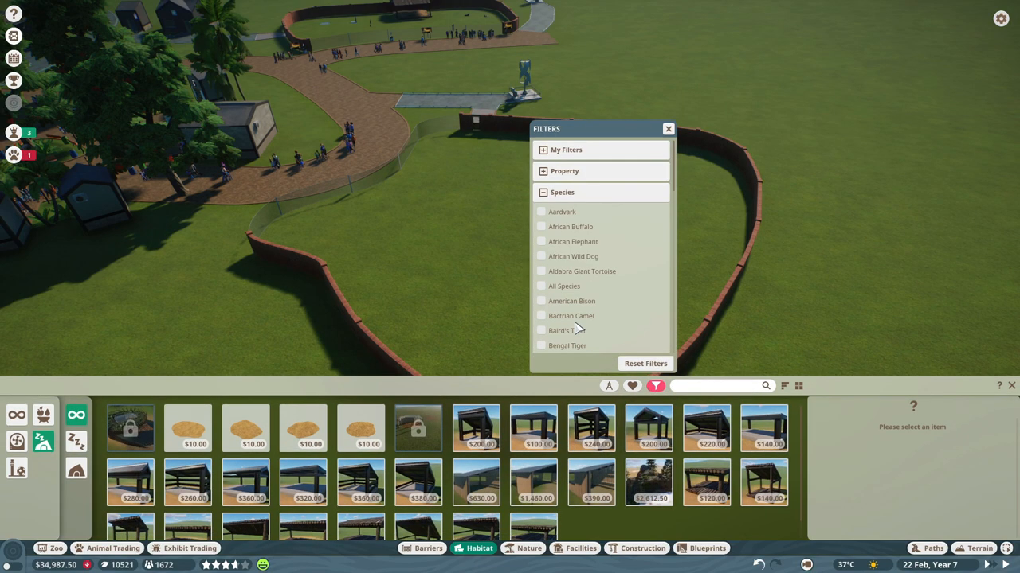
{"action": "scroll", "scroll_direction": "down", "scroll_amount": 3}
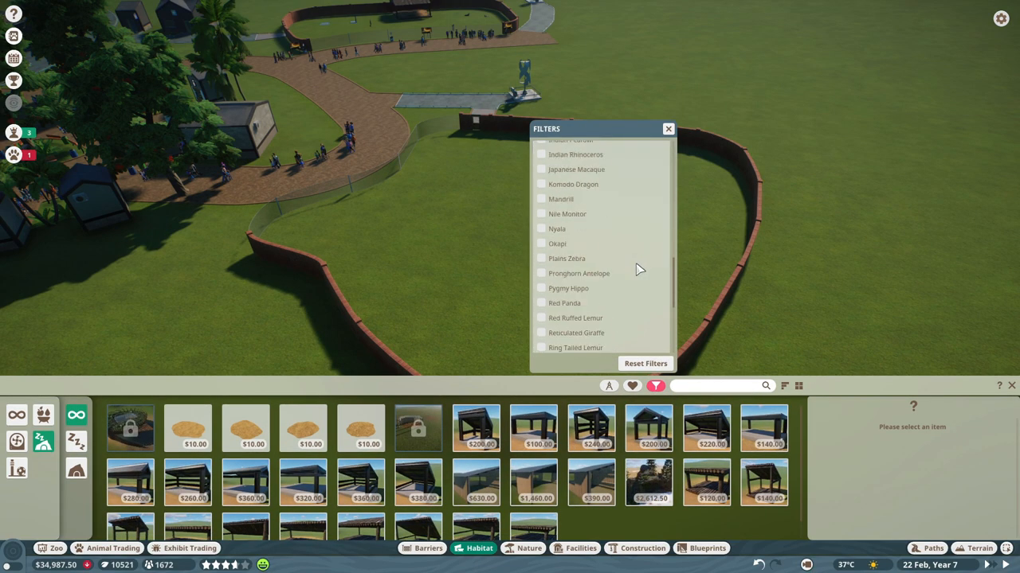
{"action": "left_click", "coordinate": [541, 258]}
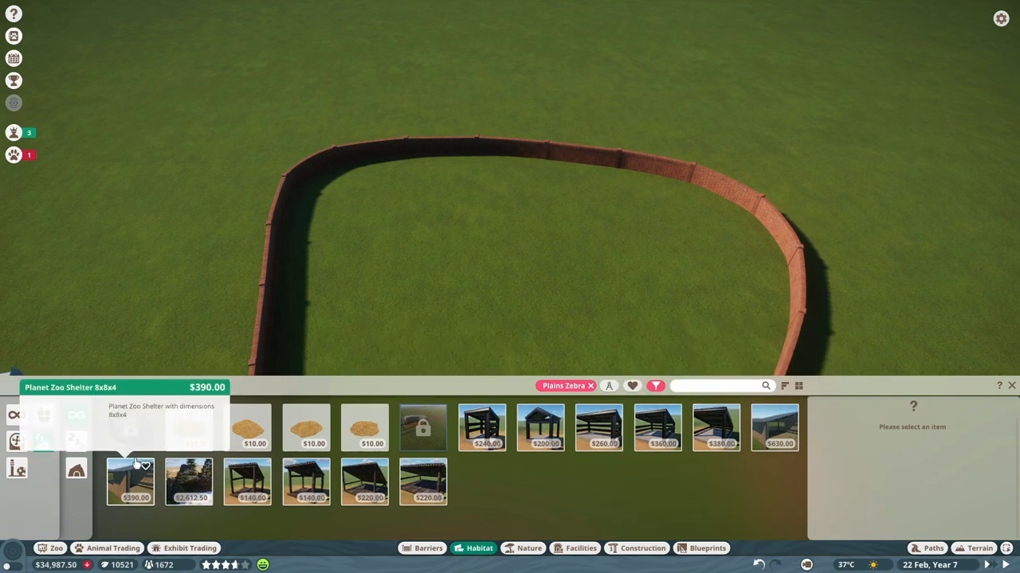
{"action": "left_click", "coordinate": [773, 428]}
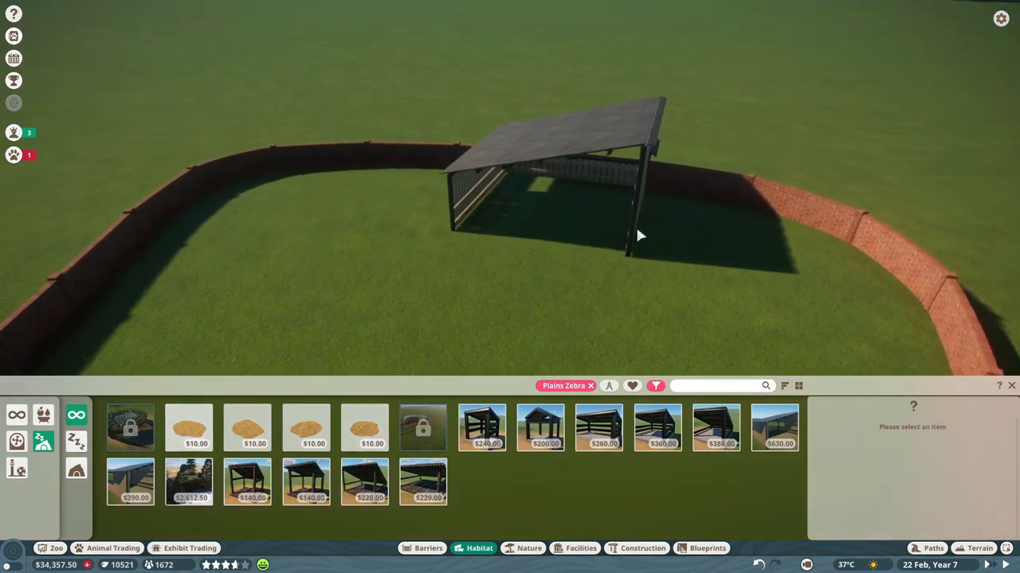
{"action": "left_click", "coordinate": [189, 428]}
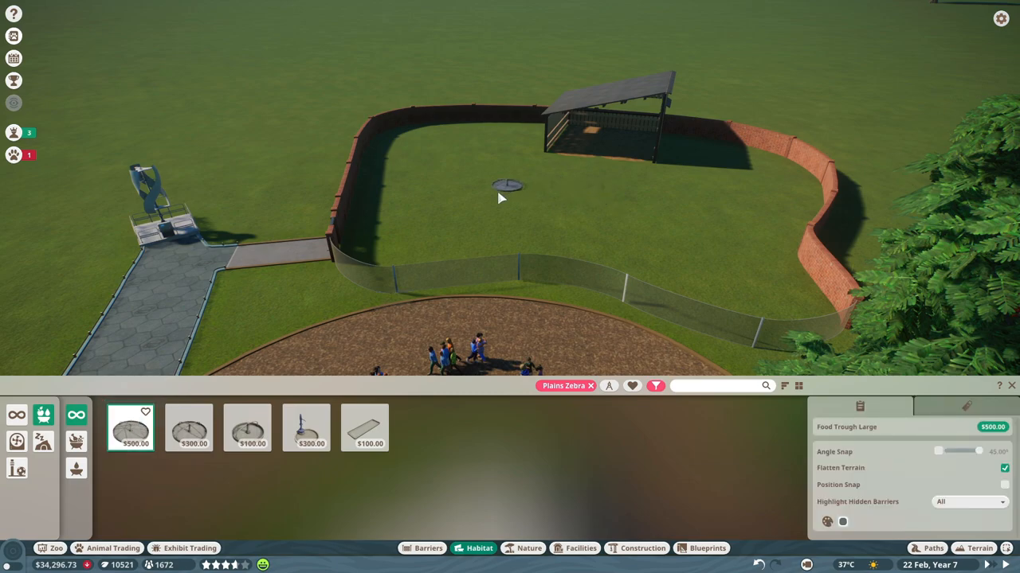
Step: Place a large food trough, small barrel feeder, rubbing pillar and hanging lattice in the habitat
{"action": "left_click", "coordinate": [307, 428]}
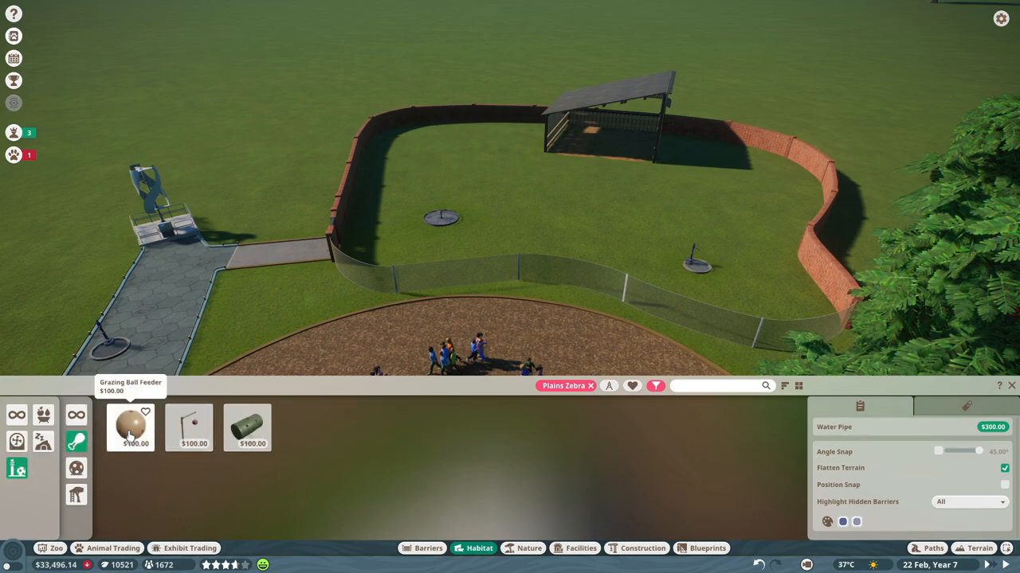
{"action": "left_click", "coordinate": [247, 428]}
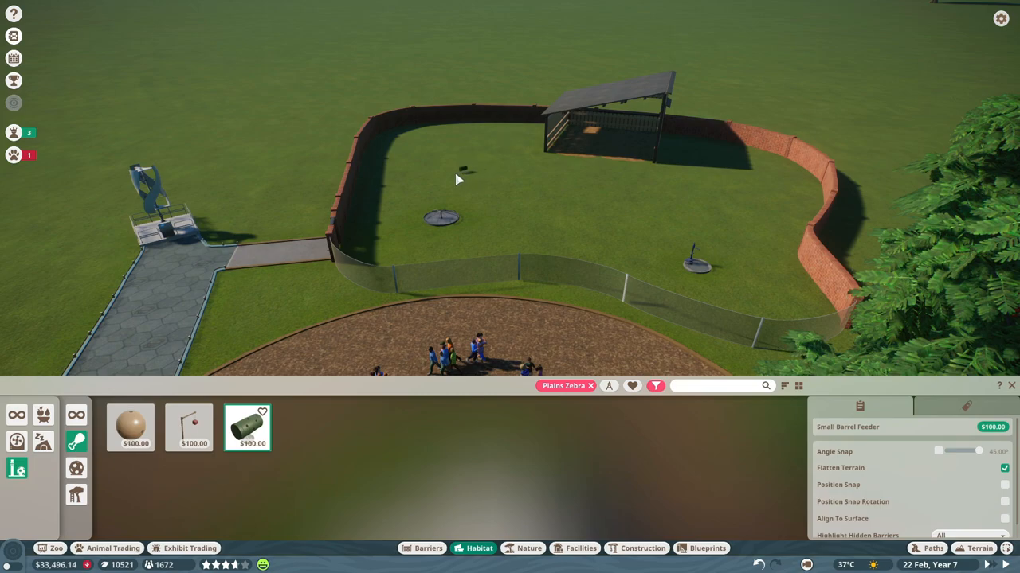
{"action": "left_click", "coordinate": [130, 428]}
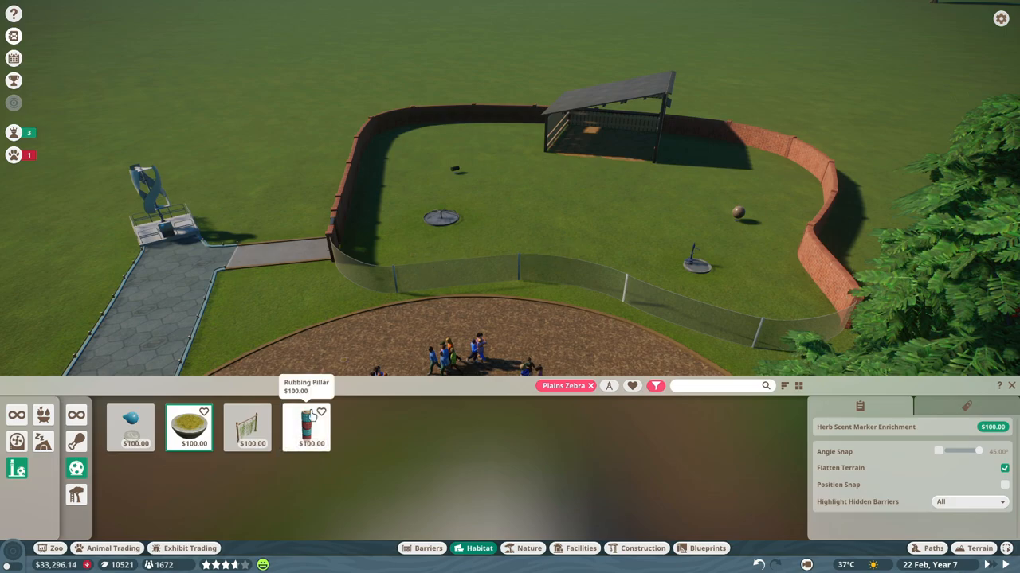
{"action": "left_click", "coordinate": [306, 427]}
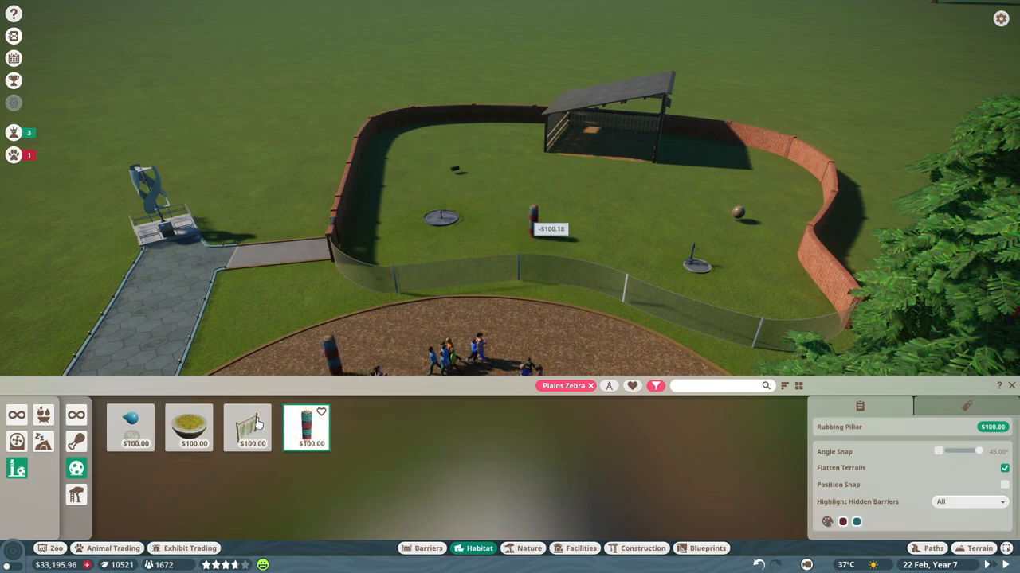
{"action": "left_click", "coordinate": [248, 428]}
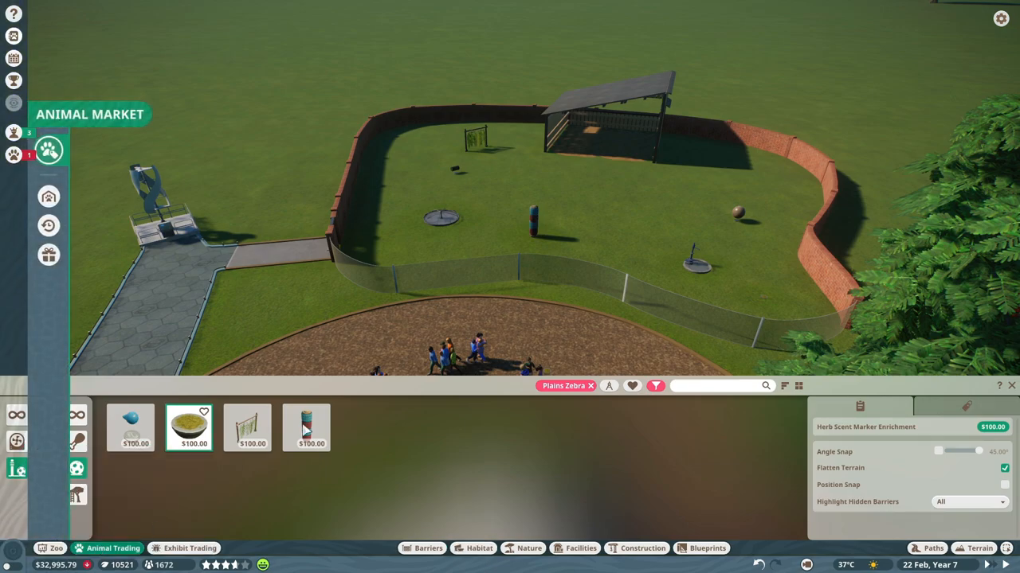
Step: Filter the Animal Market listings to Plains Zebra
{"action": "left_click", "coordinate": [49, 151]}
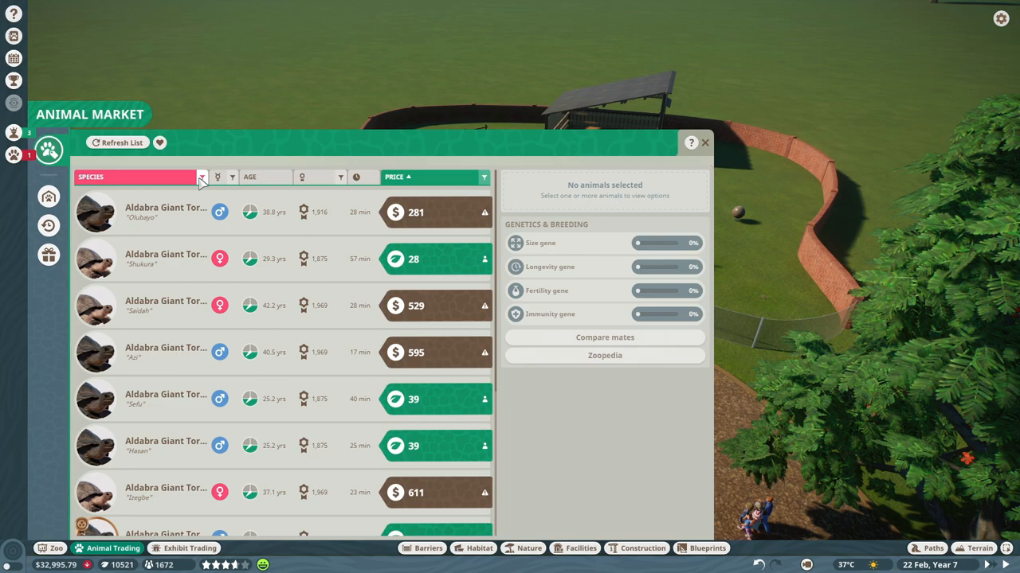
{"action": "left_click", "coordinate": [201, 177]}
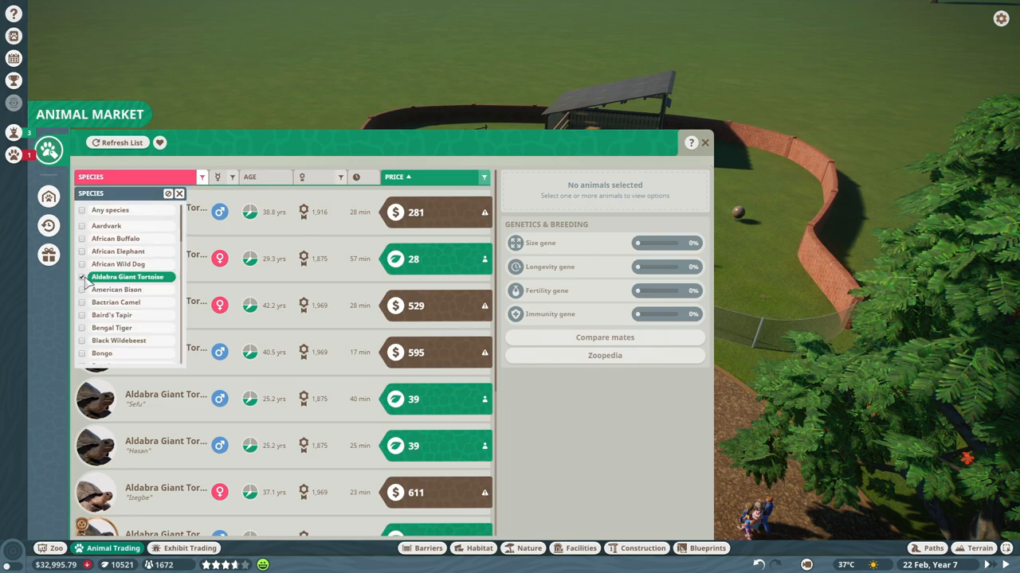
{"action": "scroll", "scroll_direction": "down", "scroll_amount": 3}
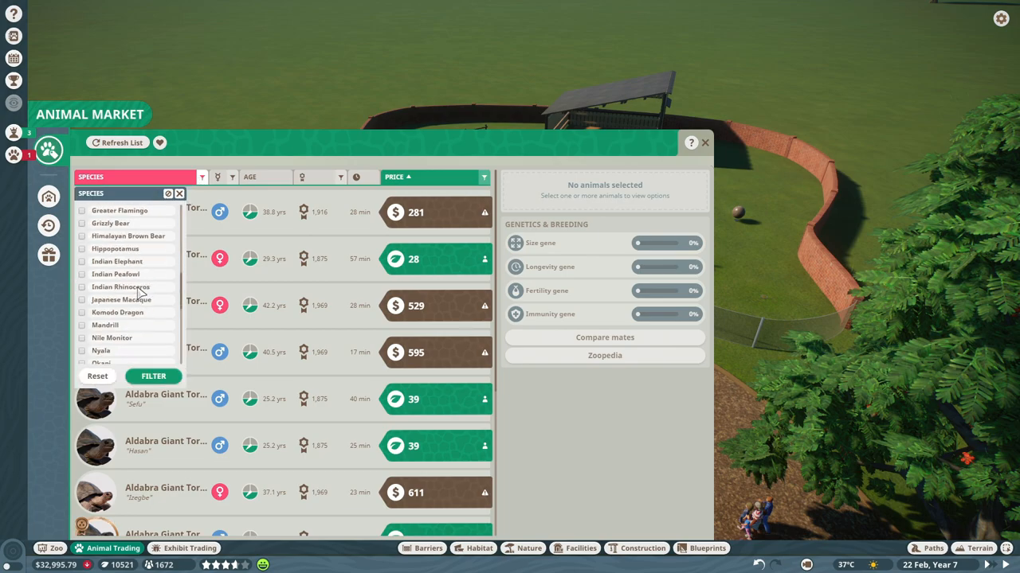
{"action": "scroll", "scroll_direction": "down", "scroll_amount": 3}
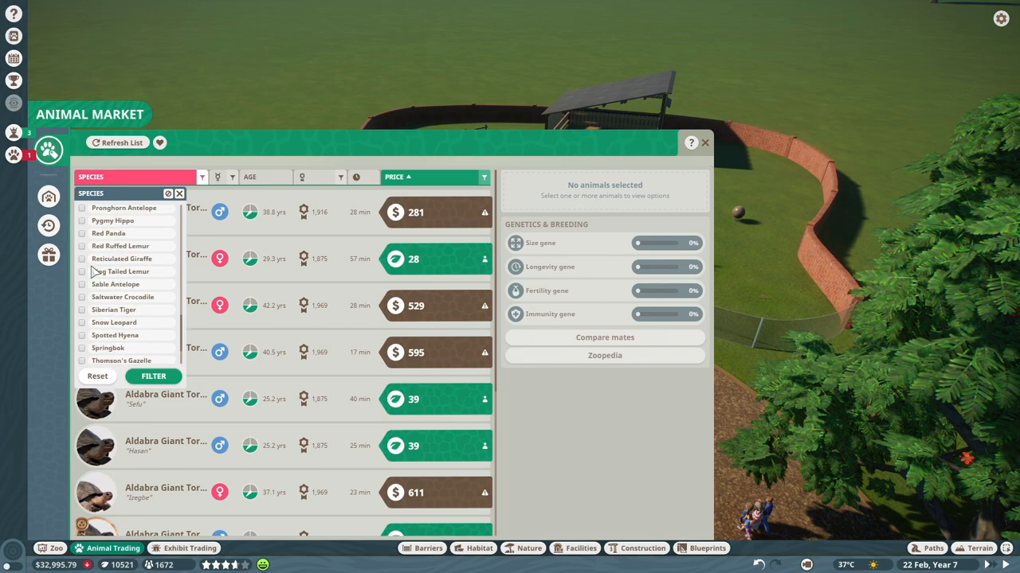
{"action": "scroll", "scroll_direction": "up", "scroll_amount": 3}
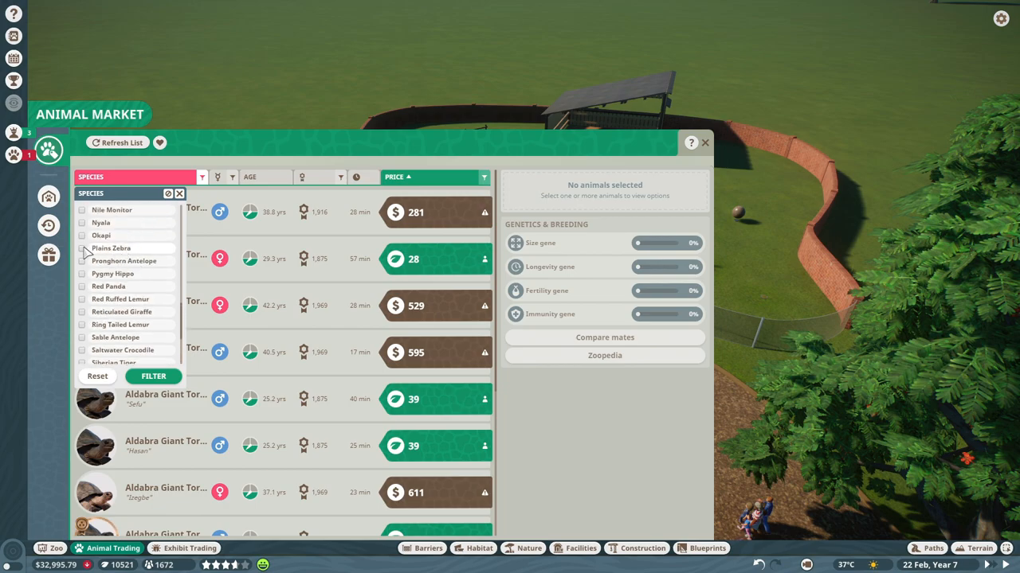
{"action": "left_click", "coordinate": [82, 247]}
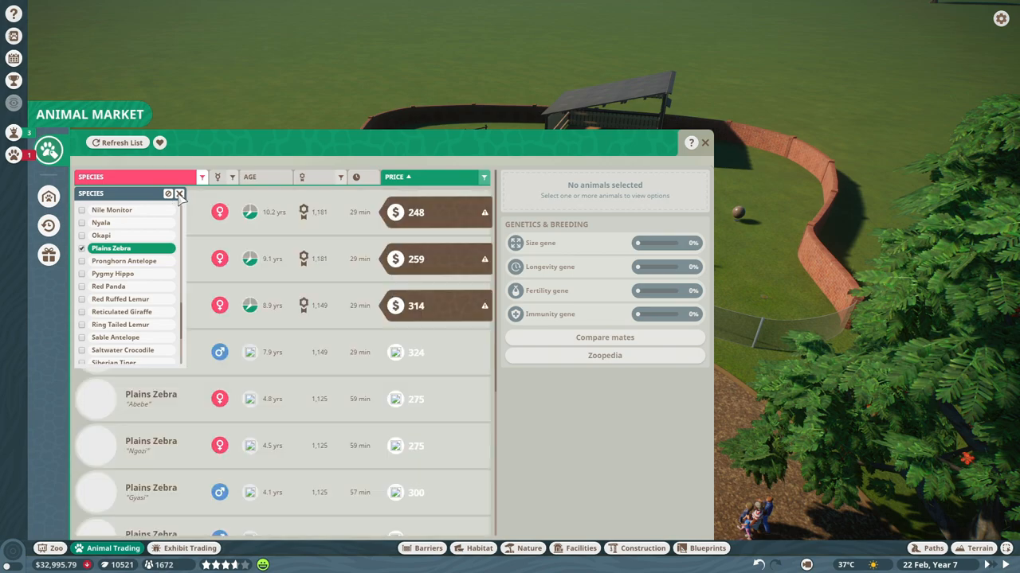
{"action": "left_click", "coordinate": [179, 193]}
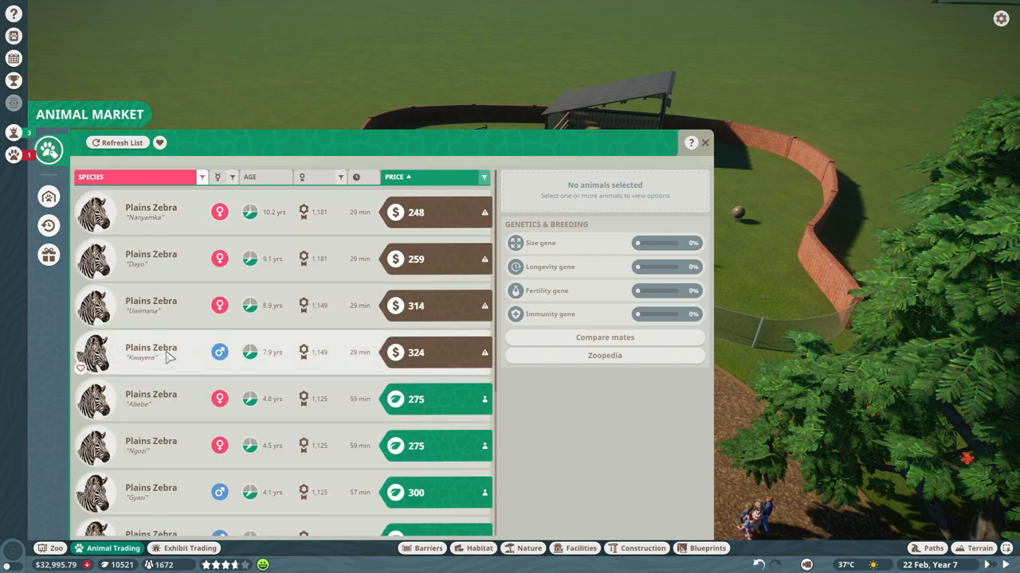
{"action": "mouse_move", "coordinate": [347, 394]}
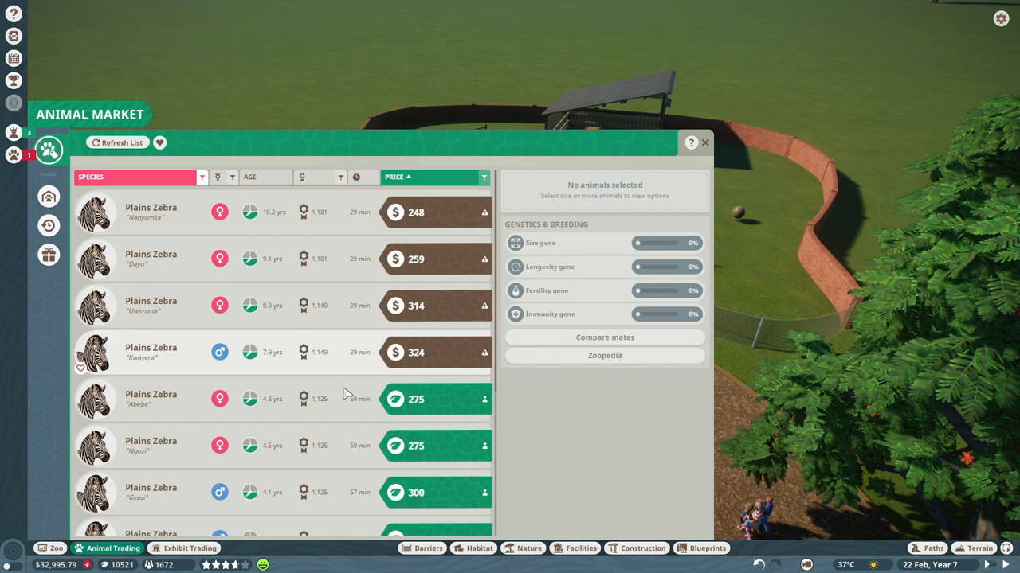
Step: Browse zebra listings, inspect genetics, refresh the list and attempt an adoption
{"action": "scroll", "scroll_direction": "down", "scroll_amount": 3}
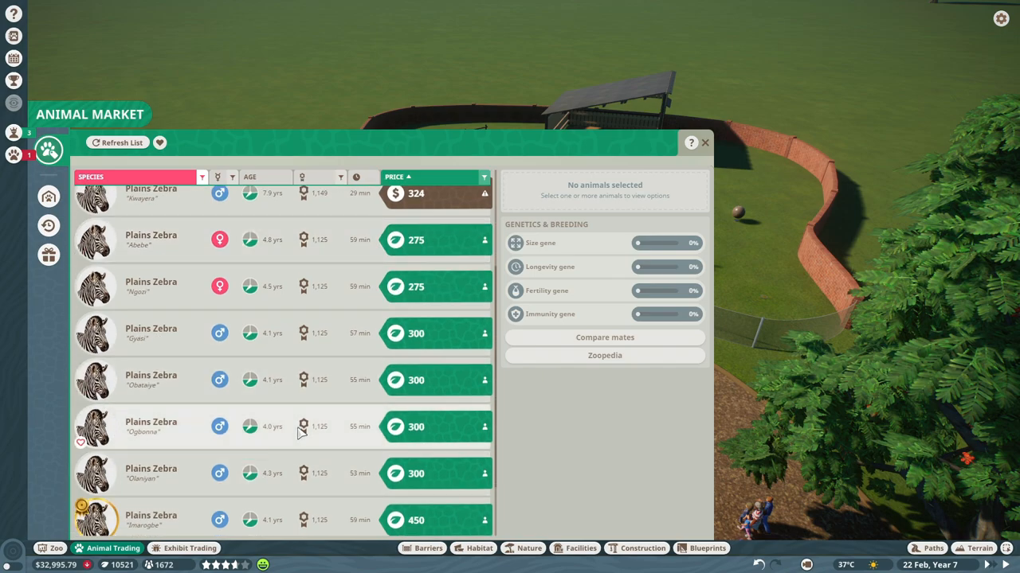
{"action": "scroll", "scroll_direction": "down", "scroll_amount": 3}
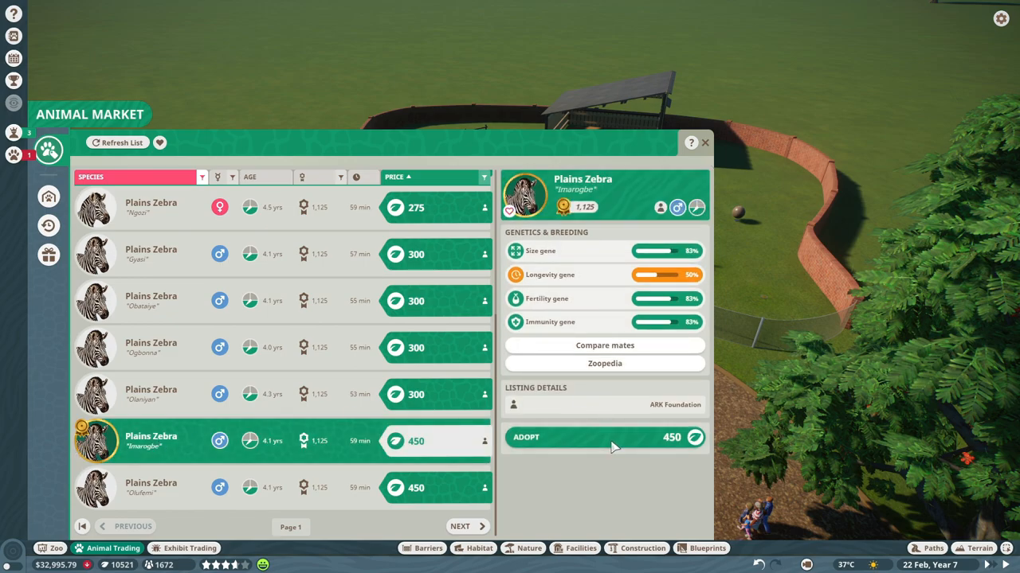
{"action": "left_click", "coordinate": [605, 438]}
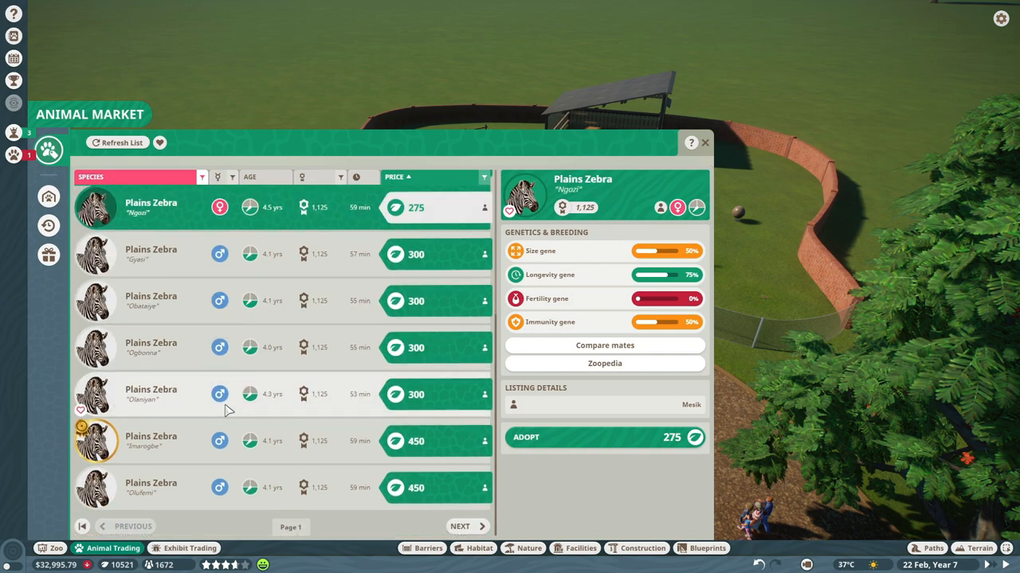
{"action": "left_click", "coordinate": [118, 142]}
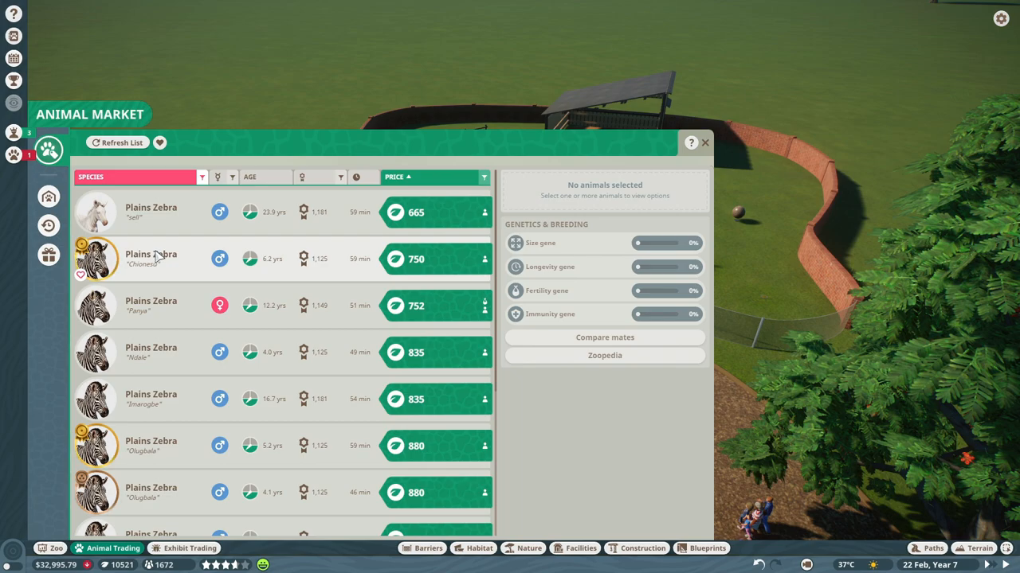
{"action": "scroll", "scroll_direction": "down", "scroll_amount": 3}
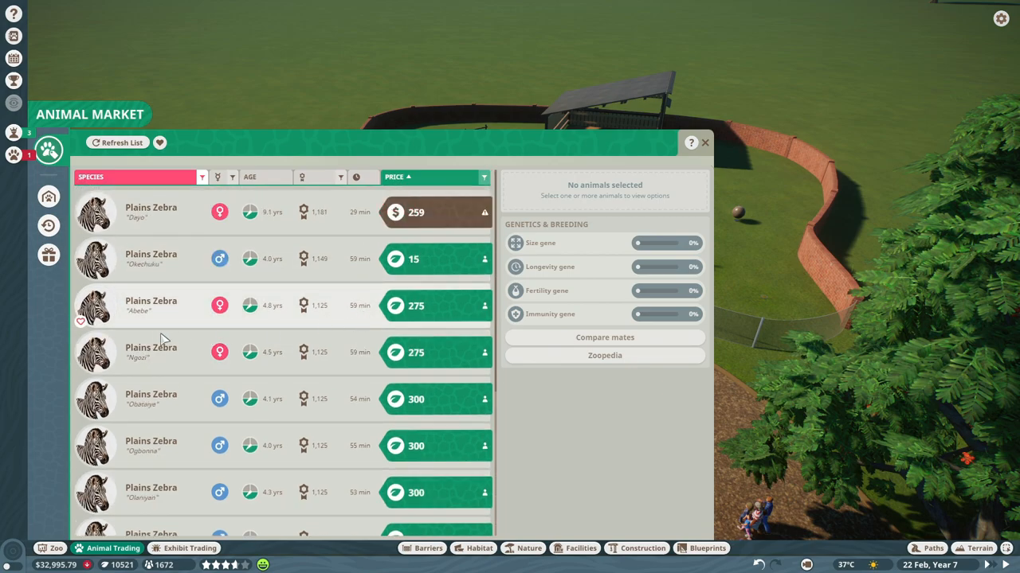
{"action": "left_click", "coordinate": [118, 142]}
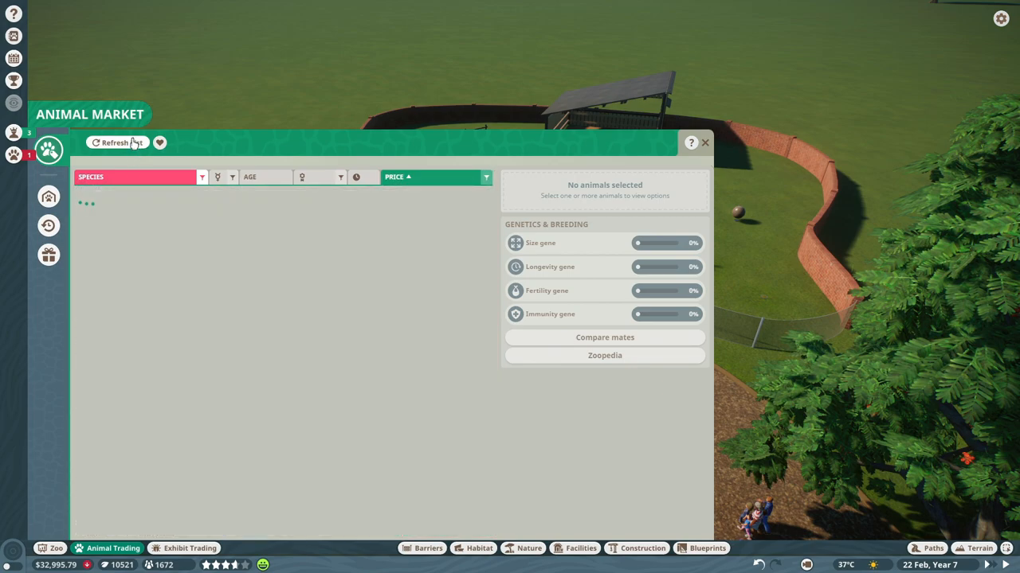
{"action": "left_click", "coordinate": [117, 143]}
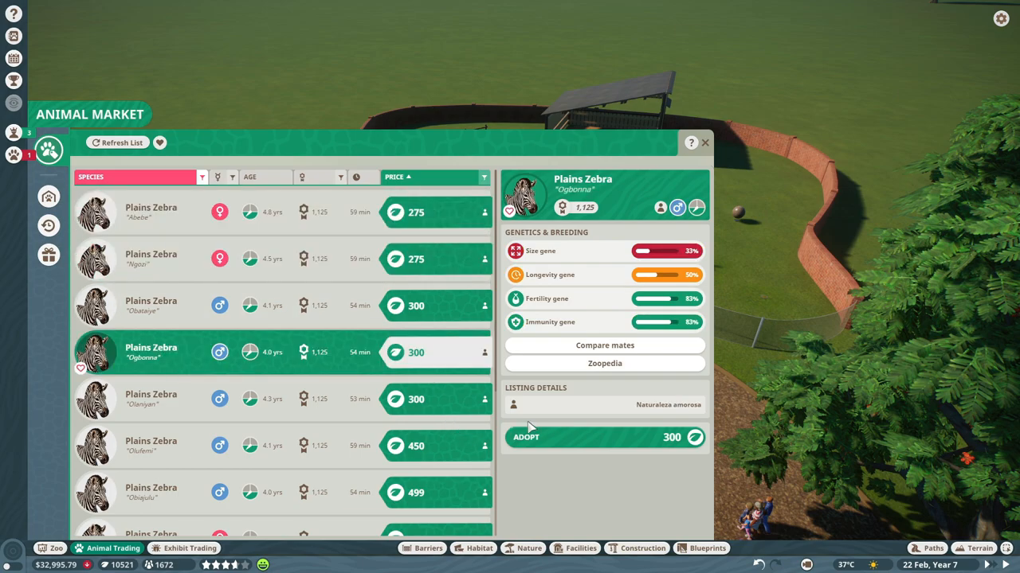
{"action": "left_click", "coordinate": [605, 437]}
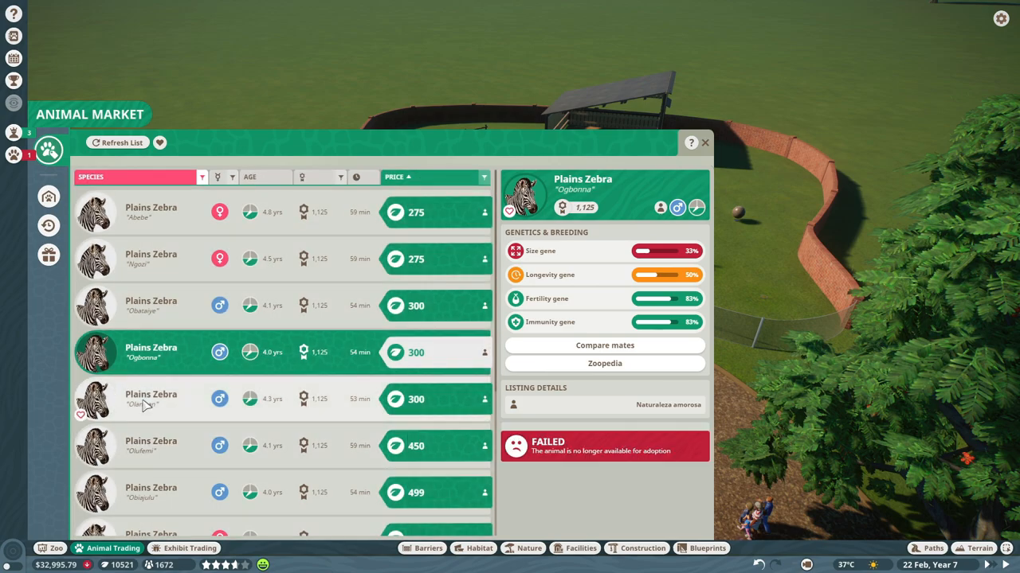
Step: Adopt the male zebras Olaniyan and Olufemi
{"action": "left_click", "coordinate": [279, 399]}
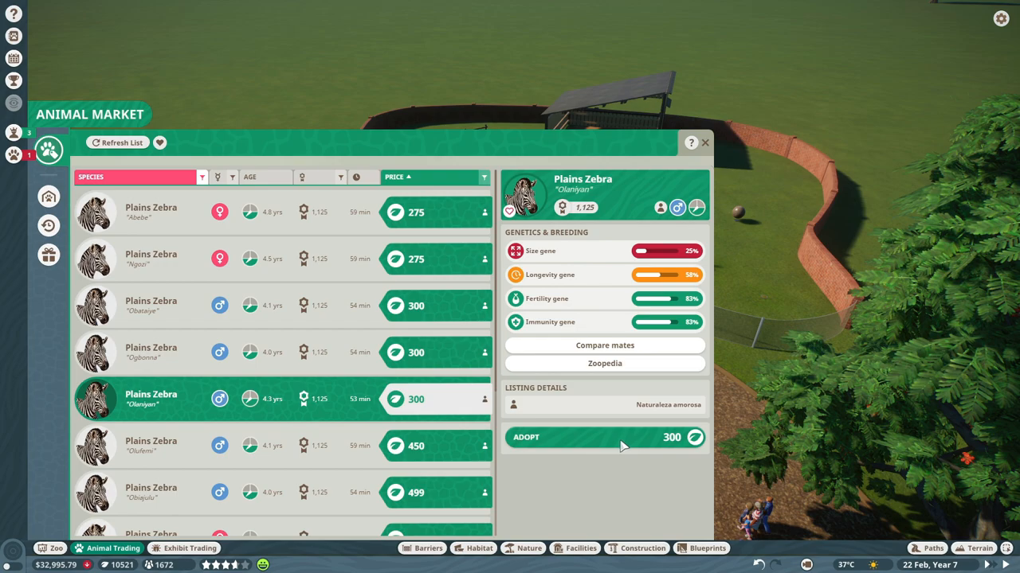
{"action": "mouse_move", "coordinate": [614, 439]}
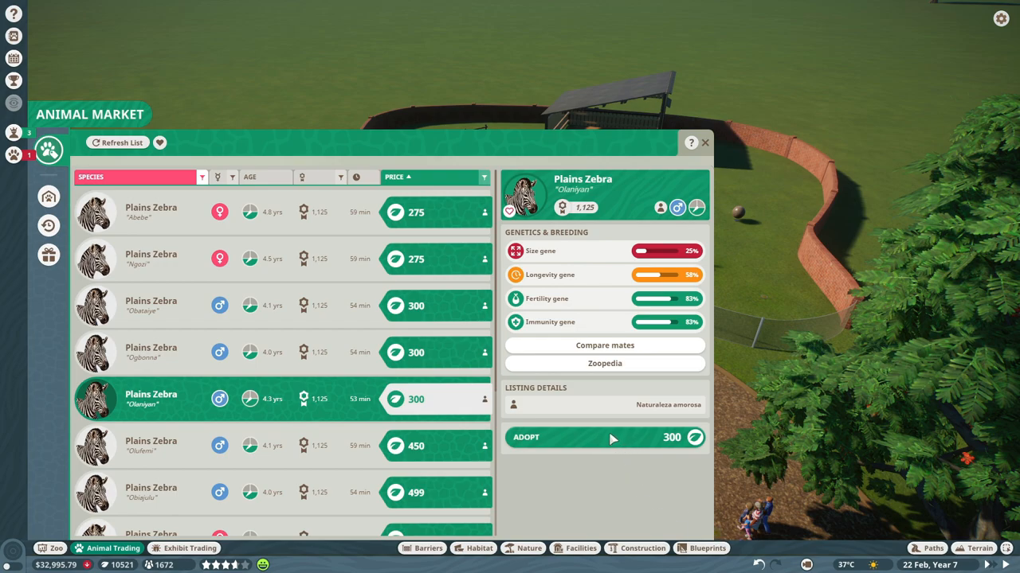
{"action": "left_click", "coordinate": [604, 437]}
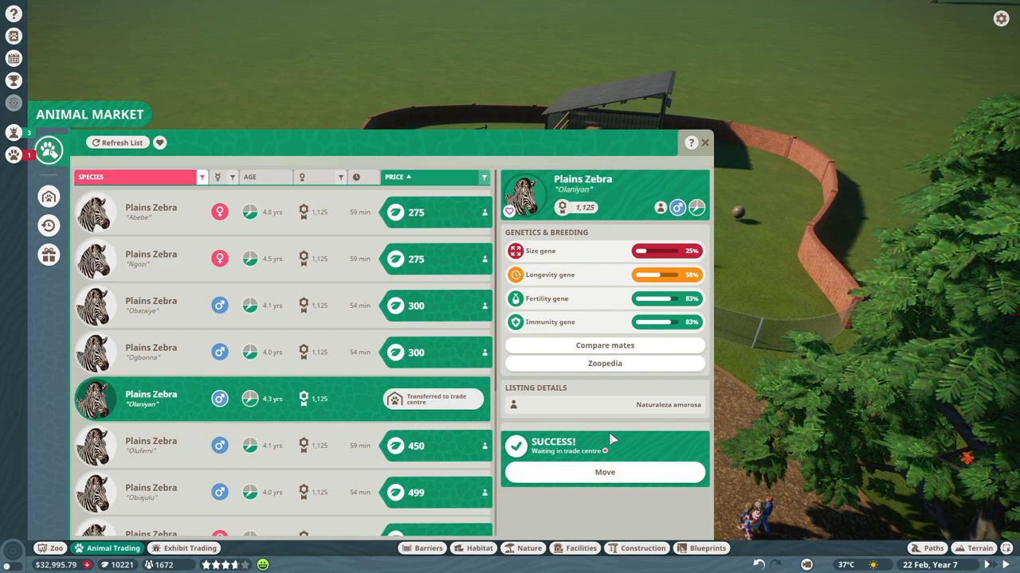
{"action": "left_click", "coordinate": [151, 446]}
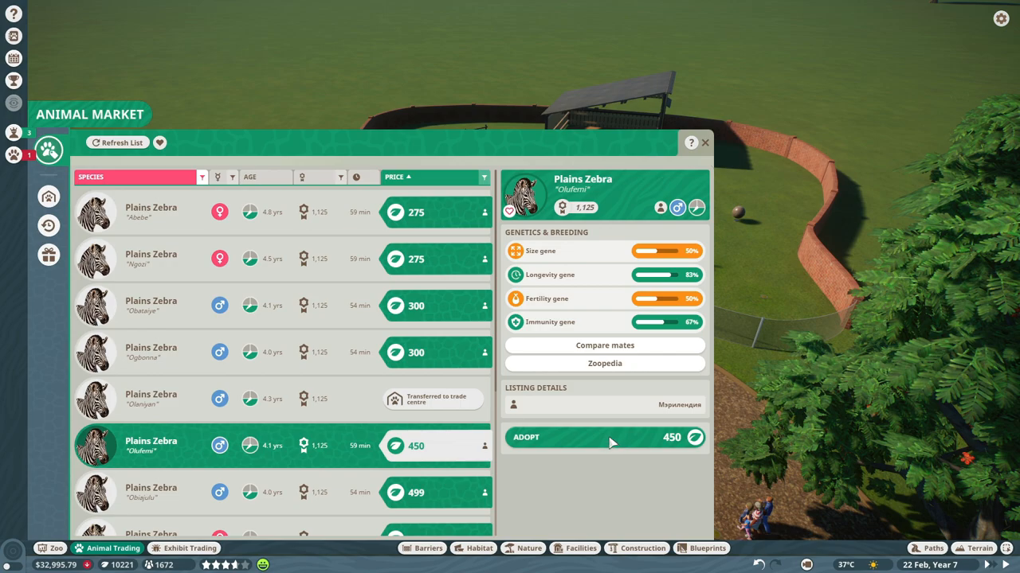
{"action": "mouse_move", "coordinate": [587, 441]}
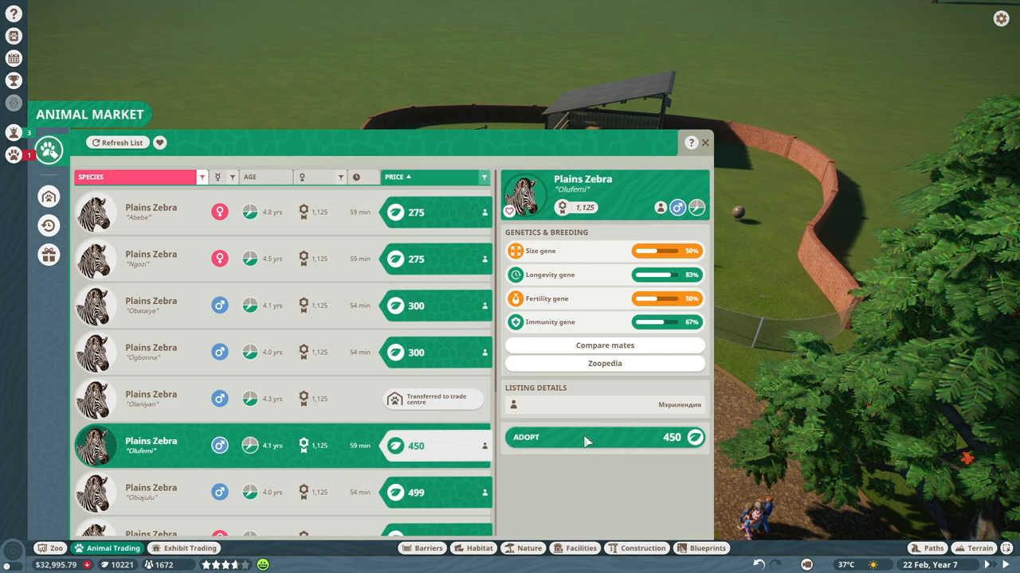
{"action": "left_click", "coordinate": [604, 437]}
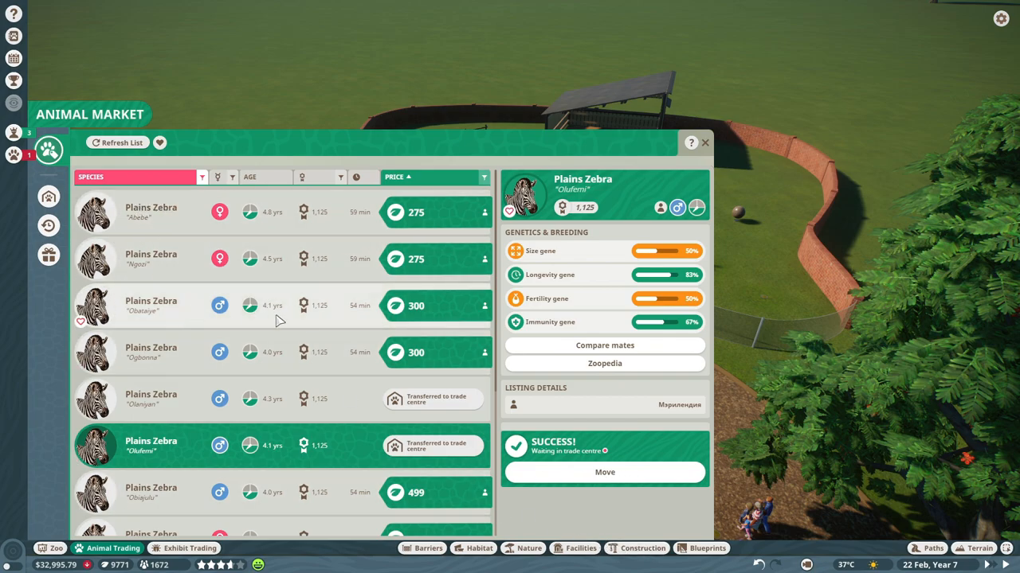
Step: View the zebras Shasmecka and Panya, then refresh the zebra listings
{"action": "scroll", "scroll_direction": "down", "scroll_amount": 3}
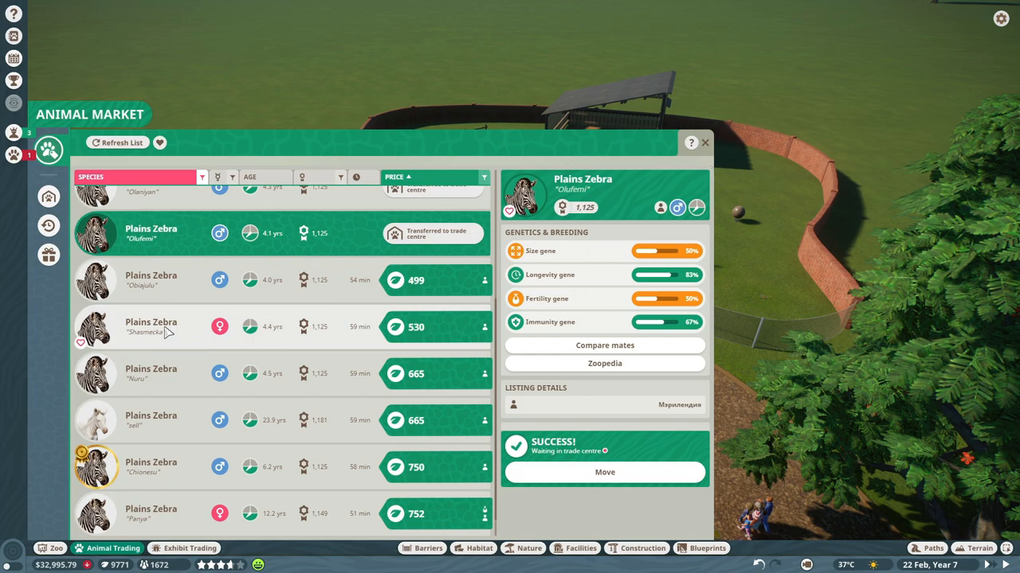
{"action": "left_click", "coordinate": [152, 326]}
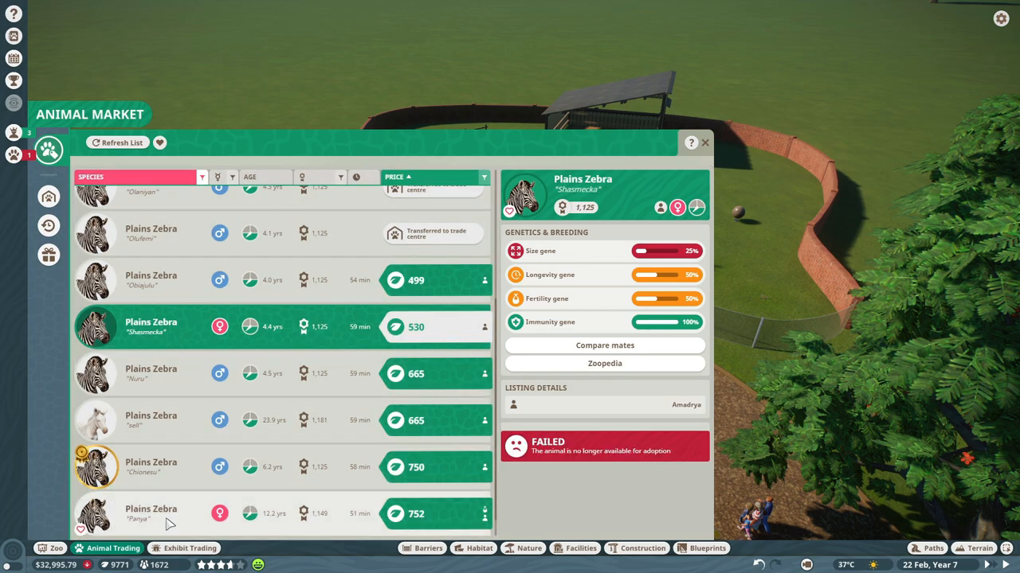
{"action": "left_click", "coordinate": [118, 142]}
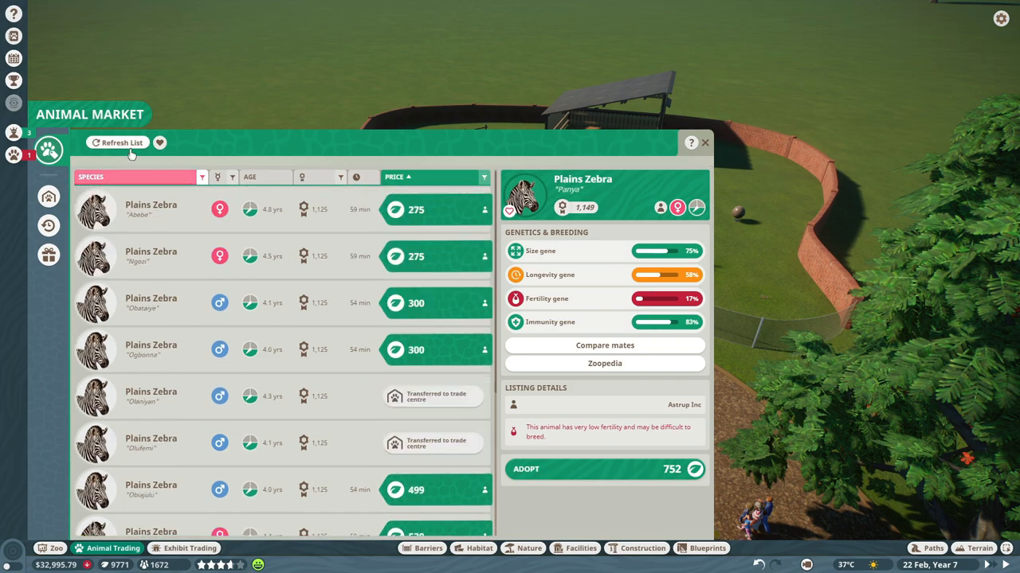
{"action": "left_click", "coordinate": [49, 196]}
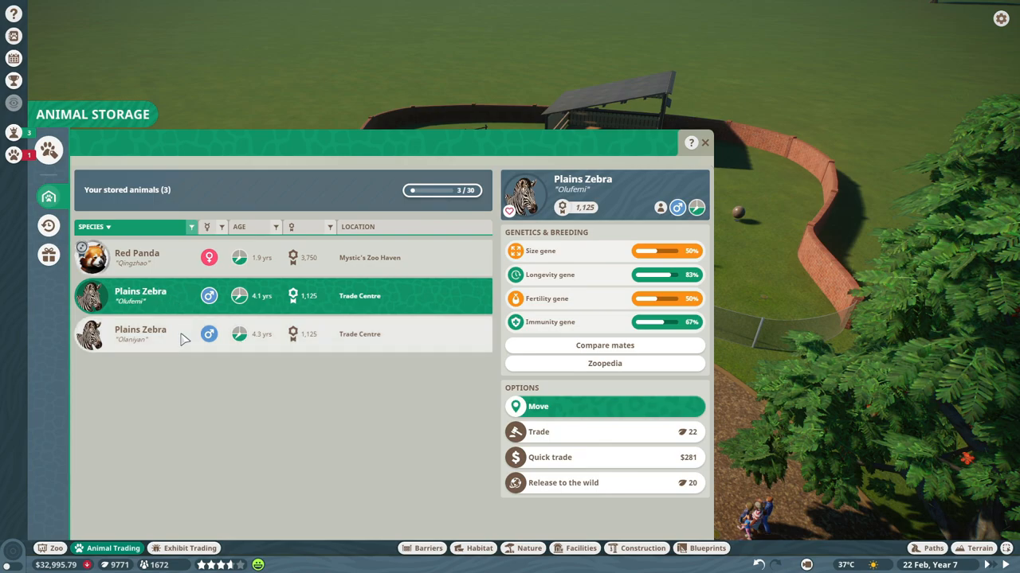
{"action": "mouse_move", "coordinate": [107, 348]}
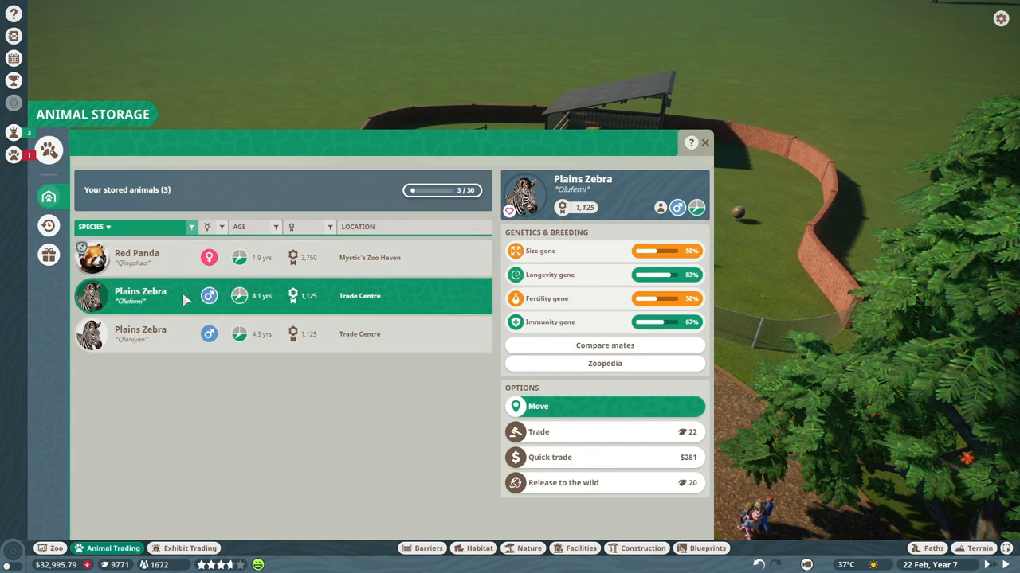
Step: Put the stored male zebra Olufemi up for trade at 325 conservation credits
{"action": "left_click", "coordinate": [141, 334]}
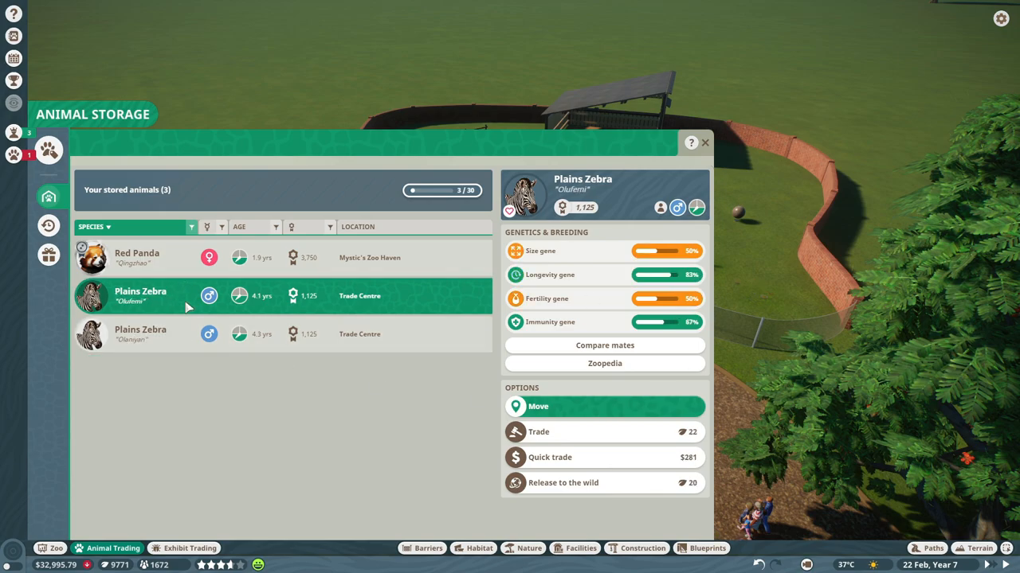
{"action": "mouse_move", "coordinate": [579, 437]}
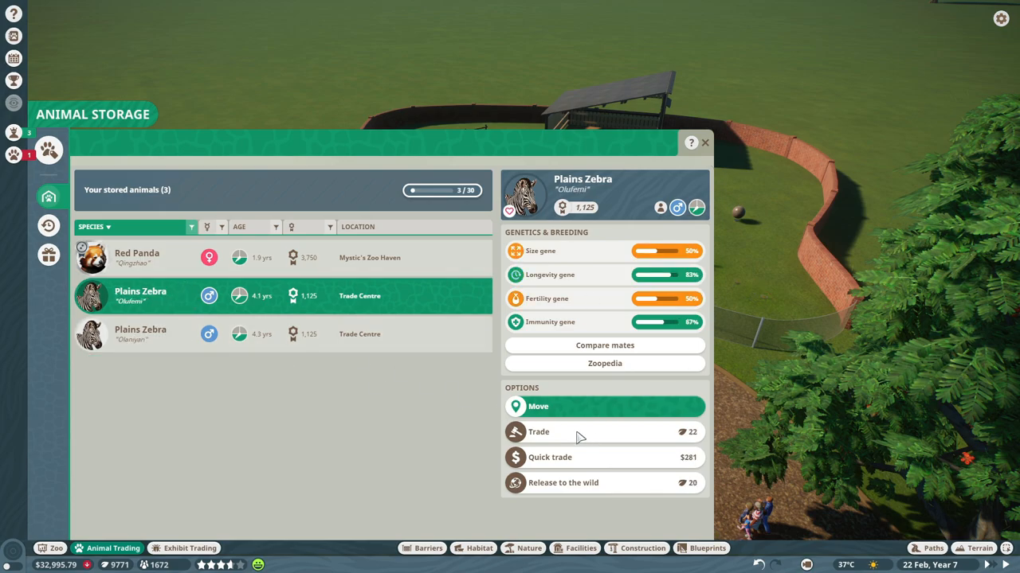
{"action": "left_click", "coordinate": [539, 431]}
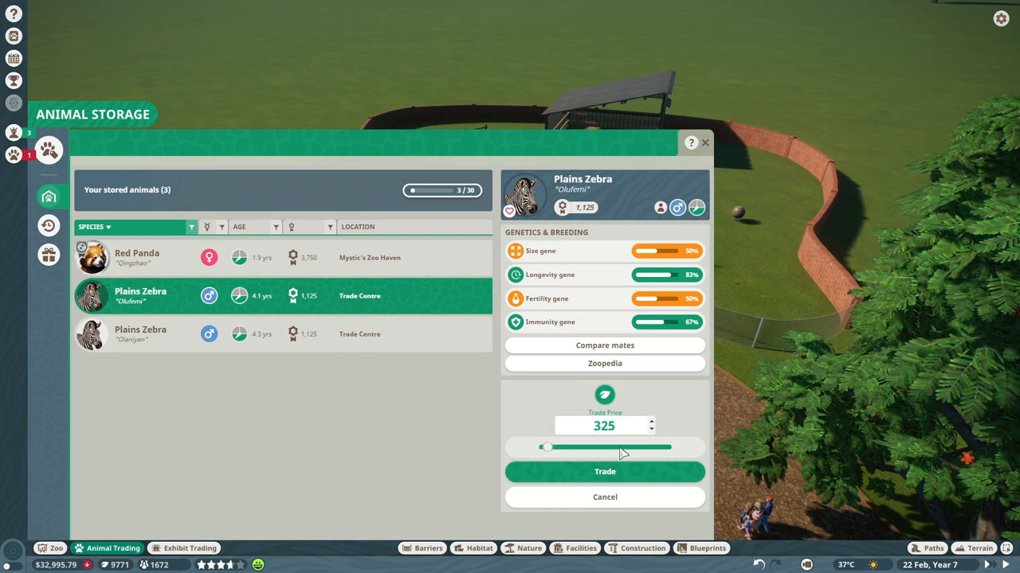
{"action": "left_click", "coordinate": [604, 471]}
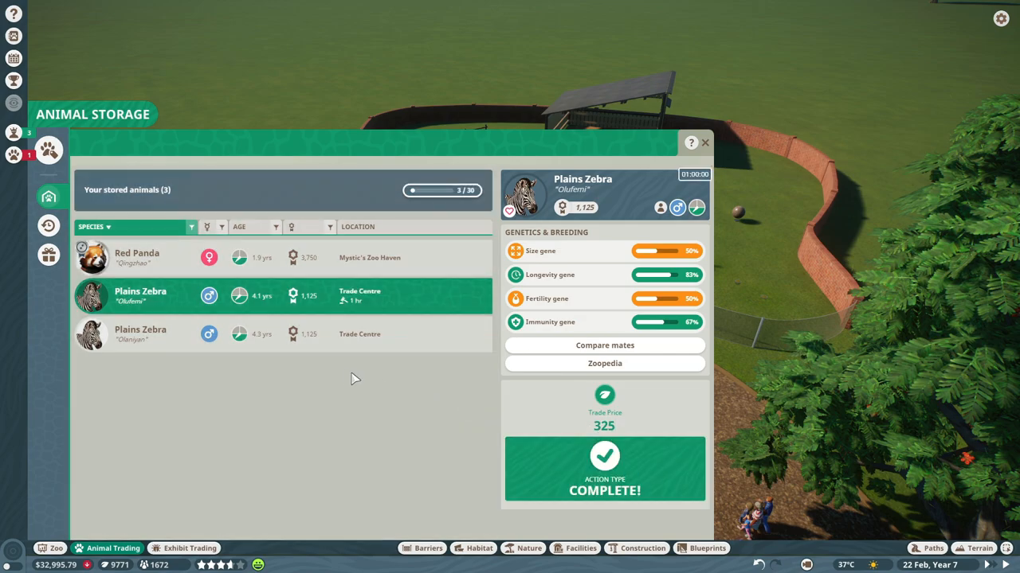
{"action": "mouse_move", "coordinate": [48, 150]}
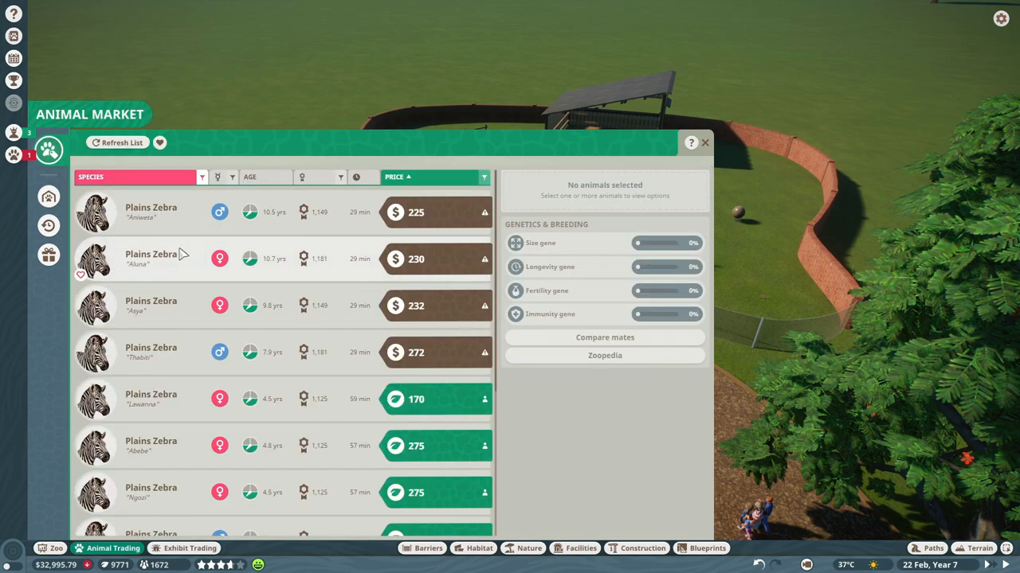
{"action": "mouse_move", "coordinate": [135, 262]}
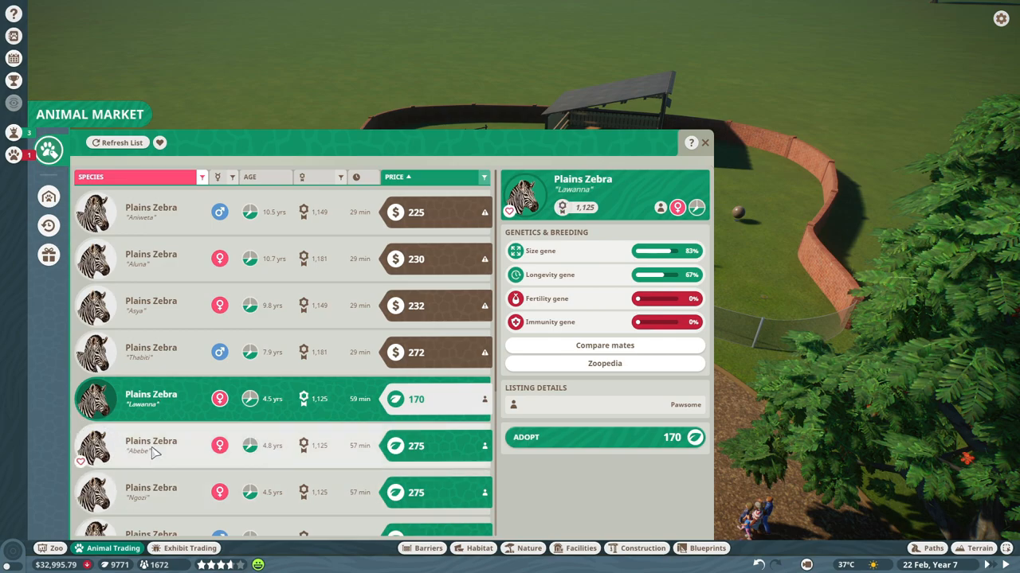
Step: Browse the Plains Zebra listings, inspect Ngozi and Panya, and open the sex filter
{"action": "left_click", "coordinate": [151, 492]}
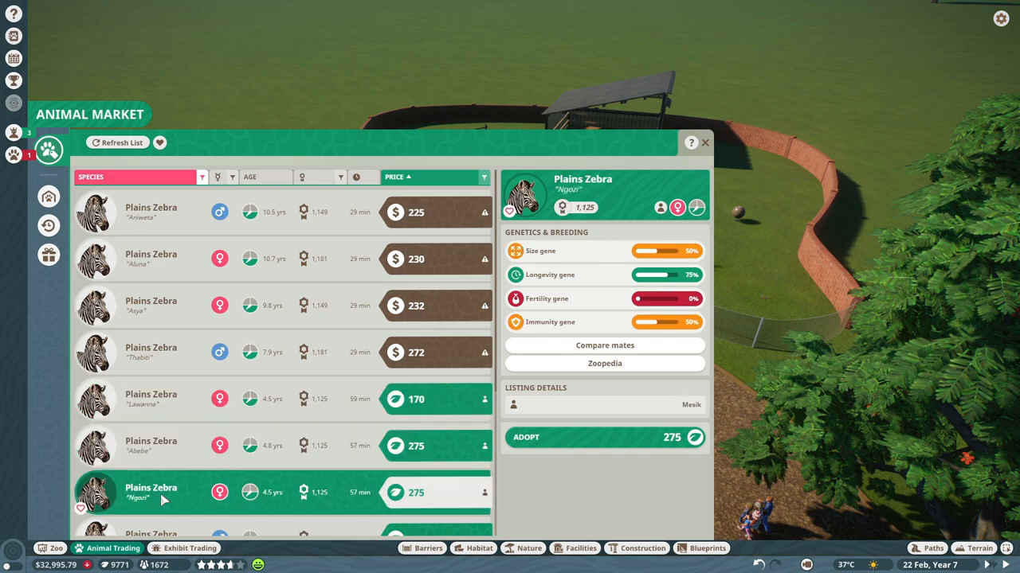
{"action": "scroll", "scroll_direction": "down", "scroll_amount": 3}
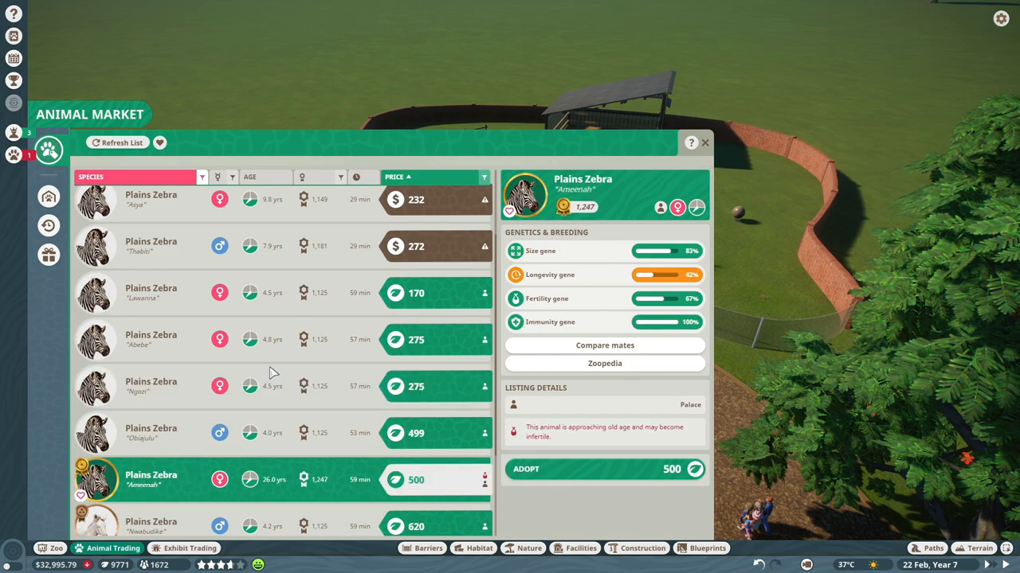
{"action": "scroll", "scroll_direction": "down", "scroll_amount": 3}
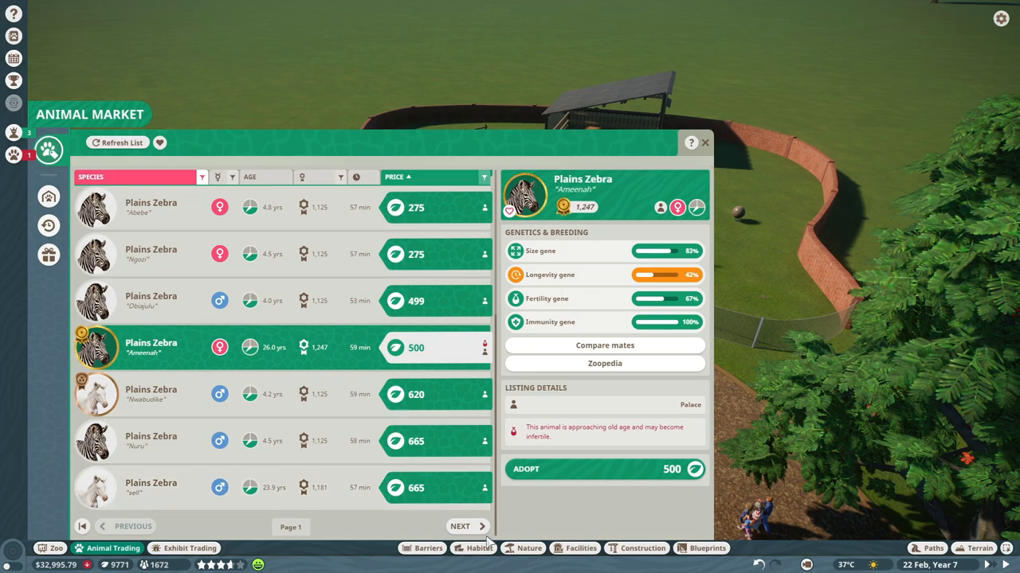
{"action": "left_click", "coordinate": [117, 143]}
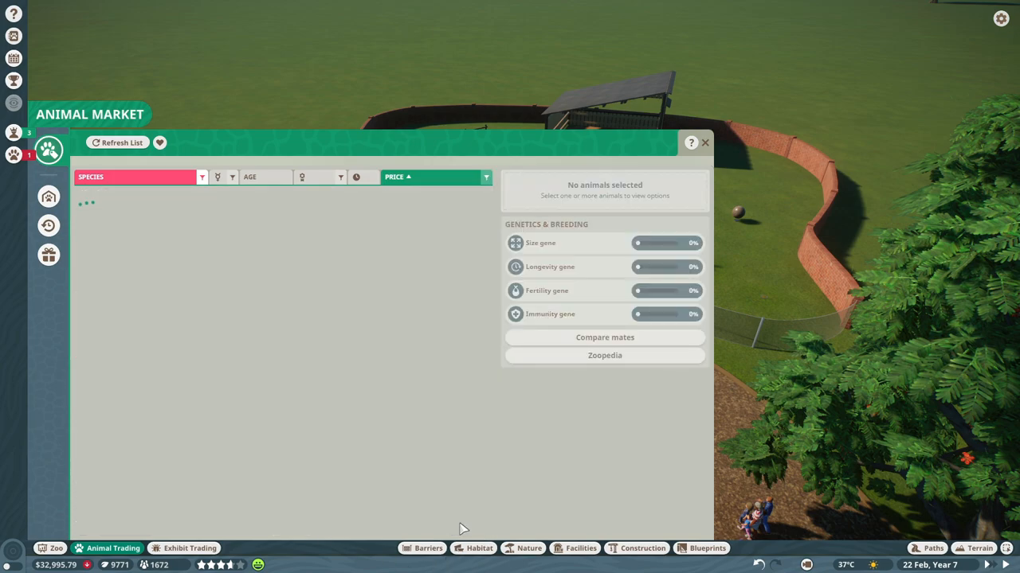
{"action": "left_click", "coordinate": [118, 142]}
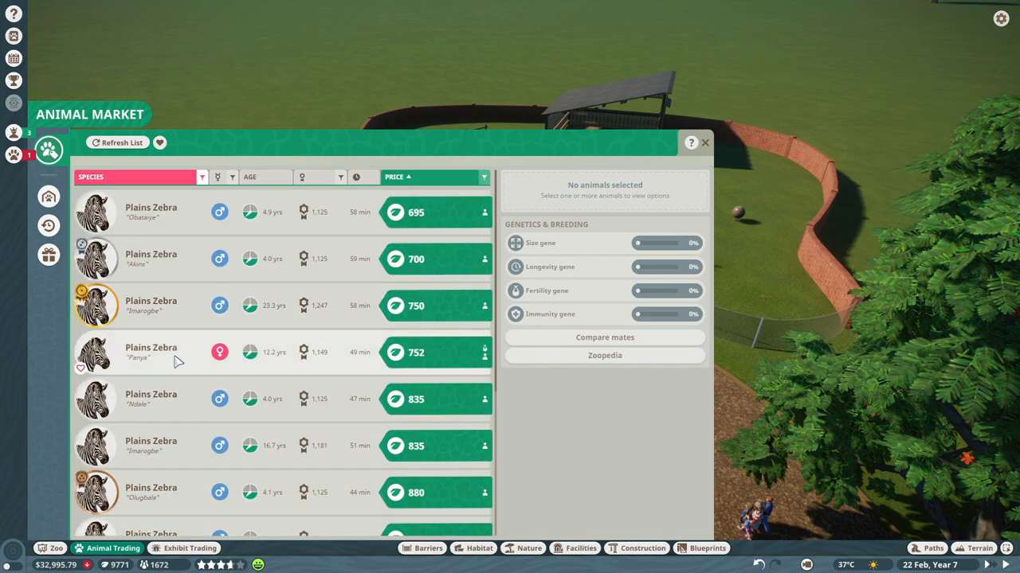
{"action": "mouse_move", "coordinate": [155, 358]}
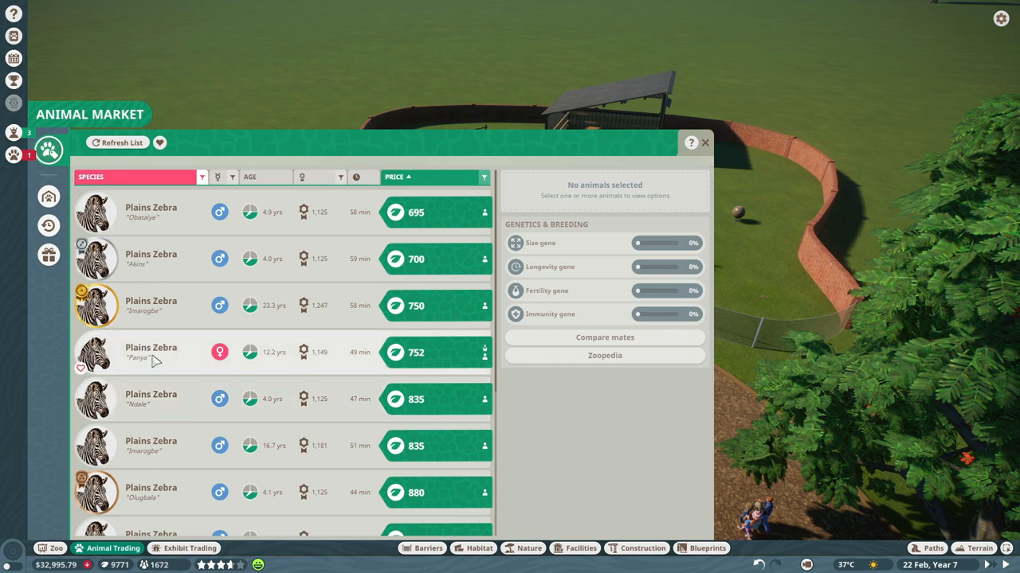
{"action": "left_click", "coordinate": [151, 352]}
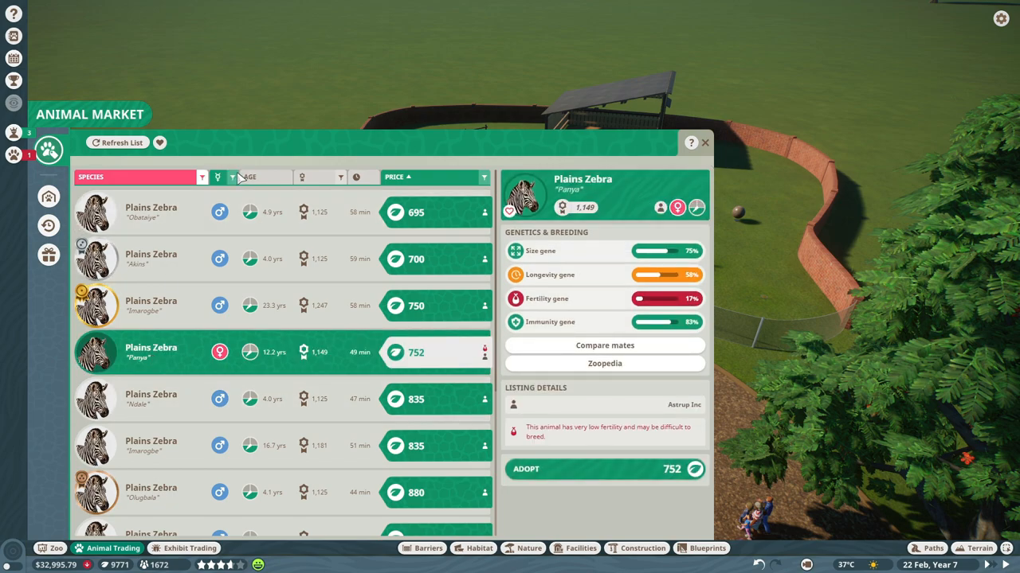
{"action": "left_click", "coordinate": [216, 177]}
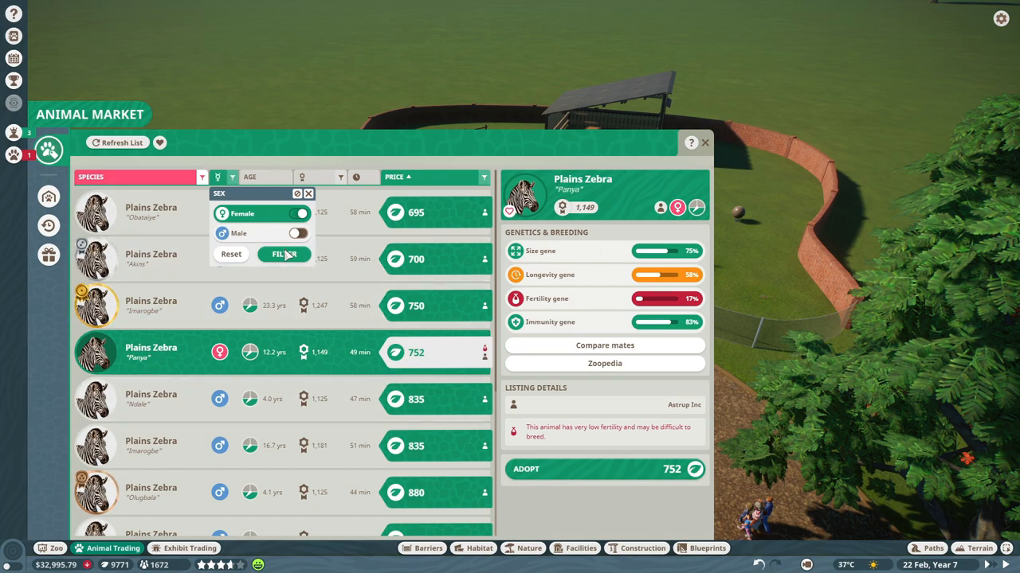
Step: Filter the market to female zebras only and inspect Uwimana
{"action": "left_click", "coordinate": [284, 253]}
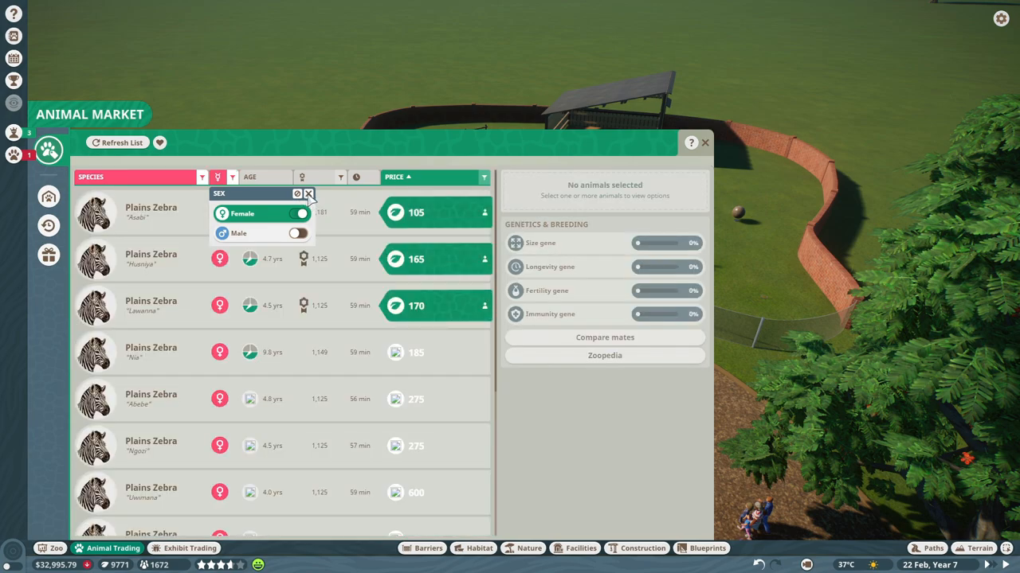
{"action": "left_click", "coordinate": [308, 195]}
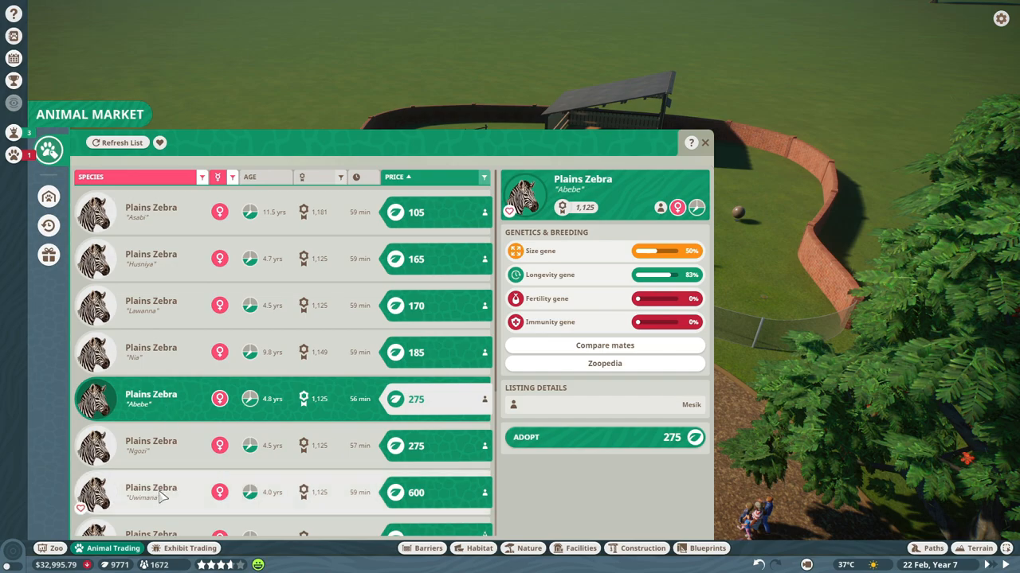
{"action": "left_click", "coordinate": [151, 492]}
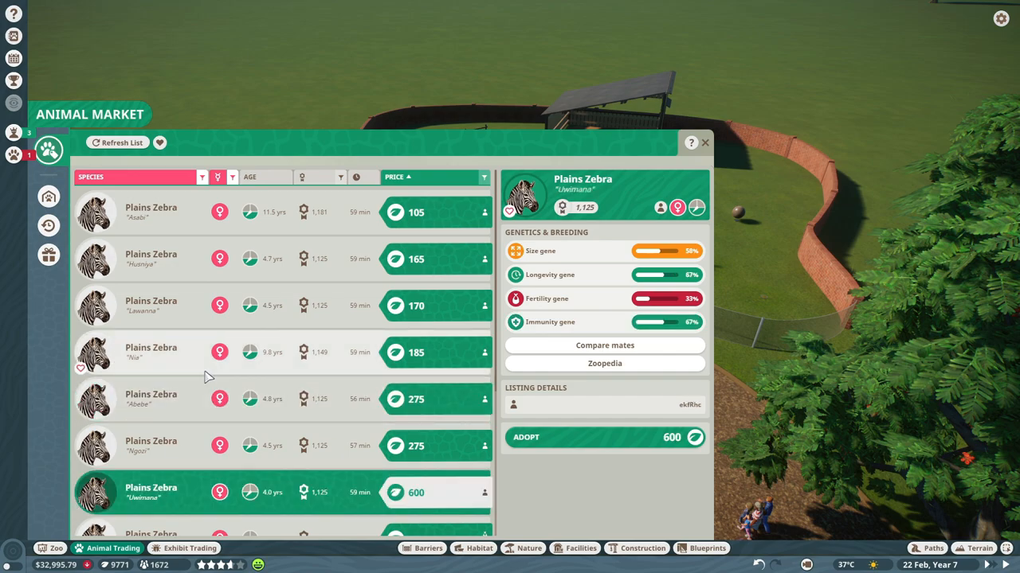
Step: Adopt the female zebra Aziza for 1,310 and view Animal Storage
{"action": "scroll", "scroll_direction": "down", "scroll_amount": 3}
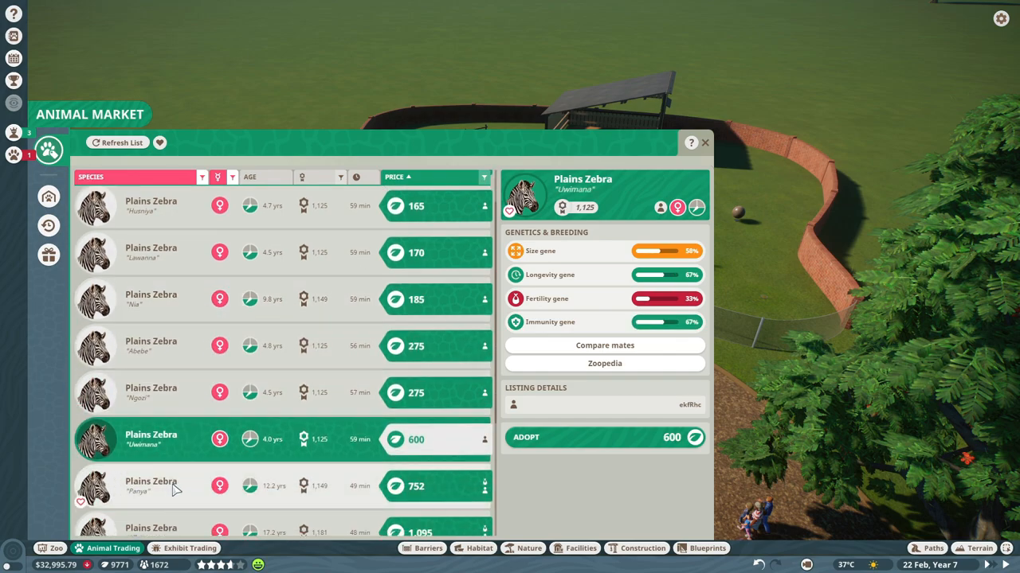
{"action": "scroll", "scroll_direction": "down", "scroll_amount": 3}
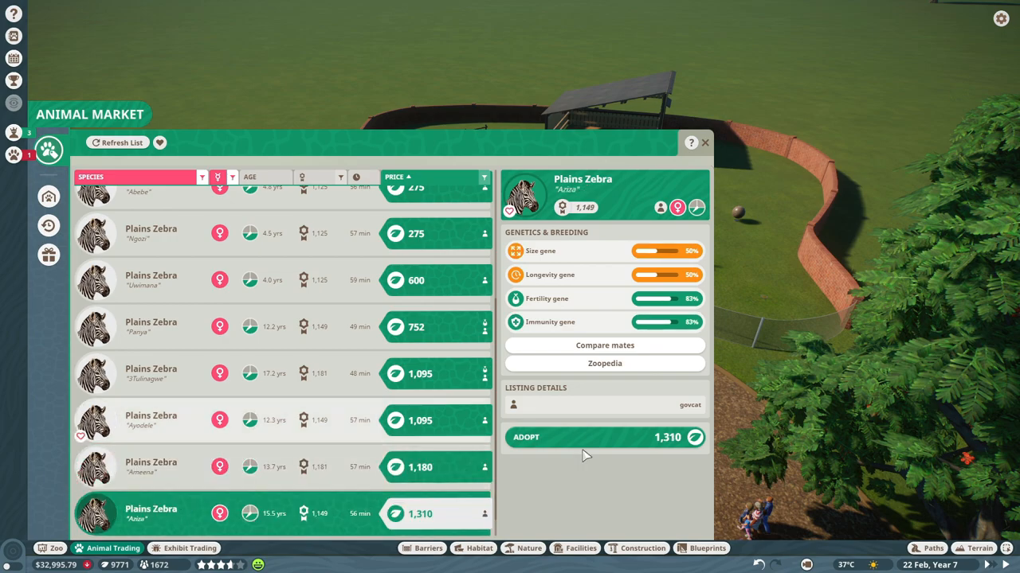
{"action": "left_click", "coordinate": [605, 437]}
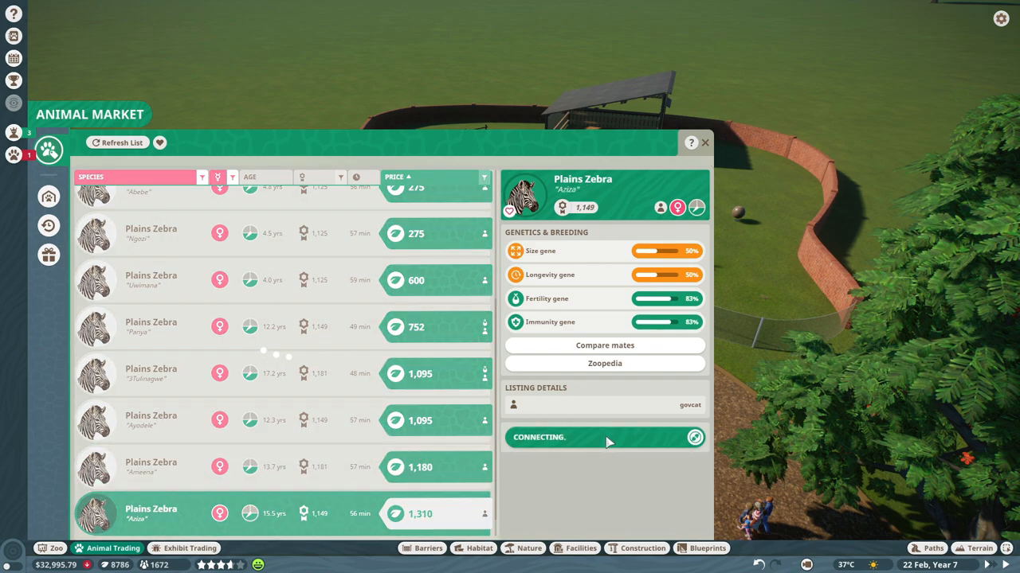
{"action": "left_click", "coordinate": [604, 437]}
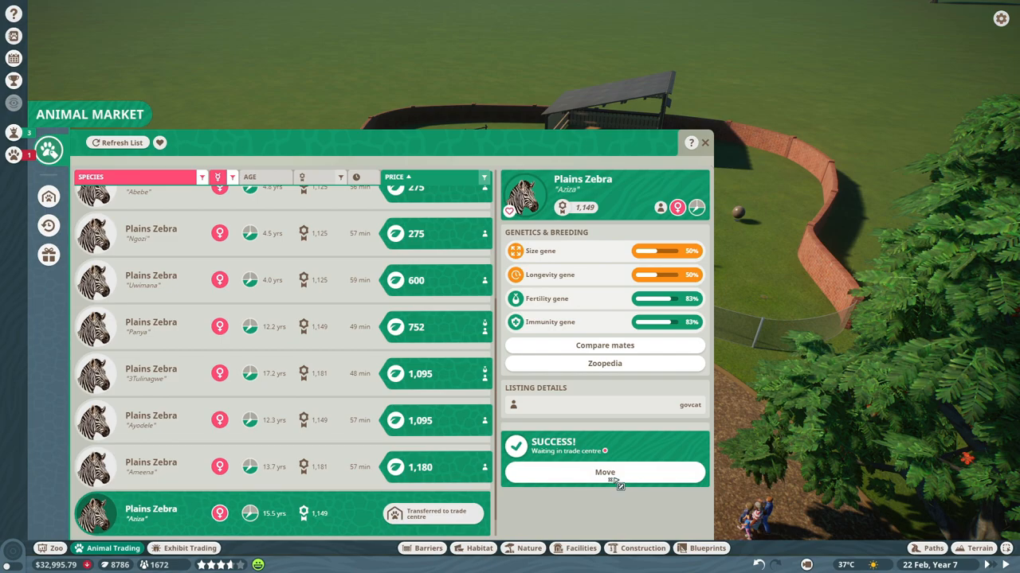
{"action": "left_click", "coordinate": [604, 473]}
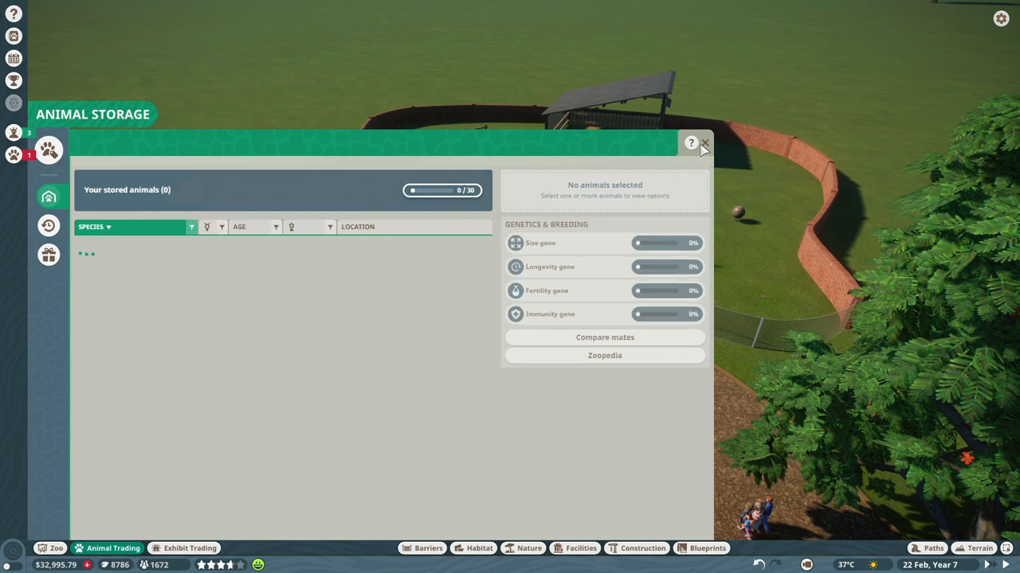
Step: Close animal storage and name the empty new habitat 'Zebras'
{"action": "left_click", "coordinate": [704, 144]}
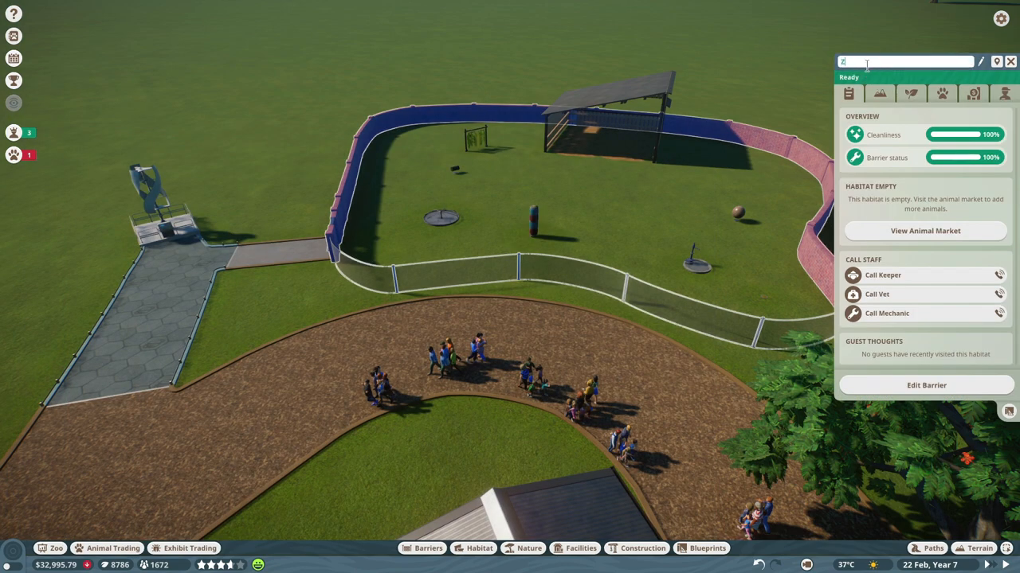
{"action": "type", "text": "Zebras"}
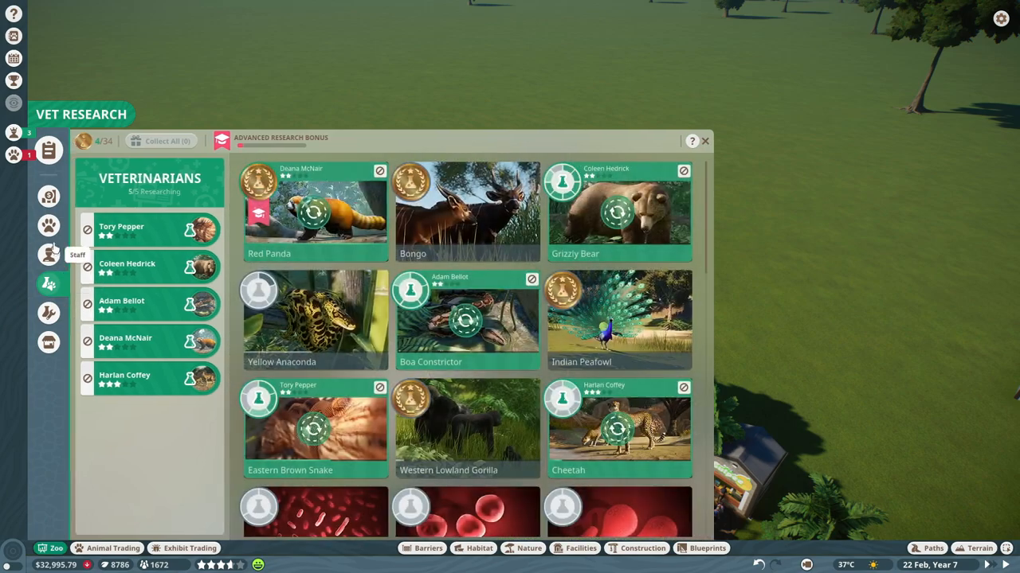
Step: Hire one more keeper from the Staff panel and show the Work Zones list
{"action": "left_click", "coordinate": [49, 255]}
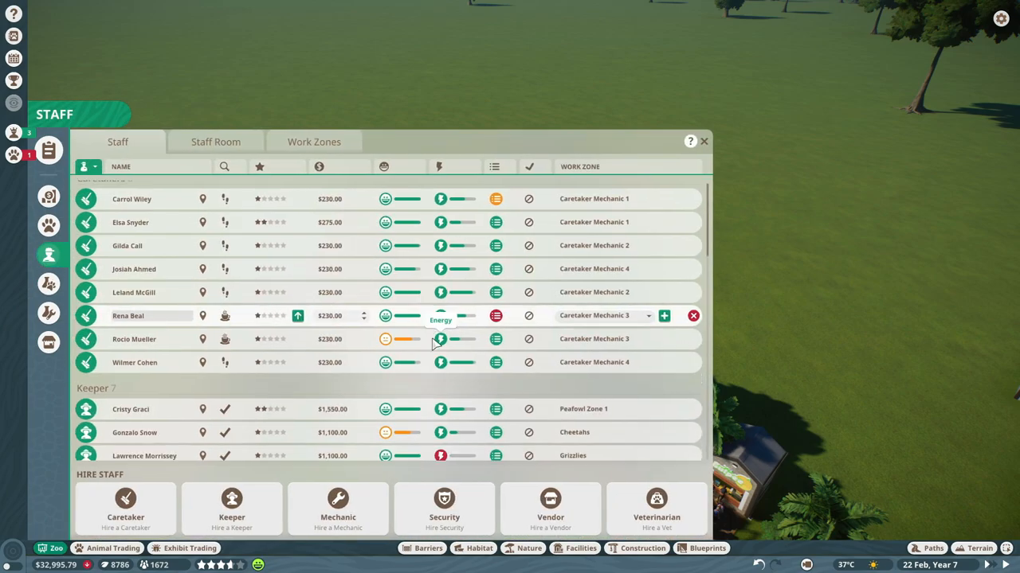
{"action": "scroll", "scroll_direction": "down", "scroll_amount": 3}
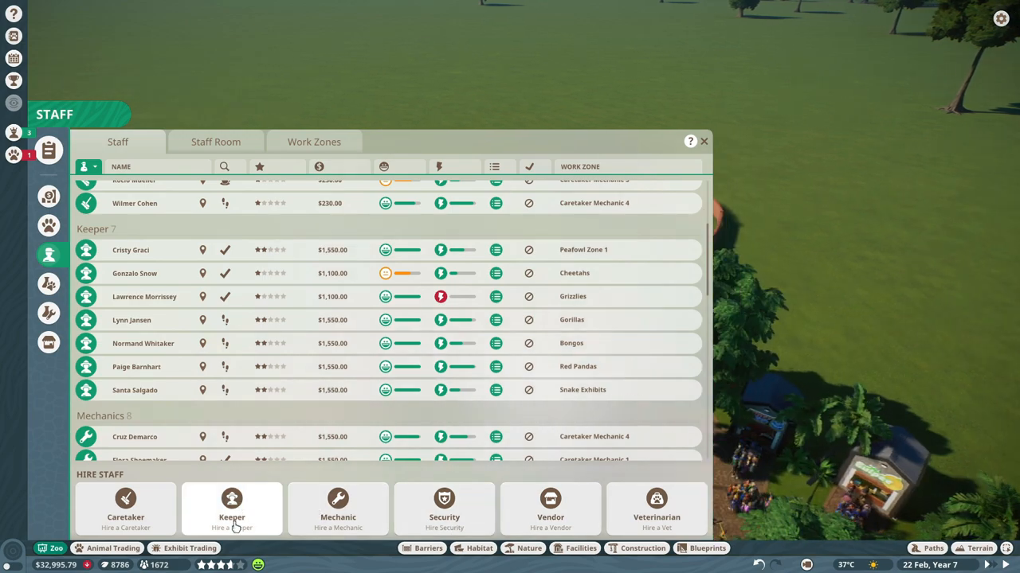
{"action": "left_click", "coordinate": [703, 141]}
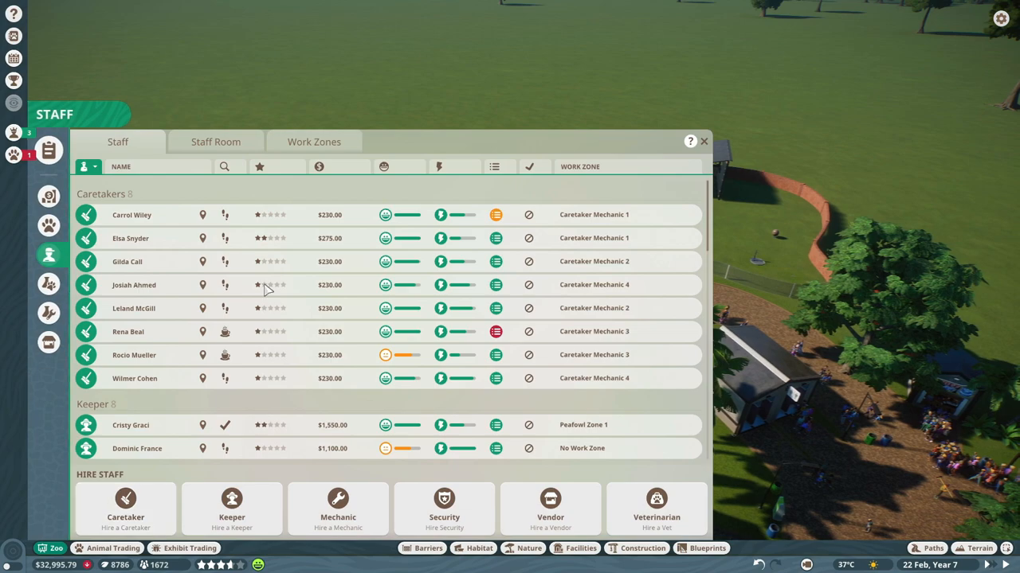
{"action": "left_click", "coordinate": [314, 141]}
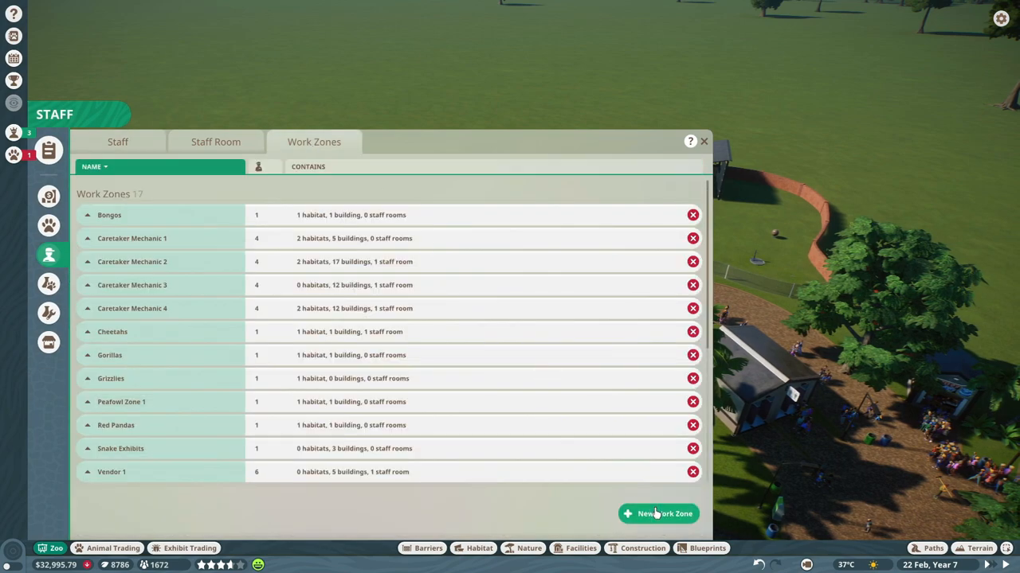
Step: Create Work zone 18 for the Zebras habitat without the staff room or trade centre, then close Staff
{"action": "left_click", "coordinate": [657, 513]}
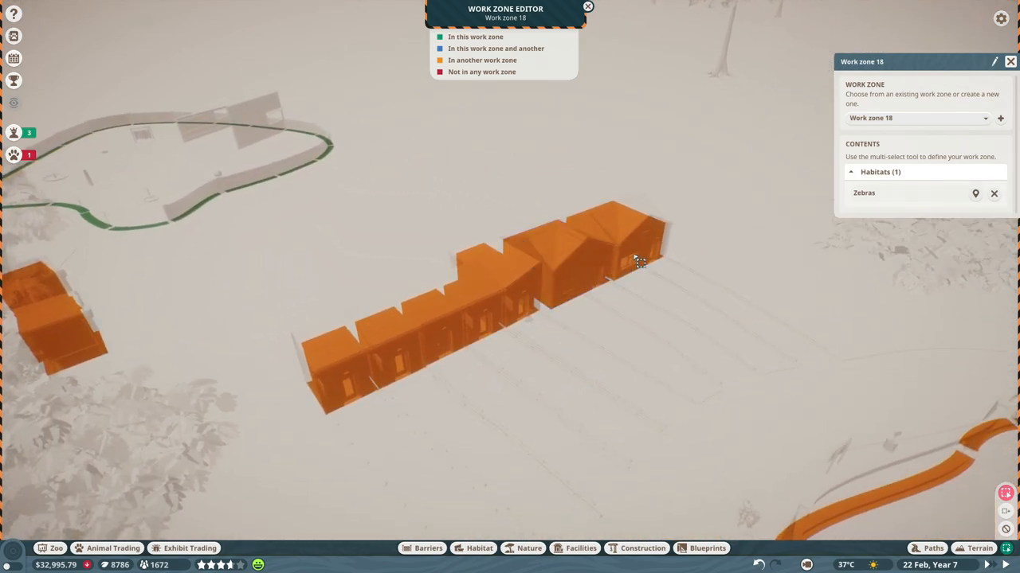
{"action": "left_click", "coordinate": [494, 286]}
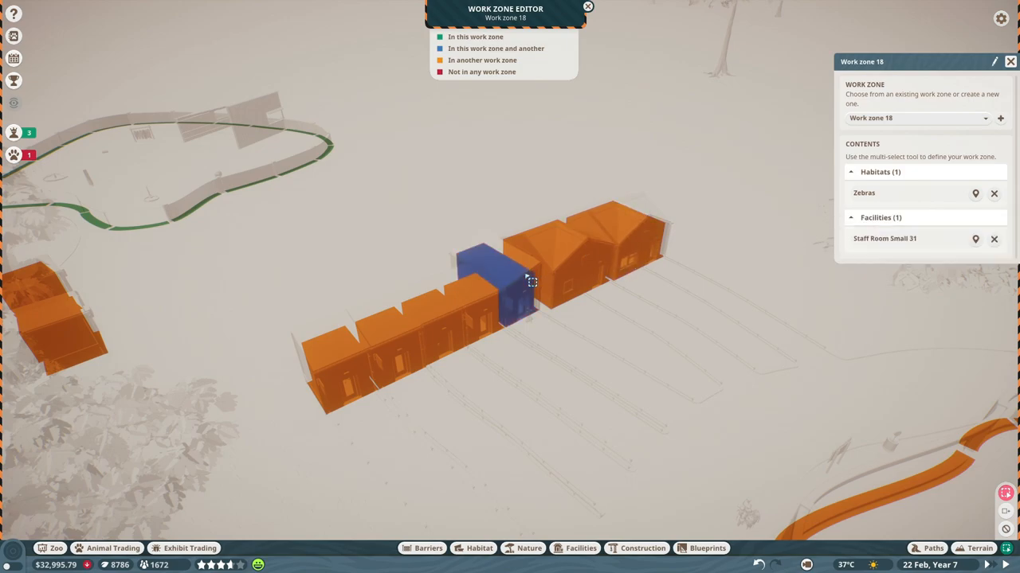
{"action": "left_click", "coordinate": [993, 239]}
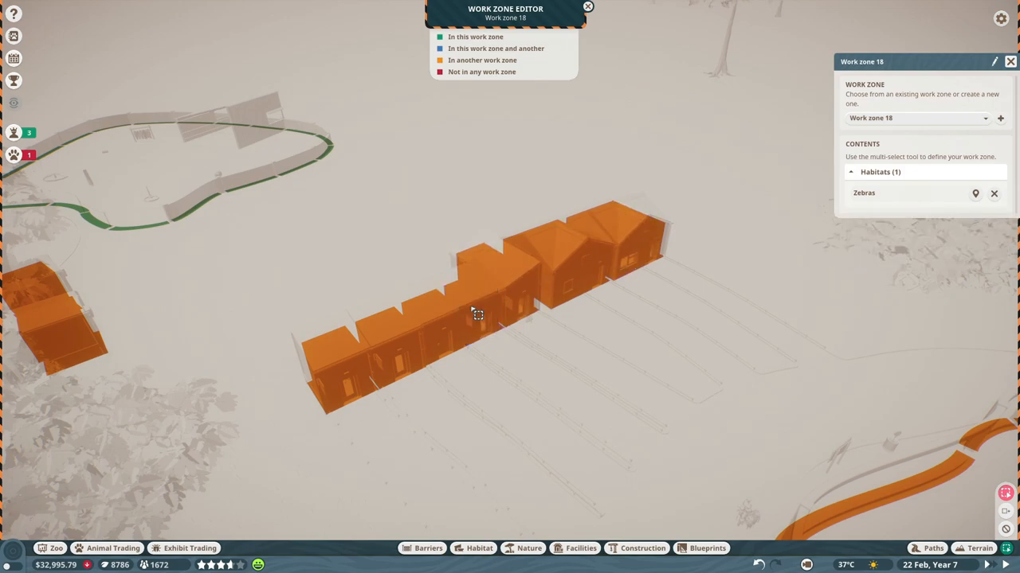
{"action": "left_click", "coordinate": [430, 334]}
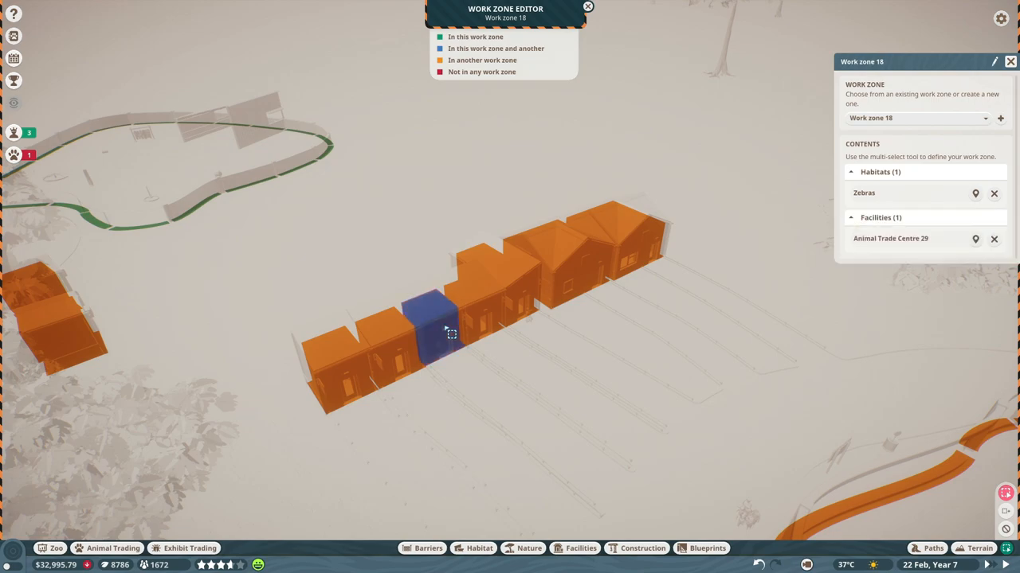
{"action": "left_click", "coordinate": [993, 238]}
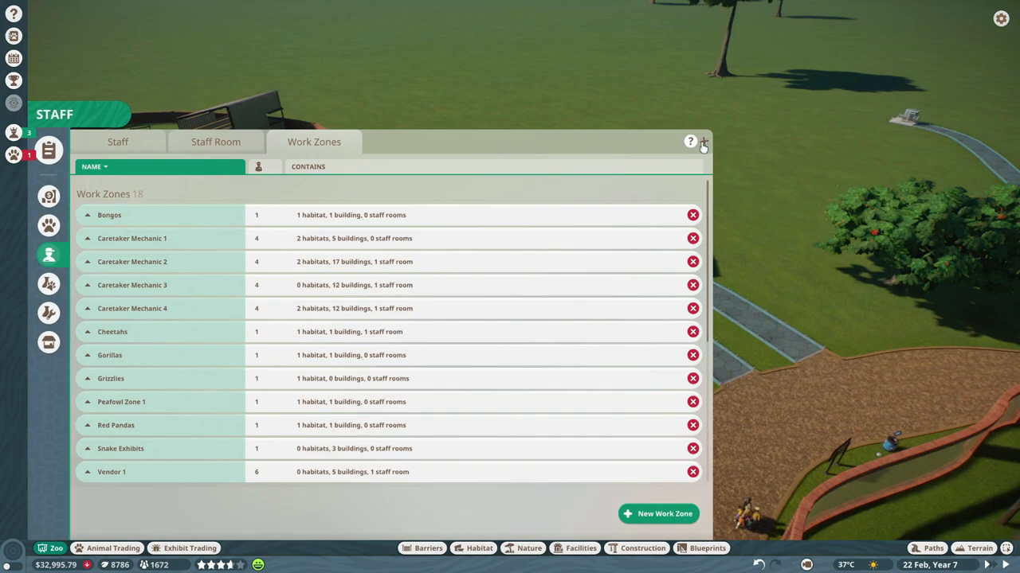
{"action": "left_click", "coordinate": [703, 142]}
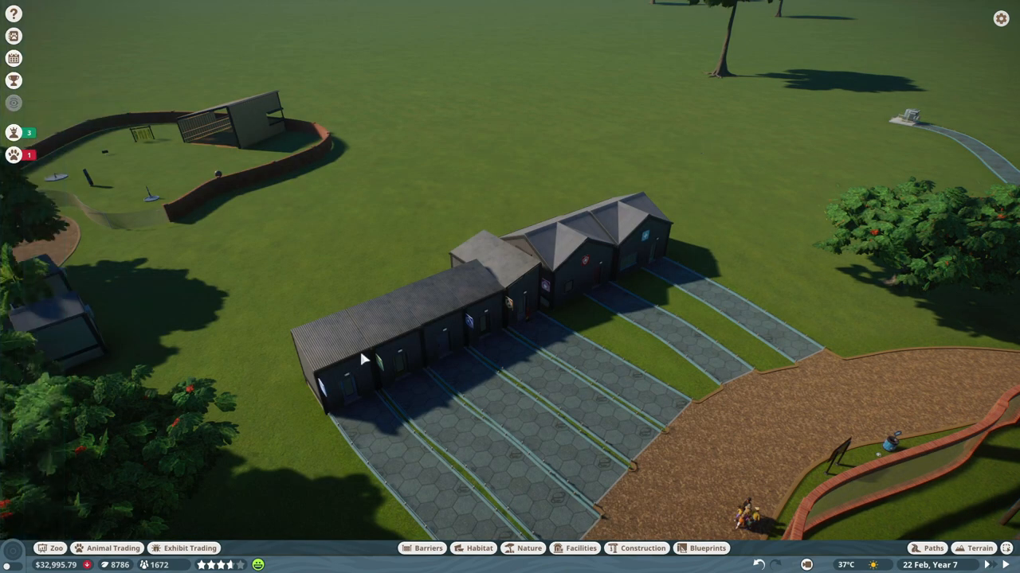
Step: Remove a staff building section, browse Facilities, and choose a path surface beside the row
{"action": "left_click", "coordinate": [382, 351]}
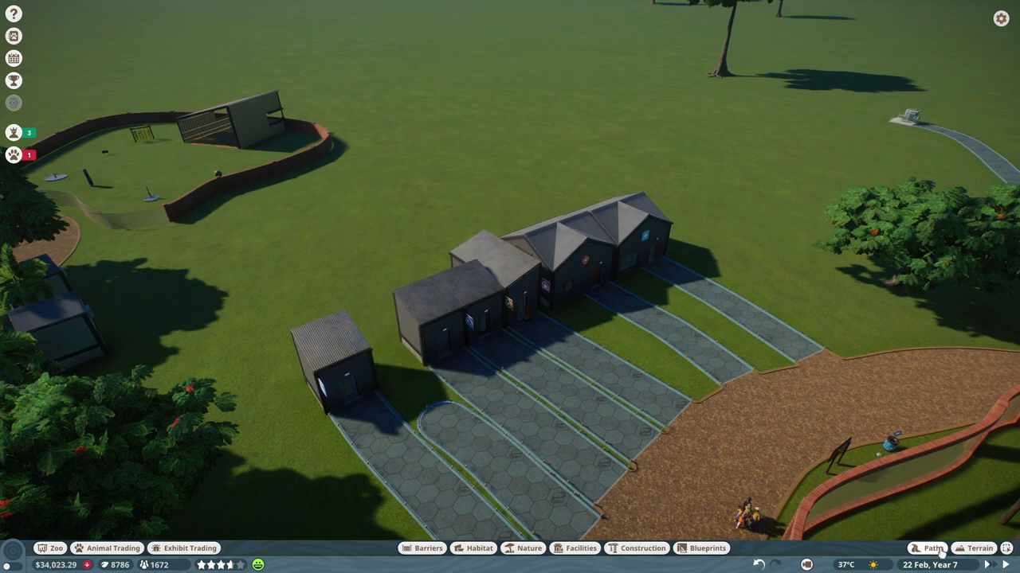
{"action": "left_click", "coordinate": [927, 548]}
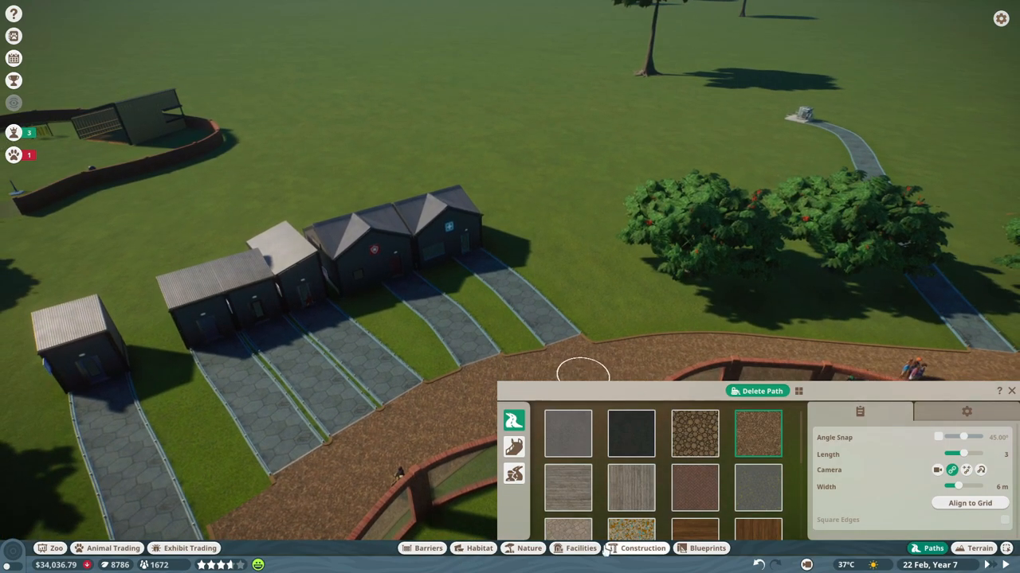
{"action": "left_click", "coordinate": [581, 548]}
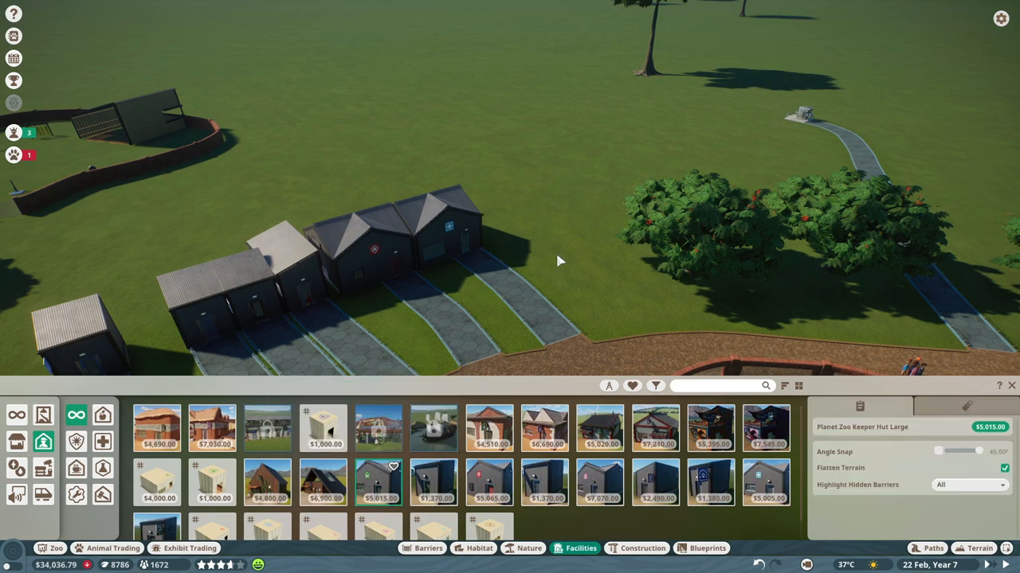
{"action": "mouse_move", "coordinate": [557, 235]}
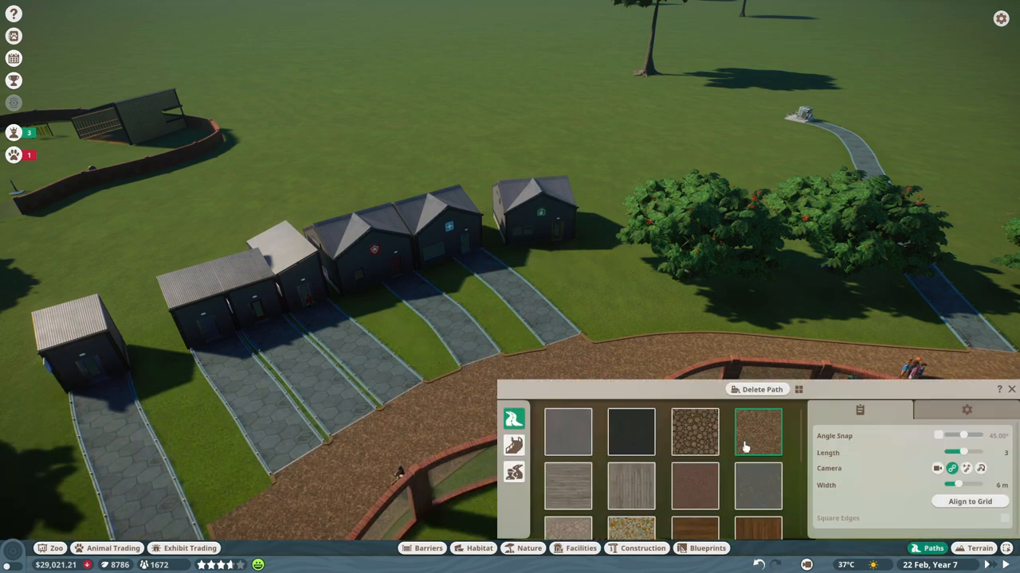
{"action": "left_click", "coordinate": [514, 472]}
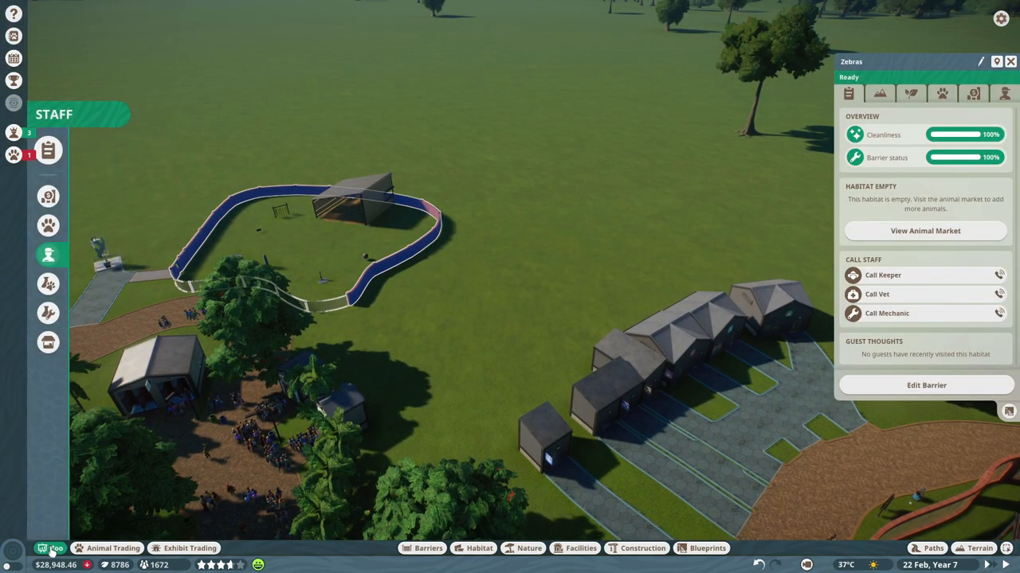
Step: Bring up the staff work zones list and edit the new zebra work zone
{"action": "left_click", "coordinate": [48, 151]}
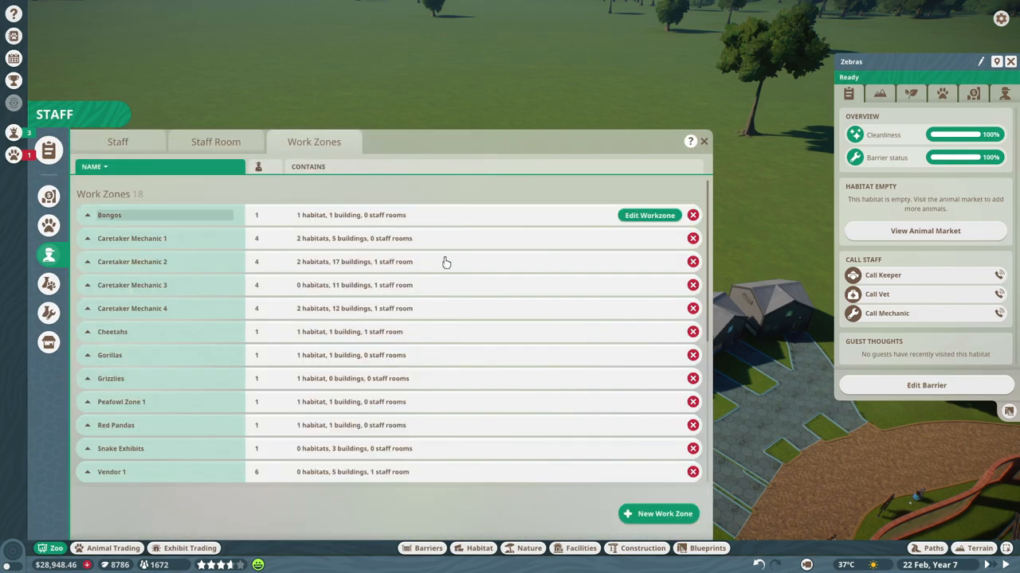
{"action": "scroll", "scroll_direction": "down", "scroll_amount": 3}
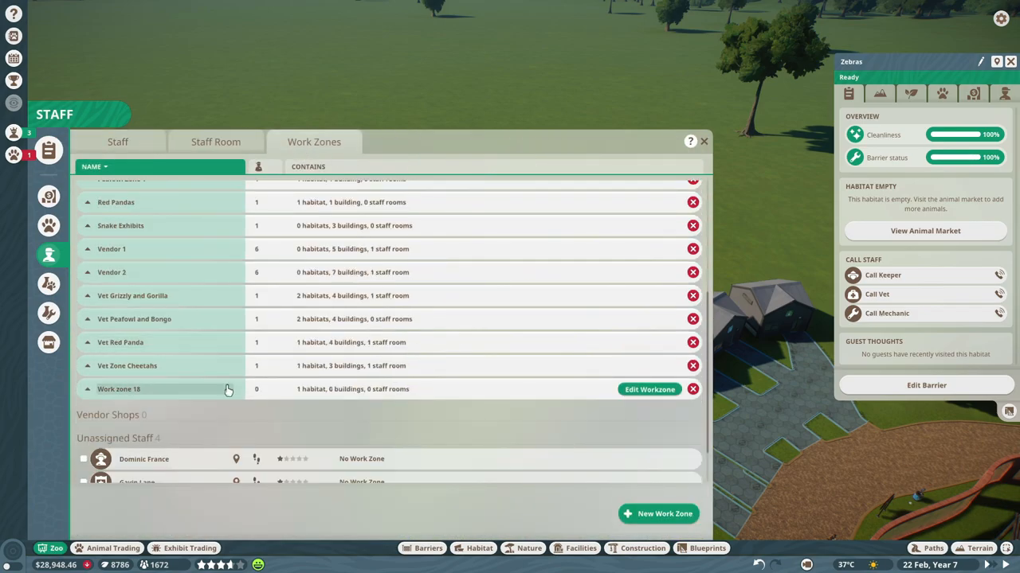
{"action": "left_click", "coordinate": [649, 388]}
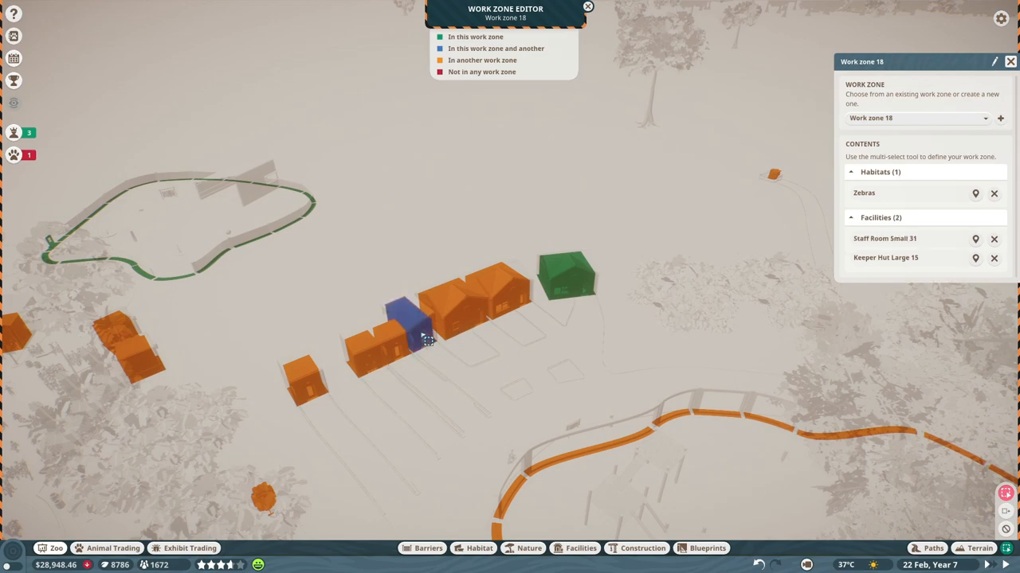
{"action": "mouse_move", "coordinate": [893, 68]}
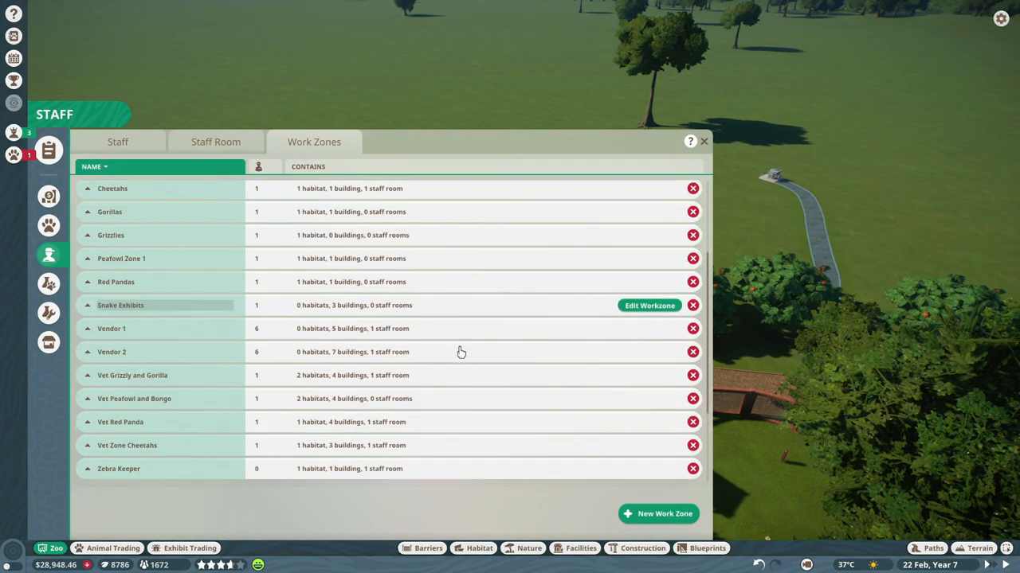
Step: Inspect the Vet Grizzly and Gorilla work zone, then edit the Snake Exhibits work zone
{"action": "scroll", "scroll_direction": "down", "scroll_amount": 3}
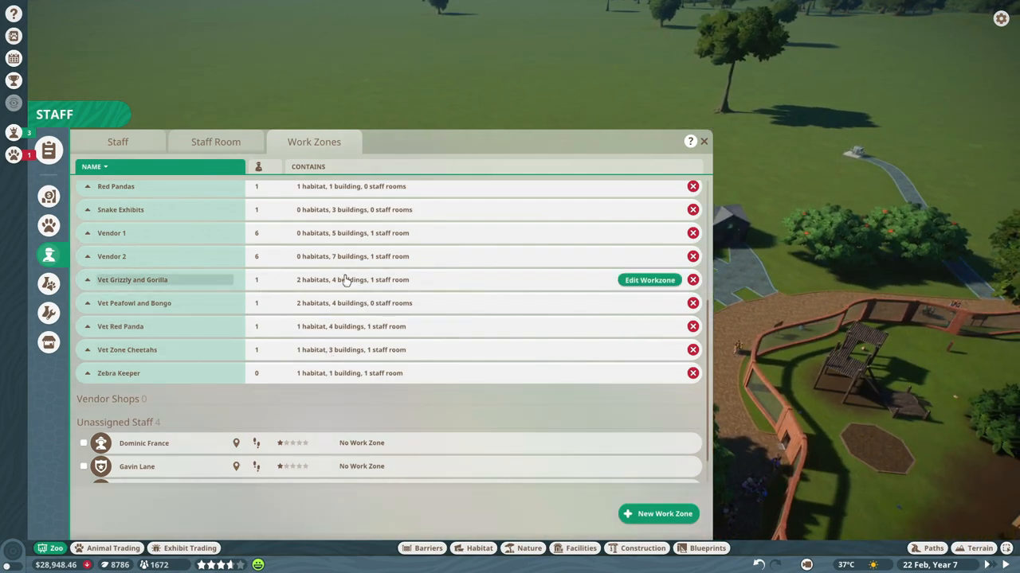
{"action": "left_click", "coordinate": [649, 280]}
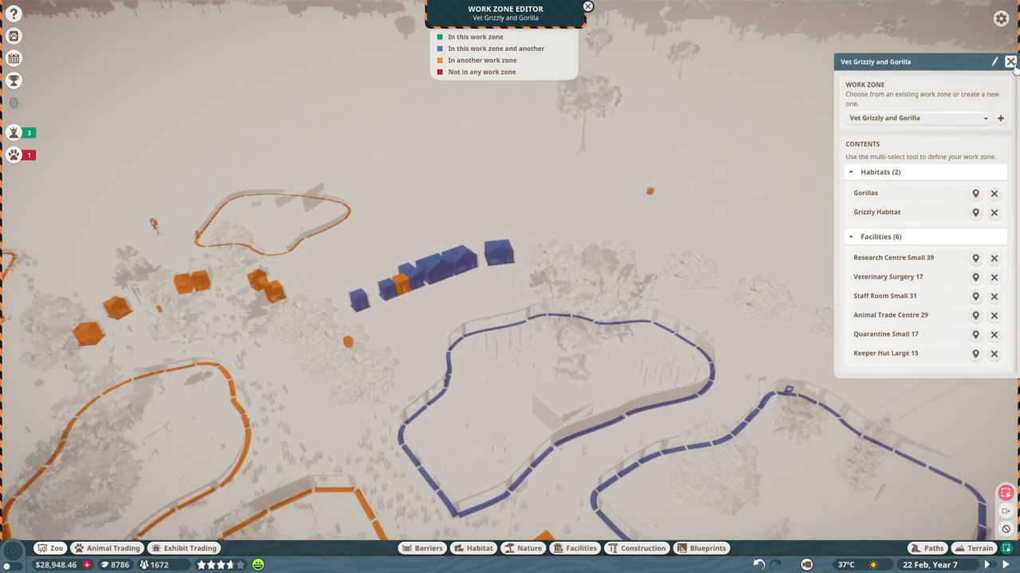
{"action": "left_click", "coordinate": [994, 353]}
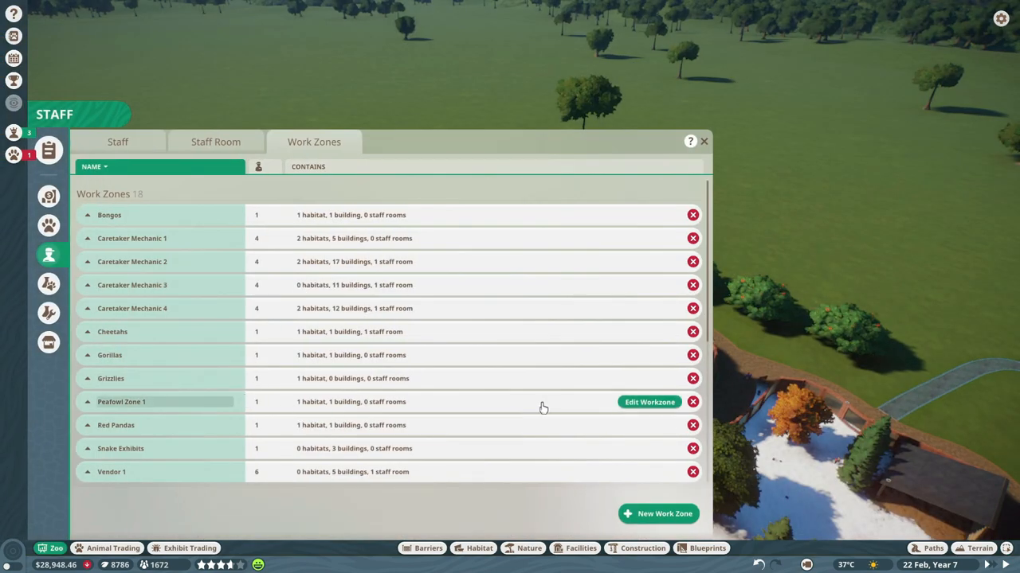
{"action": "scroll", "scroll_direction": "down", "scroll_amount": 3}
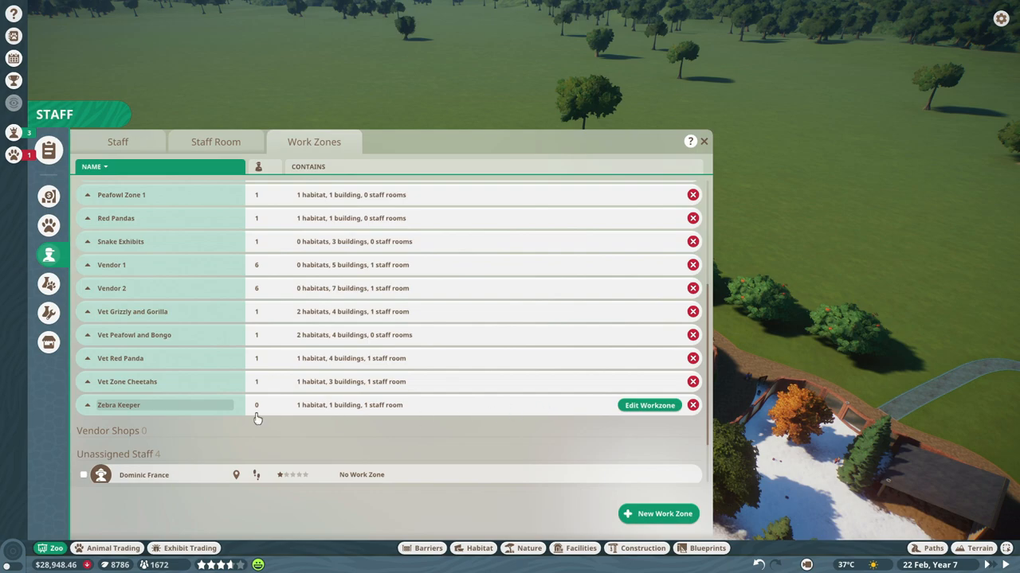
{"action": "scroll", "scroll_direction": "up", "scroll_amount": 3}
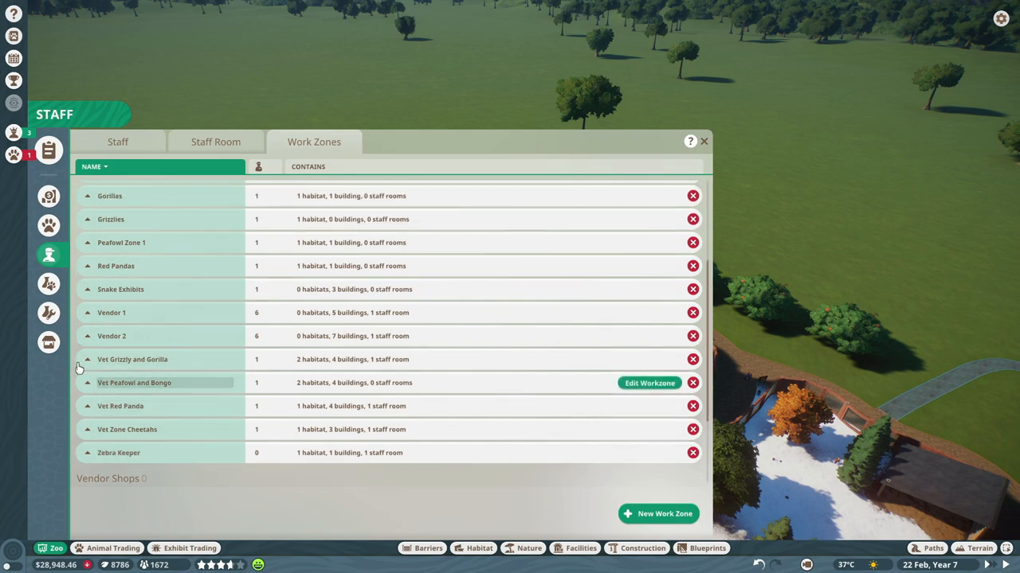
{"action": "scroll", "scroll_direction": "up", "scroll_amount": 3}
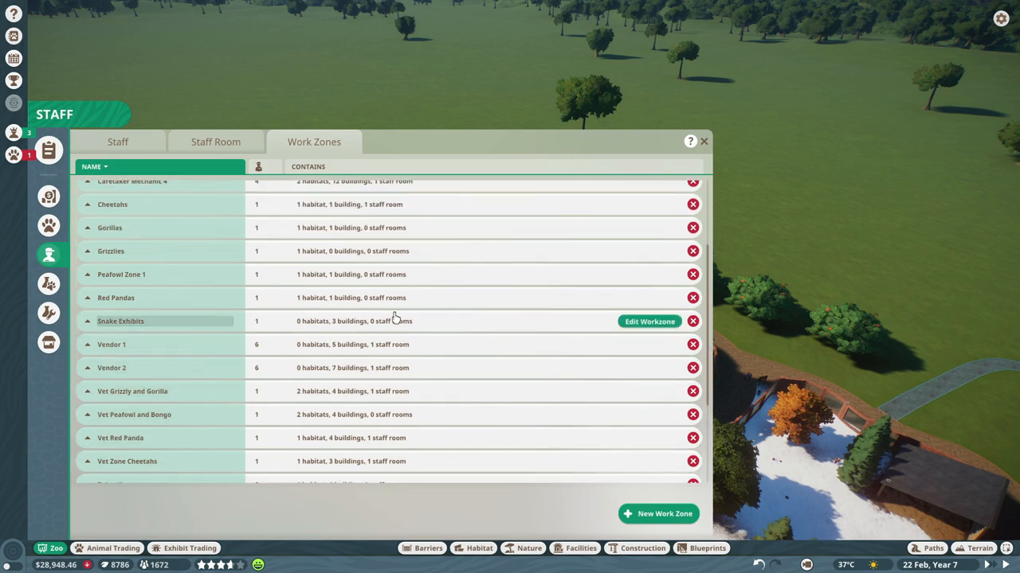
{"action": "left_click", "coordinate": [649, 321]}
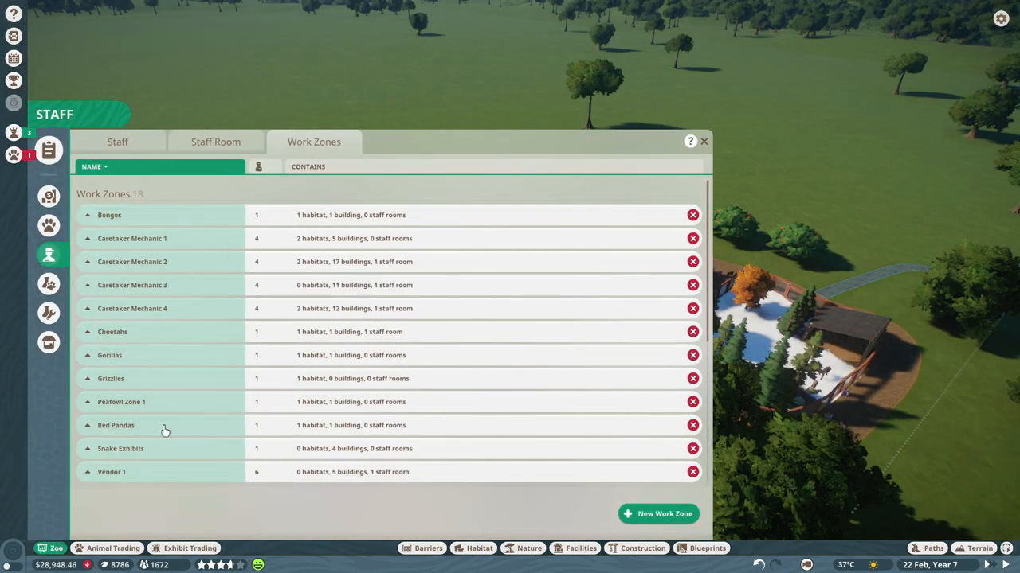
Step: Edit the Red Pandas and Peafowl Zone 1 work zones, then close the Grizzlies editor
{"action": "left_click", "coordinate": [117, 424]}
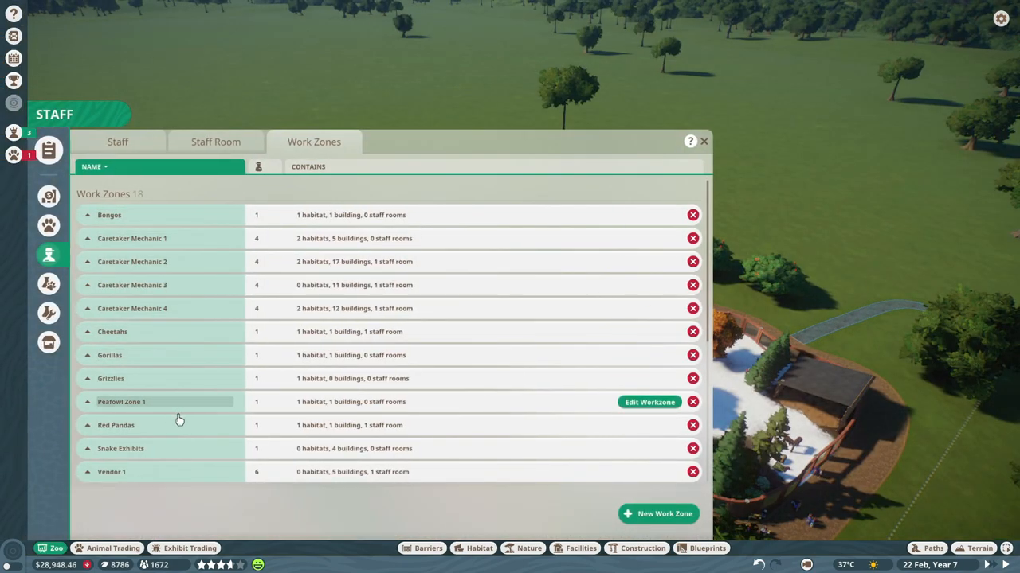
{"action": "left_click", "coordinate": [650, 401]}
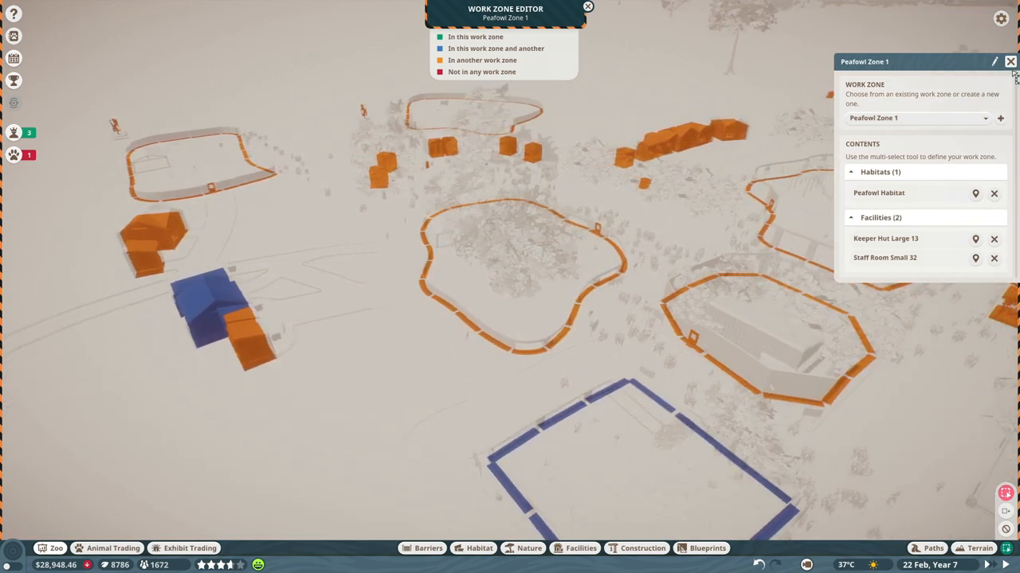
{"action": "left_click", "coordinate": [1010, 61]}
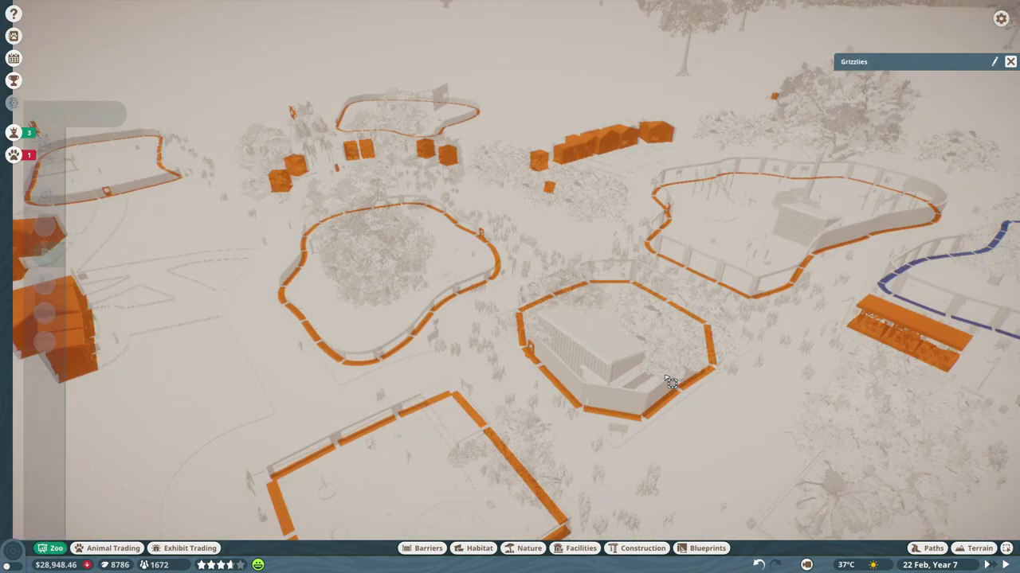
{"action": "left_click", "coordinate": [993, 61]}
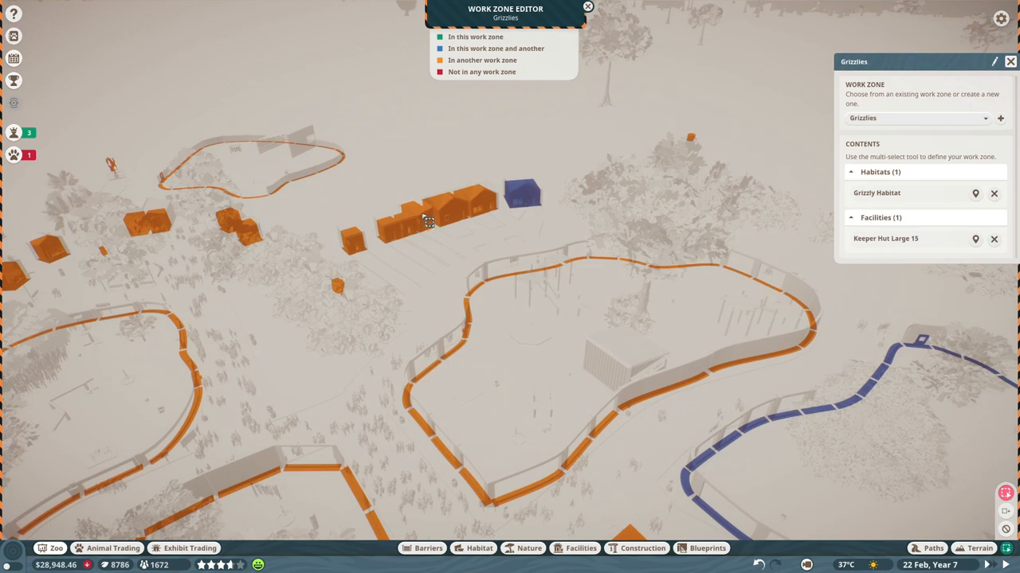
{"action": "left_click", "coordinate": [427, 221]}
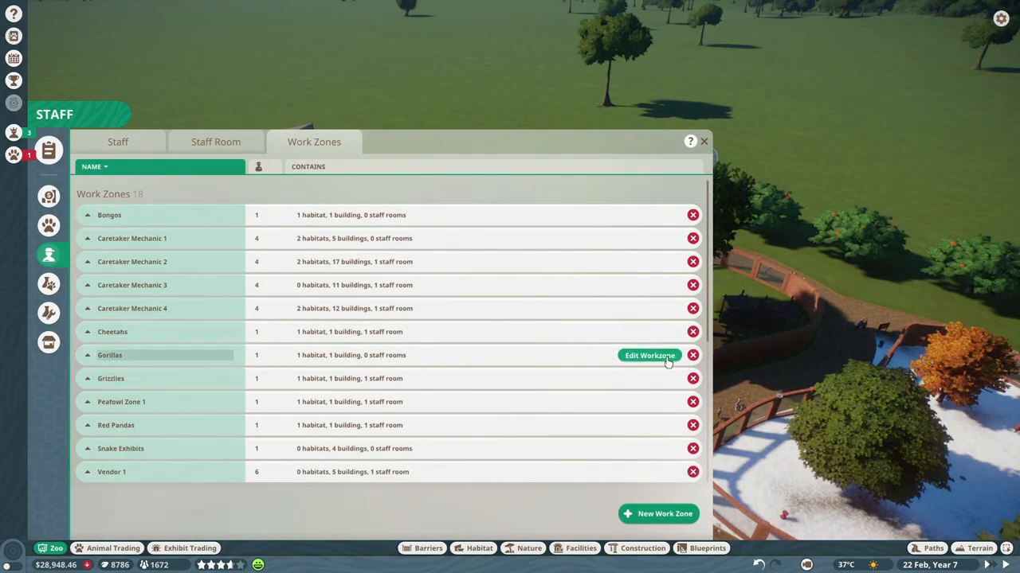
Step: Review the Cheetahs and Bongos work zones and add the staff room to Bongos
{"action": "left_click", "coordinate": [650, 355]}
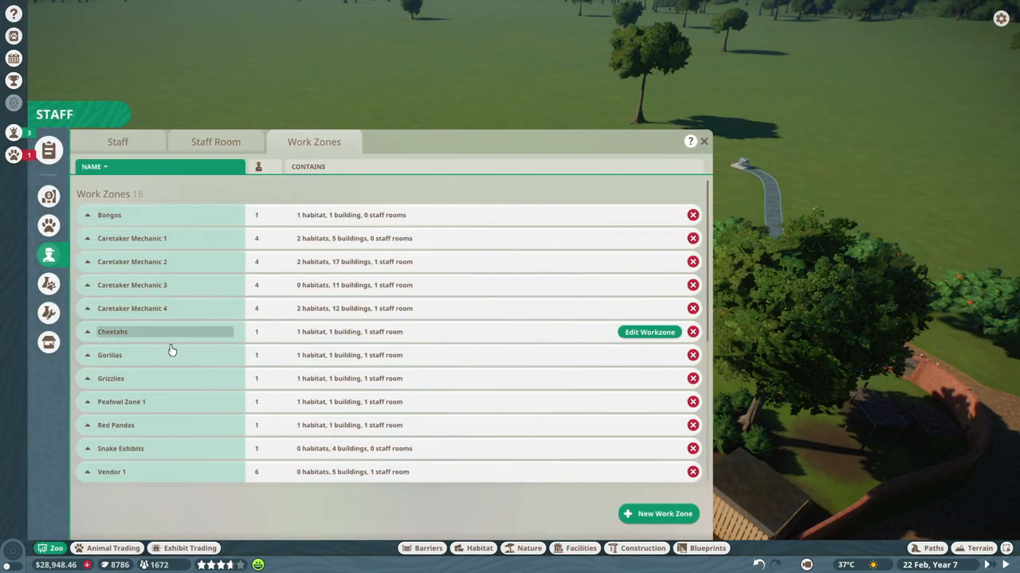
{"action": "mouse_move", "coordinate": [649, 338]}
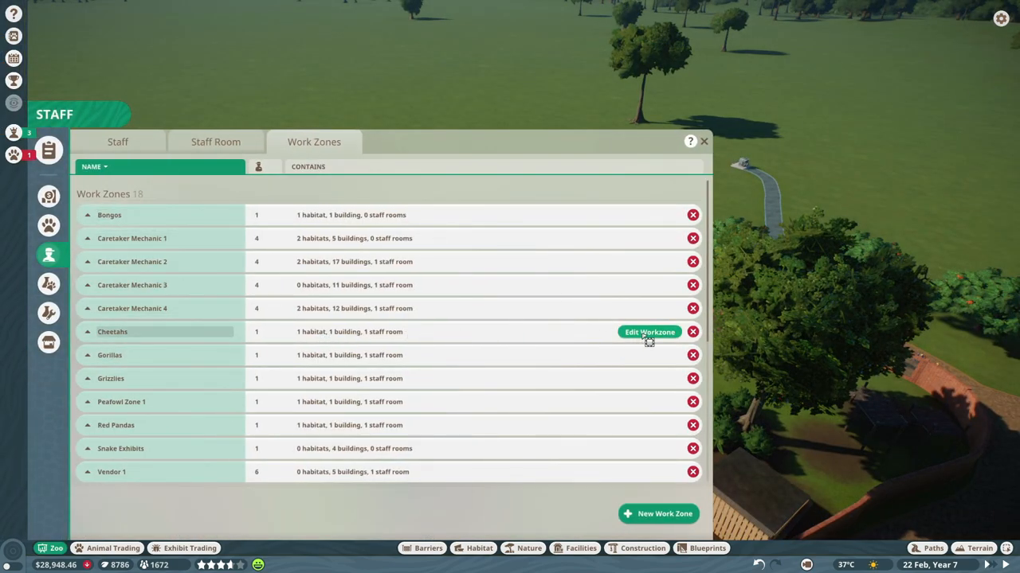
{"action": "left_click", "coordinate": [649, 332]}
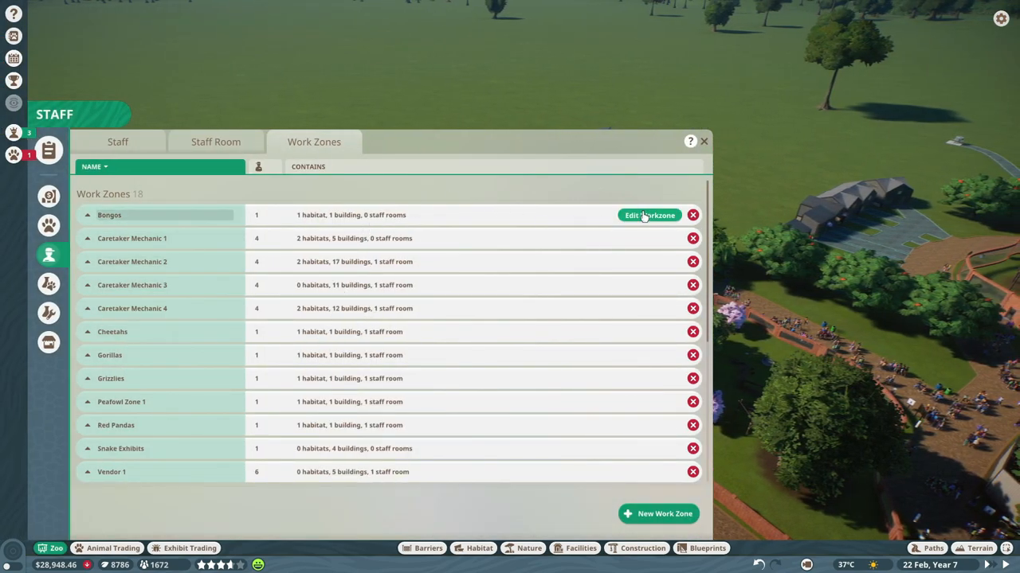
{"action": "left_click", "coordinate": [650, 215]}
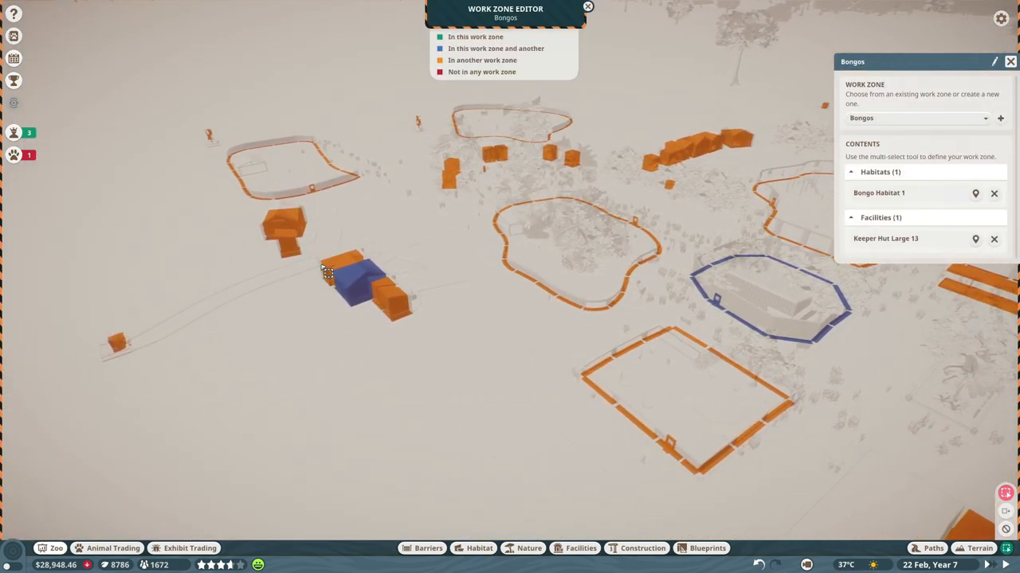
{"action": "left_click", "coordinate": [335, 271]}
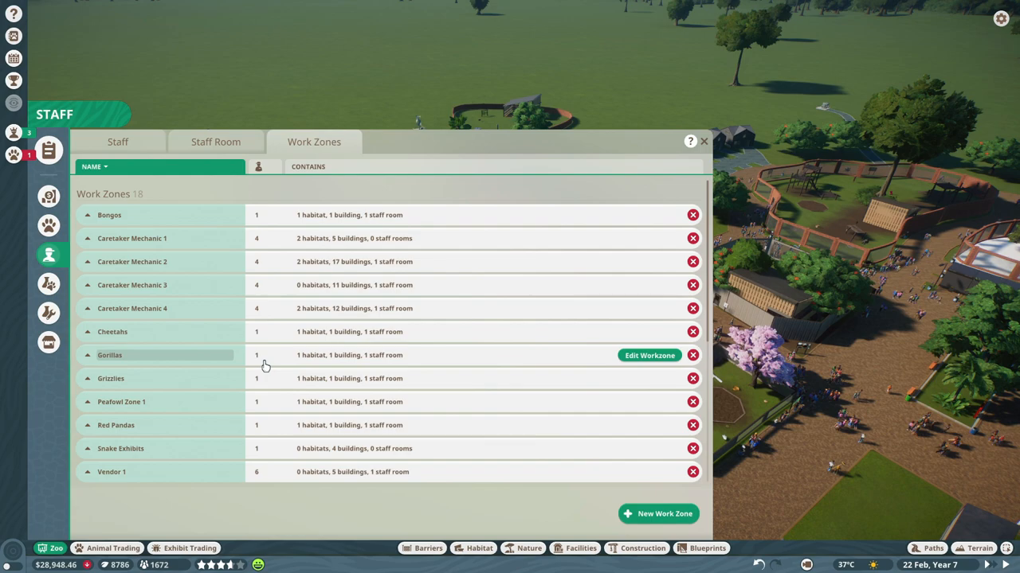
{"action": "scroll", "scroll_direction": "down", "scroll_amount": 3}
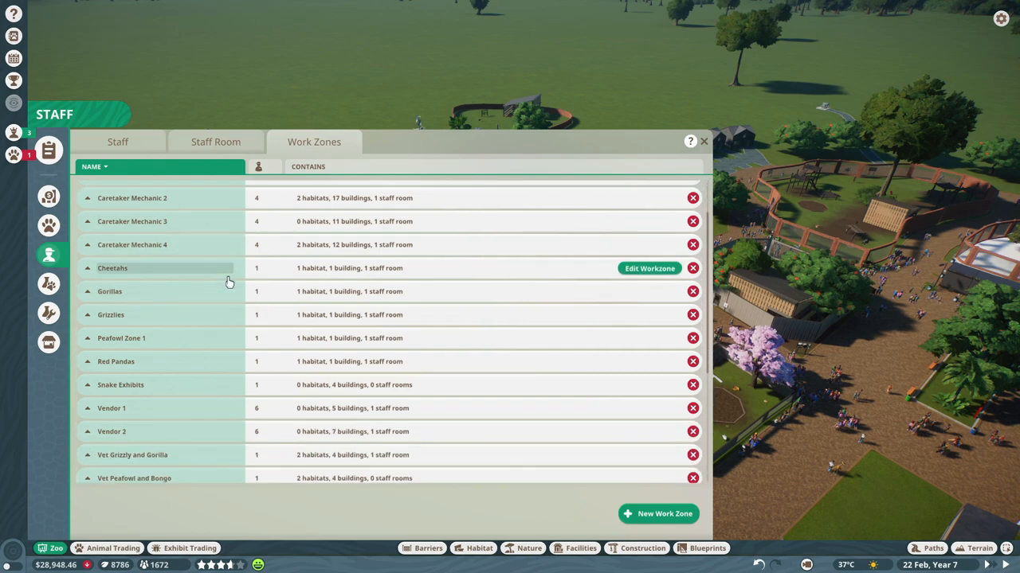
{"action": "scroll", "scroll_direction": "down", "scroll_amount": 3}
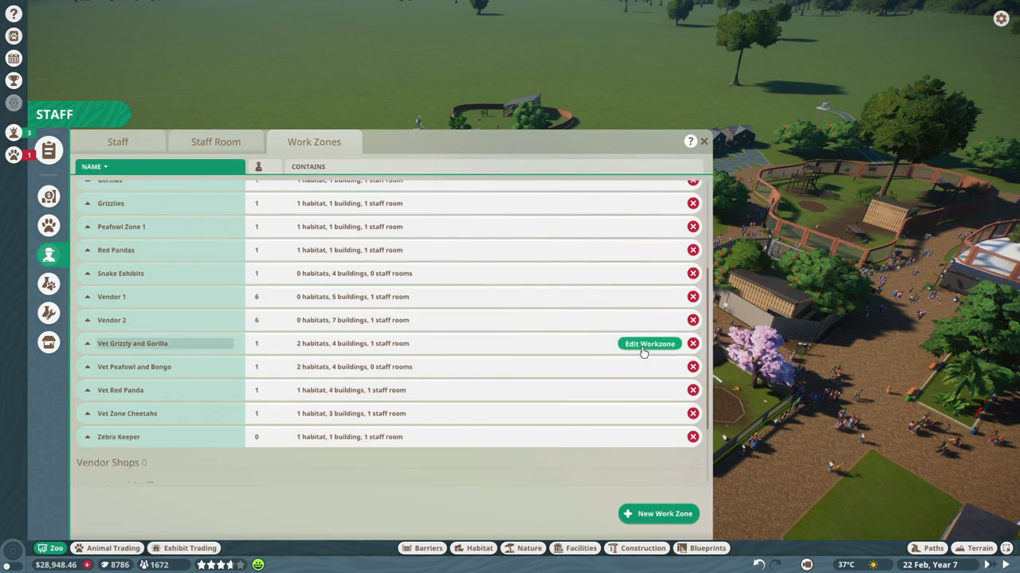
Step: Check Vet Grizzly and Gorilla, then rename Vet Zone Cheetahs to add 'and Zebras'
{"action": "left_click", "coordinate": [649, 343]}
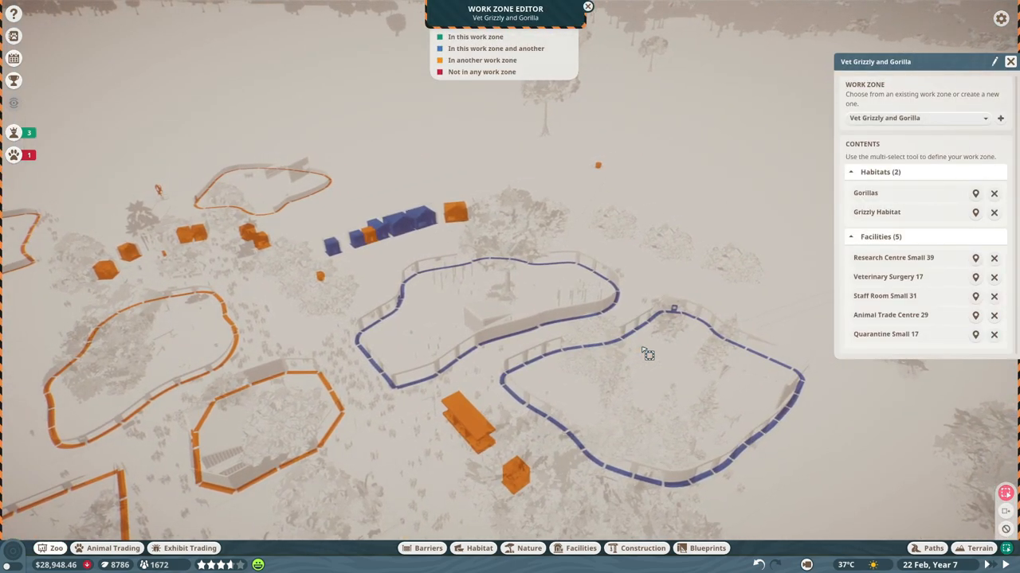
{"action": "mouse_move", "coordinate": [1006, 104]}
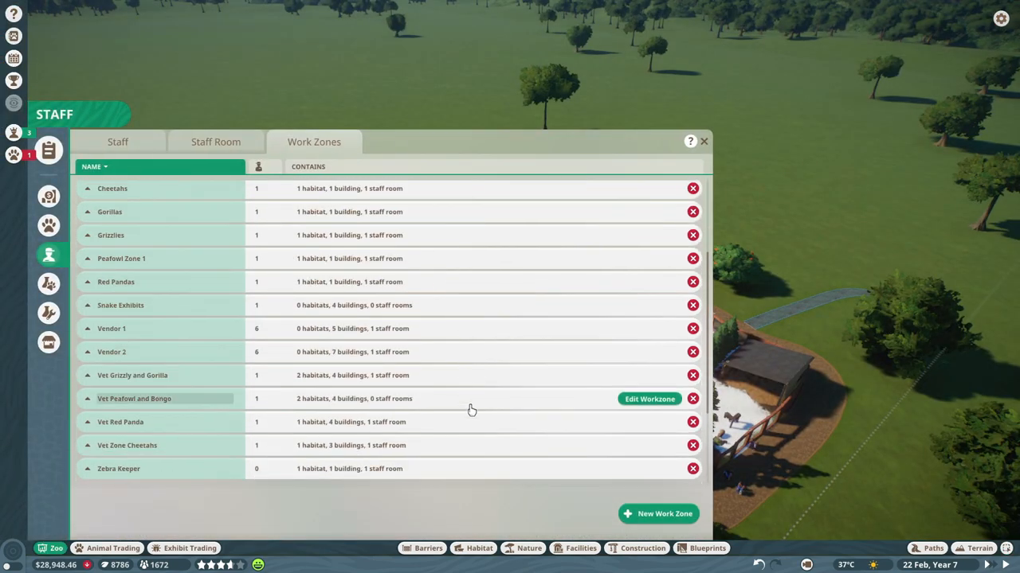
{"action": "scroll", "scroll_direction": "down", "scroll_amount": 3}
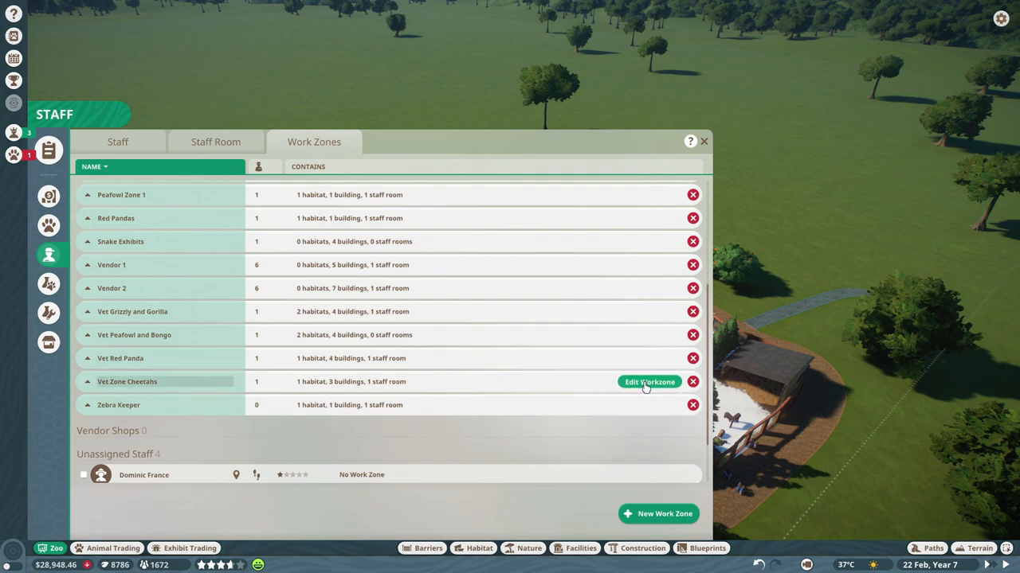
{"action": "left_click", "coordinate": [649, 383]}
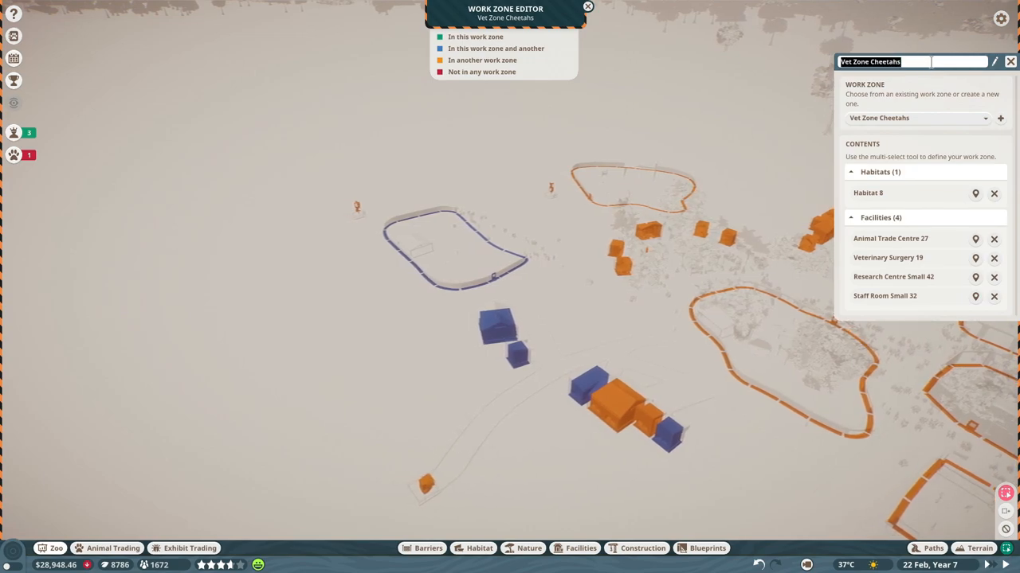
{"action": "type", "text": "and"}
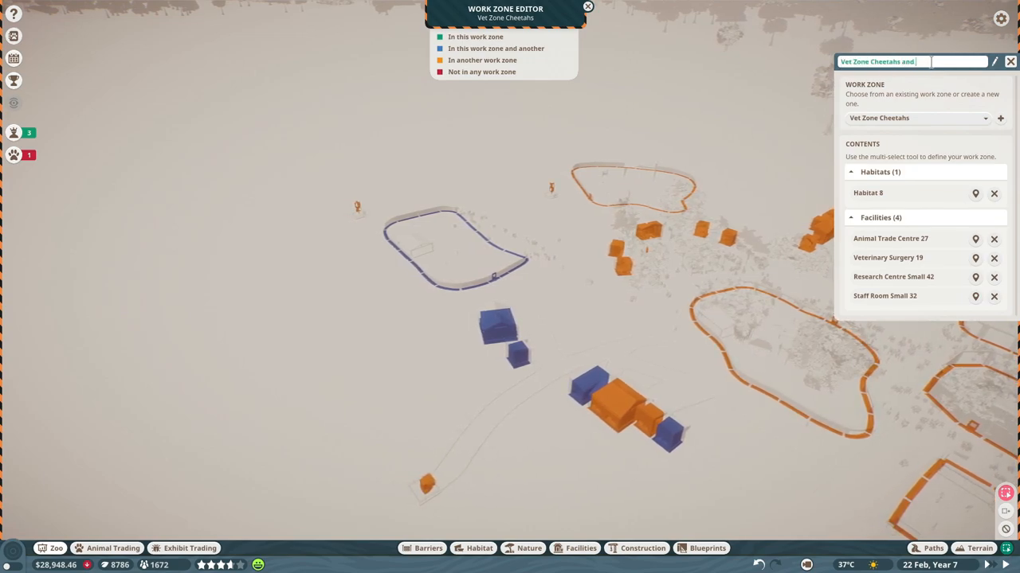
{"action": "type", "text": "Zebras"}
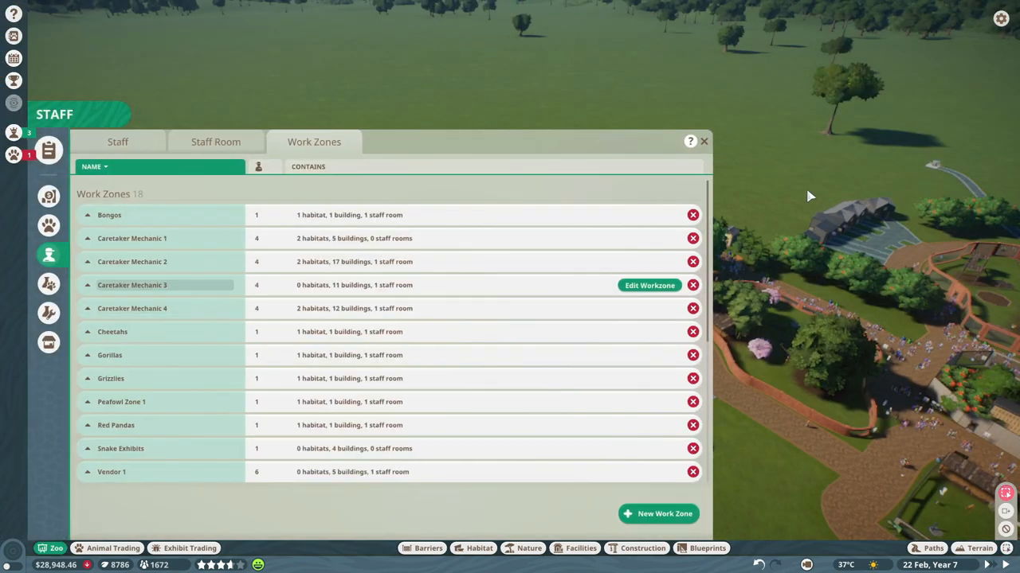
{"action": "left_click", "coordinate": [117, 142]}
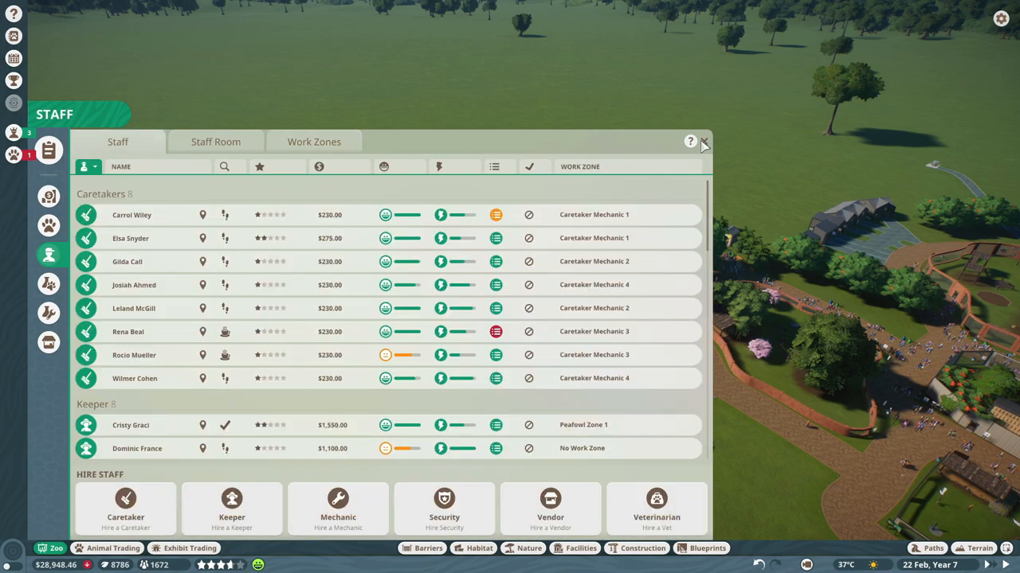
Step: Close the staff overview and check gorilla Ngozi's terrain needs at 29% welfare
{"action": "left_click", "coordinate": [704, 144]}
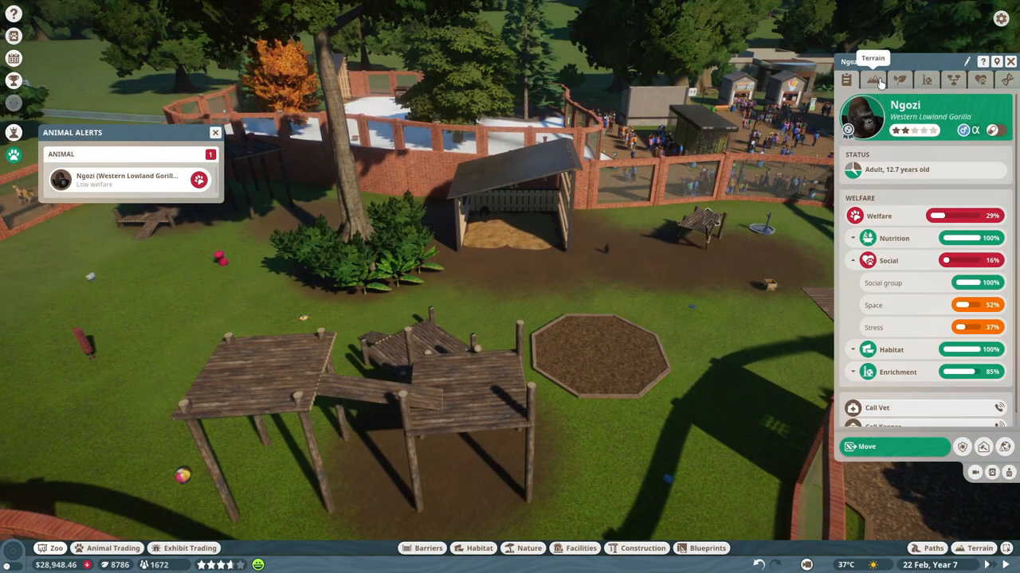
{"action": "left_click", "coordinate": [873, 79]}
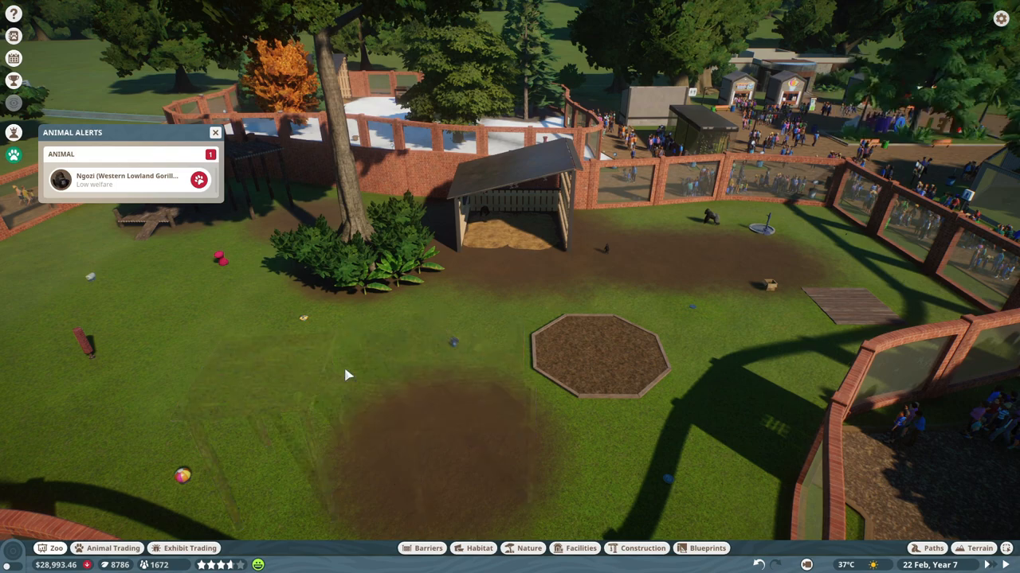
{"action": "mouse_move", "coordinate": [255, 157]}
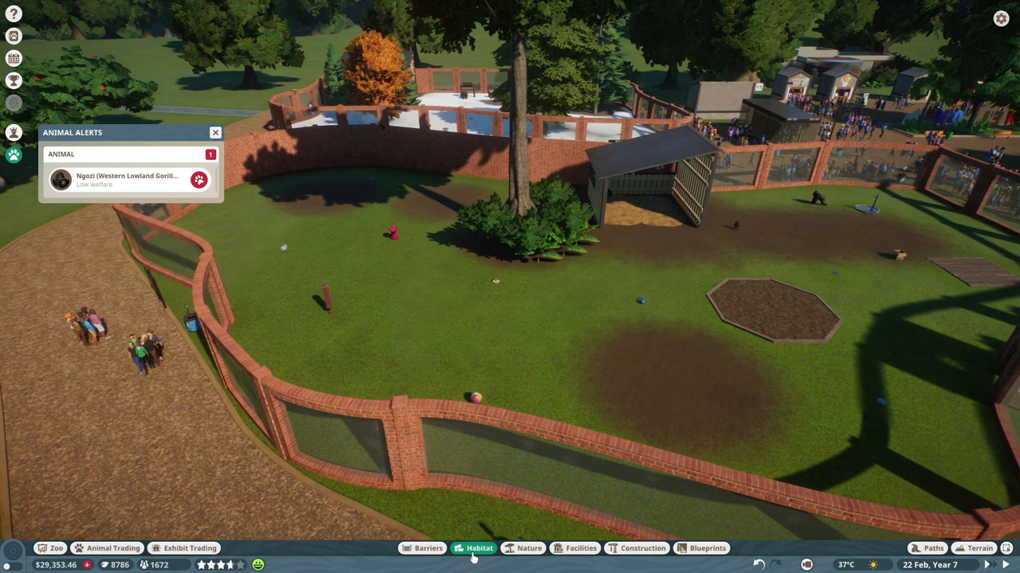
Step: Place Large Animal Climbing Frame 02 for the gorillas and unbox newcomer Diddy Kong
{"action": "left_click", "coordinate": [479, 548]}
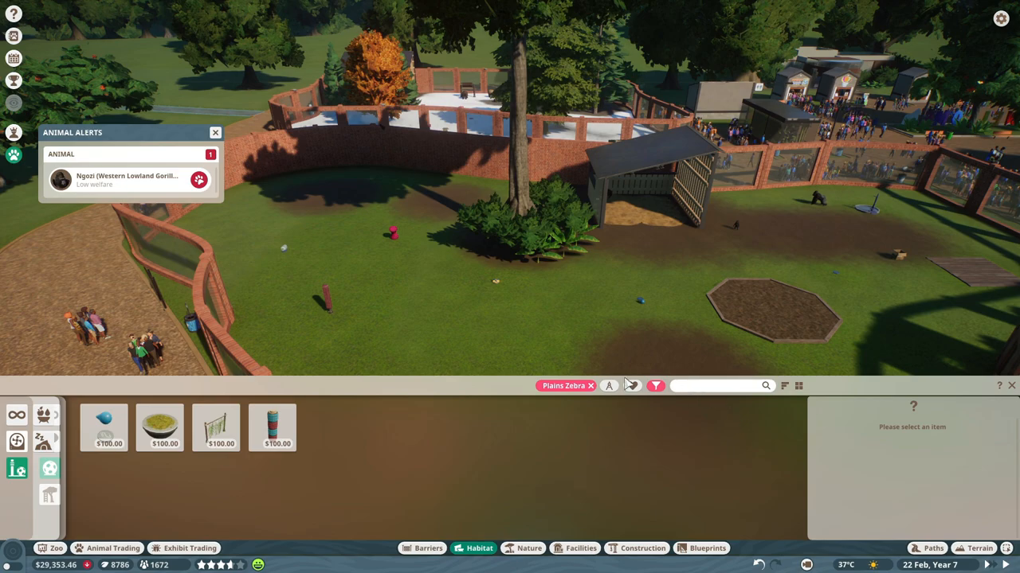
{"action": "left_click", "coordinate": [655, 386]}
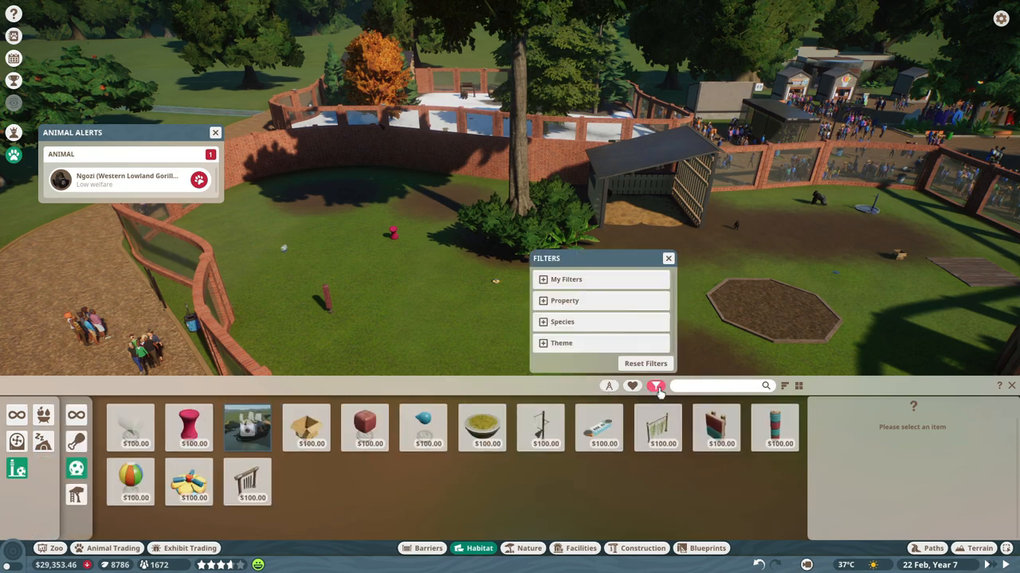
{"action": "left_click", "coordinate": [562, 322]}
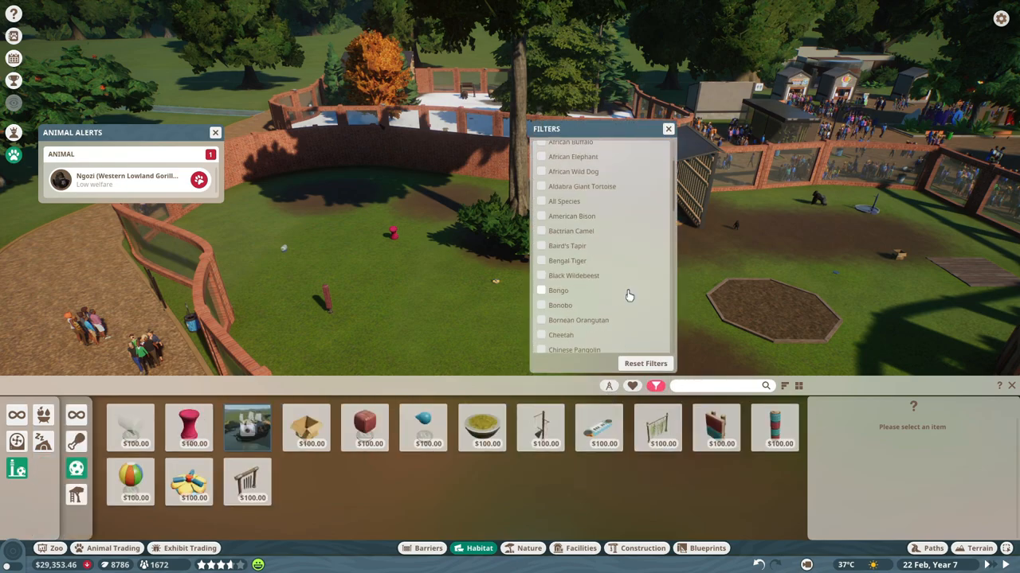
{"action": "scroll", "scroll_direction": "down", "scroll_amount": 3}
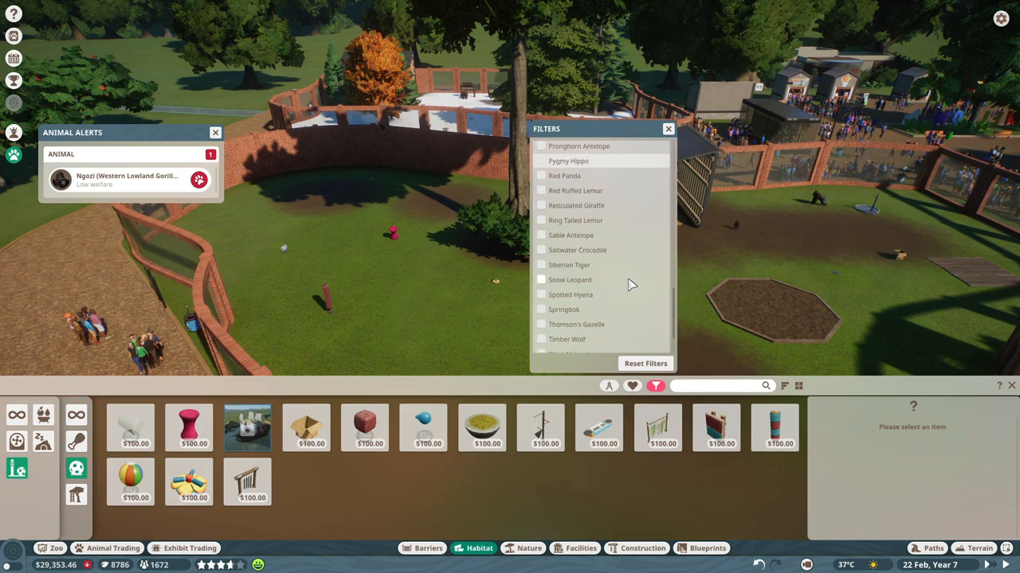
{"action": "left_click", "coordinate": [541, 325]}
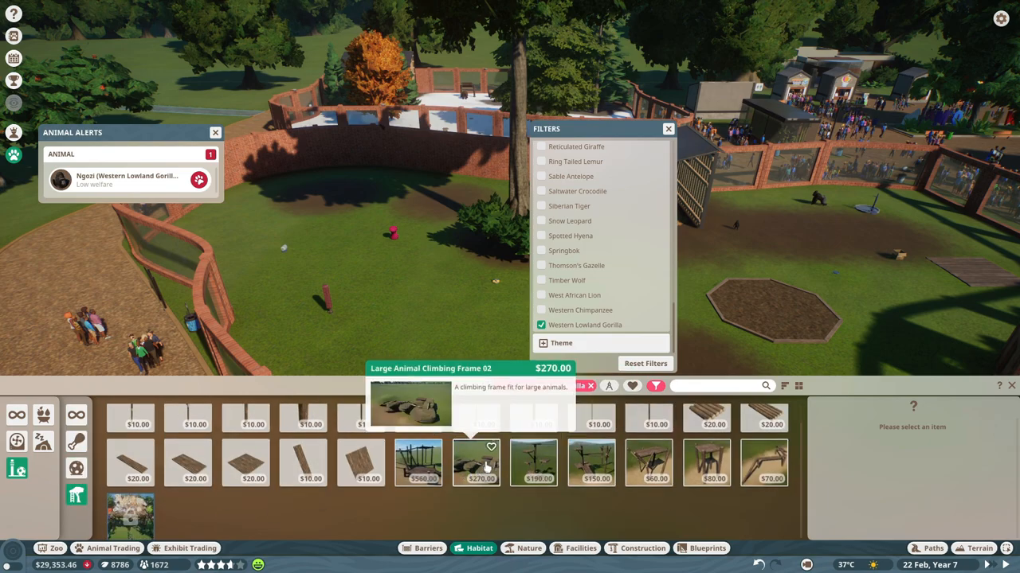
{"action": "left_click", "coordinate": [475, 463]}
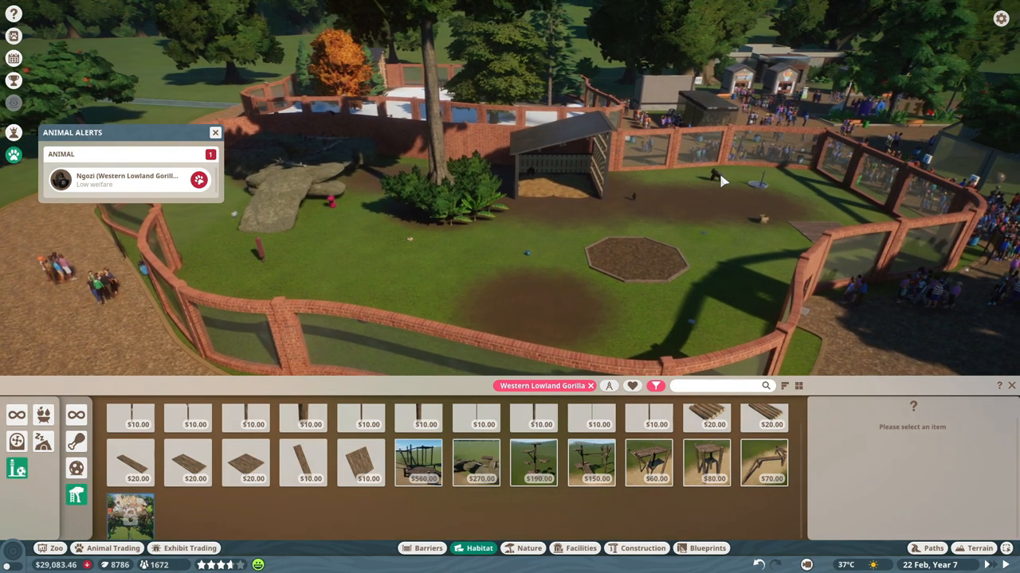
{"action": "left_click", "coordinate": [128, 179]}
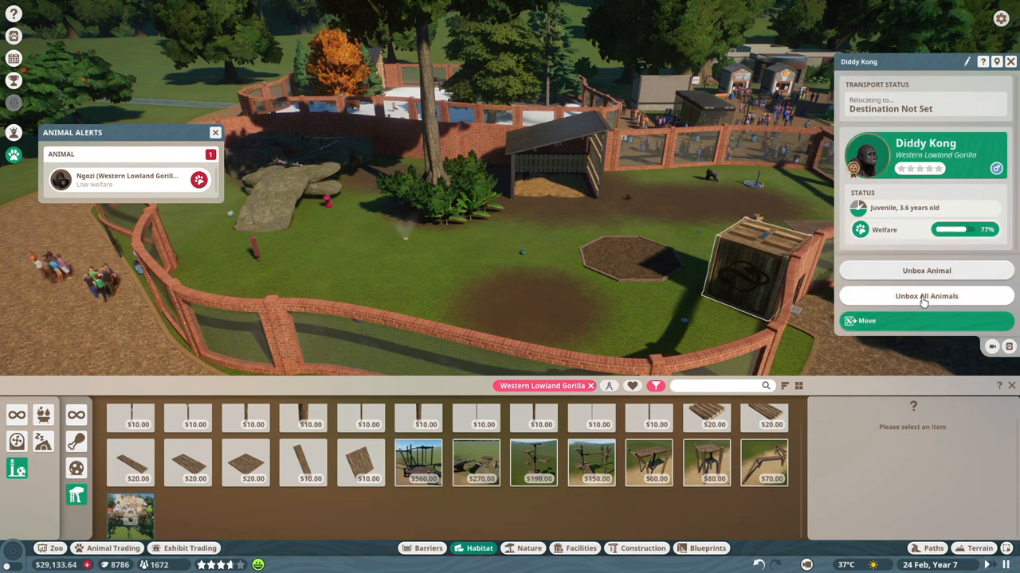
{"action": "left_click", "coordinate": [925, 296]}
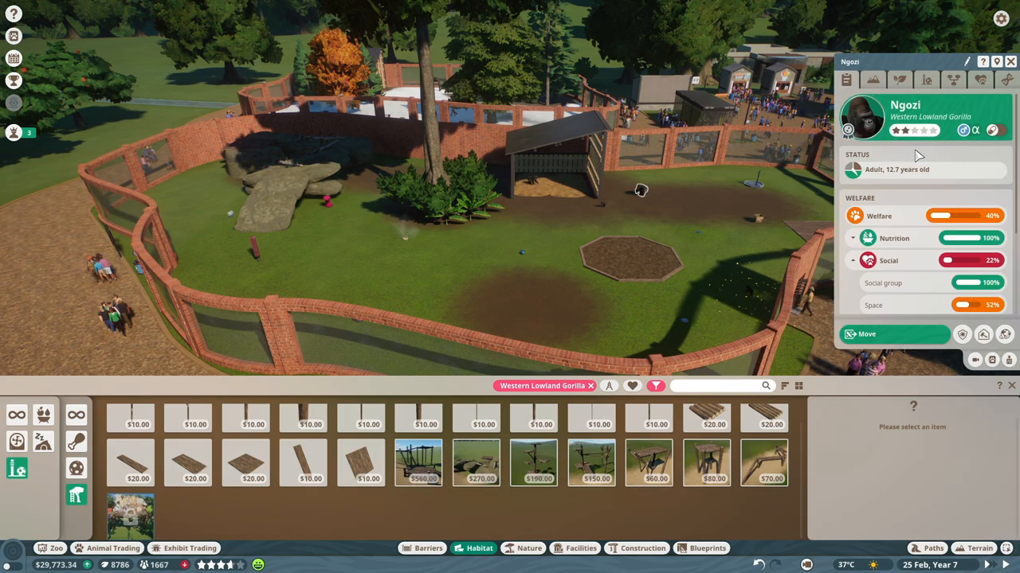
Step: Check Ngozi's terrain and Lapani's enrichment needs, then place Large Animal Climbing Frame 01
{"action": "left_click", "coordinate": [873, 79]}
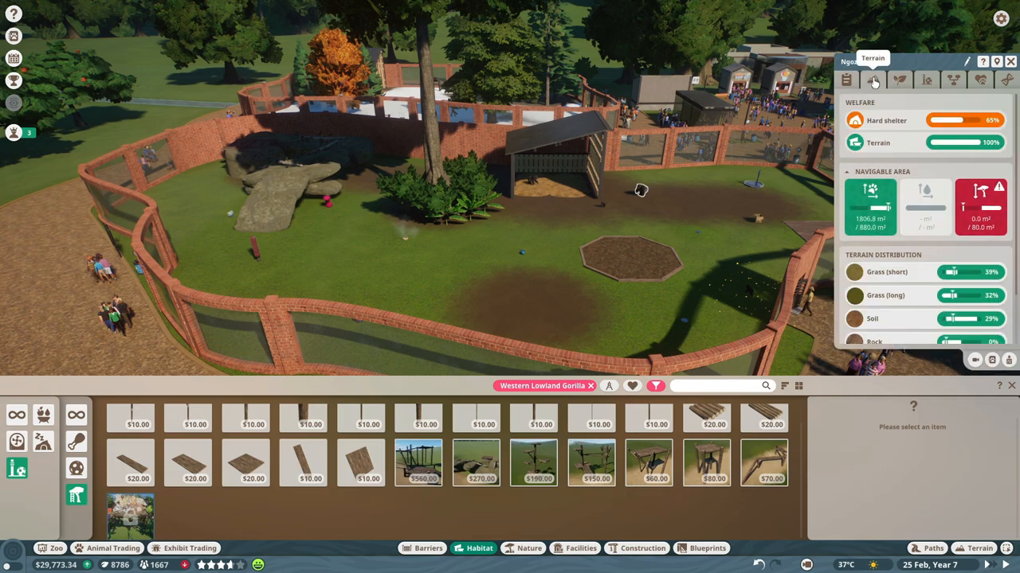
{"action": "mouse_move", "coordinate": [926, 207]}
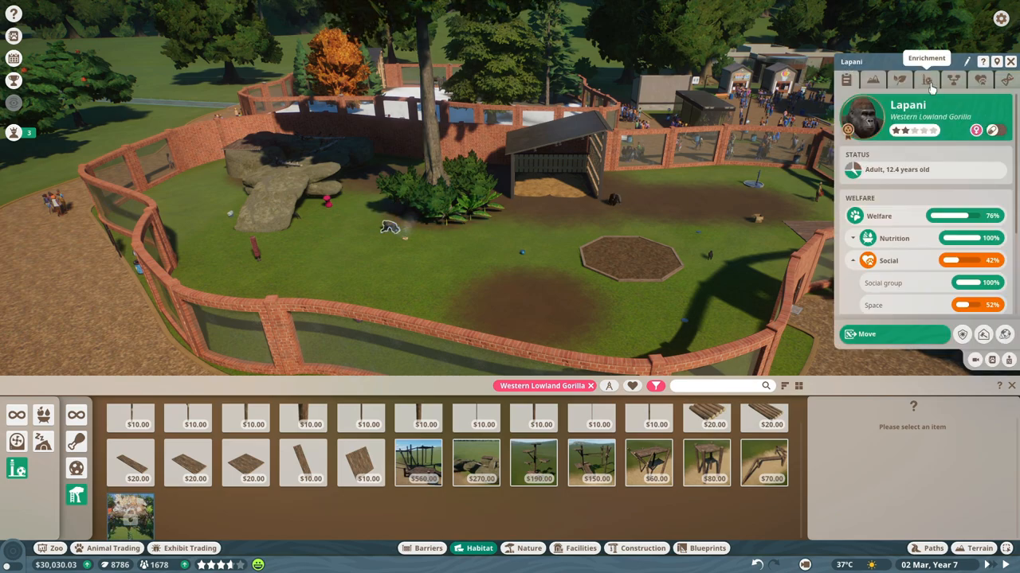
{"action": "left_click", "coordinate": [873, 80]}
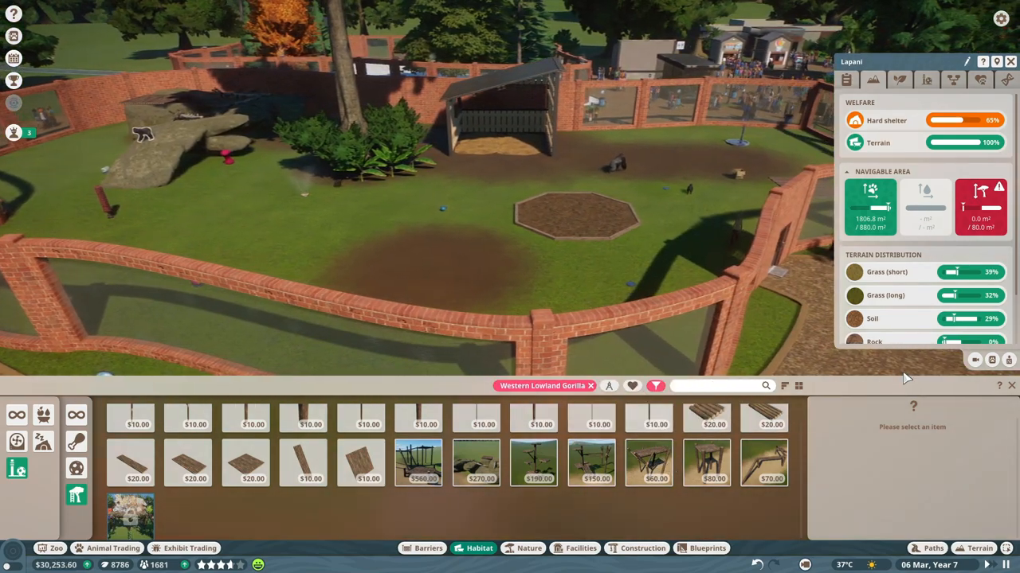
{"action": "left_click", "coordinate": [418, 462]}
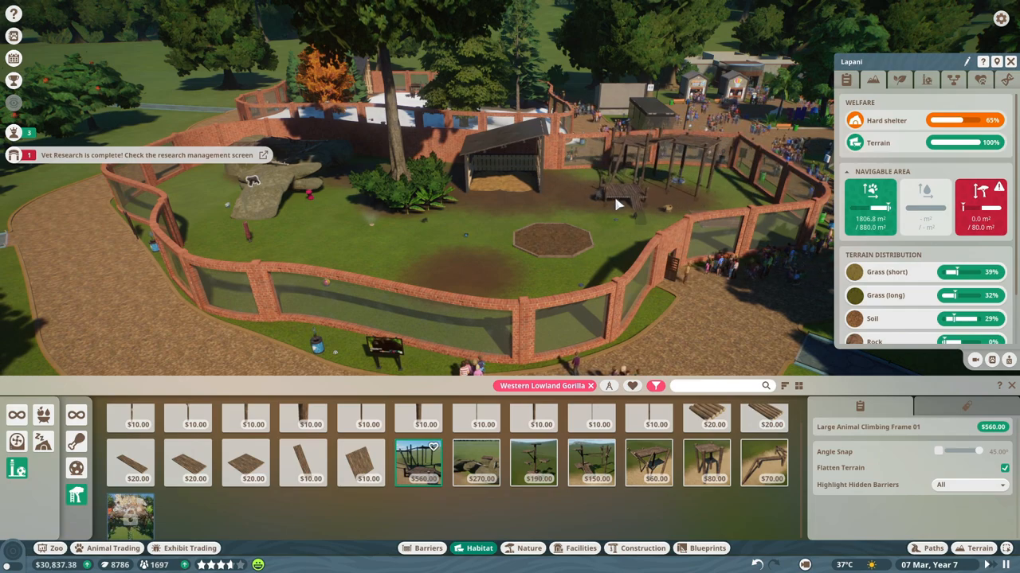
{"action": "left_click", "coordinate": [430, 231]}
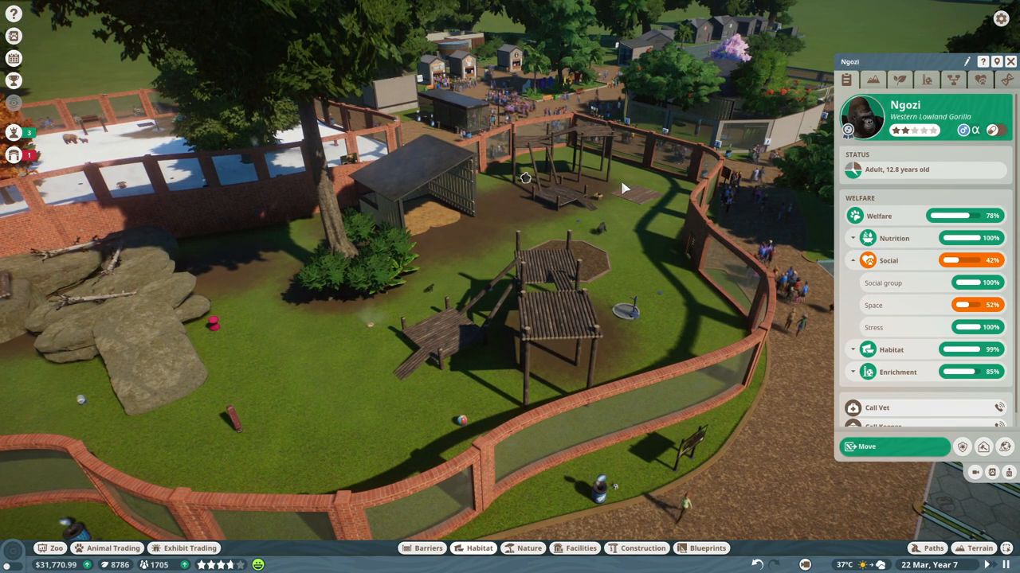
{"action": "mouse_move", "coordinate": [606, 239]}
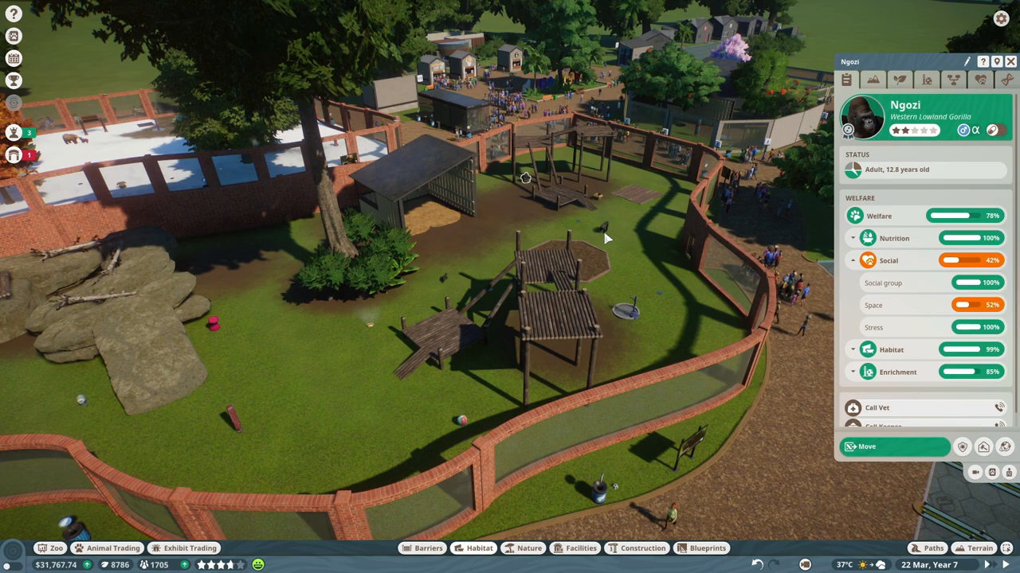
Step: Check the gorillas' welfare, plant and terrain needs, then add another Large Animal Climbing Frame 01
{"action": "left_click", "coordinate": [873, 80]}
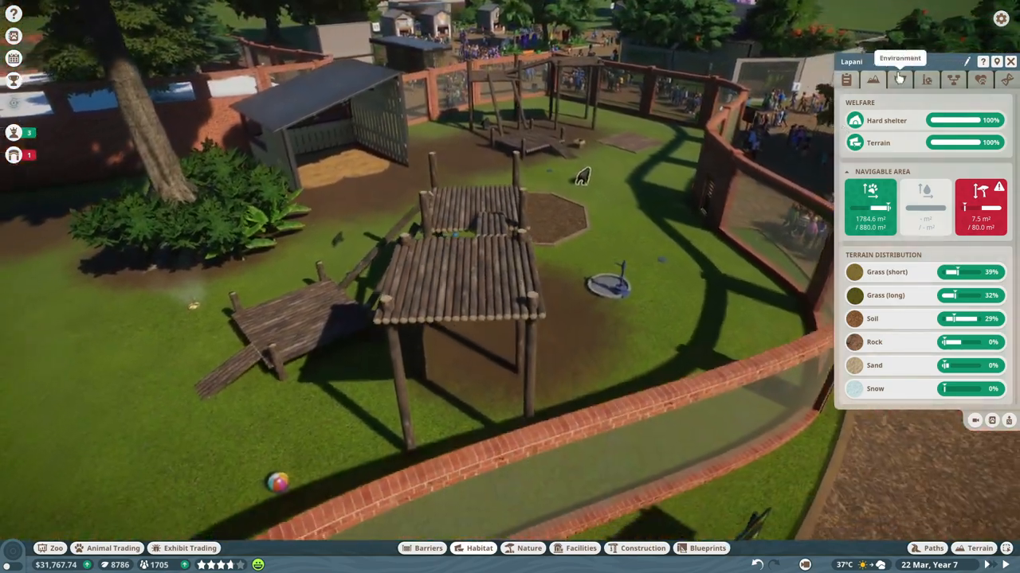
{"action": "left_click", "coordinate": [899, 79]}
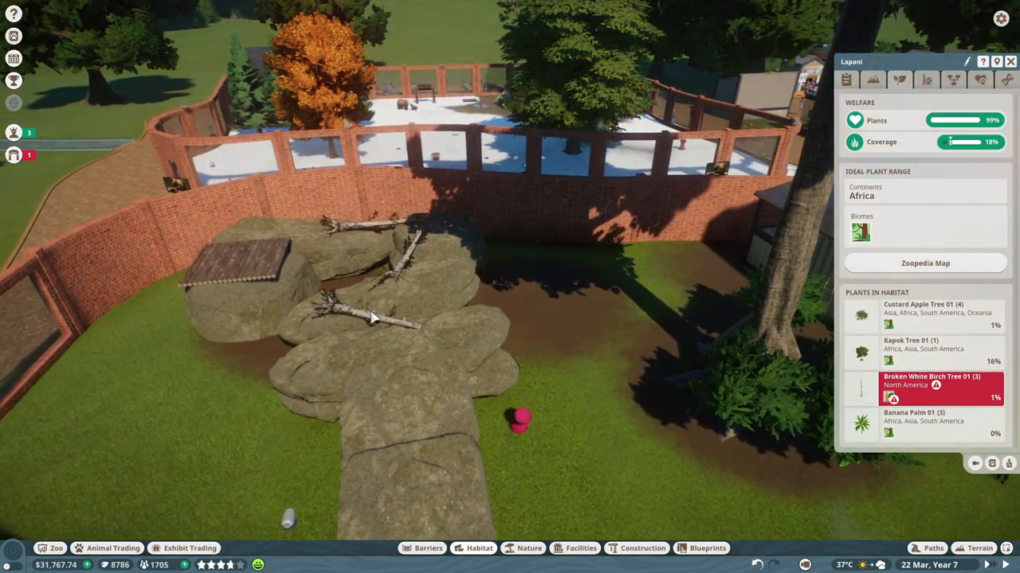
{"action": "left_click", "coordinate": [374, 324]}
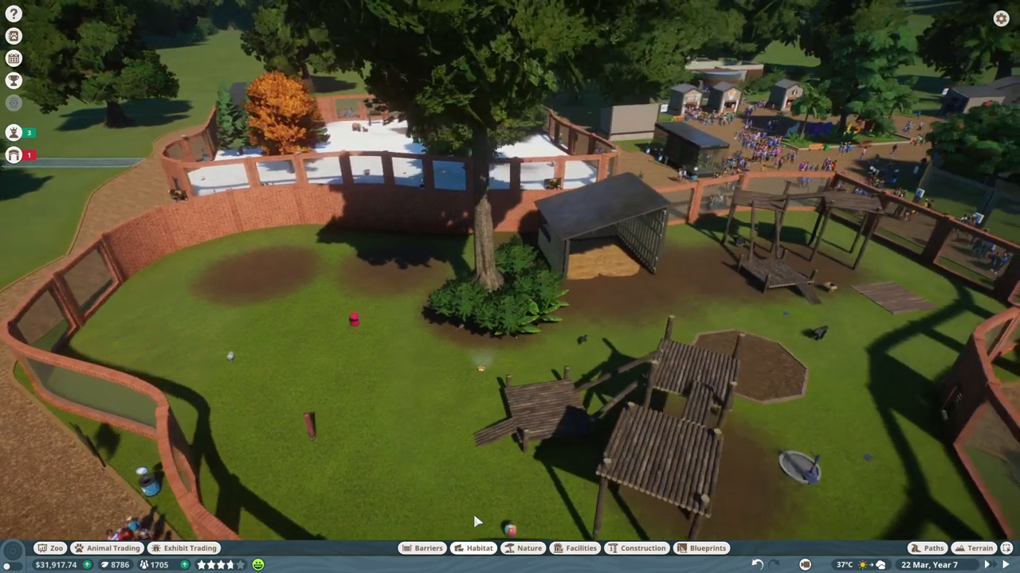
{"action": "left_click", "coordinate": [661, 333]}
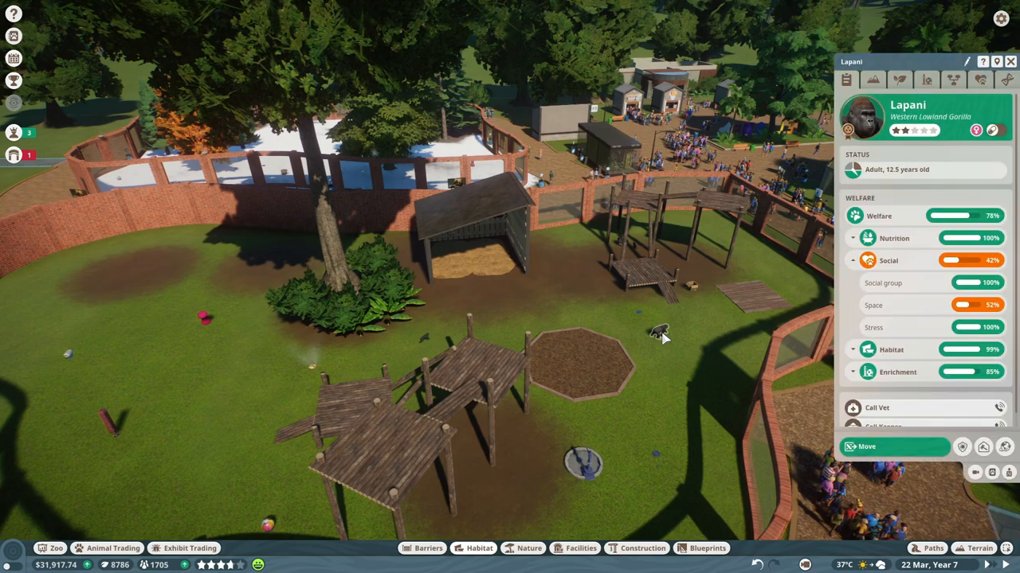
{"action": "left_click", "coordinate": [872, 79]}
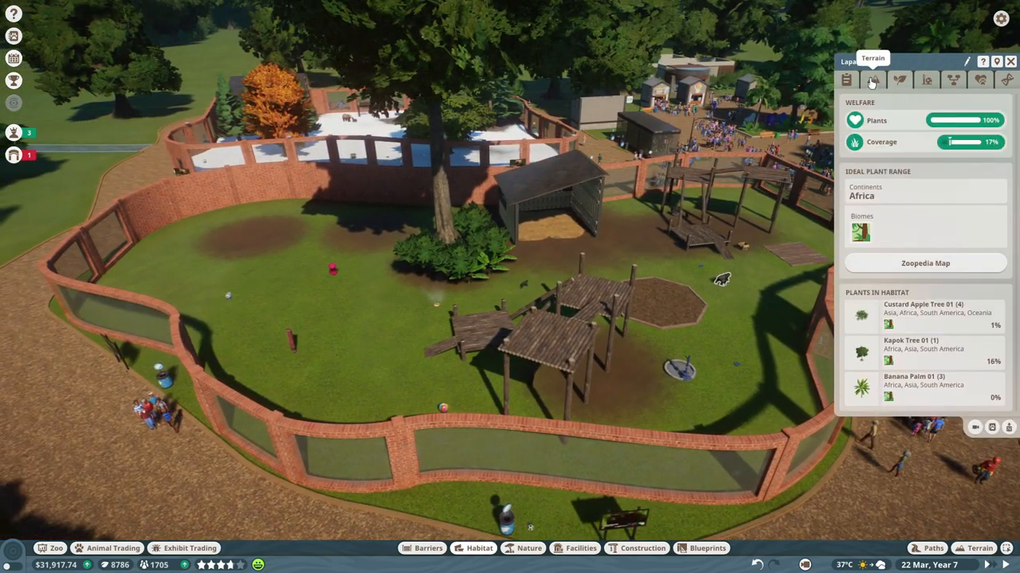
{"action": "left_click", "coordinate": [873, 80]}
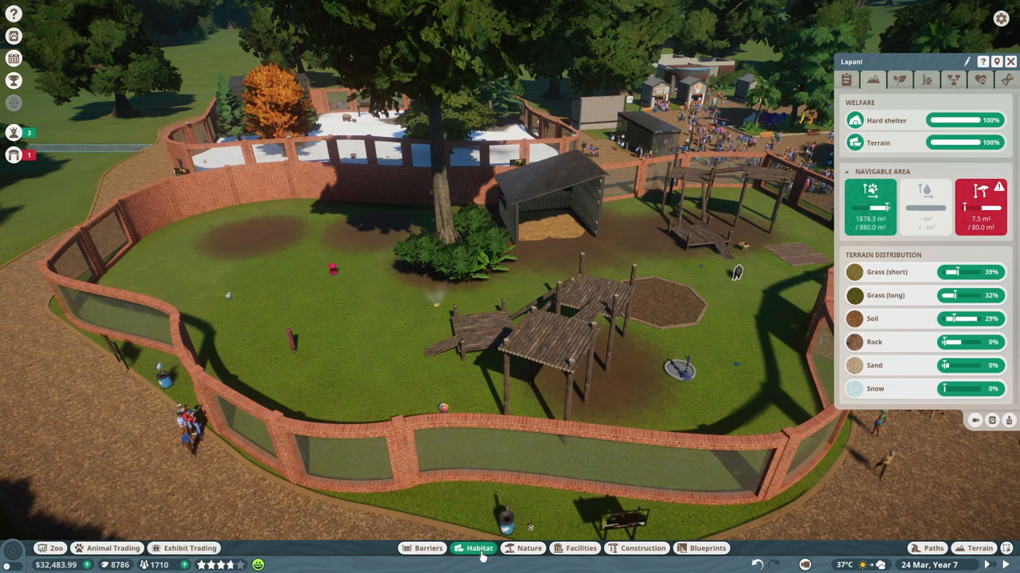
{"action": "left_click", "coordinate": [478, 548]}
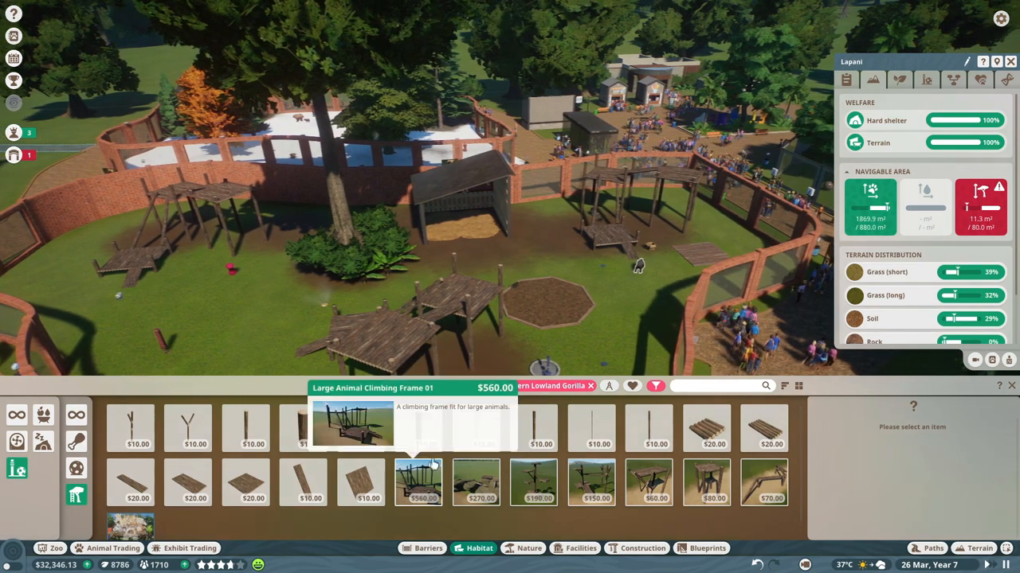
{"action": "left_click", "coordinate": [899, 78]}
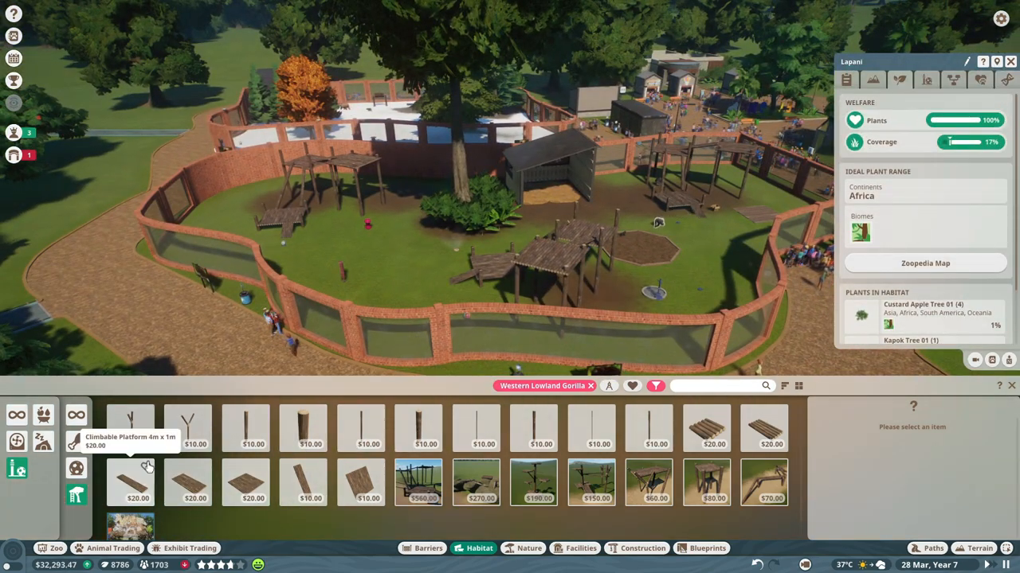
{"action": "left_click", "coordinate": [529, 548]}
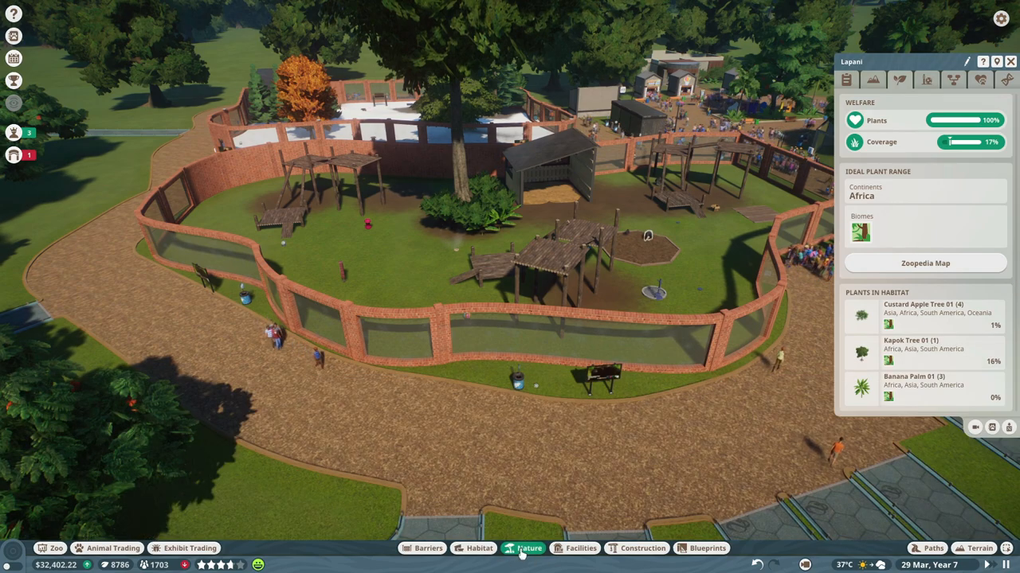
Step: Filter the Nature catalogue to Africa and Tropical plants for Mangrove Apple trees
{"action": "left_click", "coordinate": [529, 548]}
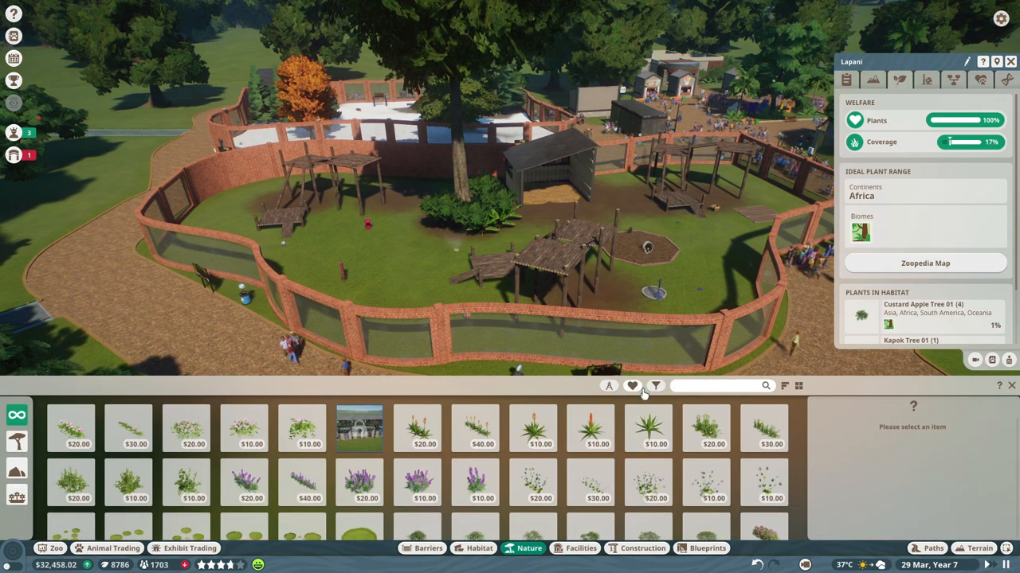
{"action": "left_click", "coordinate": [655, 386]}
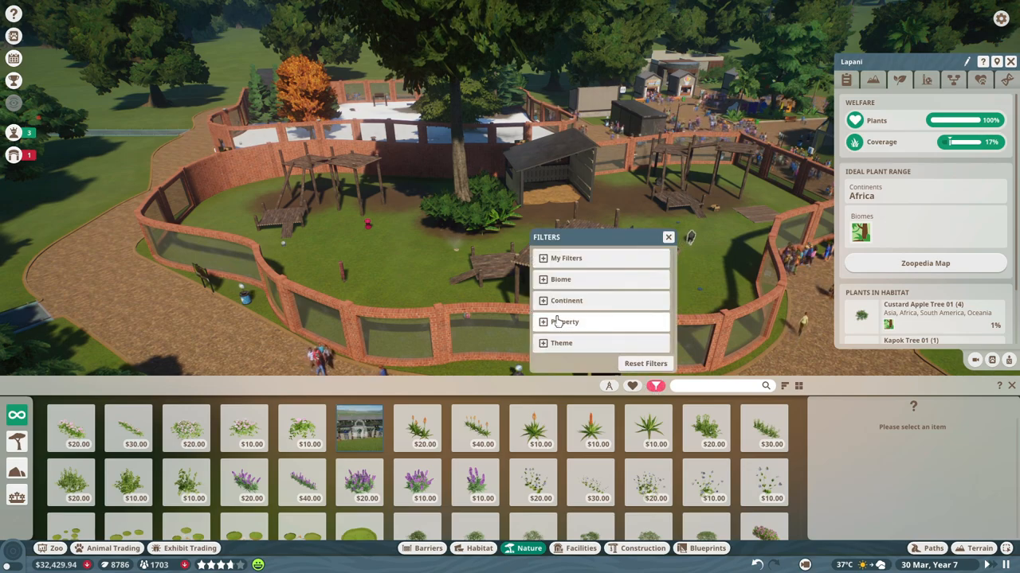
{"action": "left_click", "coordinate": [566, 301]}
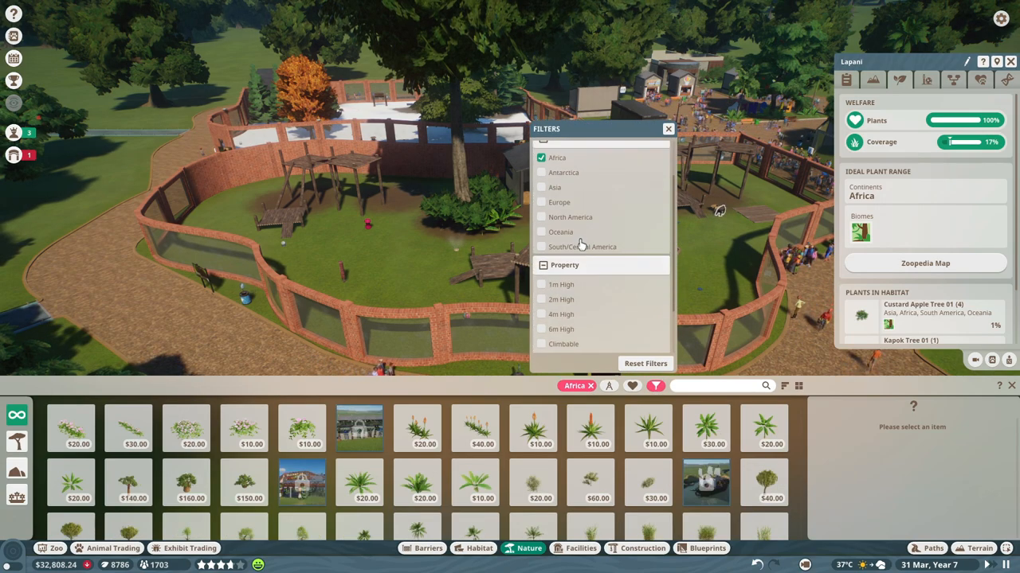
{"action": "scroll", "scroll_direction": "up", "scroll_amount": 3}
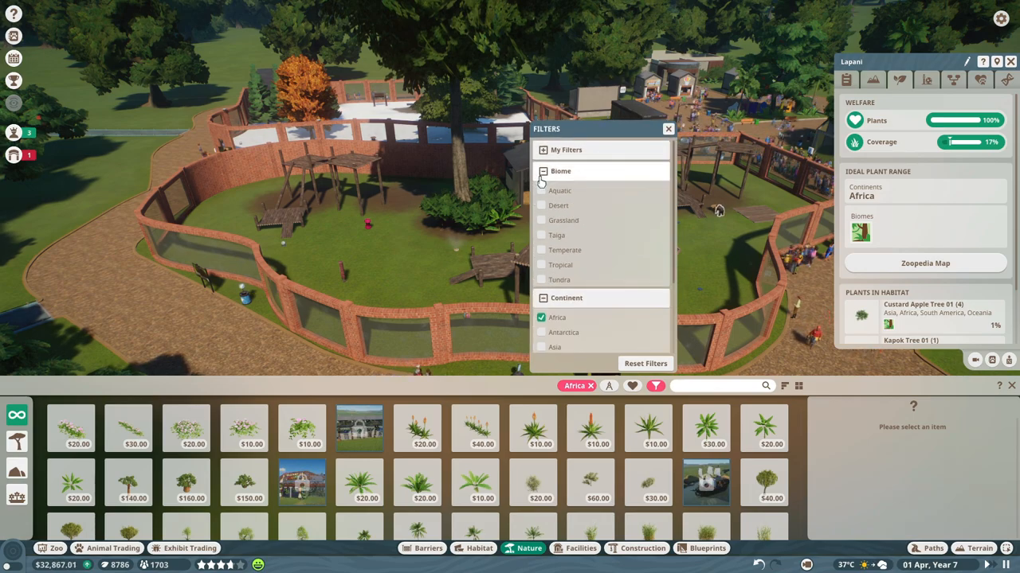
{"action": "left_click", "coordinate": [541, 264]}
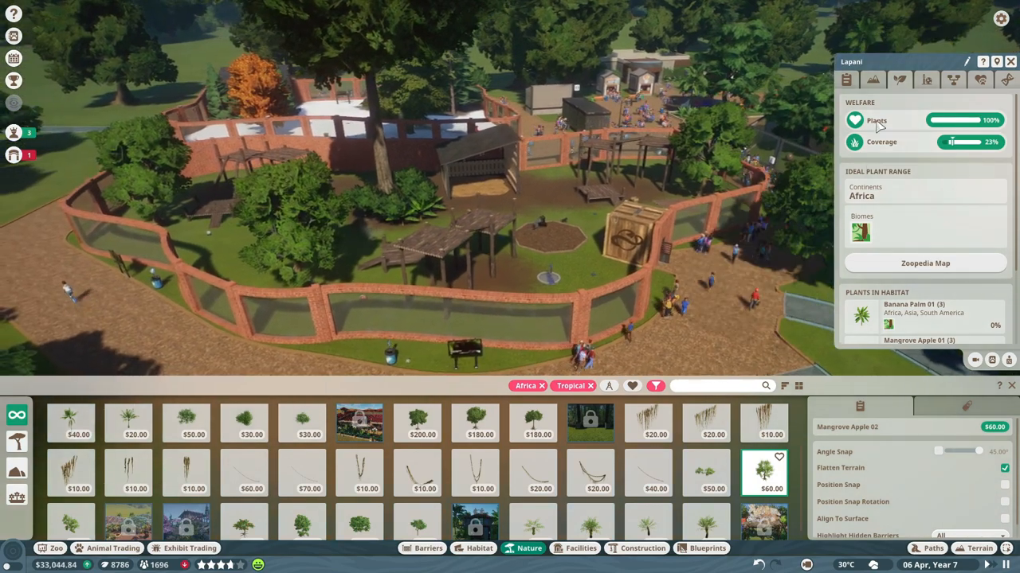
Step: Unbox the juvenile gorilla from its crate and review its environment, terrain and welfare
{"action": "left_click", "coordinate": [873, 80]}
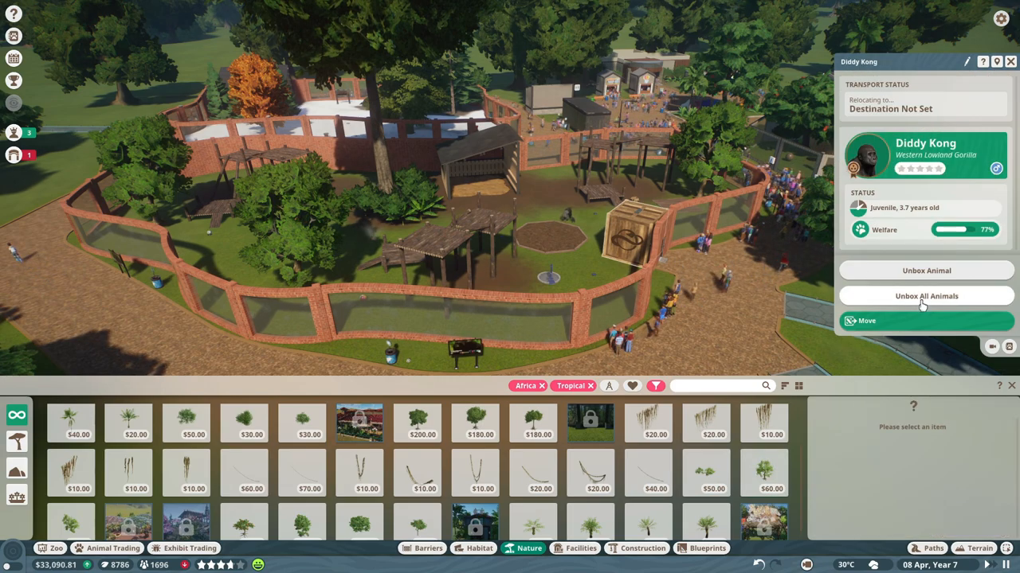
{"action": "left_click", "coordinate": [926, 295]}
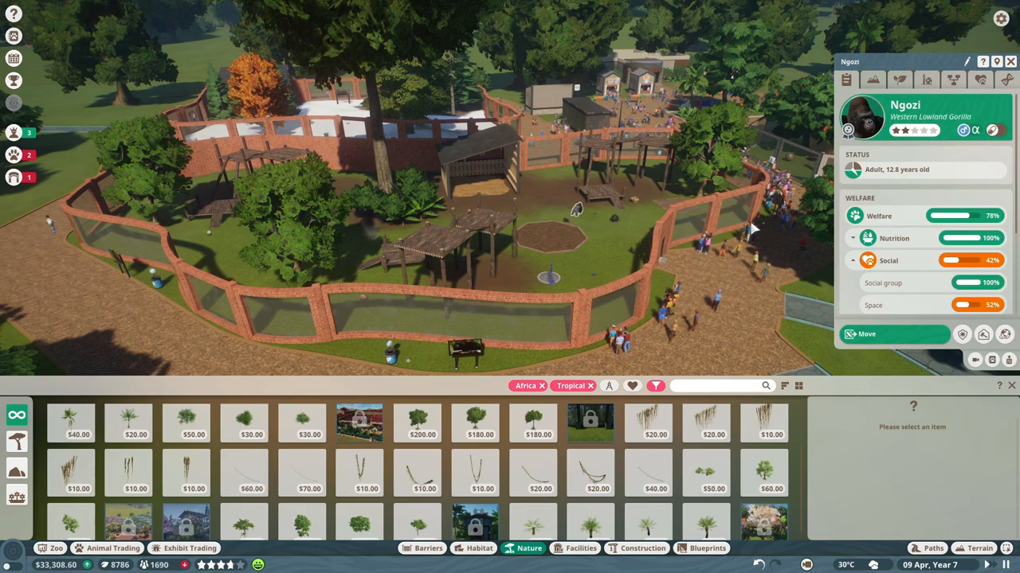
{"action": "left_click", "coordinate": [899, 79]}
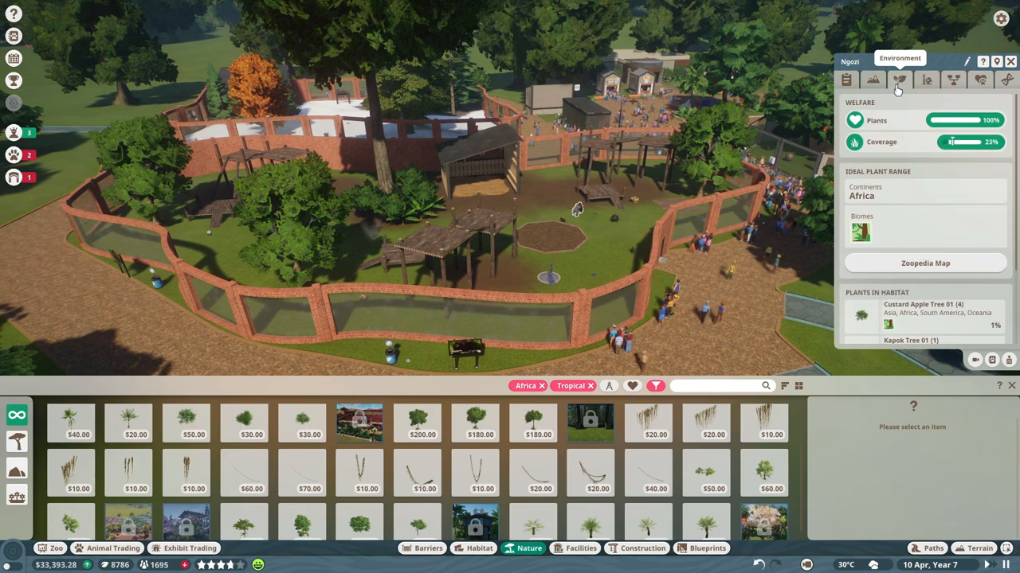
{"action": "left_click", "coordinate": [873, 78]}
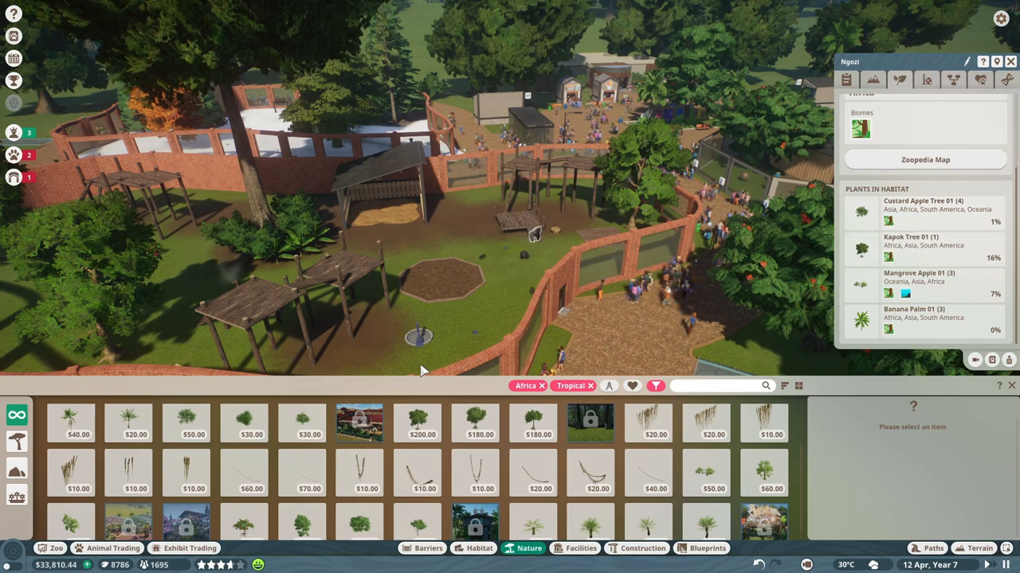
{"action": "left_click", "coordinate": [873, 79]}
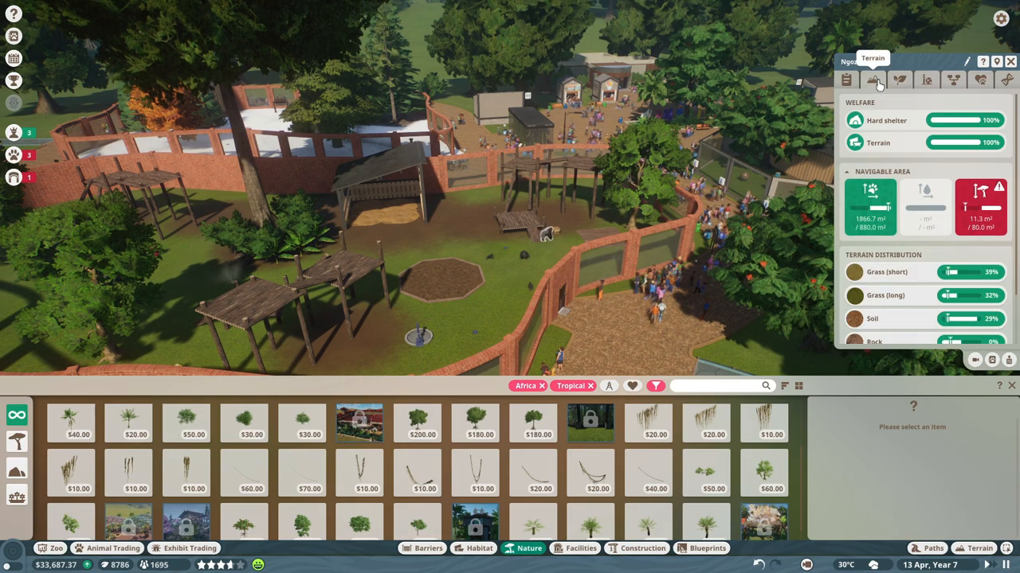
{"action": "left_click", "coordinate": [846, 79]}
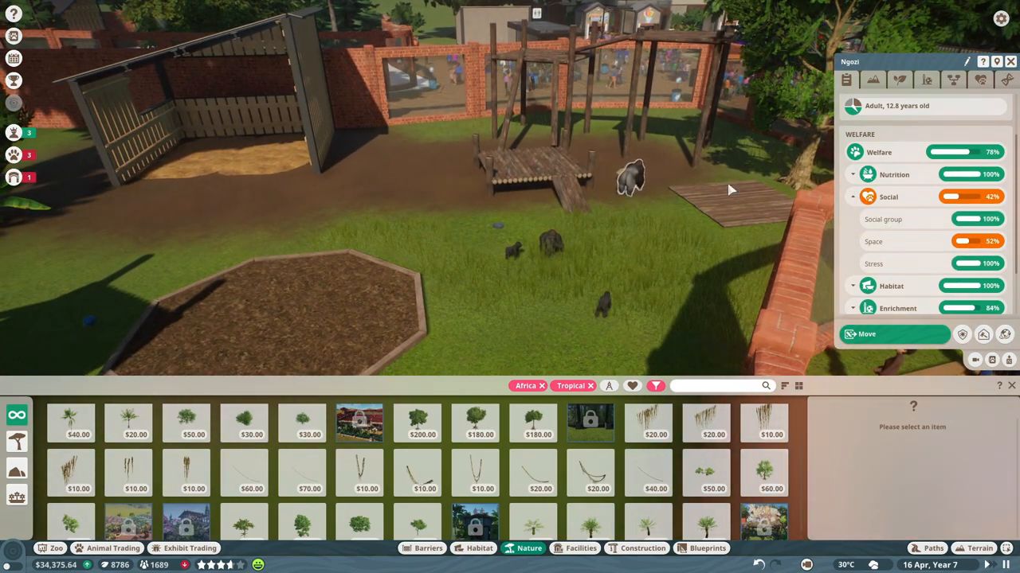
{"action": "left_click", "coordinate": [899, 79]}
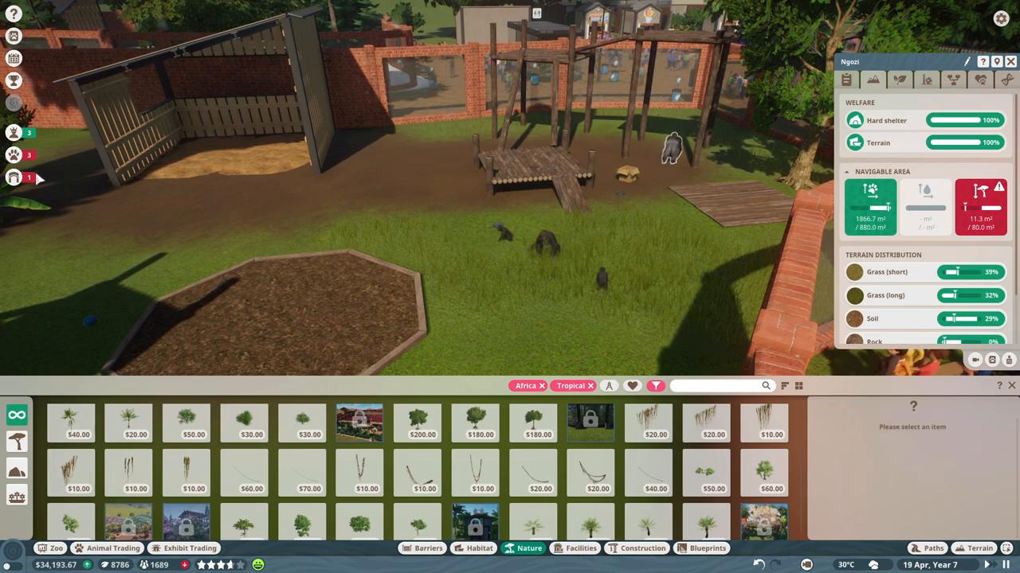
Step: Open animal alerts and jump to stressed red panda Junjie in the bamboo habitat
{"action": "left_click", "coordinate": [14, 154]}
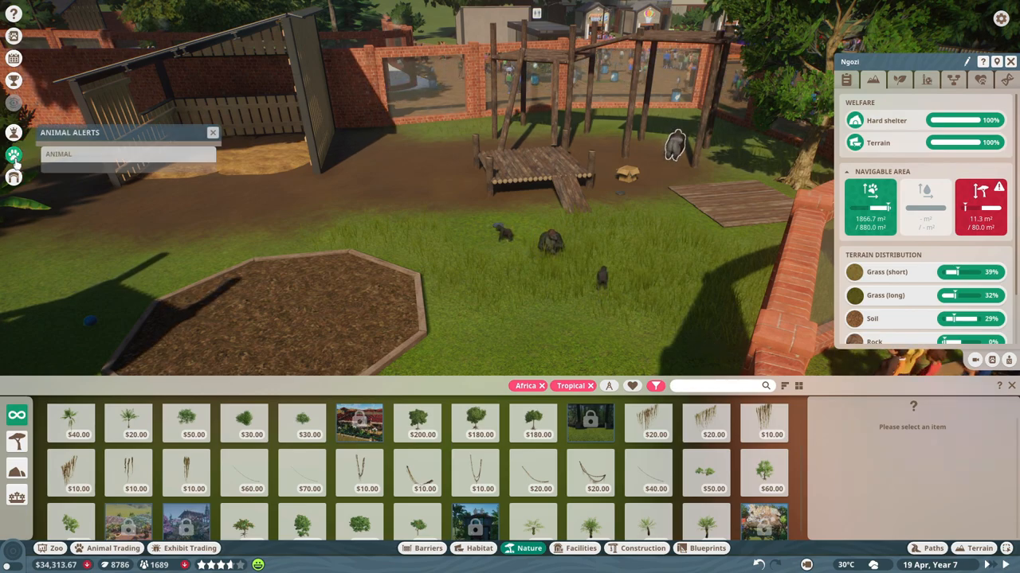
{"action": "left_click", "coordinate": [13, 155]}
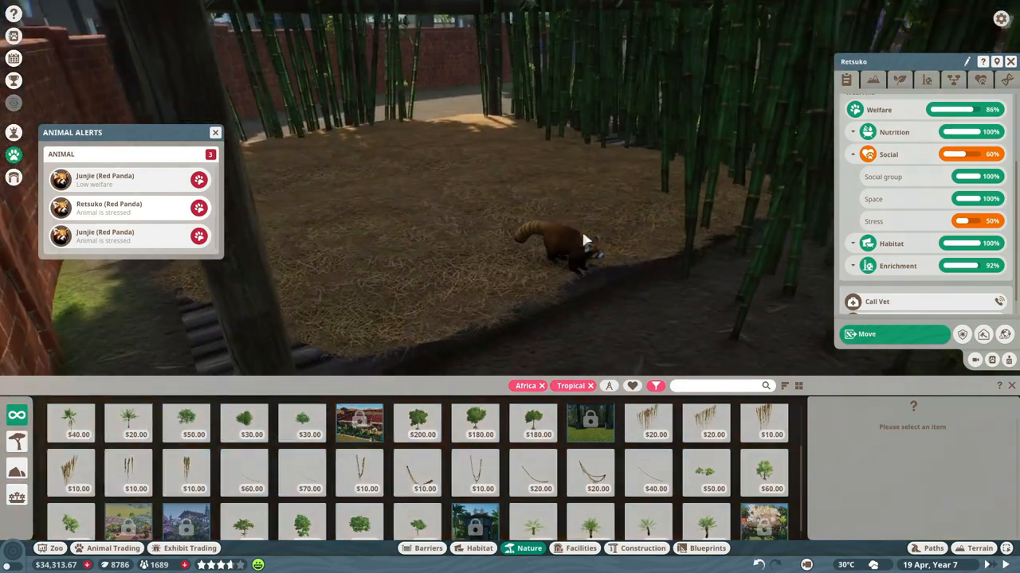
{"action": "left_click", "coordinate": [104, 179]}
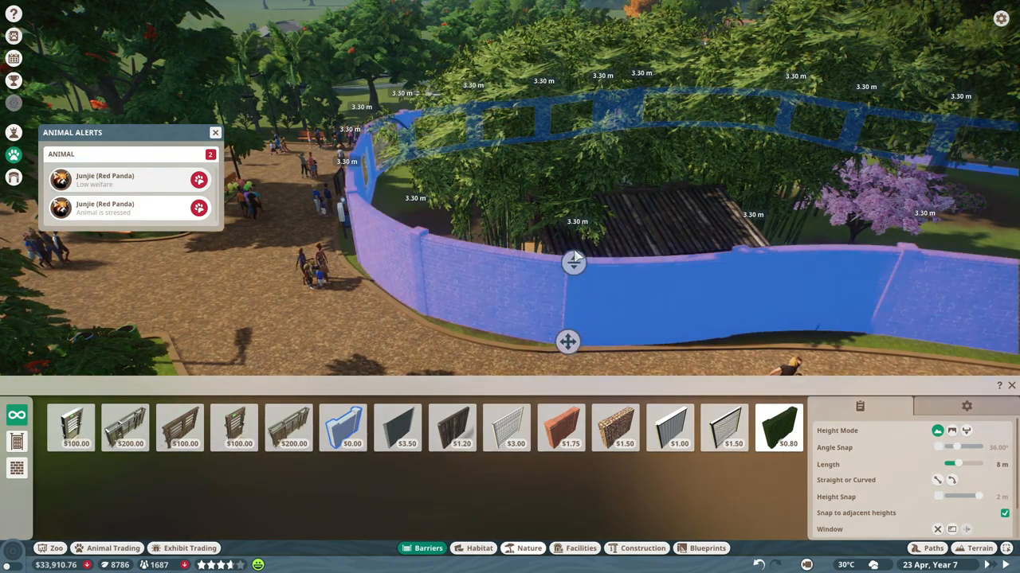
Step: Confirm the taller solid privacy wall around the red panda enclosure
{"action": "left_click", "coordinate": [562, 428]}
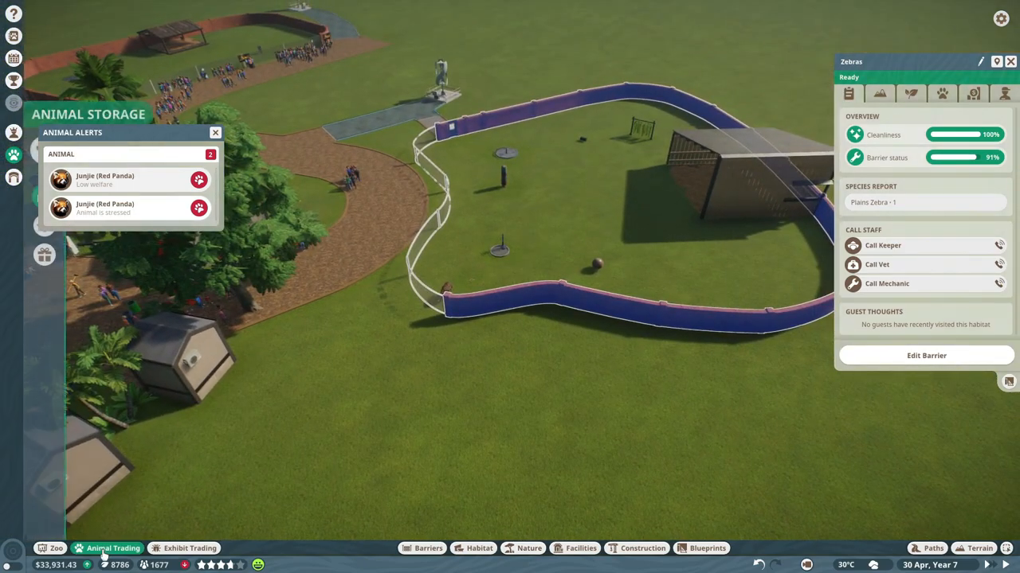
Step: Review the stored animals, then dismiss the Eastern Brown Snake and Cheetah research popup
{"action": "left_click", "coordinate": [114, 548]}
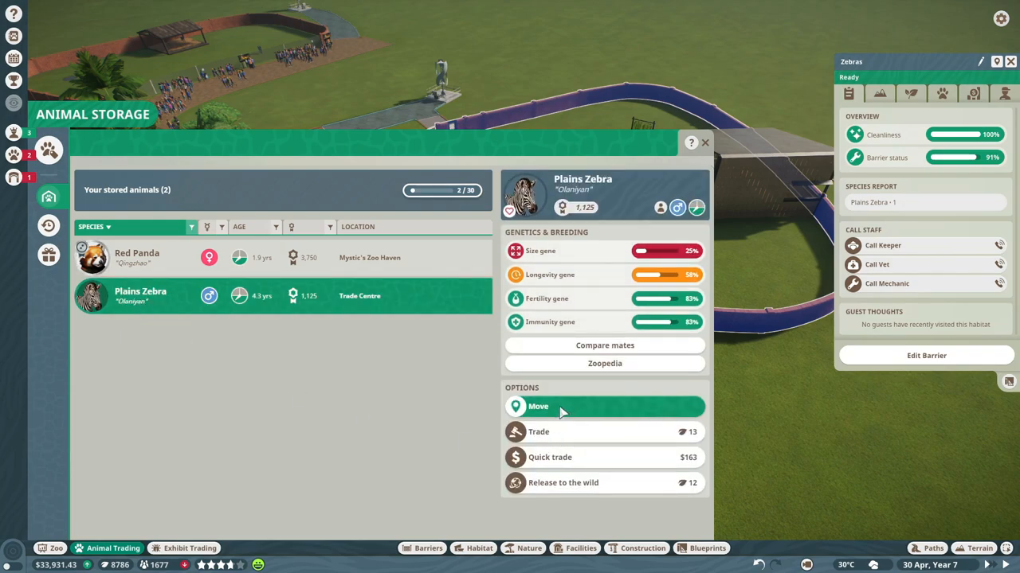
{"action": "mouse_move", "coordinate": [577, 407]}
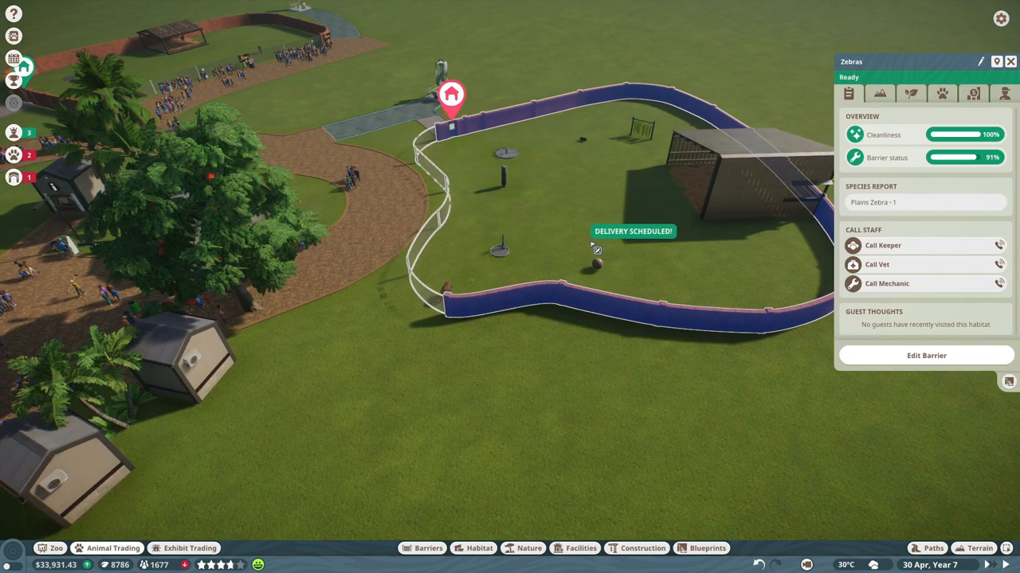
{"action": "left_click", "coordinate": [112, 548]}
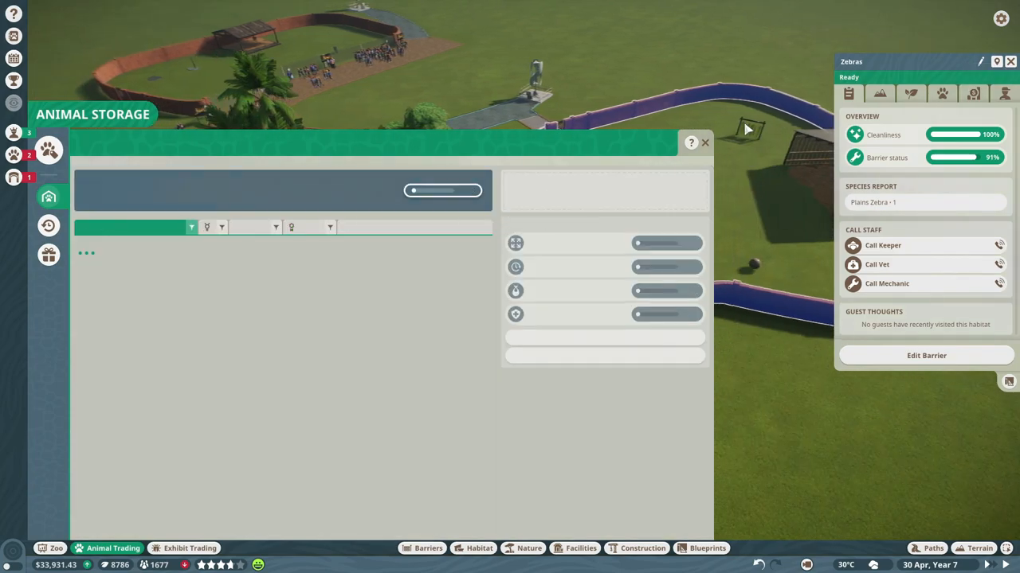
{"action": "left_click", "coordinate": [705, 143]}
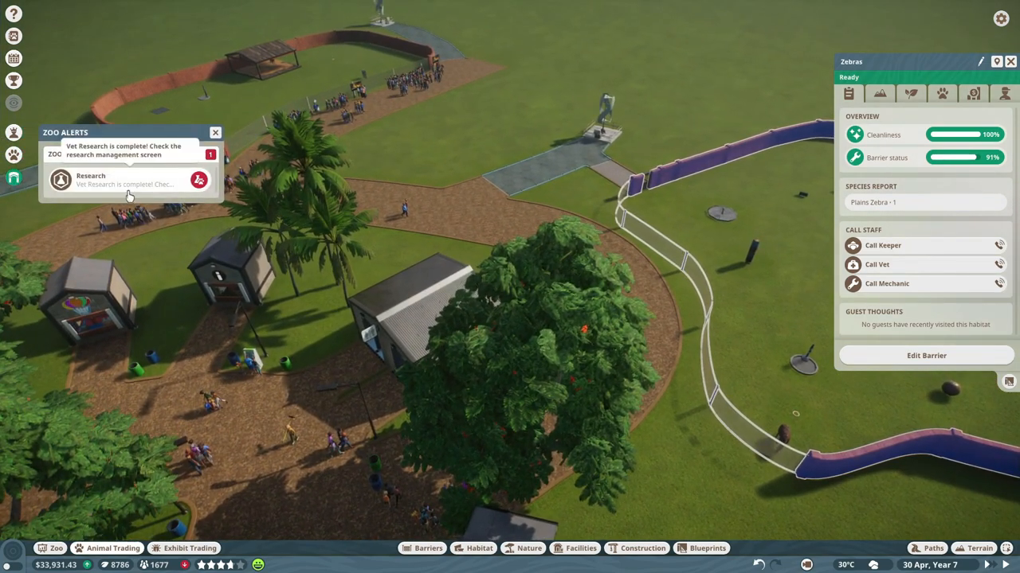
{"action": "left_click", "coordinate": [128, 179]}
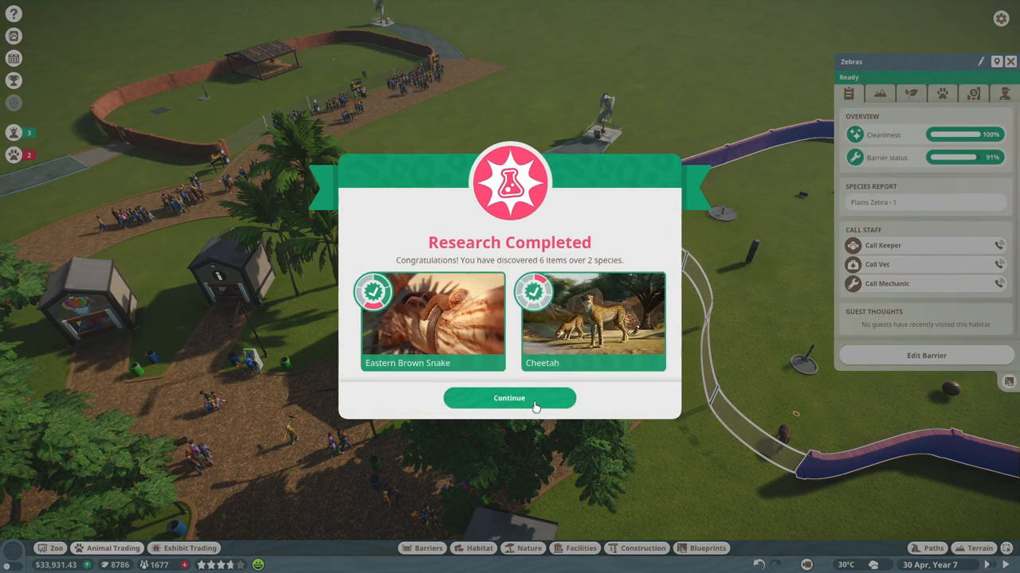
{"action": "left_click", "coordinate": [509, 399]}
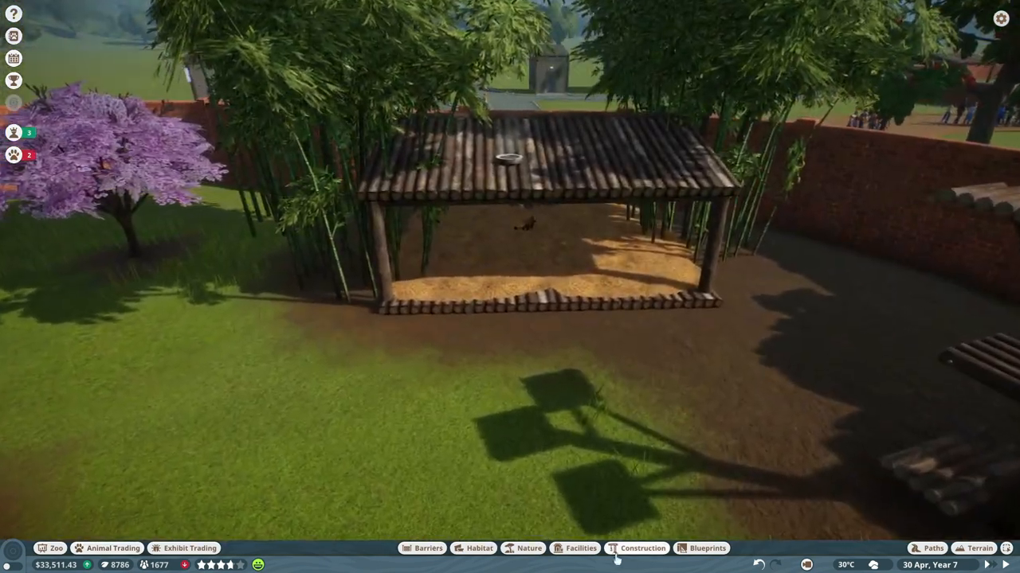
Step: Place a Wooden Plank Wall 4m beside the red panda's Wooden Basic Shelter 02
{"action": "left_click", "coordinate": [642, 548]}
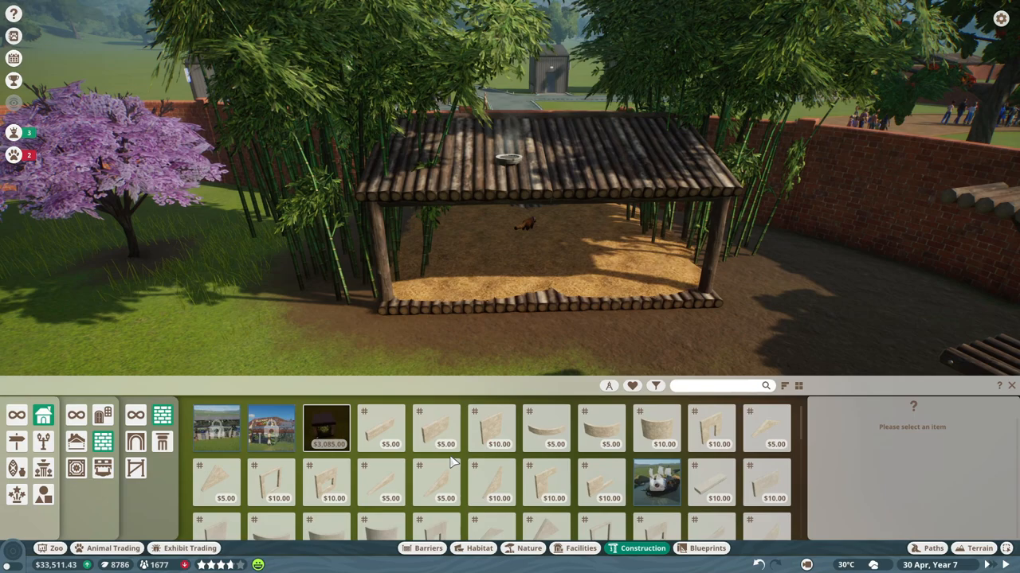
{"action": "scroll", "scroll_direction": "down", "scroll_amount": 3}
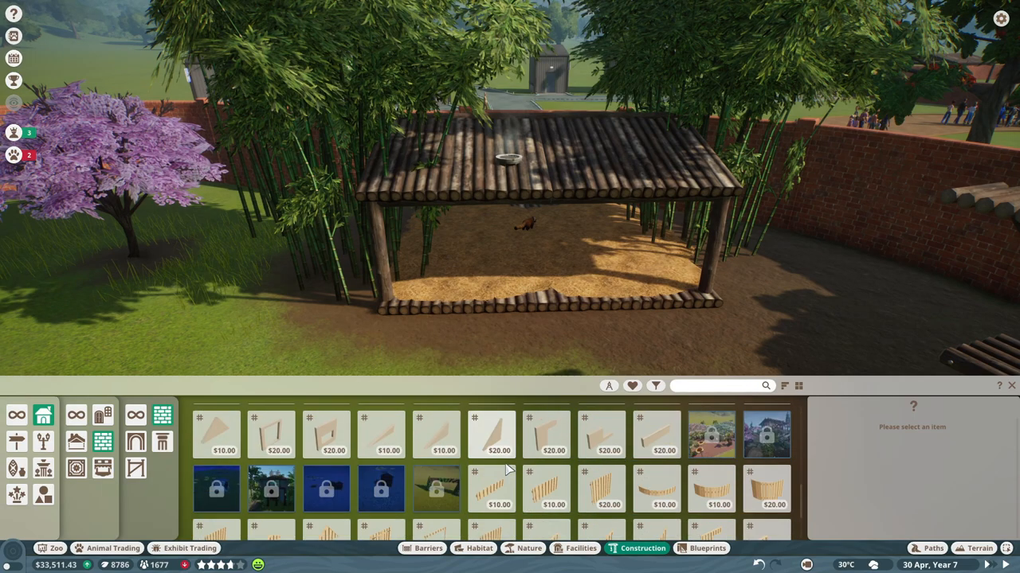
{"action": "left_click", "coordinate": [601, 426]}
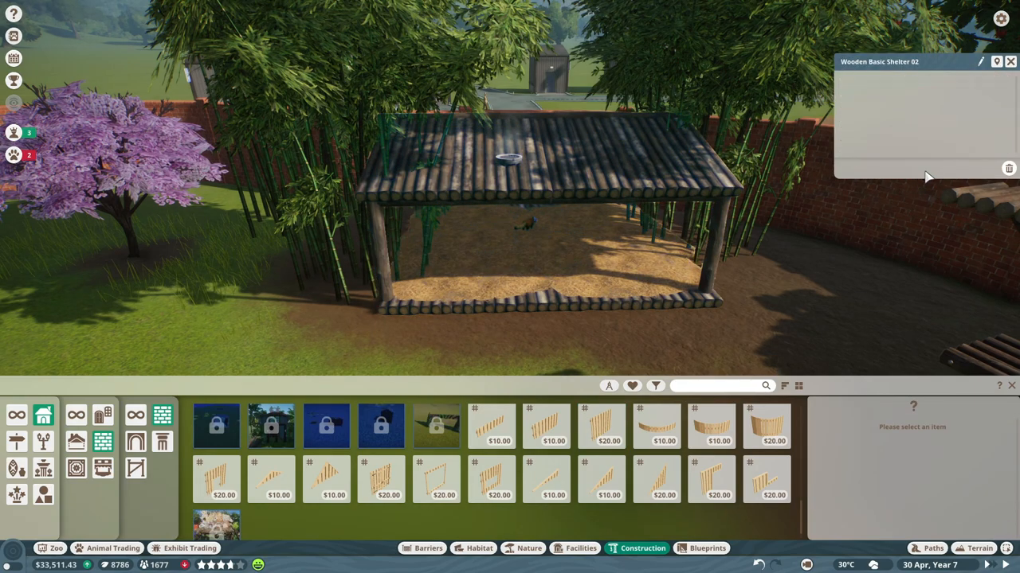
{"action": "left_click", "coordinate": [979, 61]}
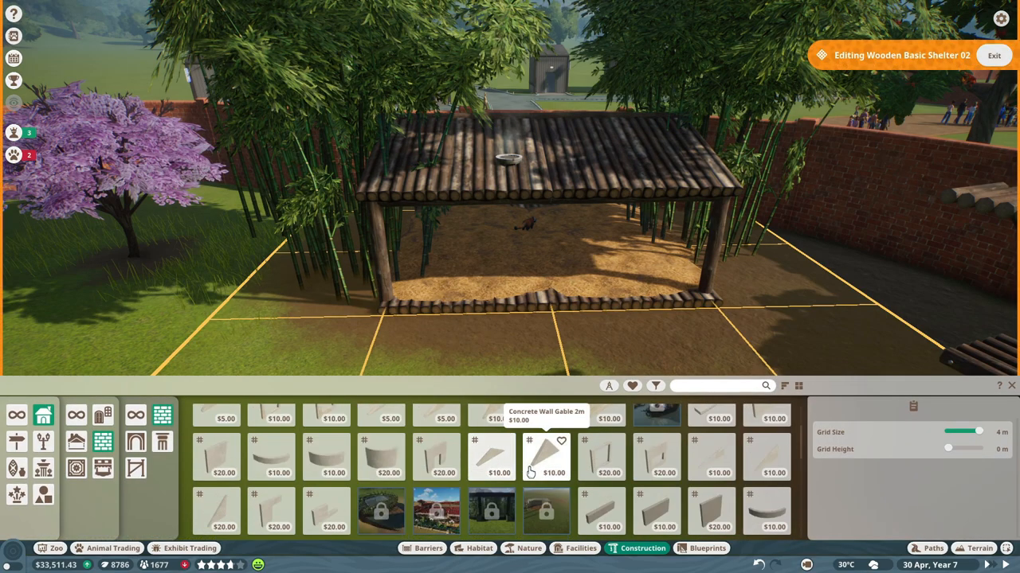
{"action": "scroll", "scroll_direction": "down", "scroll_amount": 3}
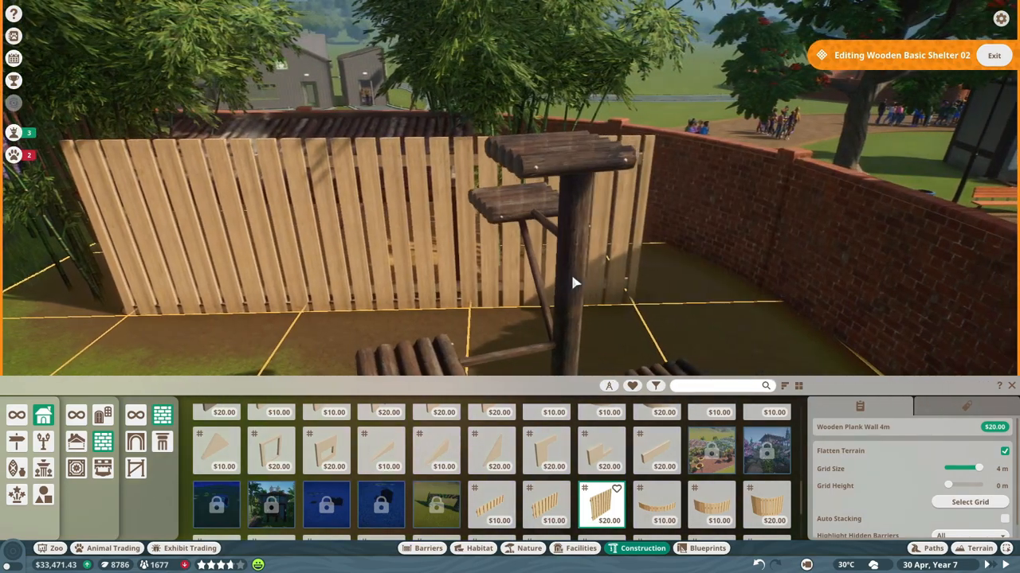
{"action": "left_click_drag", "start_coordinate": [557, 239], "coordinate": [239, 255]}
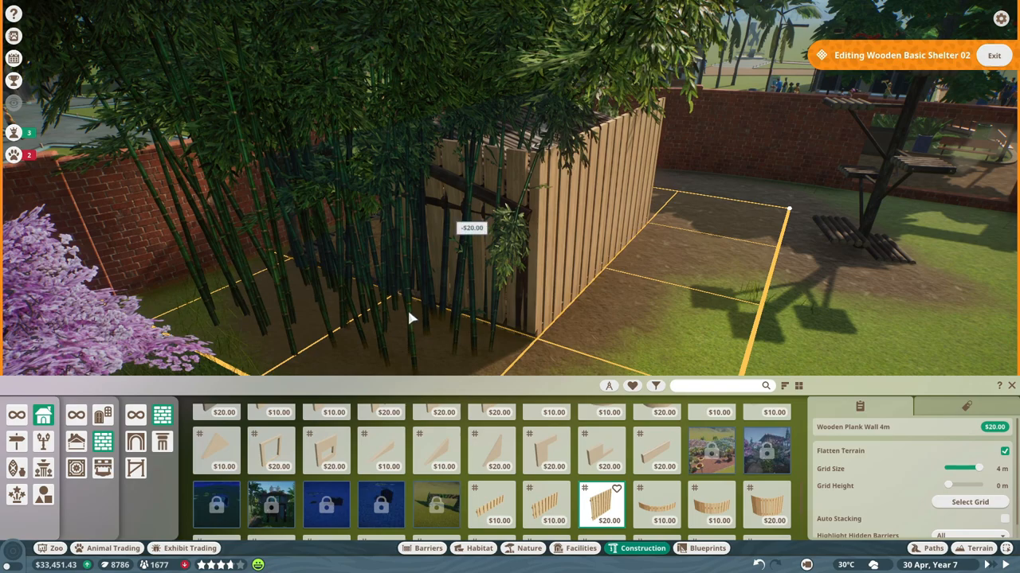
{"action": "left_click", "coordinate": [788, 211]}
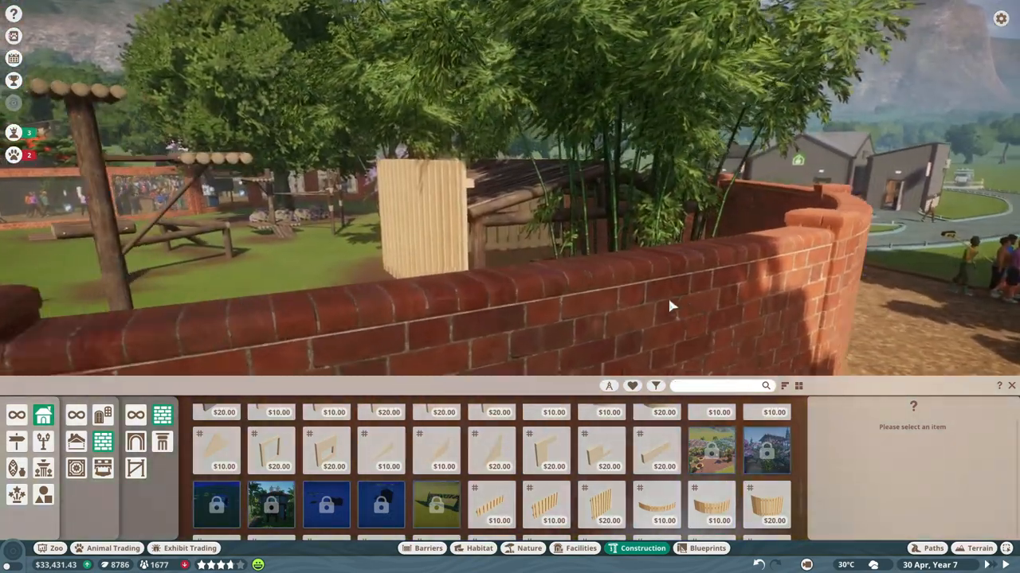
Step: Check red panda Junjie's welfare and view alerts flagging stressed cheetahs Khalfani and Ameena
{"action": "left_click", "coordinate": [557, 276]}
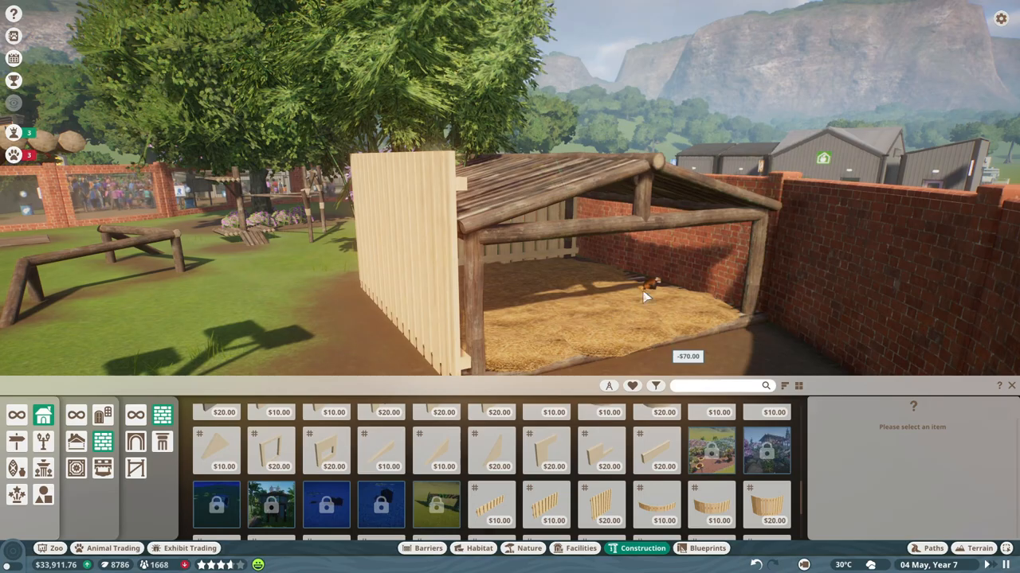
{"action": "left_click", "coordinate": [649, 285]}
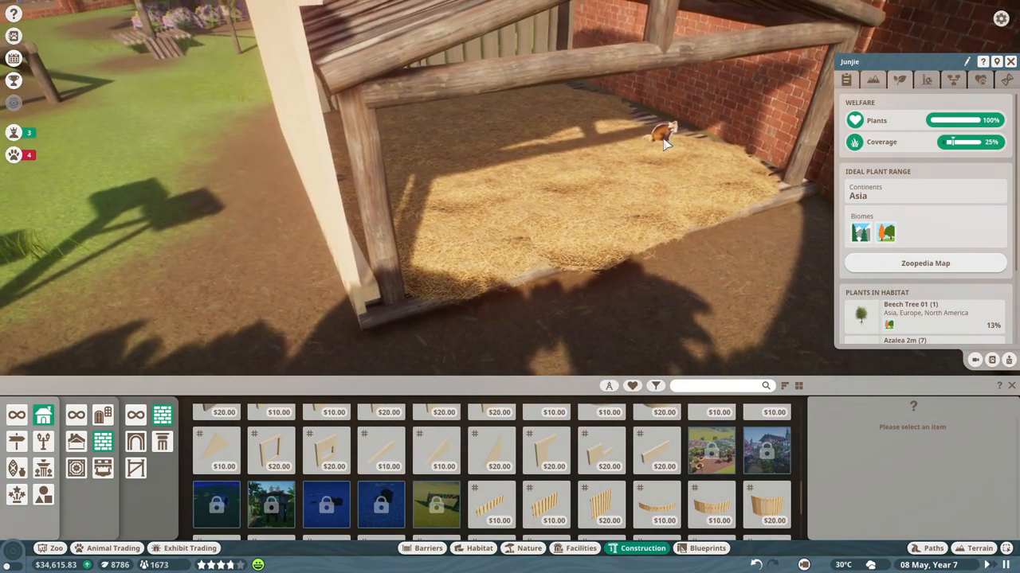
{"action": "left_click", "coordinate": [14, 156]}
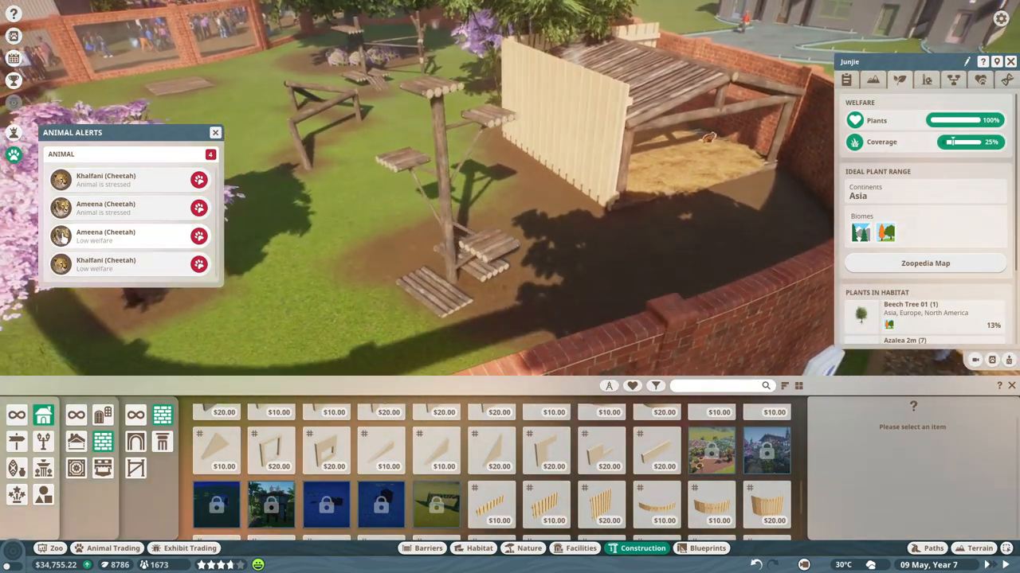
Step: Go to stressed cheetah Ameena and add a 4m Wooden Plank Wall along her shelter
{"action": "left_click", "coordinate": [106, 208]}
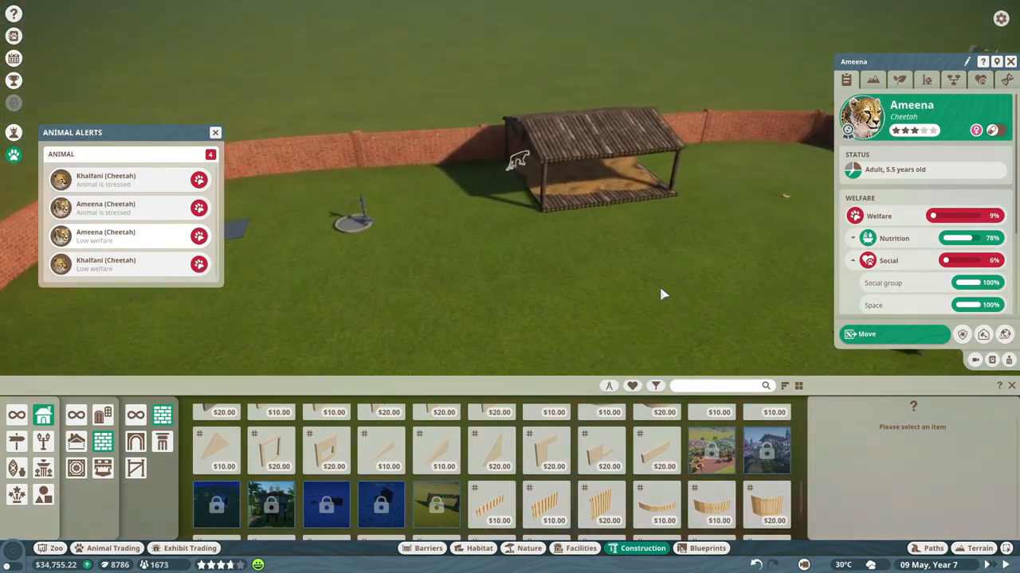
{"action": "left_click", "coordinate": [872, 79]}
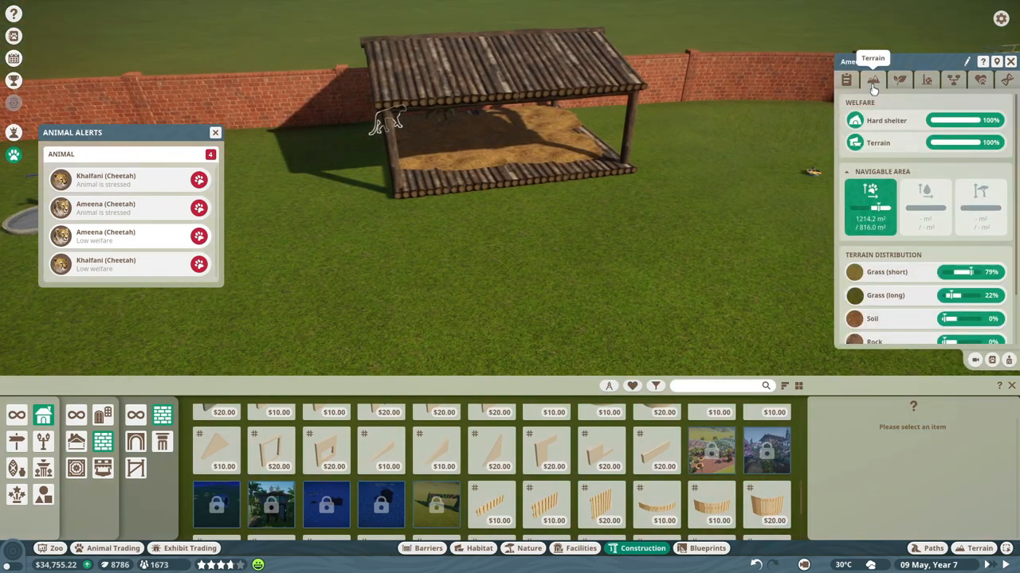
{"action": "left_click", "coordinate": [899, 80]}
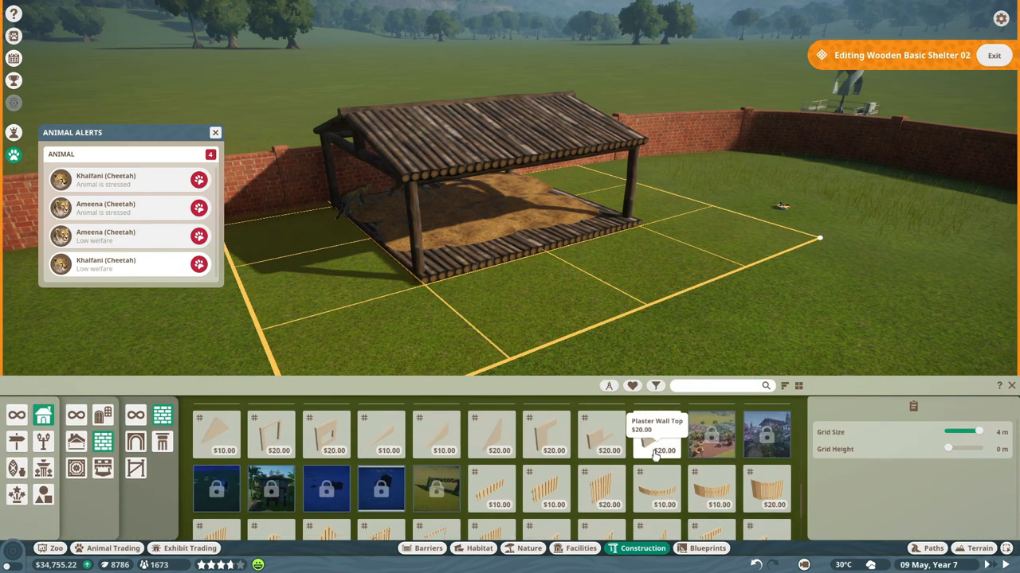
{"action": "left_click", "coordinate": [601, 440]}
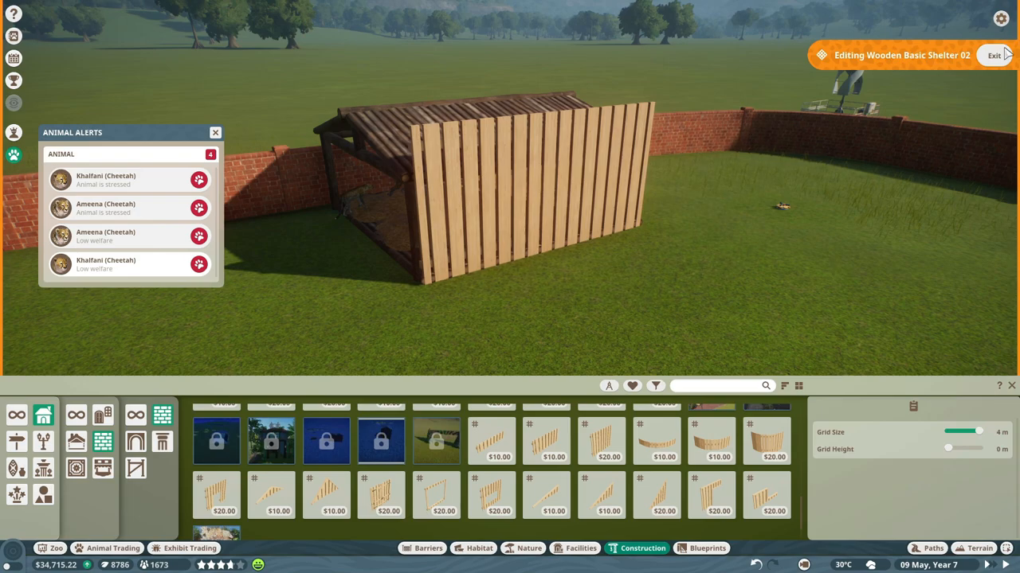
{"action": "left_click", "coordinate": [993, 55]}
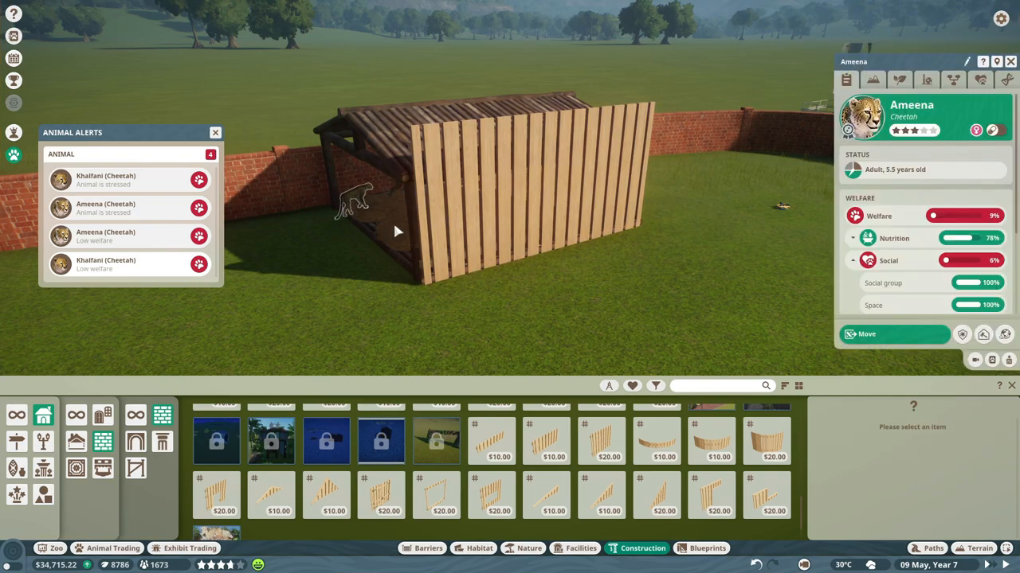
{"action": "mouse_move", "coordinate": [964, 238]}
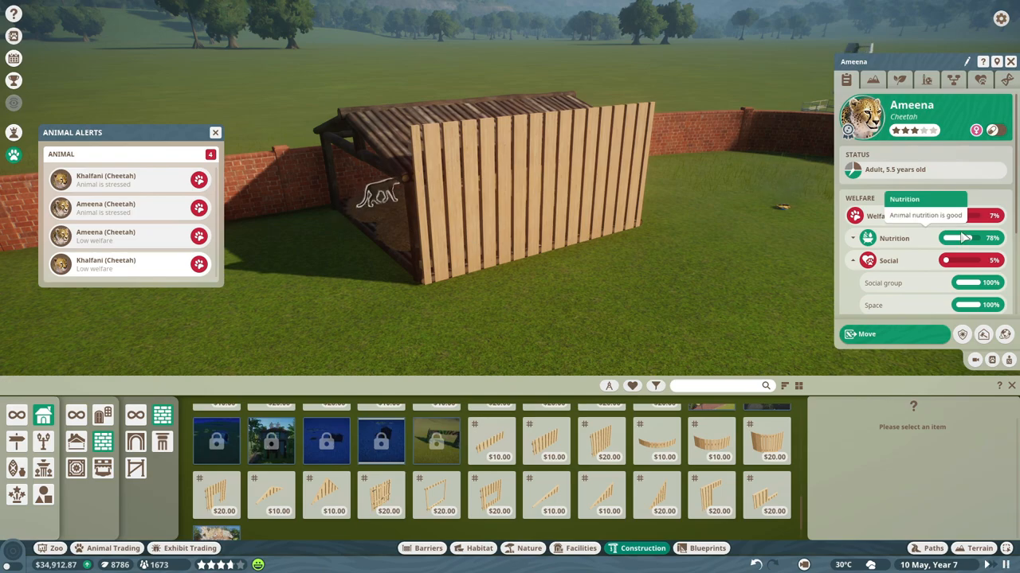
{"action": "scroll", "scroll_direction": "down", "scroll_amount": 3}
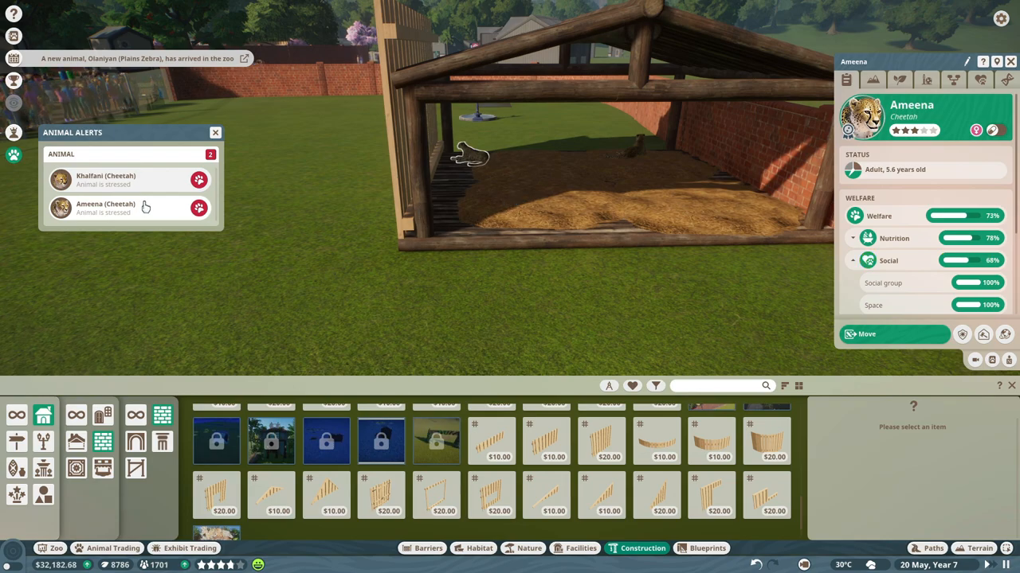
Step: Dismiss Animal Alerts and filter the Habitat catalogue by species to Cheetah
{"action": "left_click", "coordinate": [215, 132]}
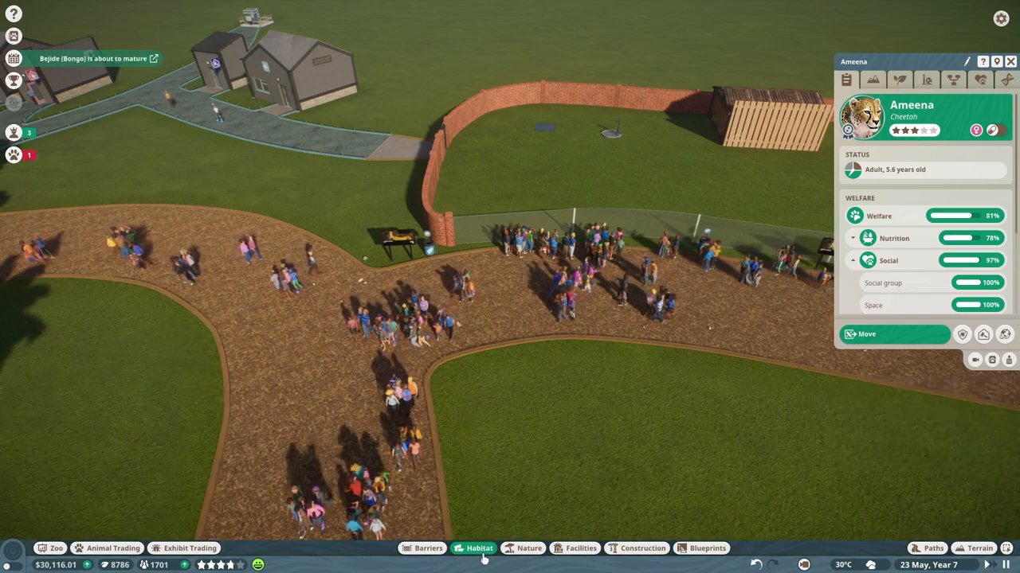
{"action": "left_click", "coordinate": [479, 548]}
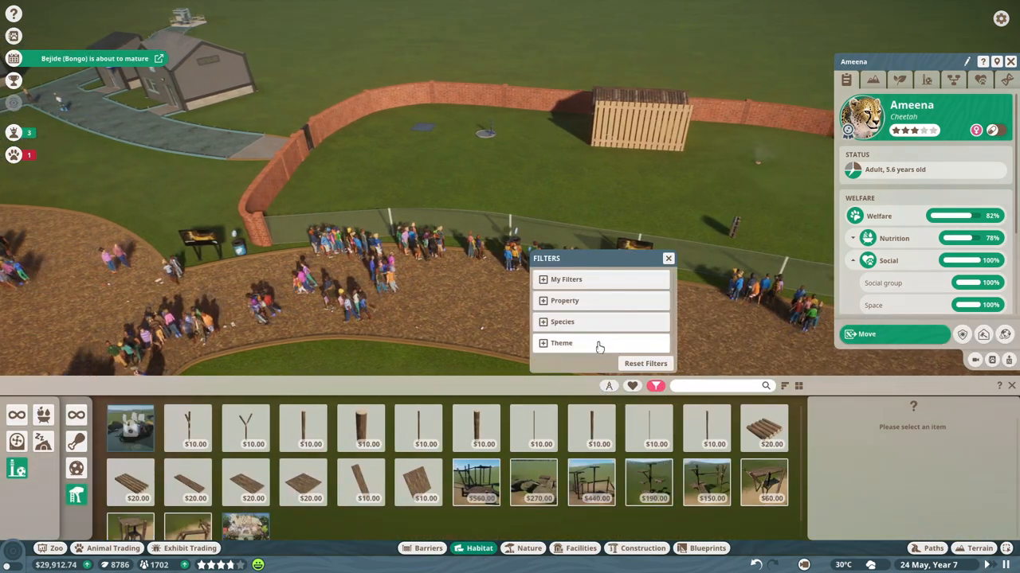
{"action": "left_click", "coordinate": [562, 321]}
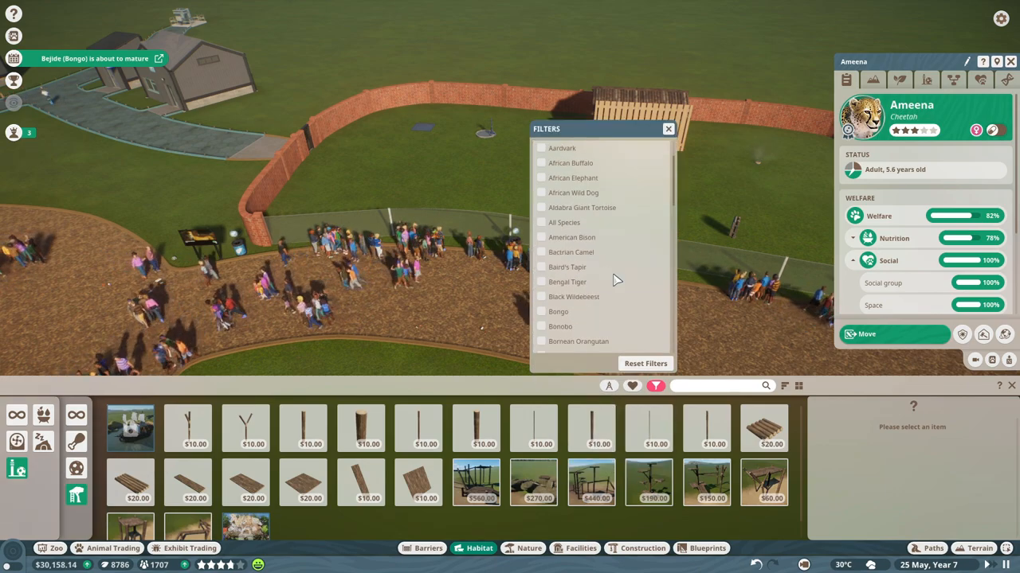
{"action": "left_click", "coordinate": [541, 235]}
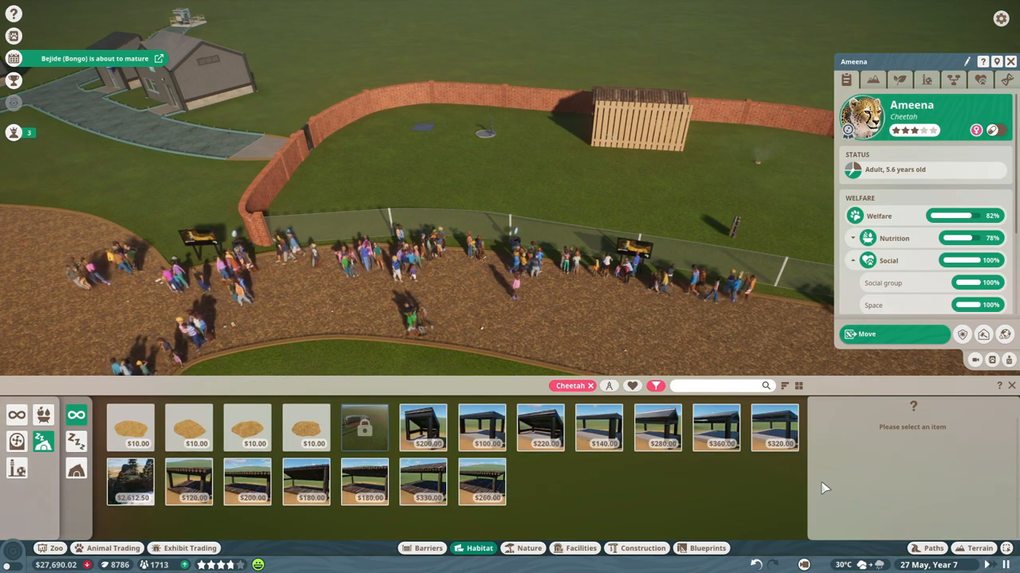
{"action": "mouse_move", "coordinate": [541, 428]}
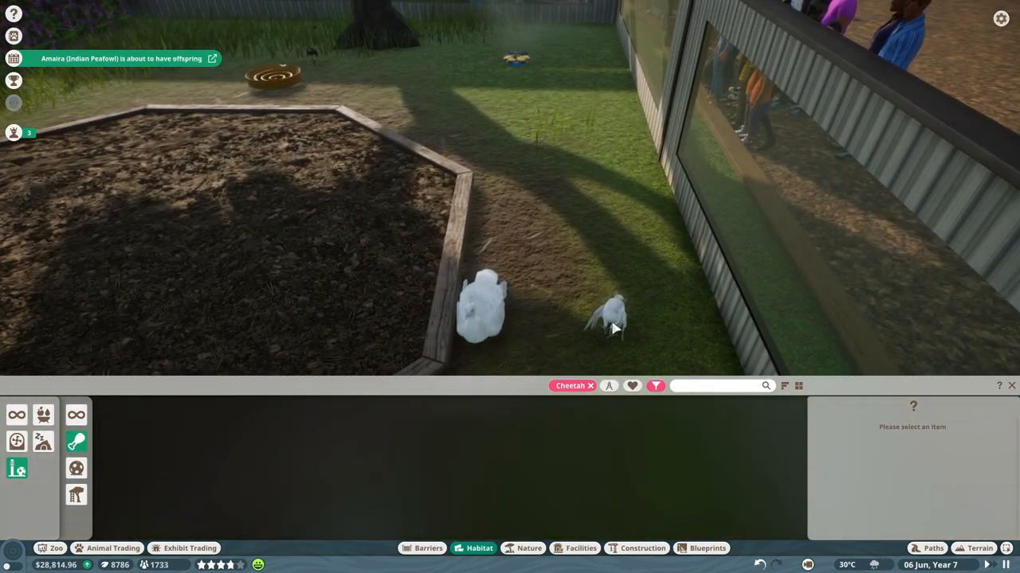
Step: Select white peafowl Mahika to view her genetics (size 83%, longevity 91%)
{"action": "left_click", "coordinate": [609, 319]}
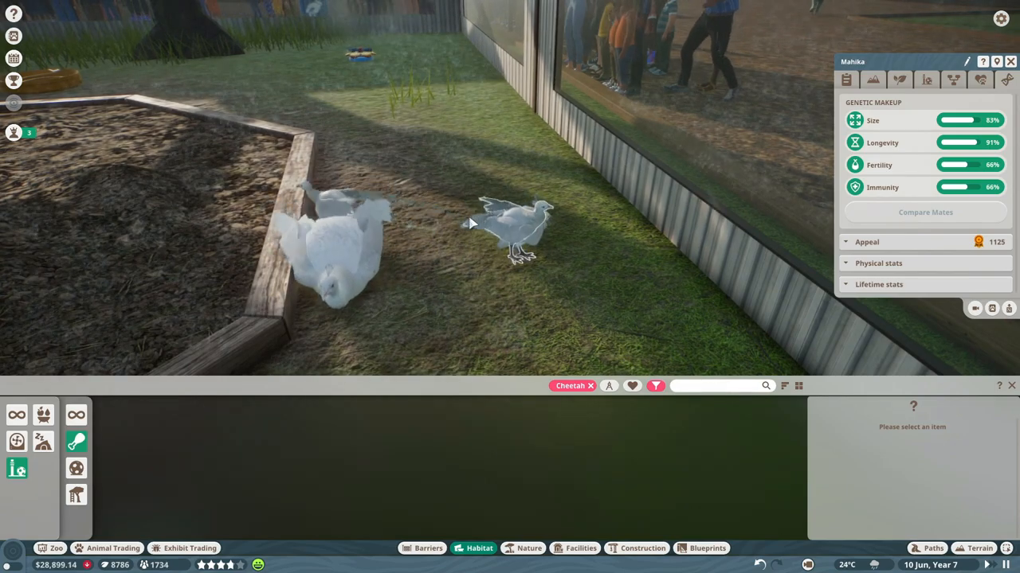
Step: Select another peafowl, acknowledge the finished snake research and close Vet Research
{"action": "left_click", "coordinate": [510, 231]}
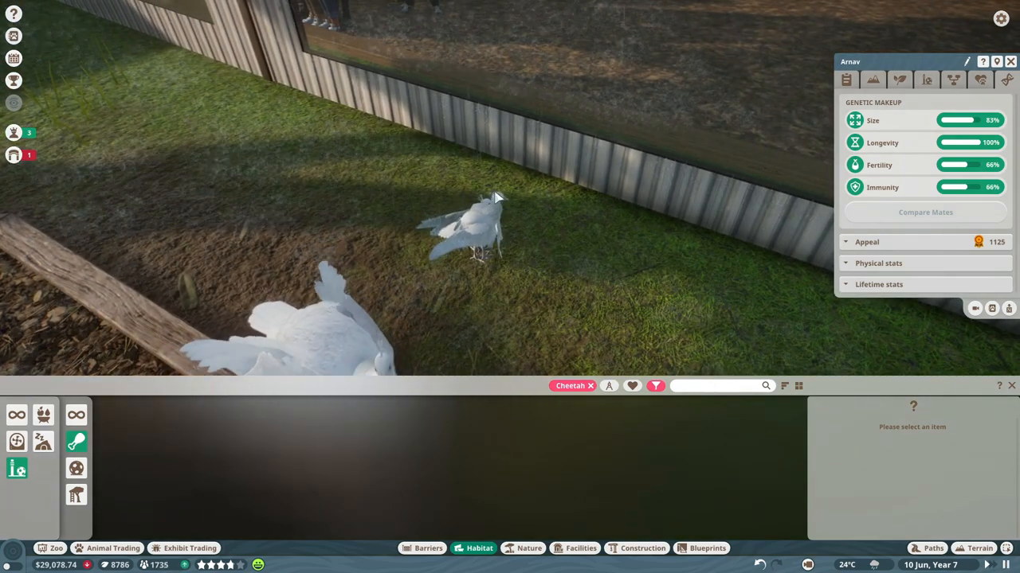
{"action": "left_click", "coordinate": [13, 155]}
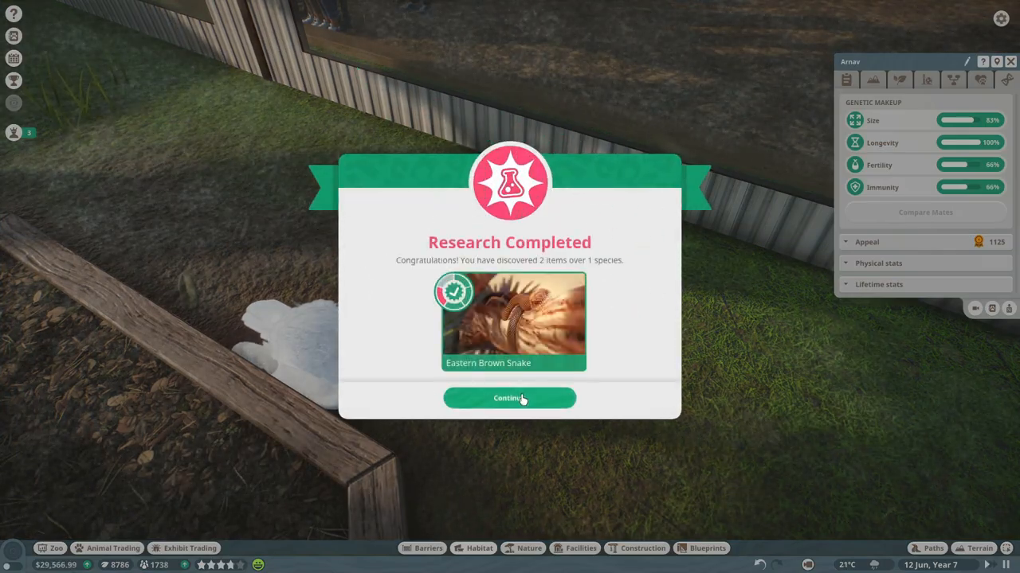
{"action": "left_click", "coordinate": [509, 398]}
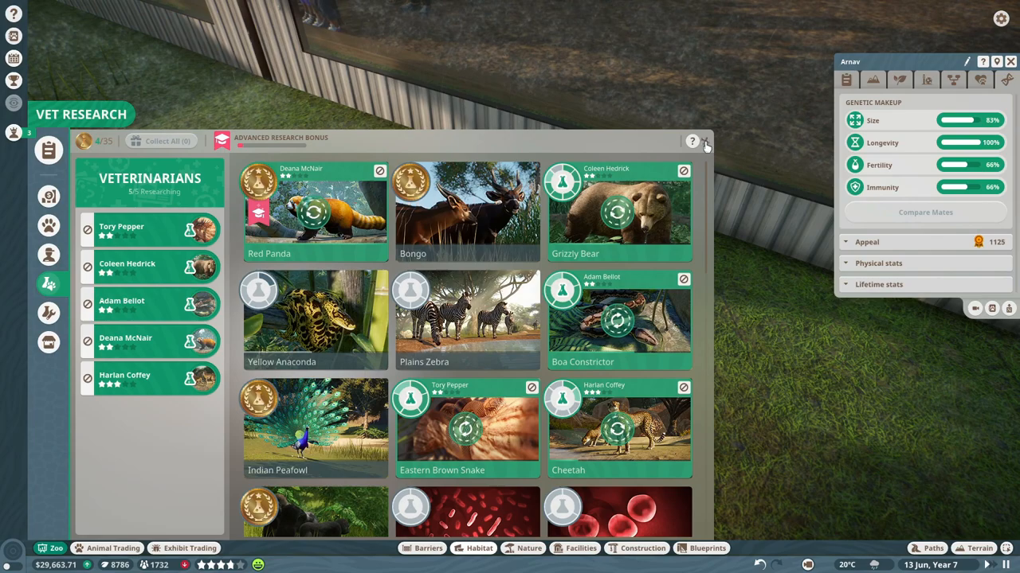
{"action": "left_click", "coordinate": [705, 142]}
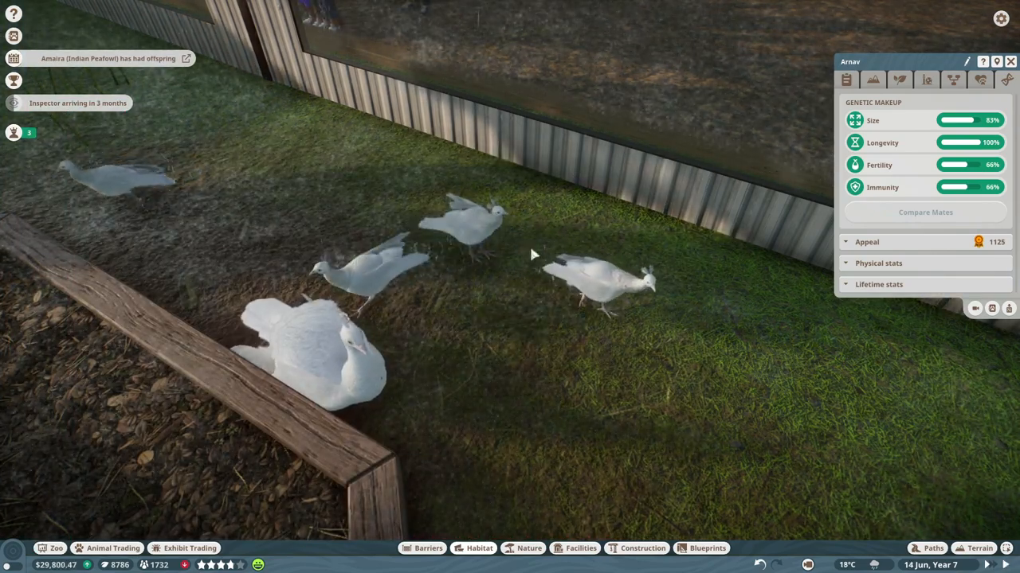
Step: Compare the peafowl chicks' genetics, finding Akshara strongest (size 91%, fertility 83%)
{"action": "left_click", "coordinate": [601, 283]}
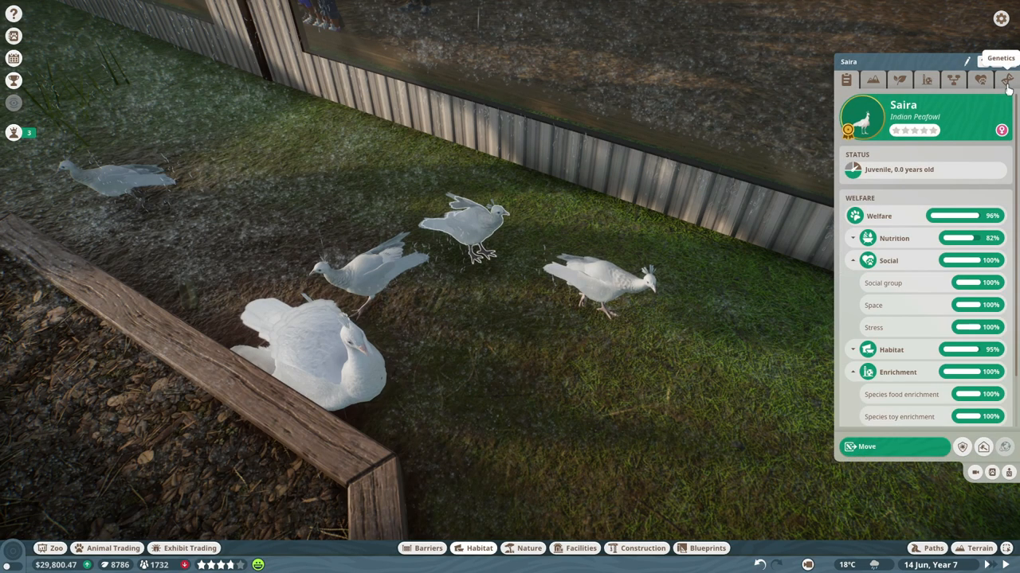
{"action": "left_click", "coordinate": [1007, 80]}
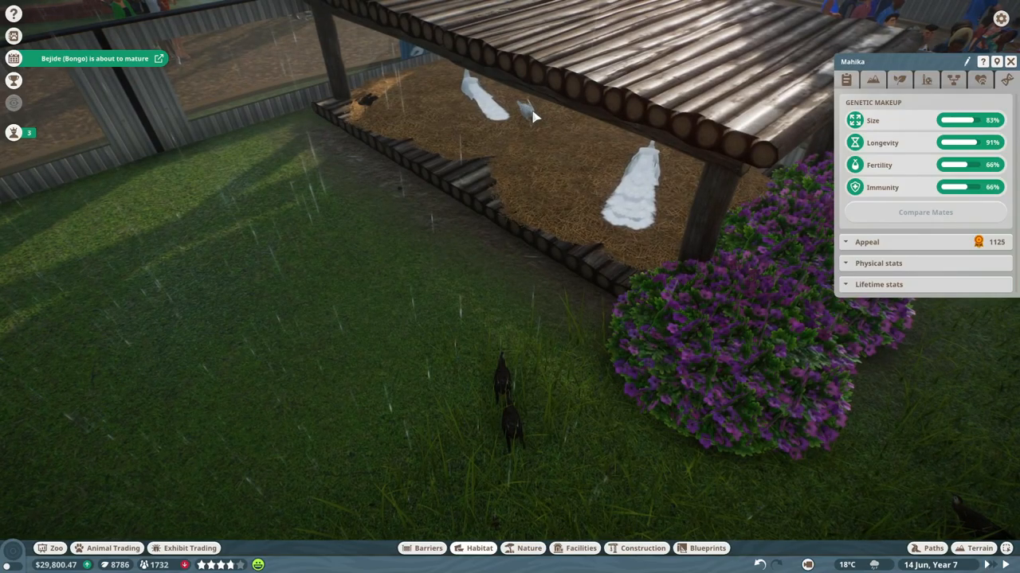
{"action": "left_click", "coordinate": [1007, 79]}
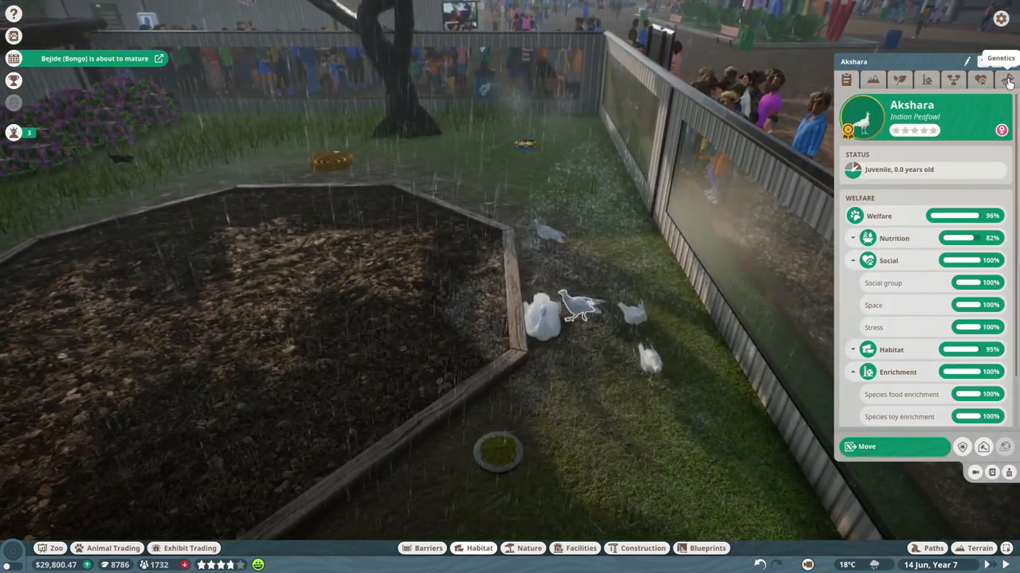
{"action": "left_click", "coordinate": [1006, 79]}
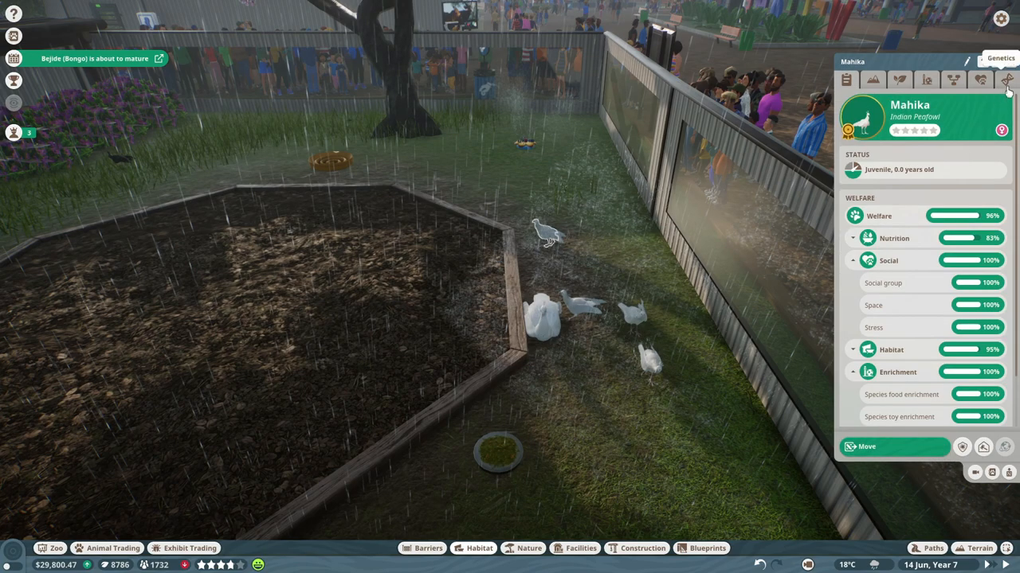
{"action": "left_click", "coordinate": [1006, 80]}
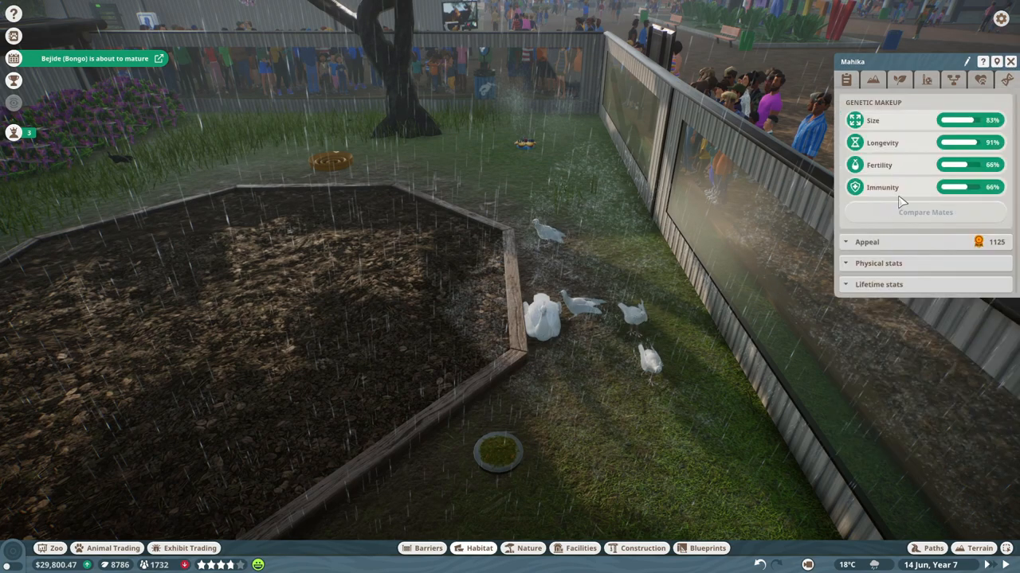
{"action": "left_click", "coordinate": [633, 318]}
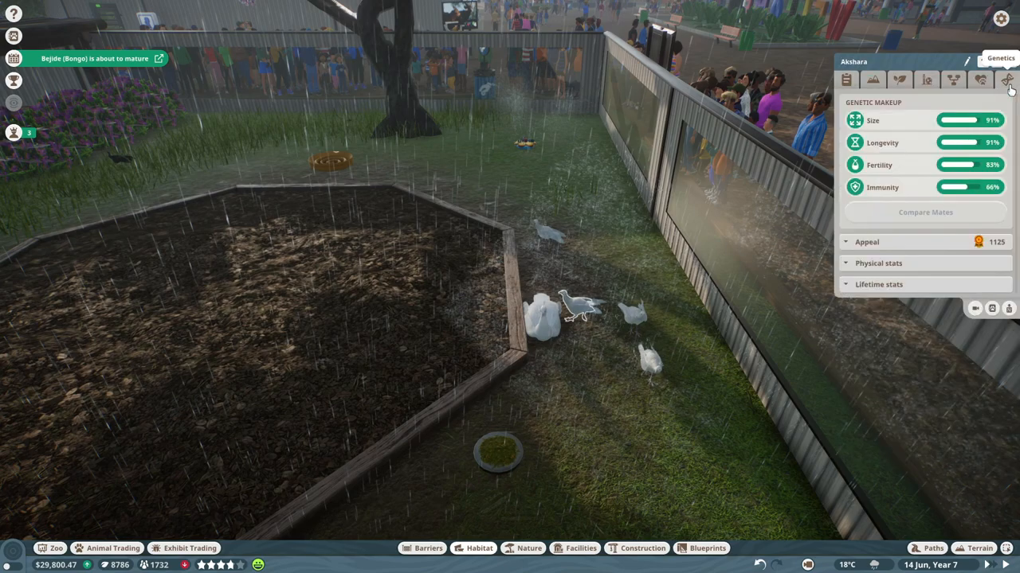
{"action": "left_click", "coordinate": [847, 78]}
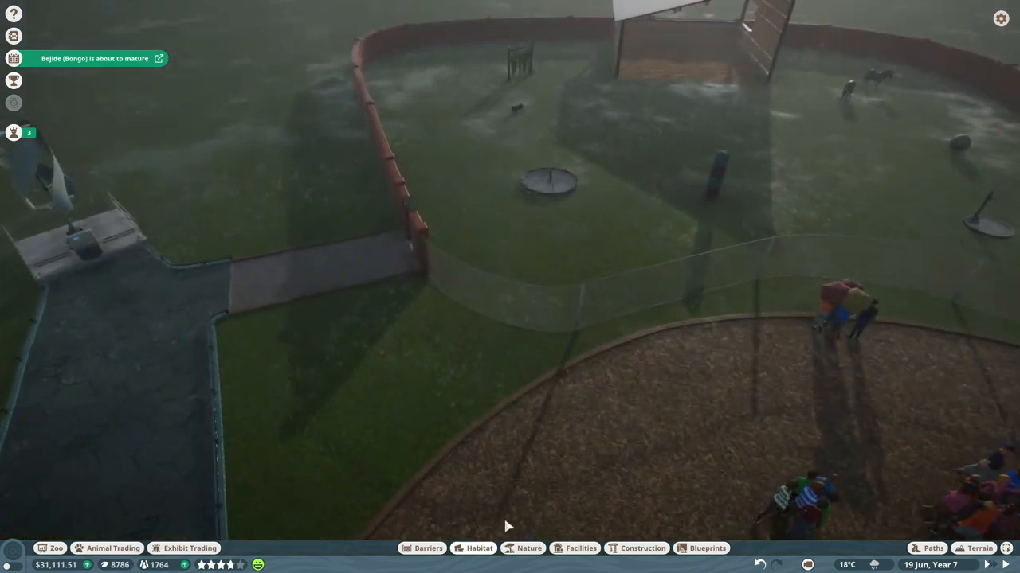
Step: Place a Donation Box and Educational Speakers beside the zebra habitat path
{"action": "left_click", "coordinate": [581, 548]}
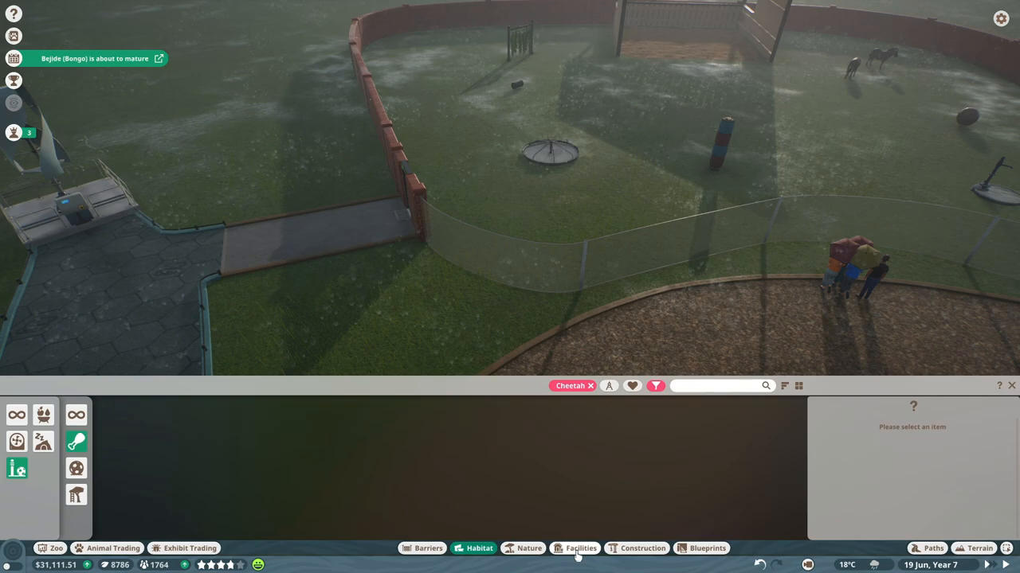
{"action": "left_click", "coordinate": [581, 548]}
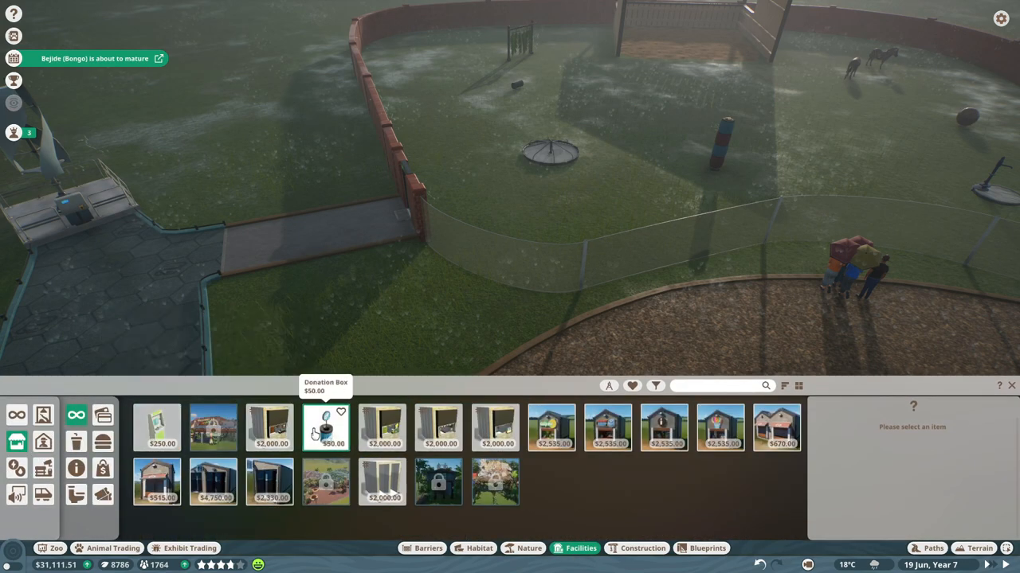
{"action": "left_click", "coordinate": [325, 428]}
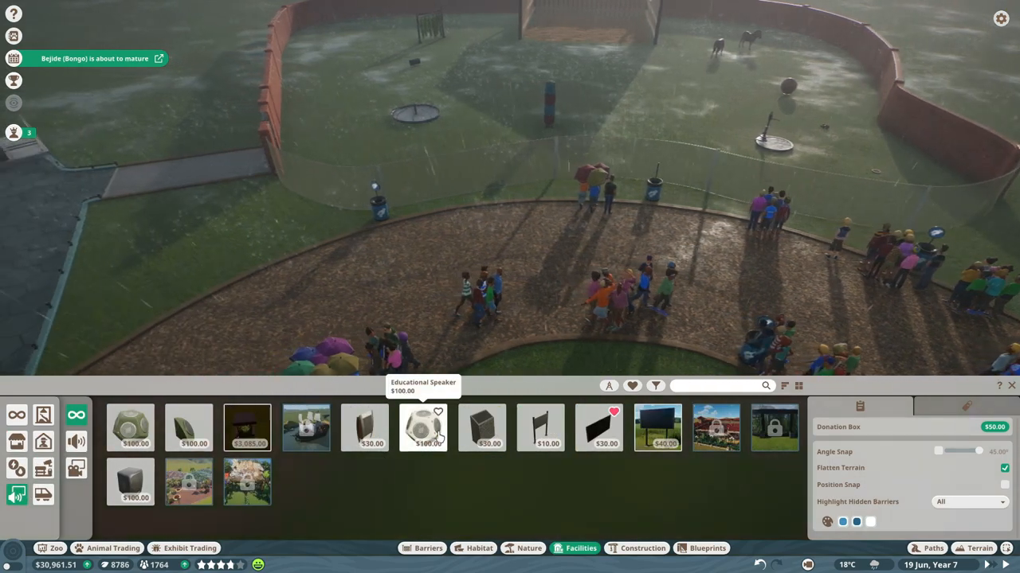
{"action": "left_click", "coordinate": [422, 428]}
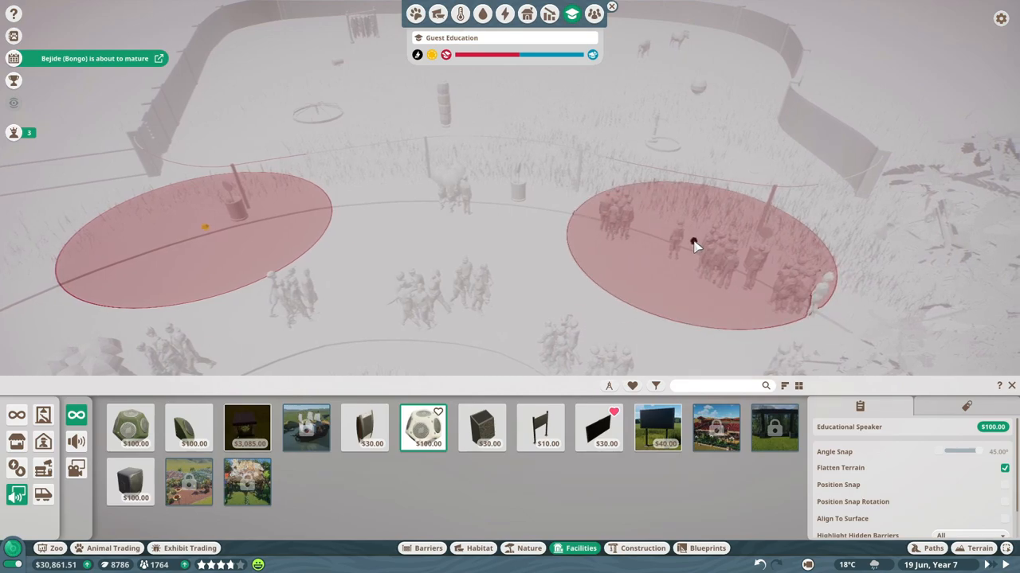
{"action": "left_click", "coordinate": [657, 427]}
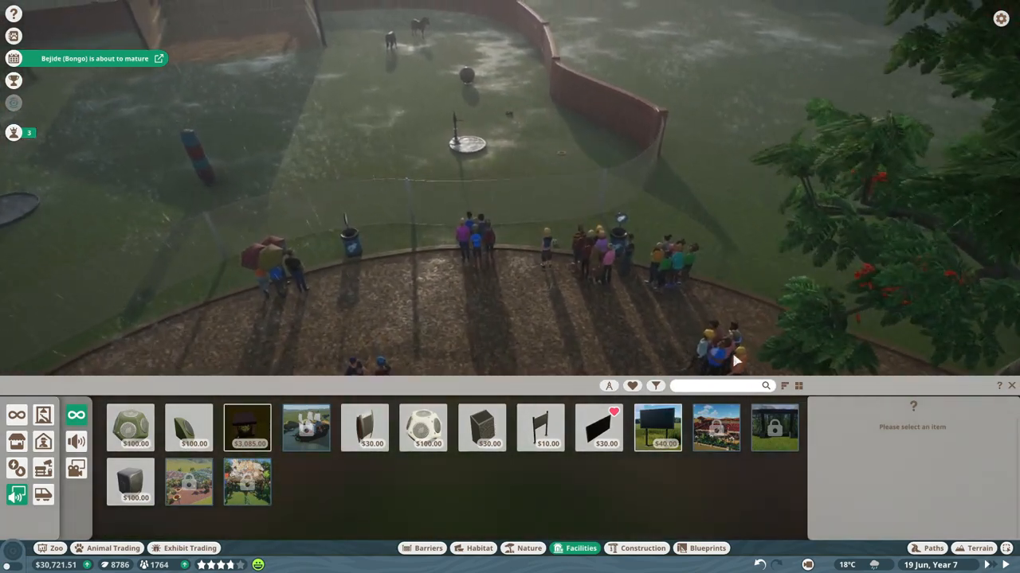
Step: Place Habitat Education Boards and set their educational content to Plains Zebra
{"action": "left_click", "coordinate": [657, 428]}
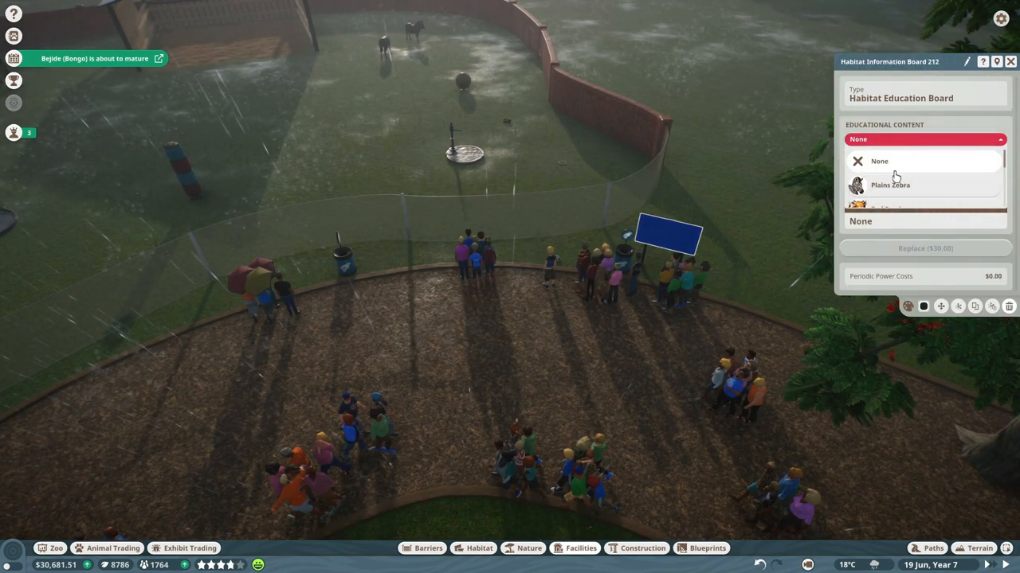
{"action": "left_click", "coordinate": [890, 185]}
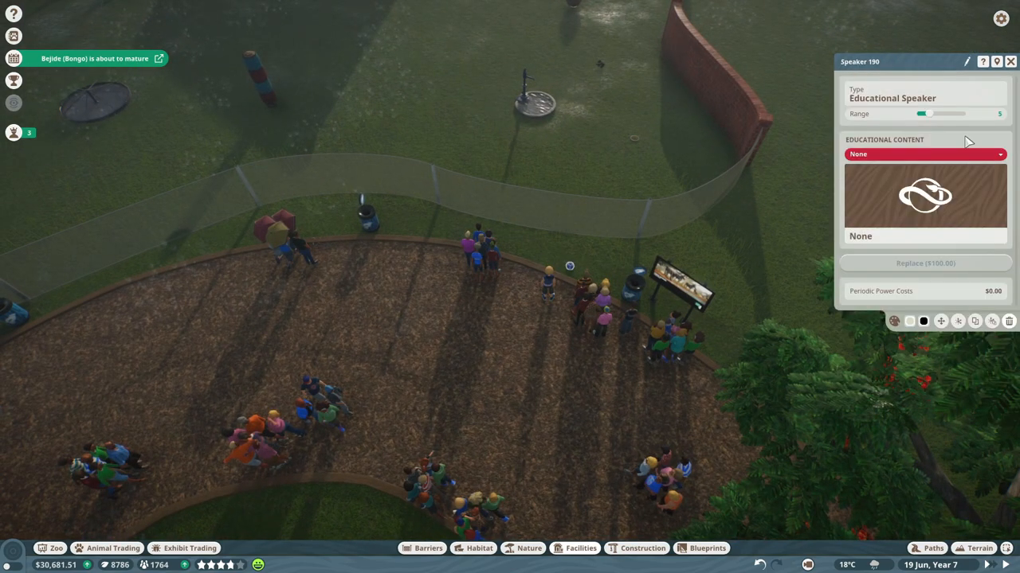
{"action": "left_click", "coordinate": [924, 153]}
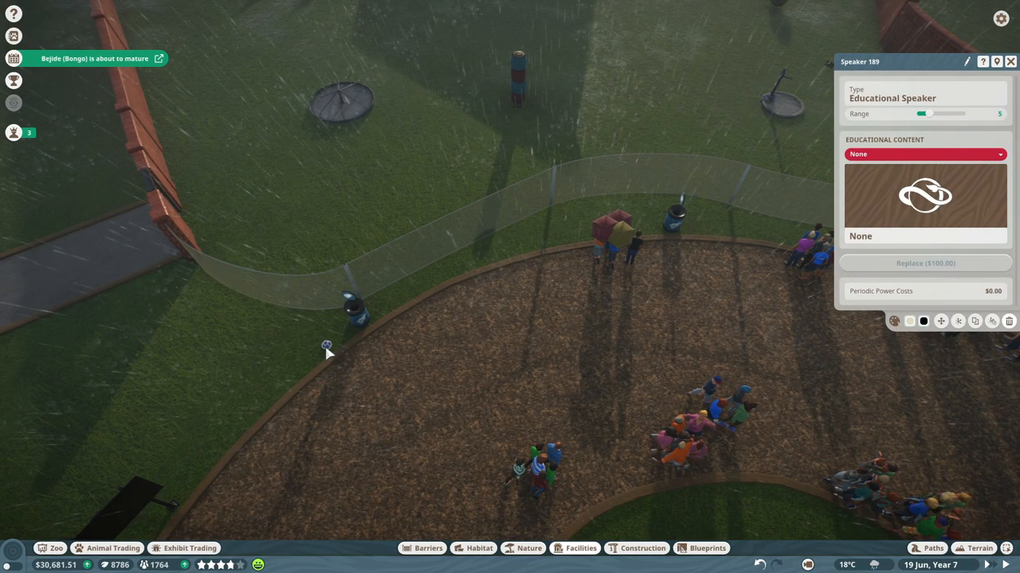
{"action": "left_click", "coordinate": [924, 153]}
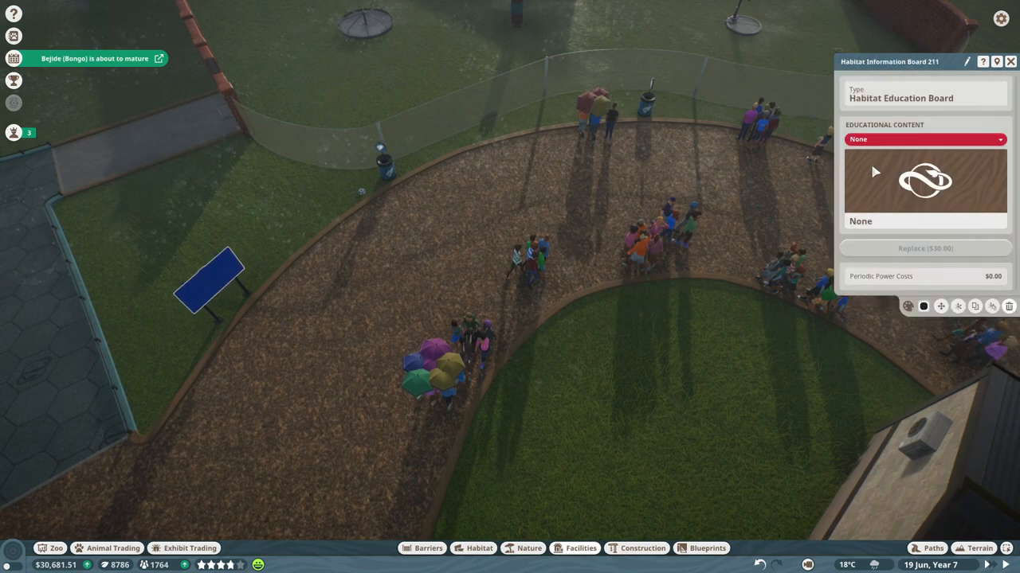
{"action": "left_click", "coordinate": [924, 139]}
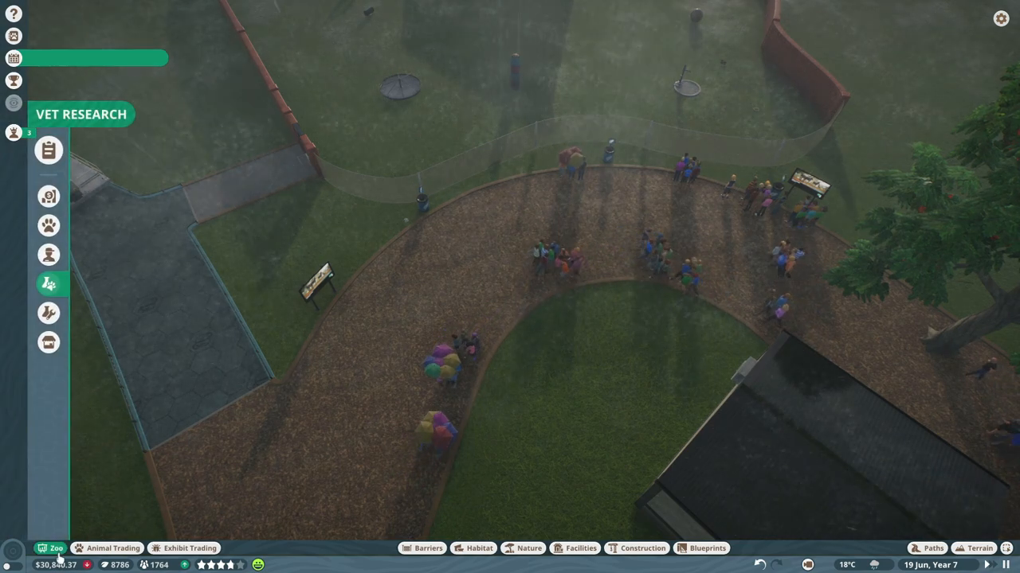
Step: Review caretaker, keeper and vendor workload and energy in the Zoo > Staff roster
{"action": "left_click", "coordinate": [48, 284]}
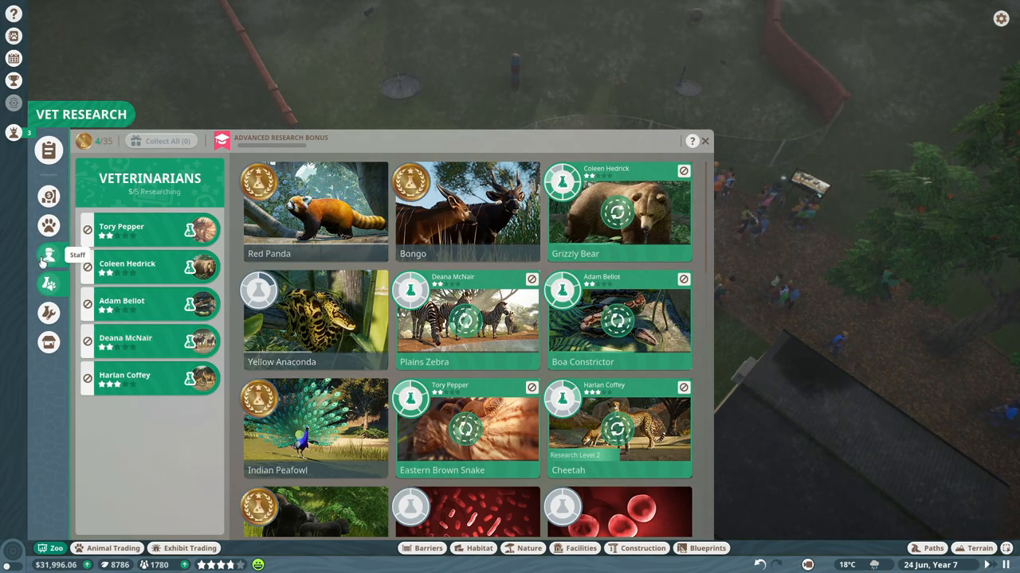
{"action": "left_click", "coordinate": [48, 255]}
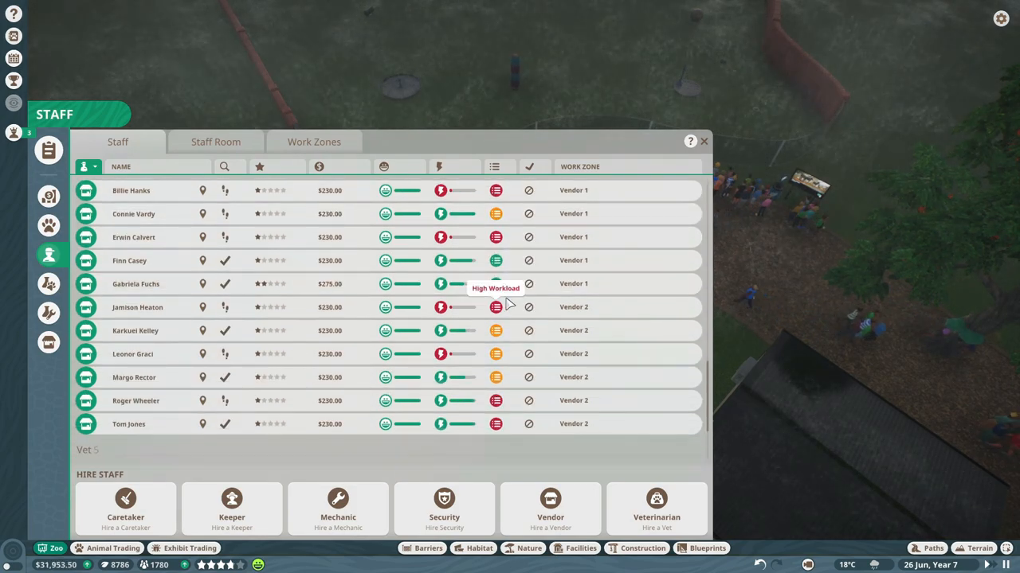
{"action": "scroll", "scroll_direction": "down", "scroll_amount": 3}
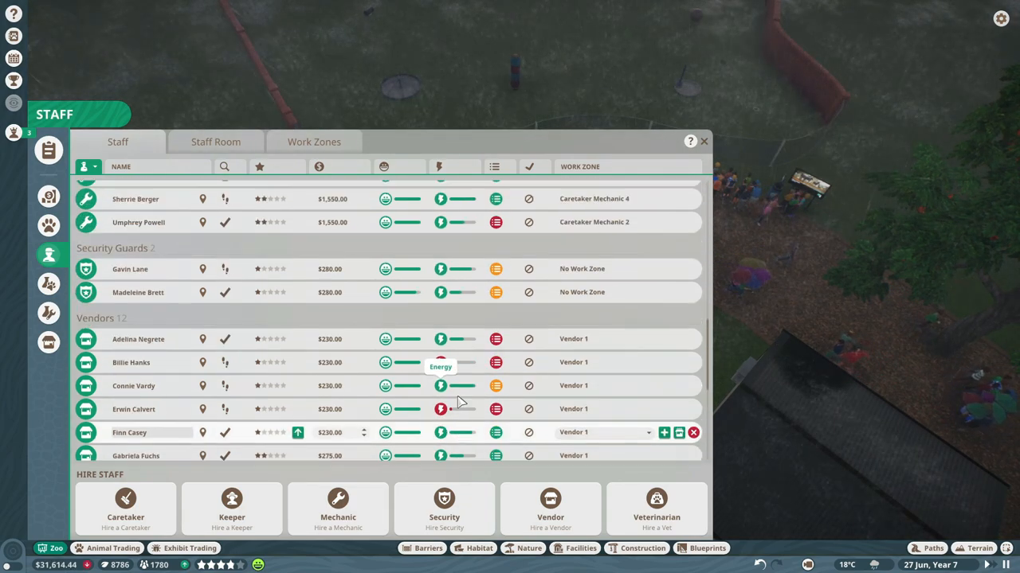
{"action": "scroll", "scroll_direction": "up", "scroll_amount": 3}
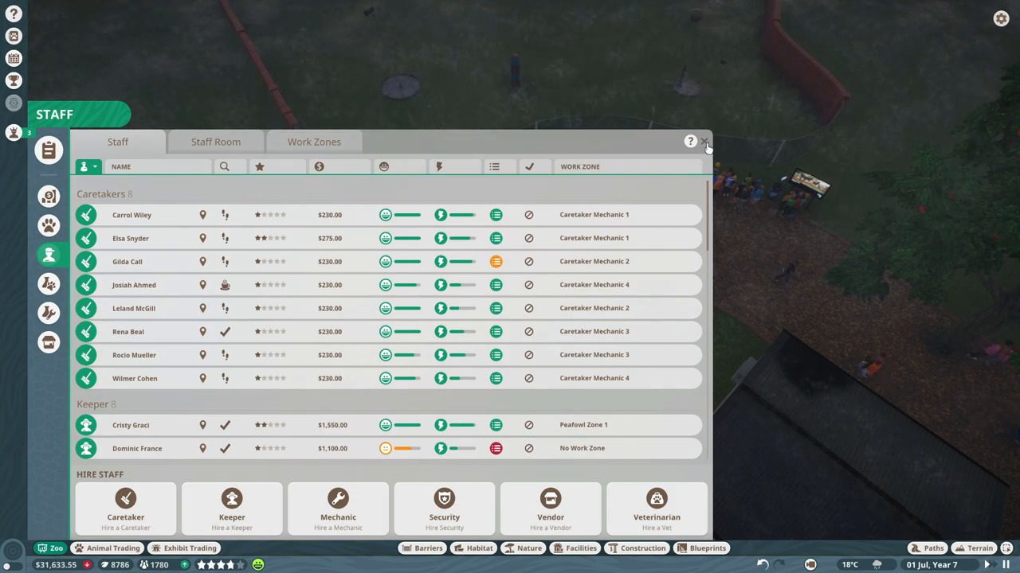
{"action": "left_click", "coordinate": [704, 142]}
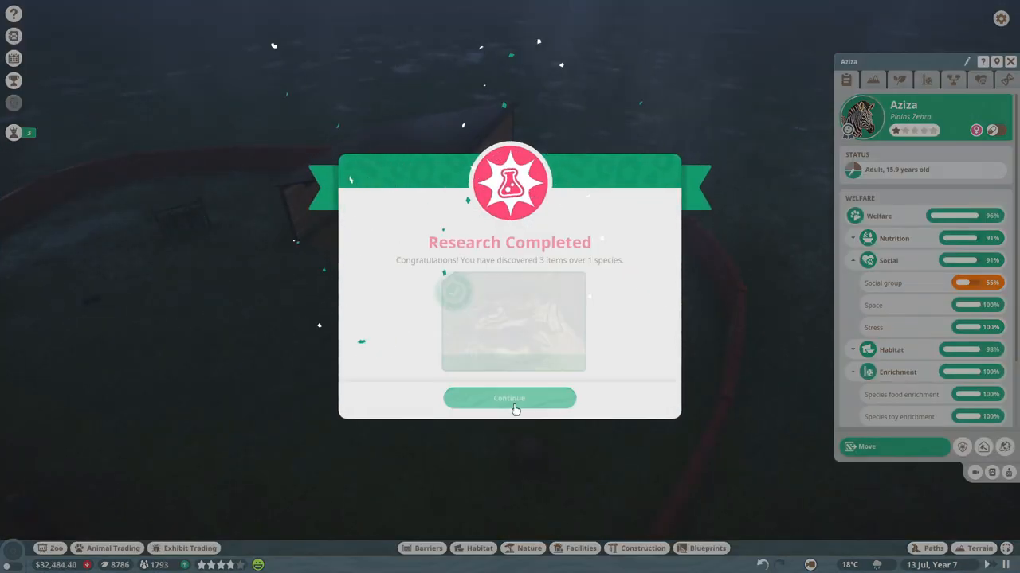
Step: Dismiss the cheetah research notice, compare Aziza's genetics with male Olaniyan, then close her panel
{"action": "left_click", "coordinate": [509, 398]}
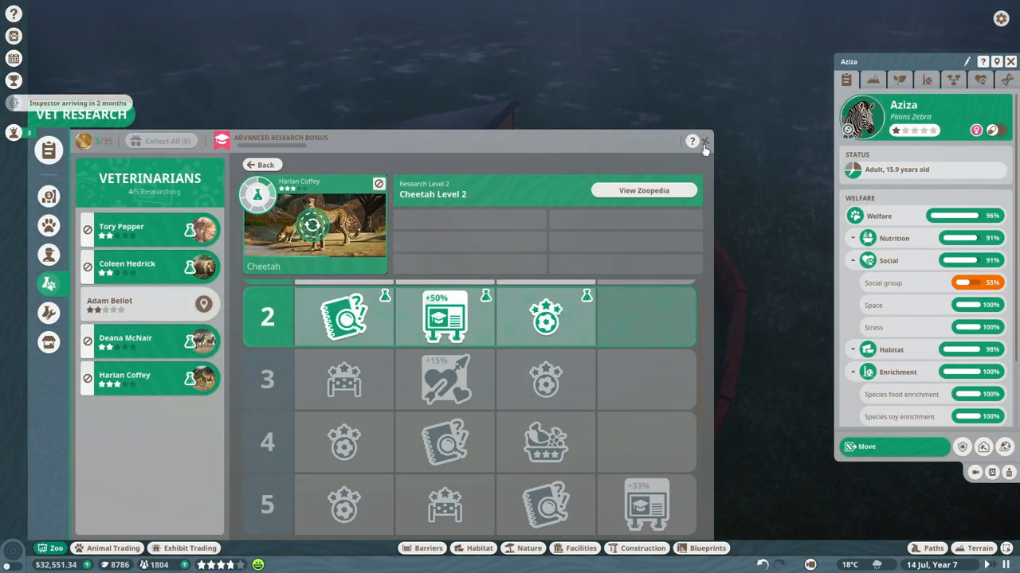
{"action": "left_click", "coordinate": [704, 142]}
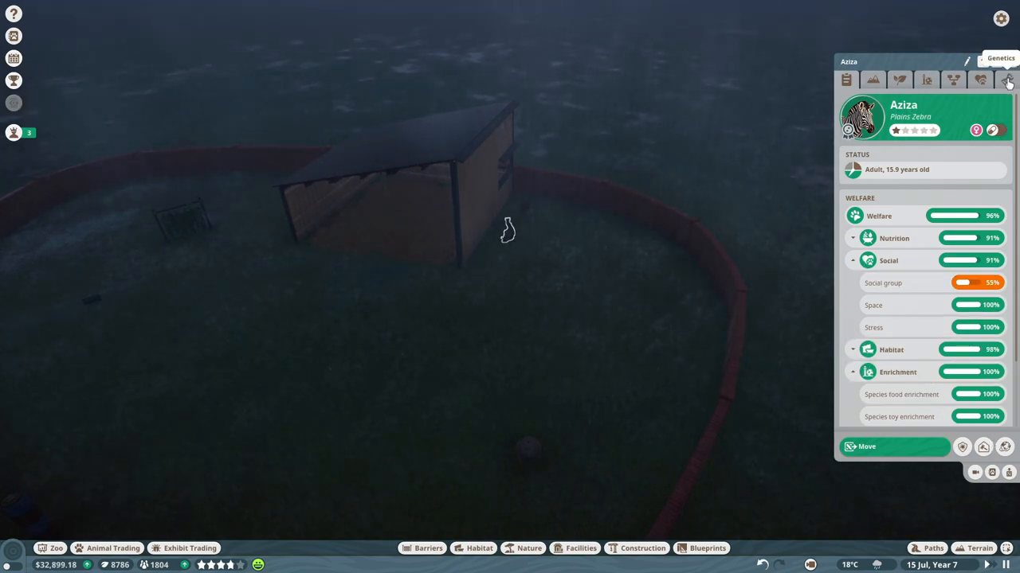
{"action": "left_click", "coordinate": [1007, 79]}
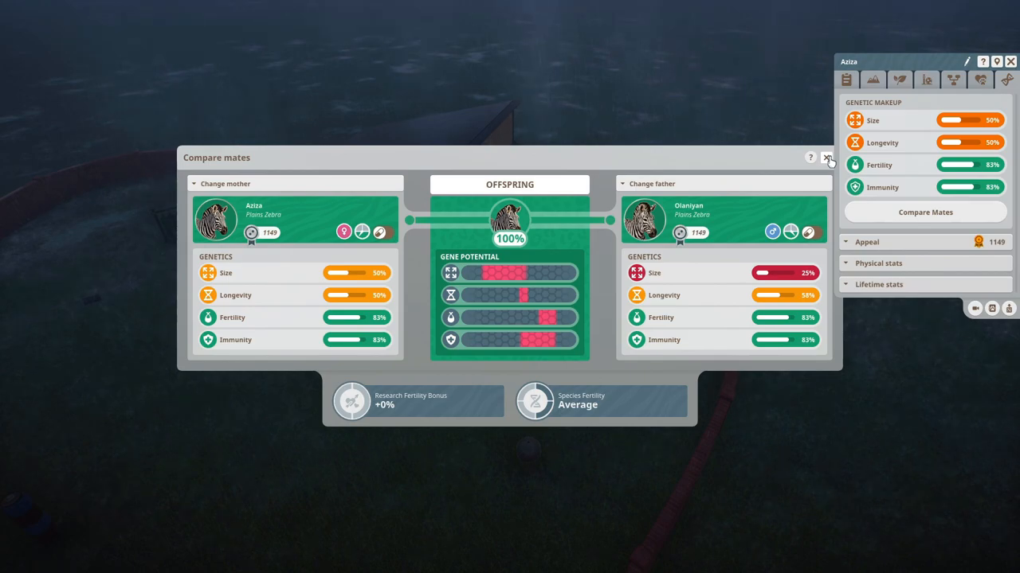
{"action": "left_click", "coordinate": [828, 160]}
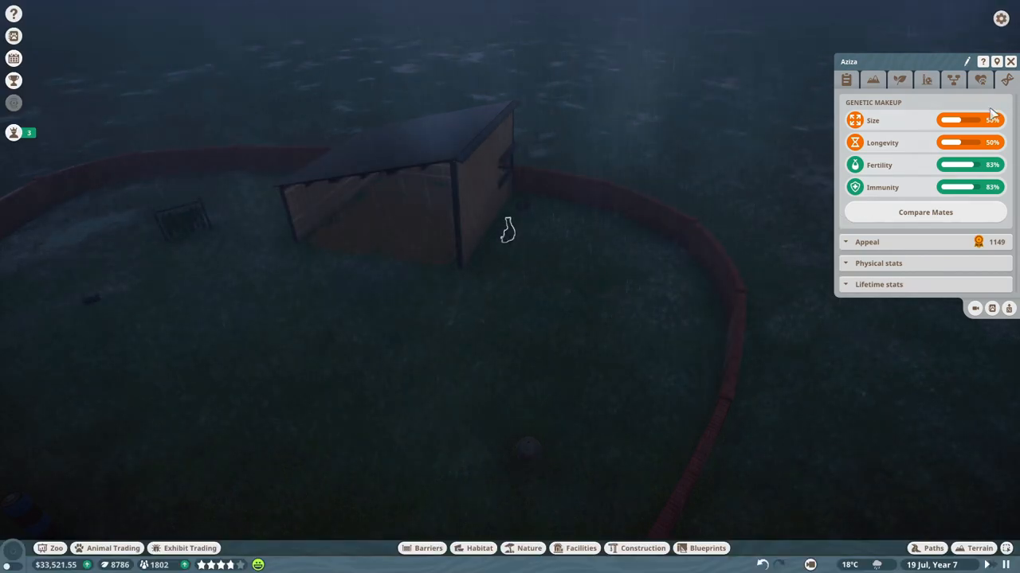
{"action": "left_click", "coordinate": [847, 79]}
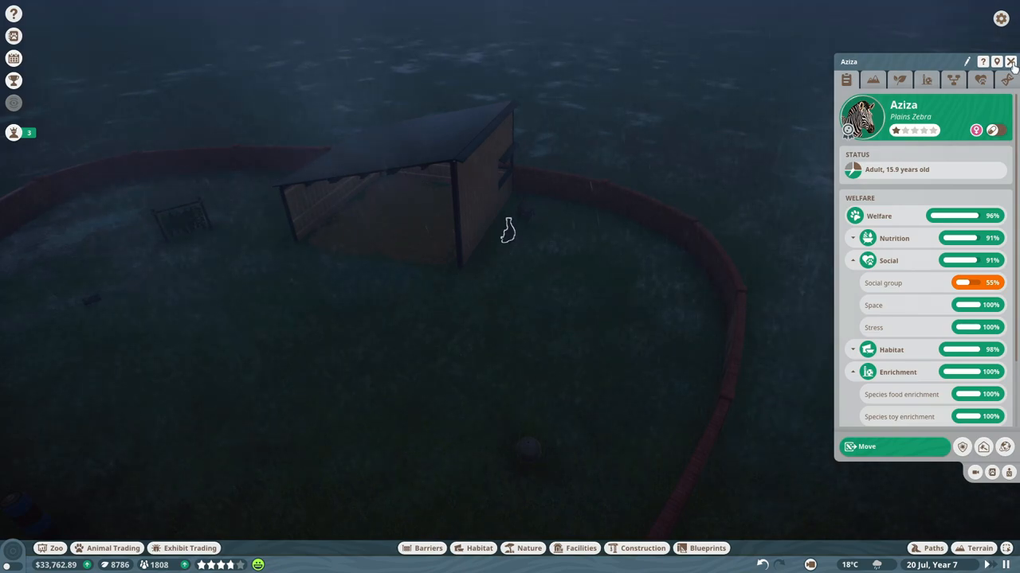
{"action": "left_click", "coordinate": [1010, 61]}
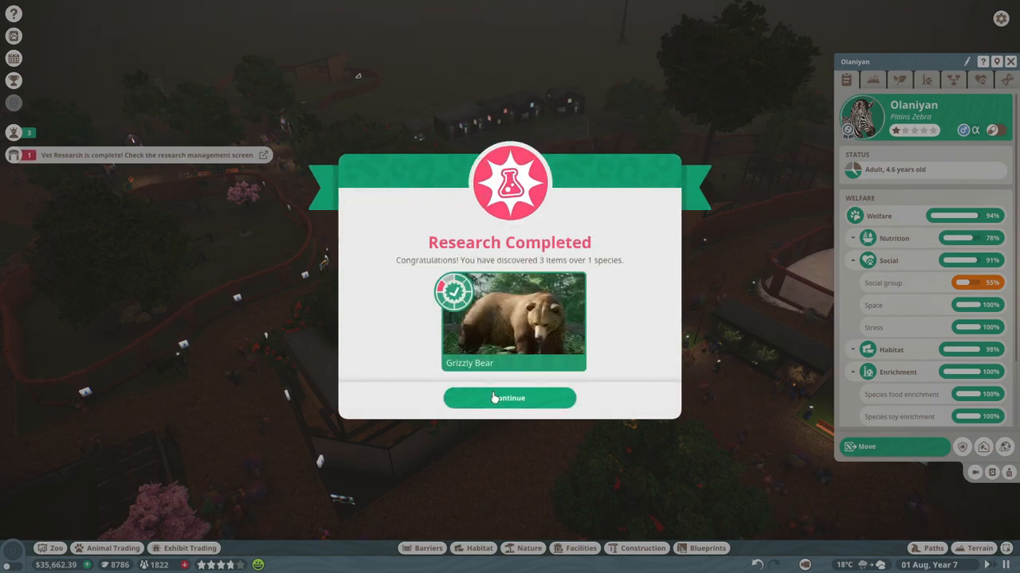
Step: Continue past the Grizzly Bear Research Completed popup and close the Vet Research window
{"action": "left_click", "coordinate": [509, 397]}
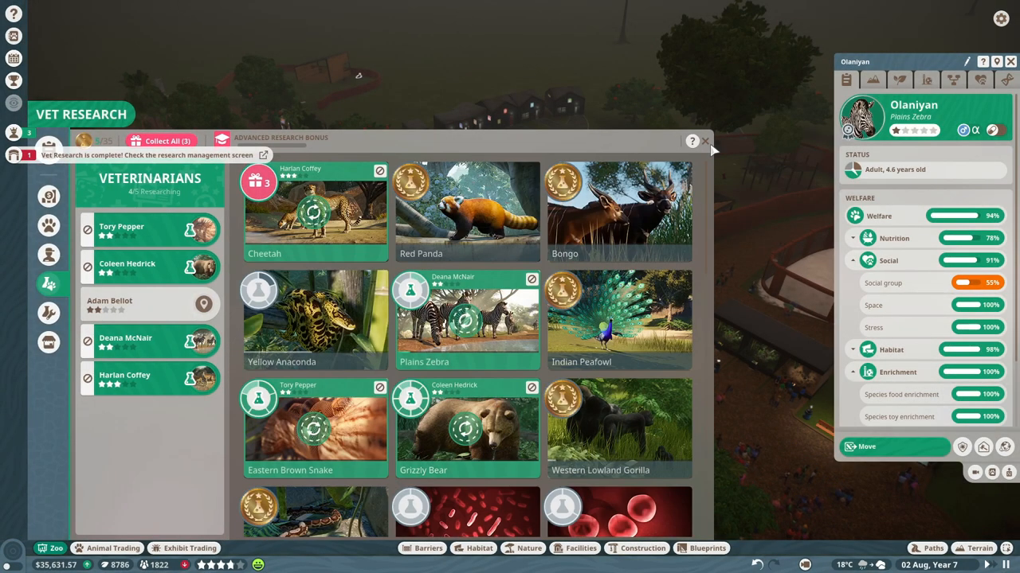
{"action": "left_click", "coordinate": [706, 141]}
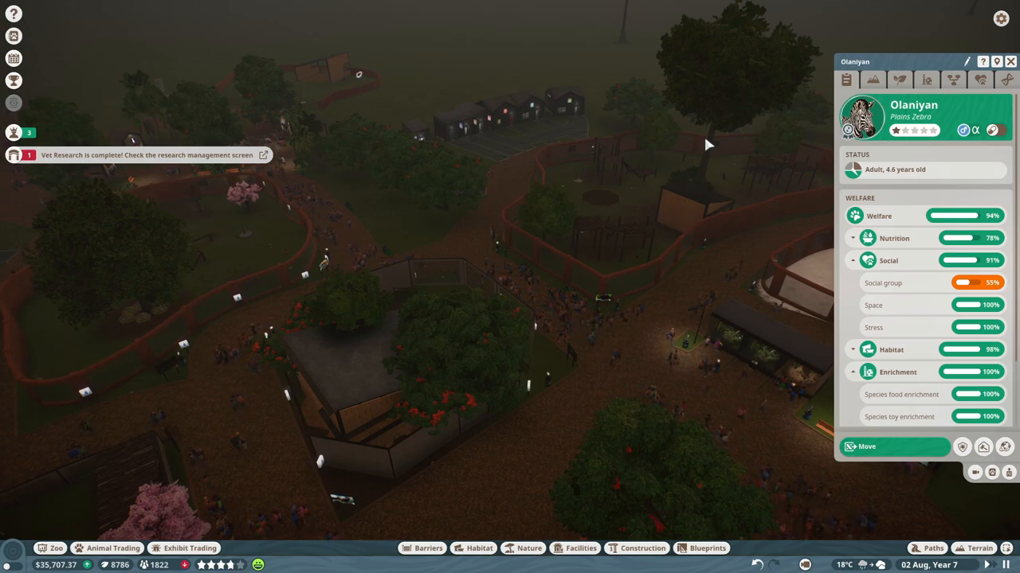